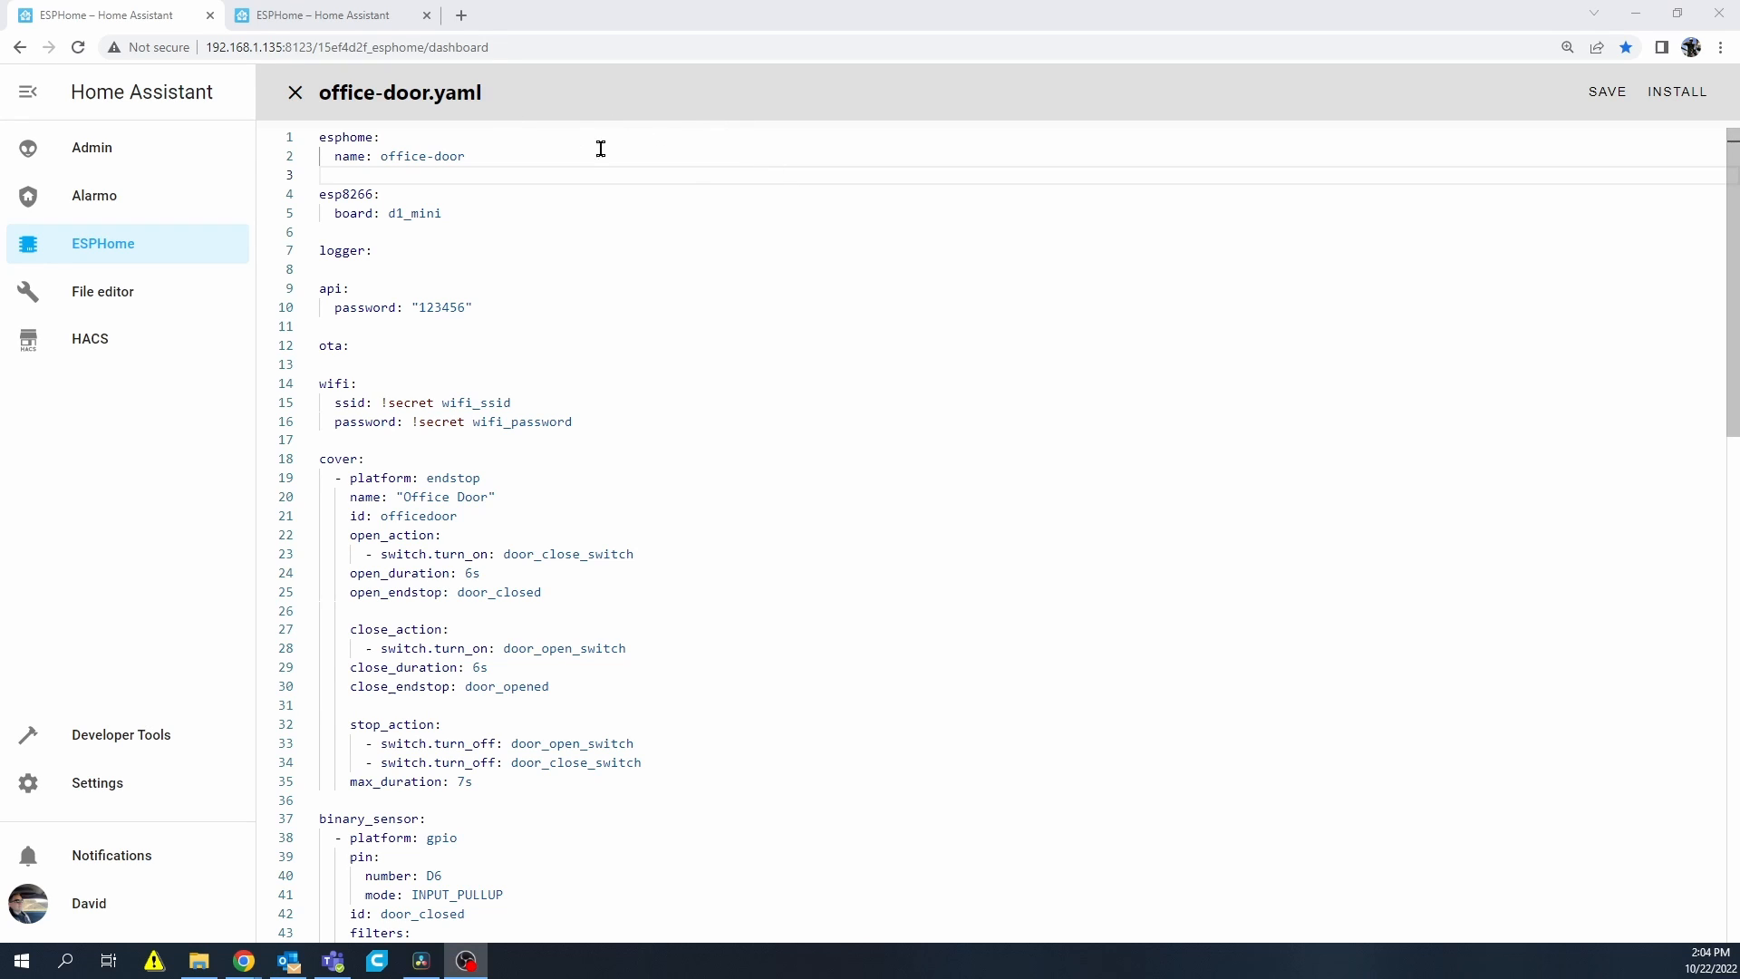
mouse_move(545, 215)
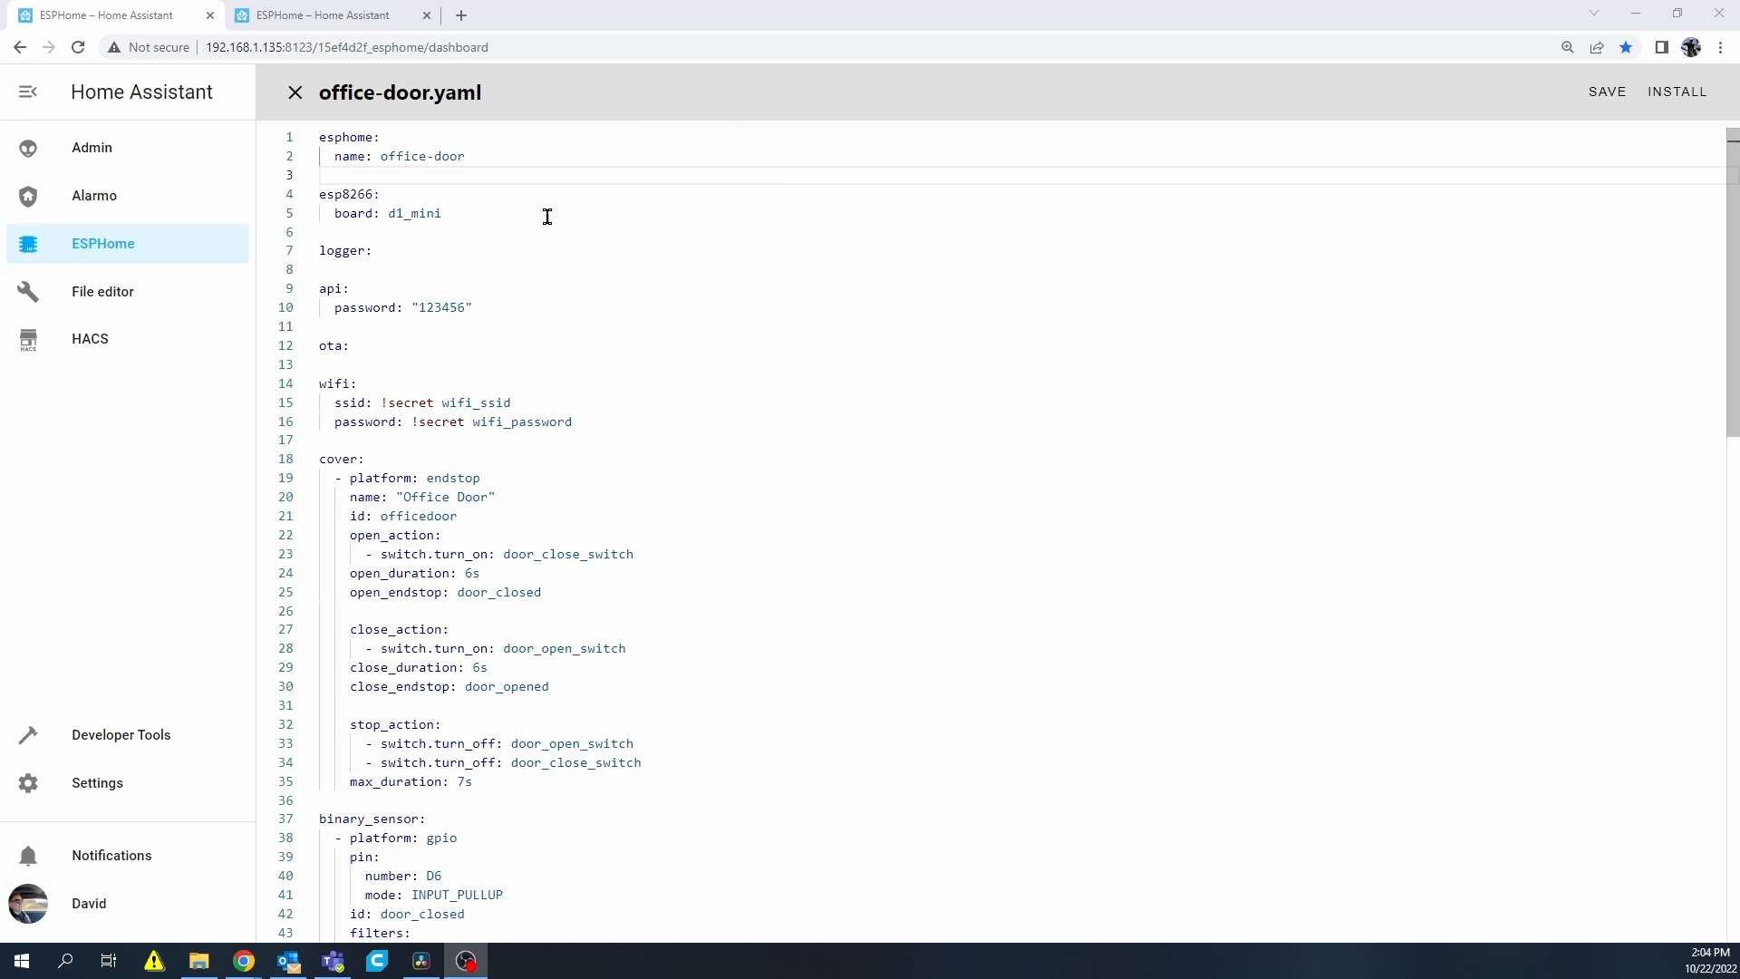
mouse_move(498, 260)
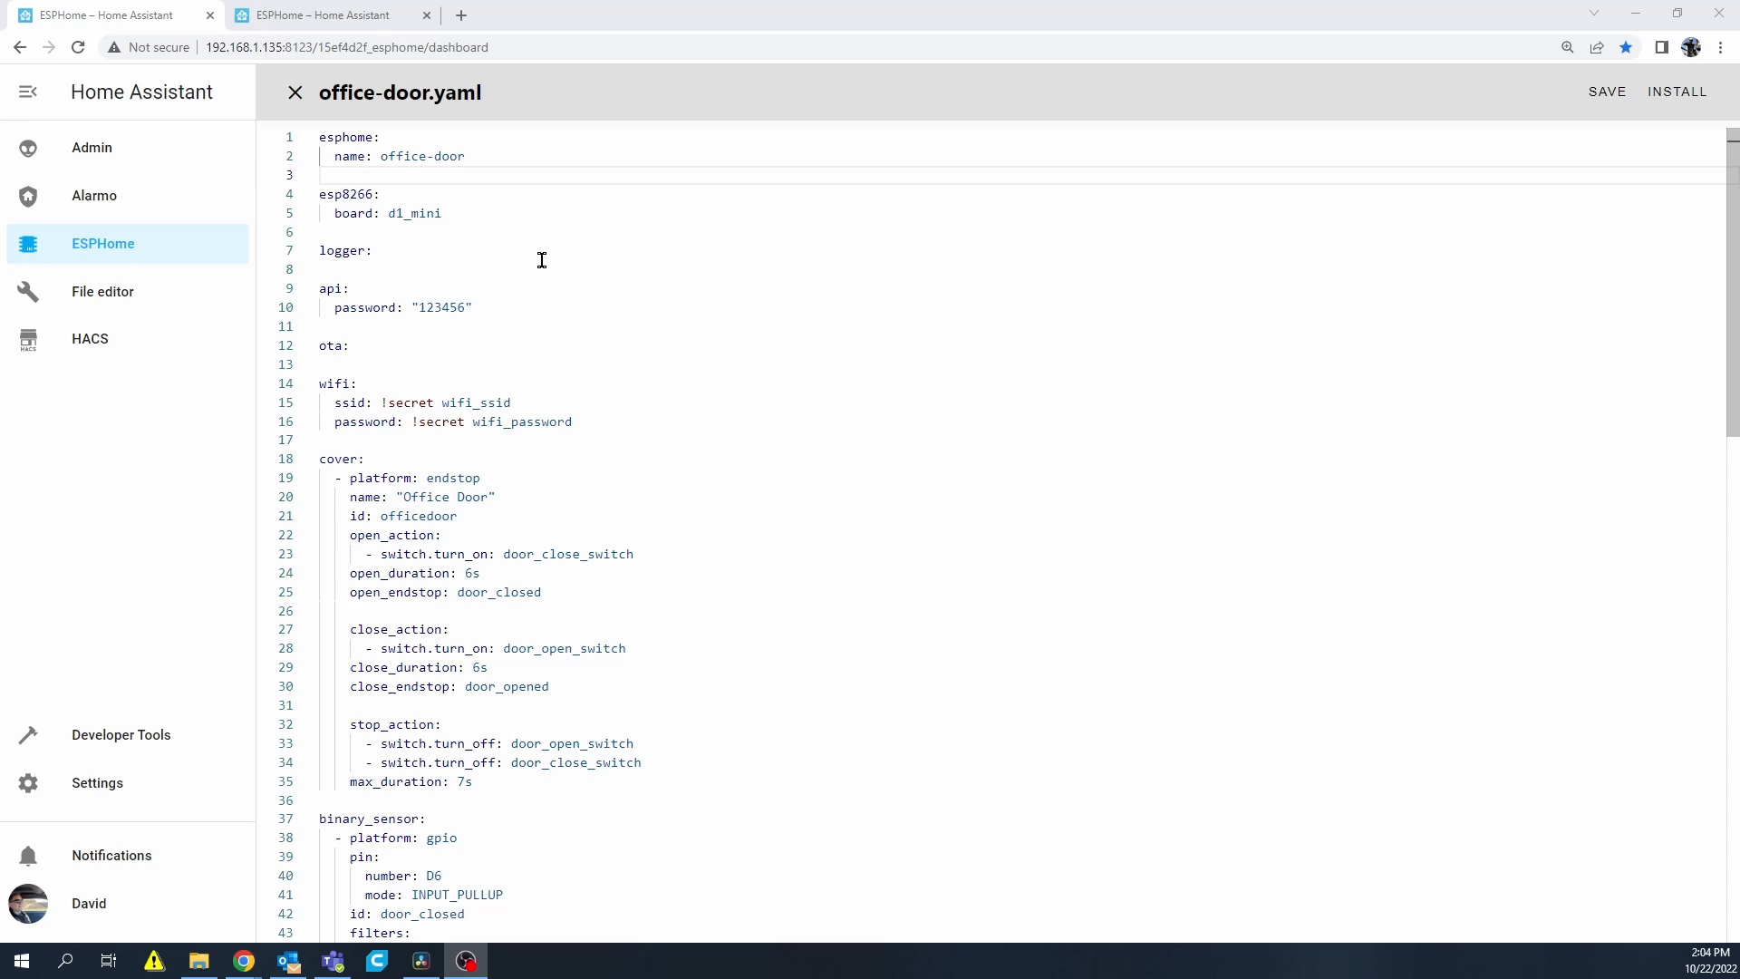
mouse_move(501, 291)
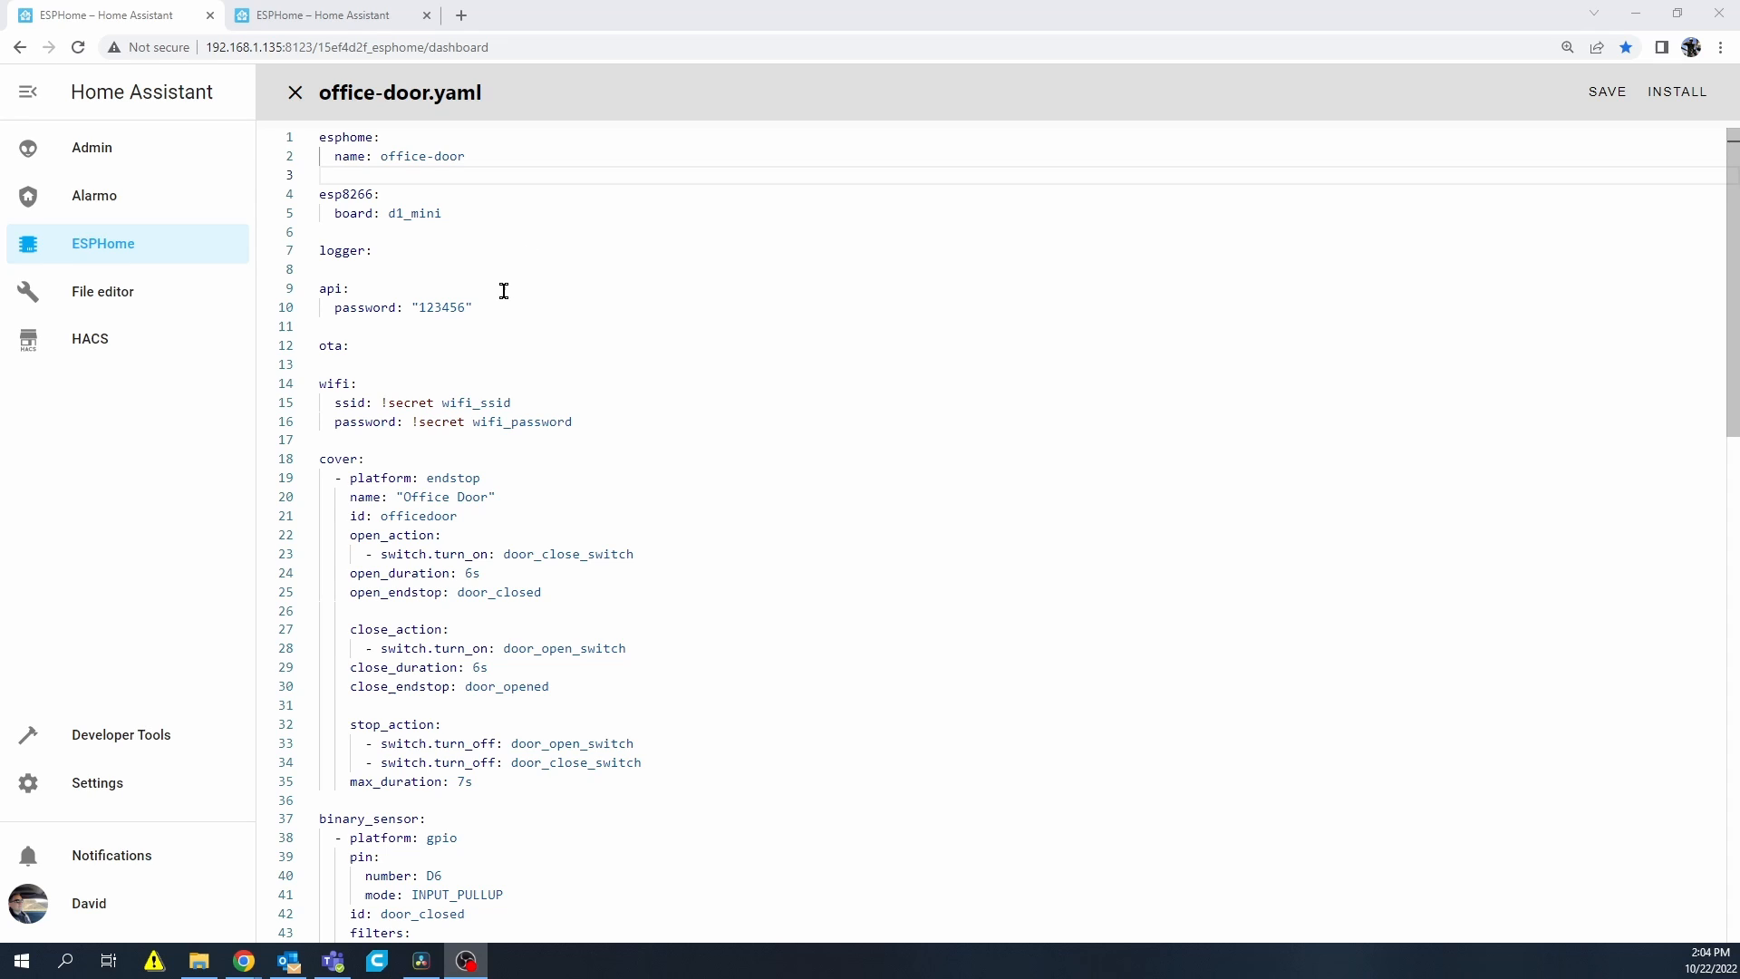
mouse_move(583, 308)
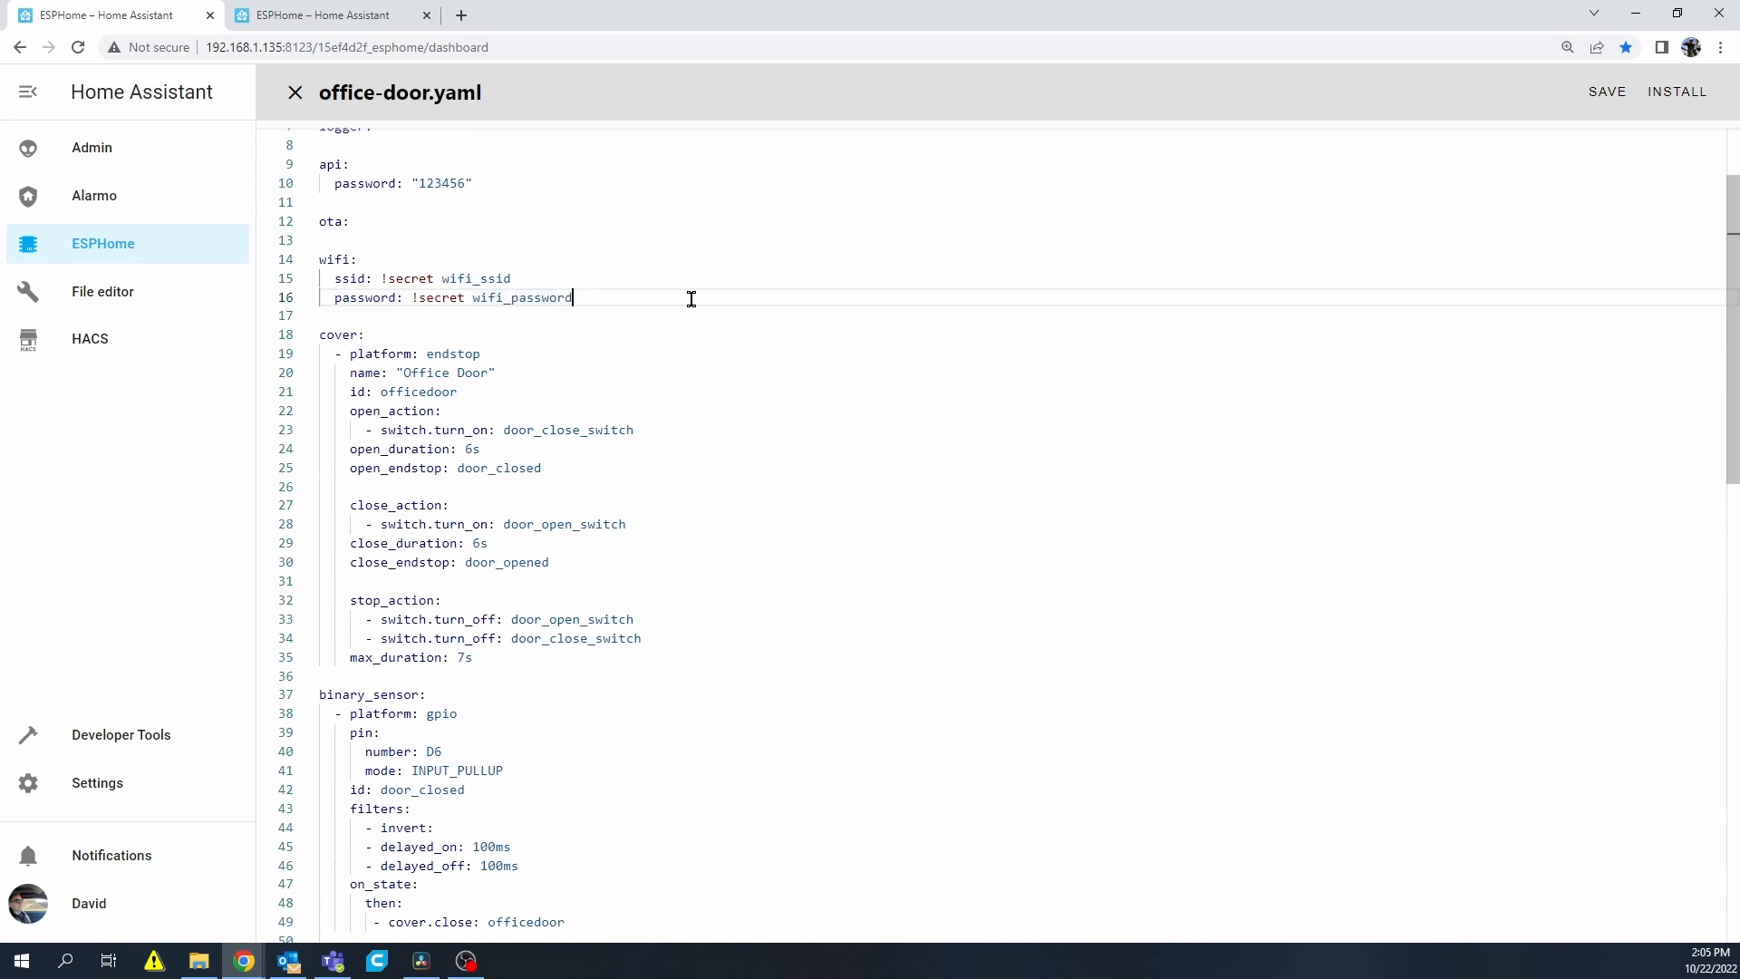
- Highlight the two inverted GPIO switches on D3 and D4 and their 500 ms interlock wait time
scroll(down, 3)
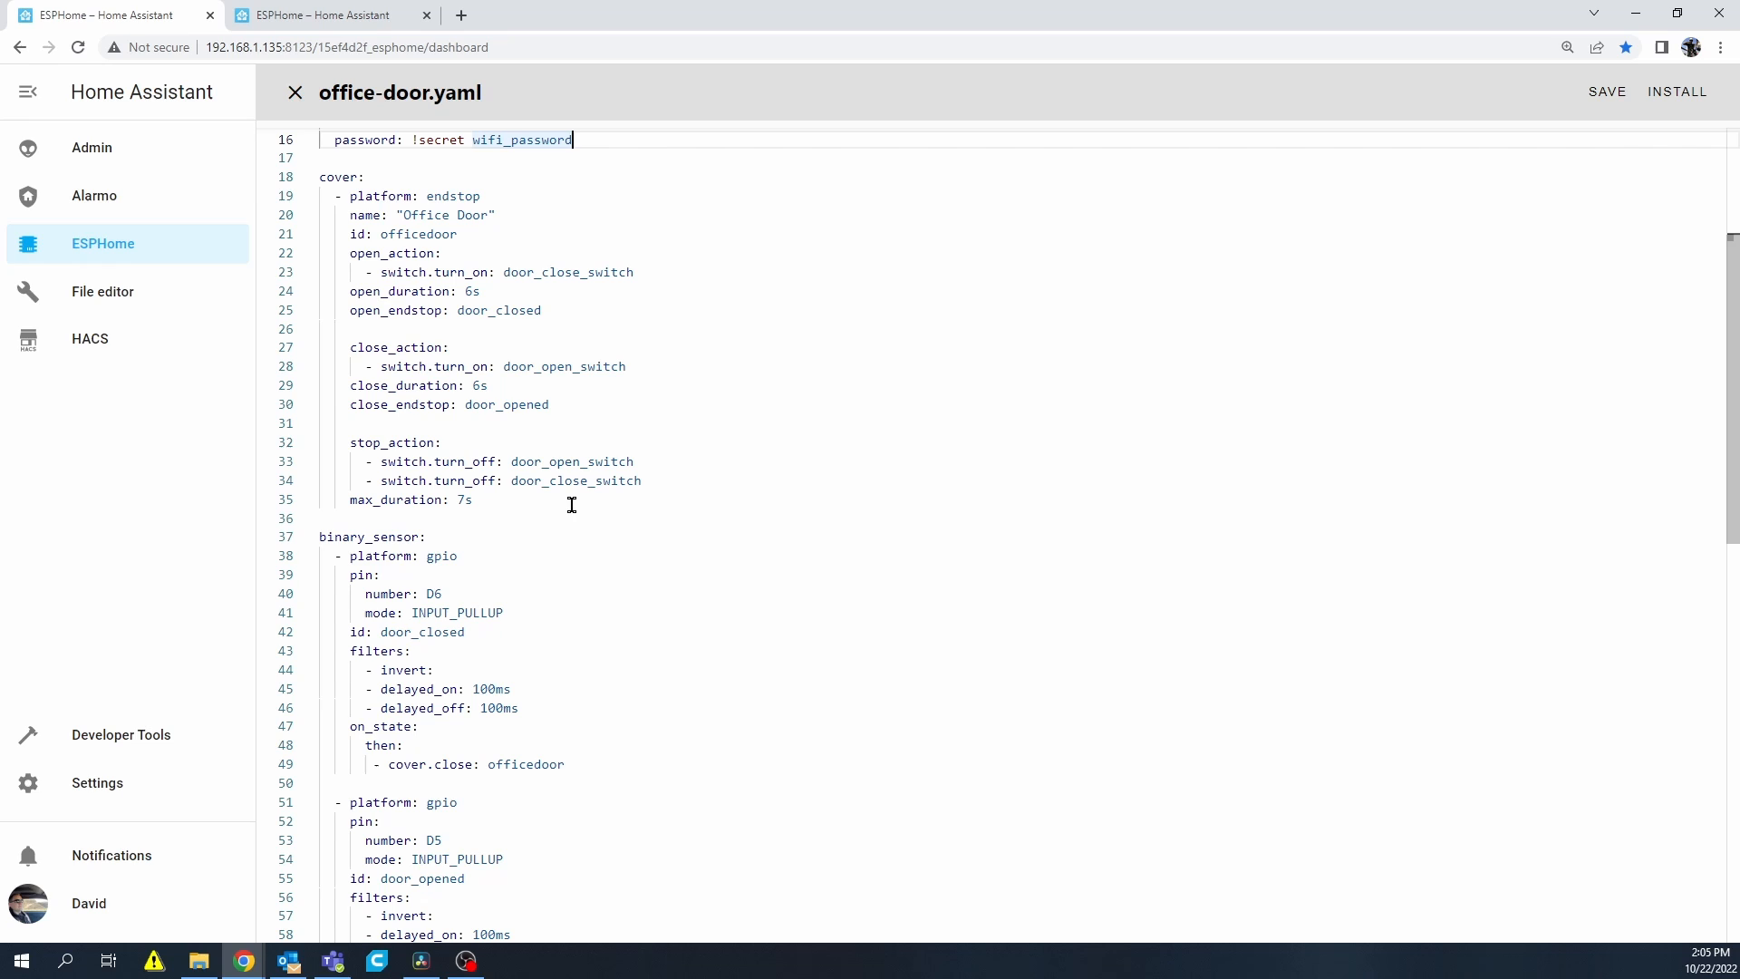
mouse_move(560, 461)
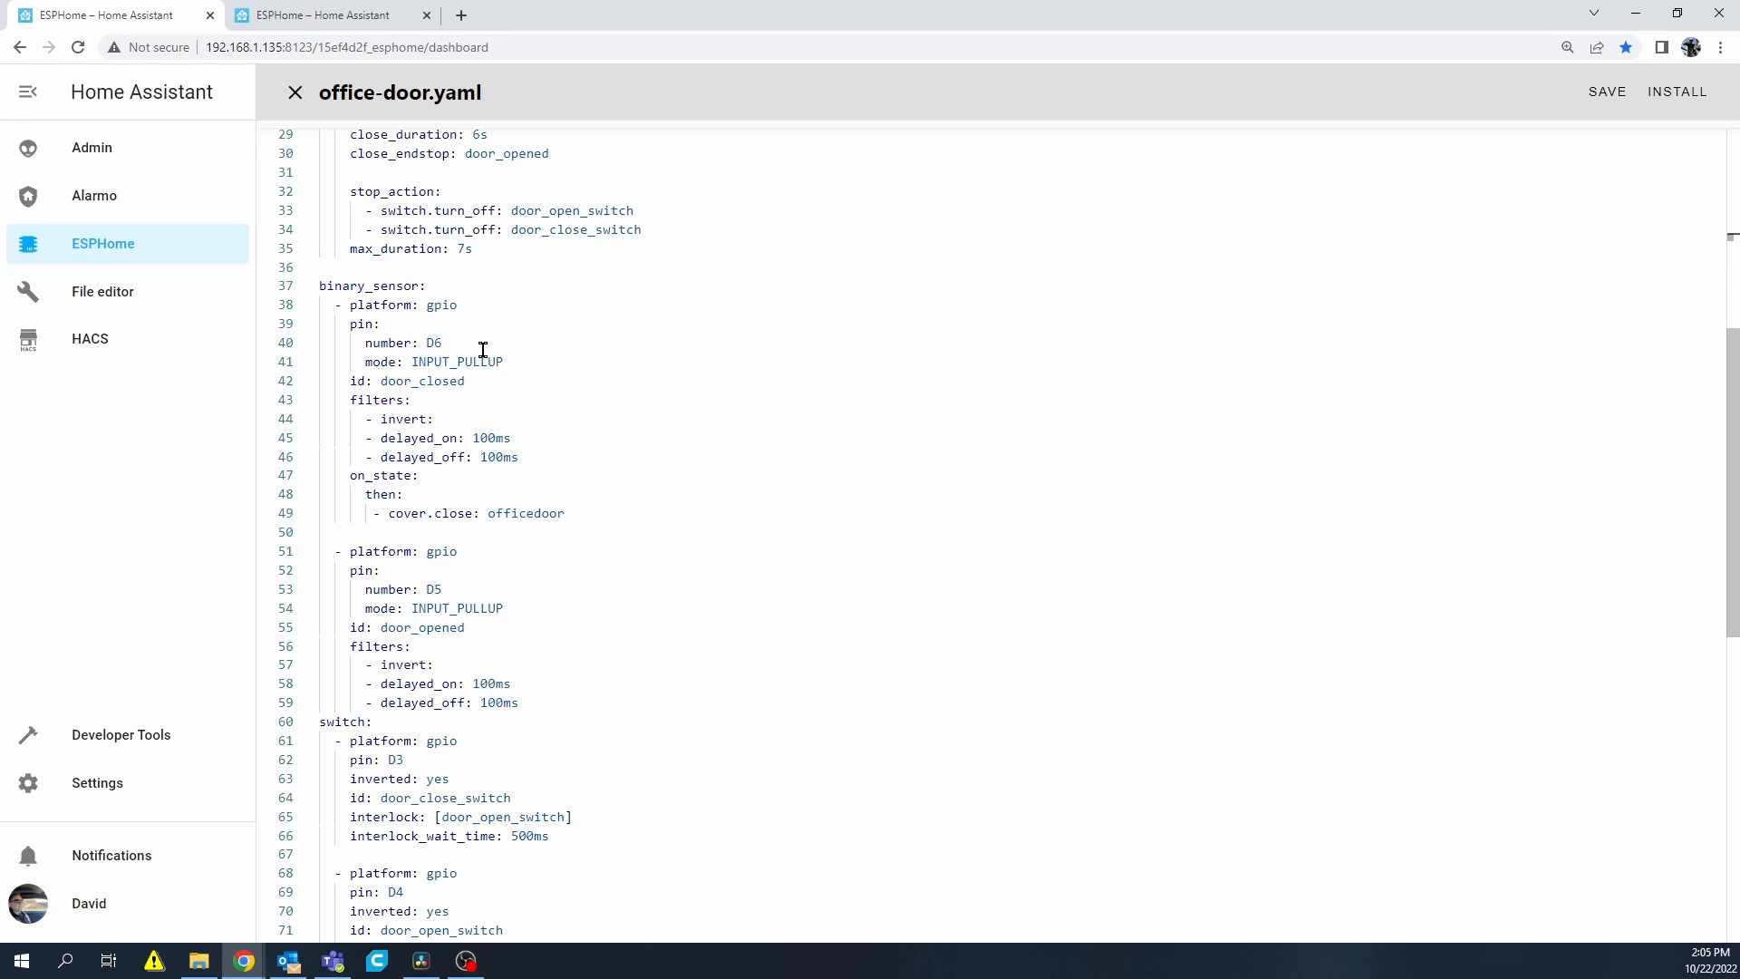
mouse_move(437, 381)
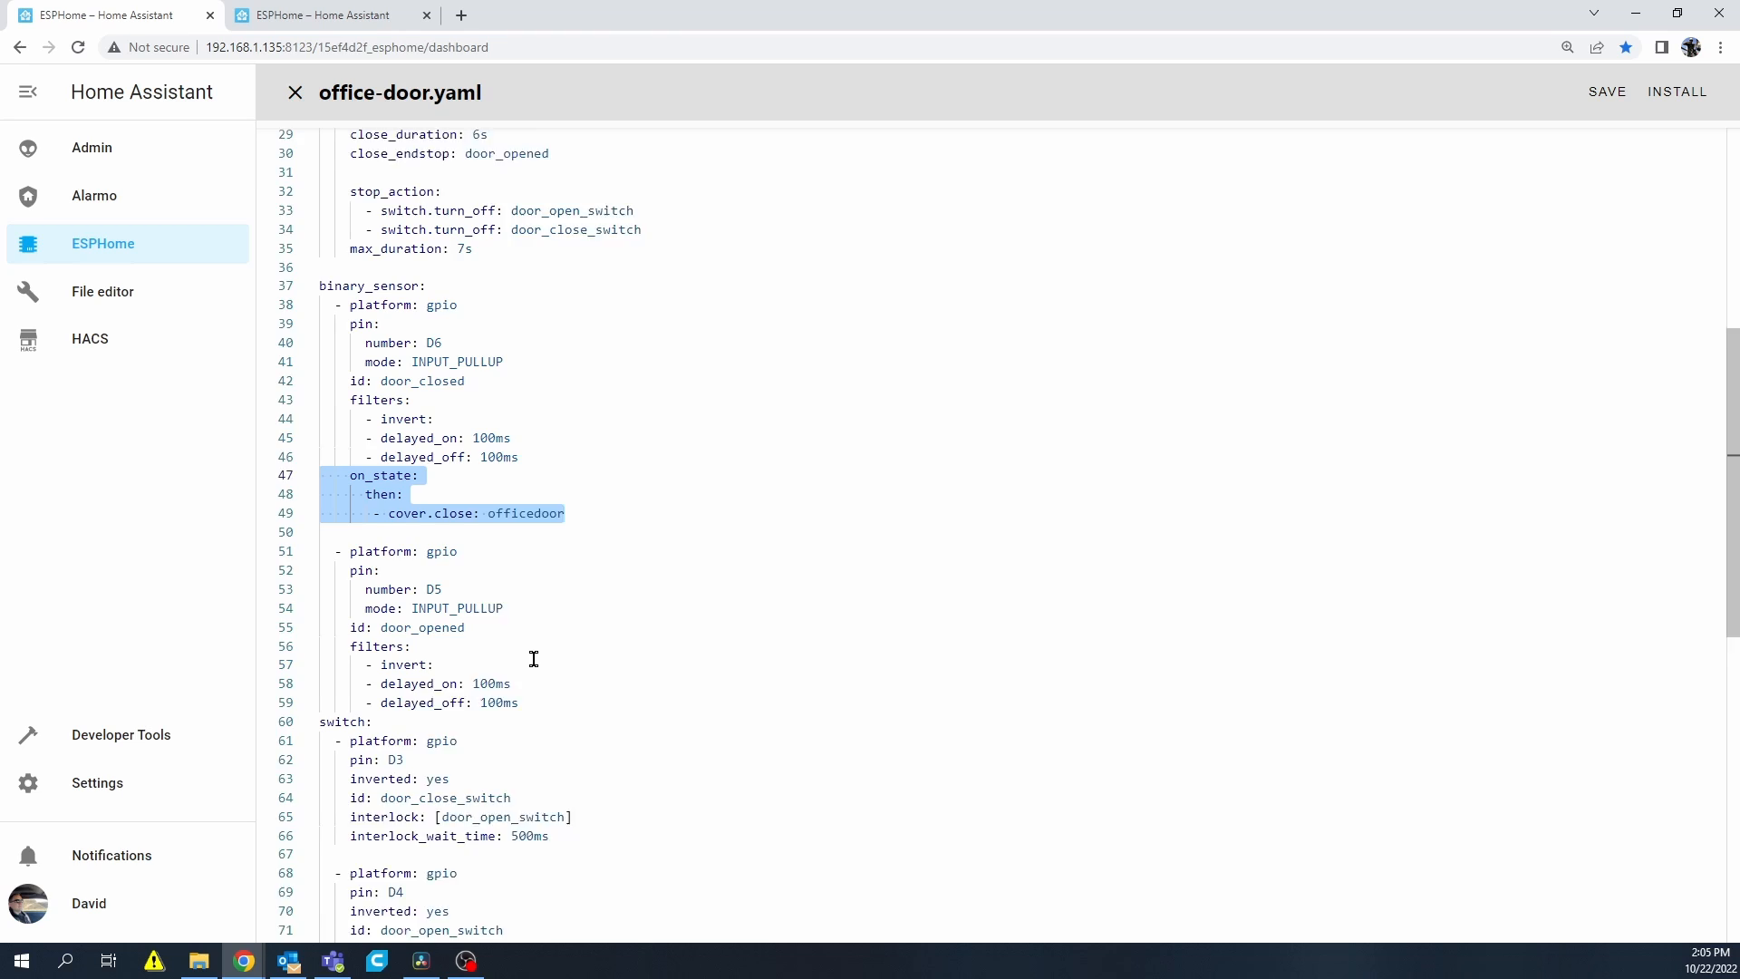
scroll(down, 3)
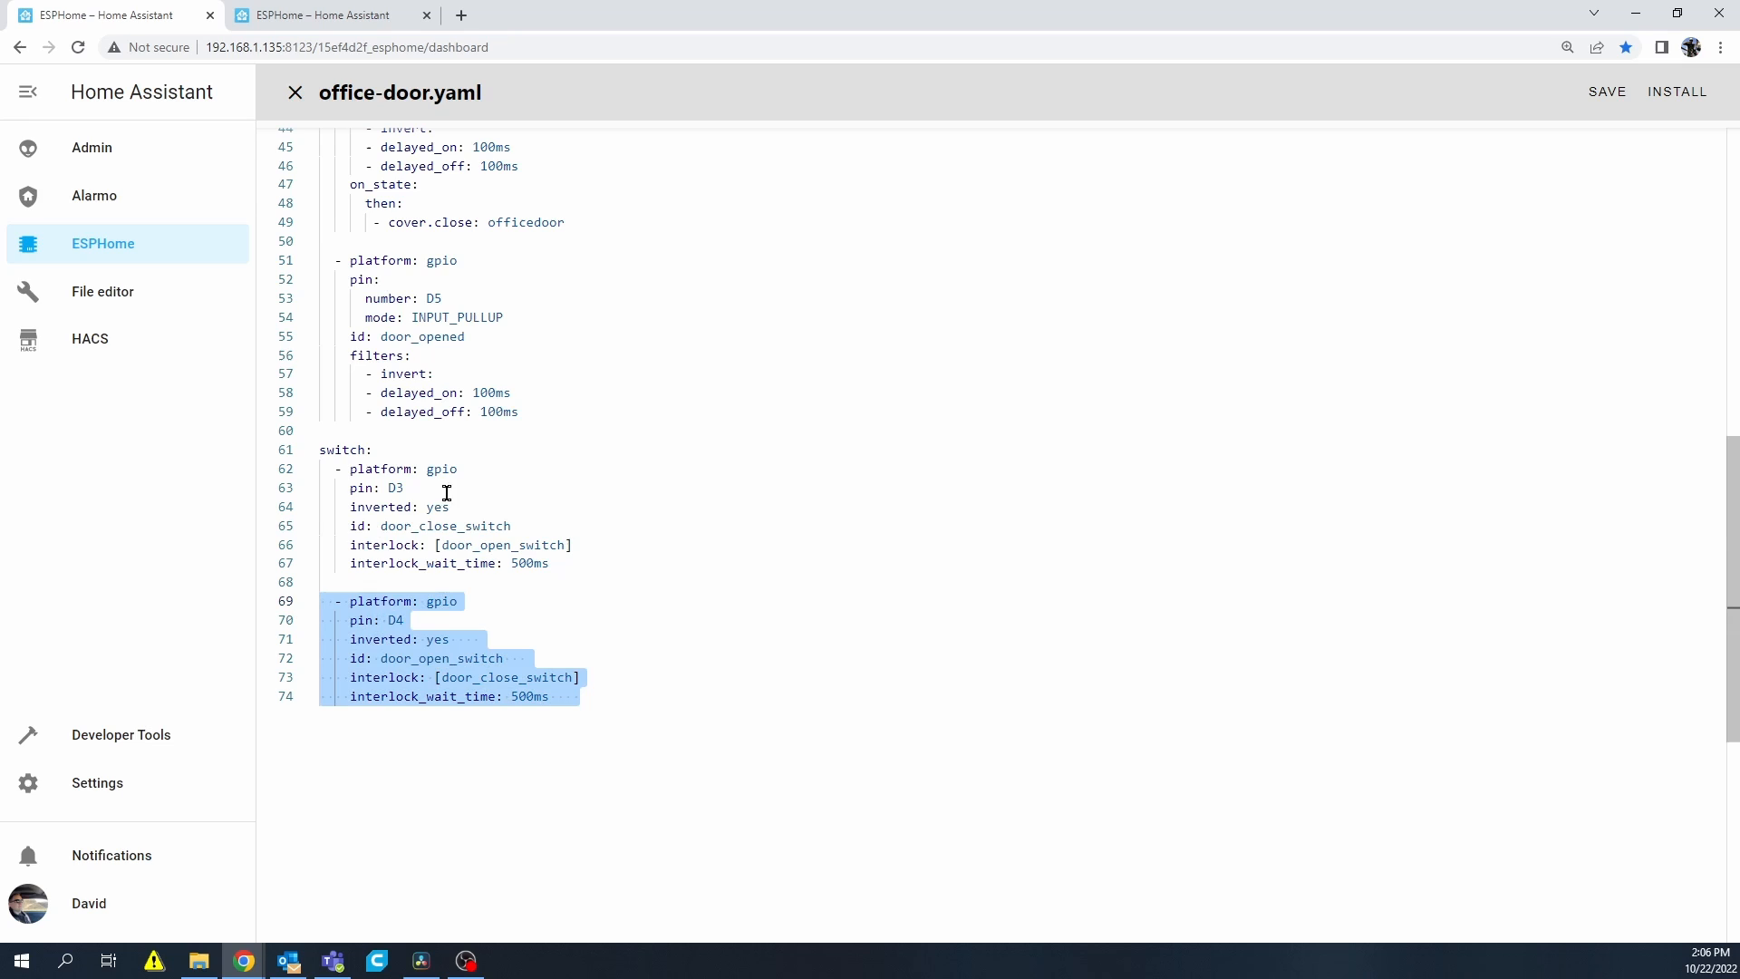
mouse_move(549, 624)
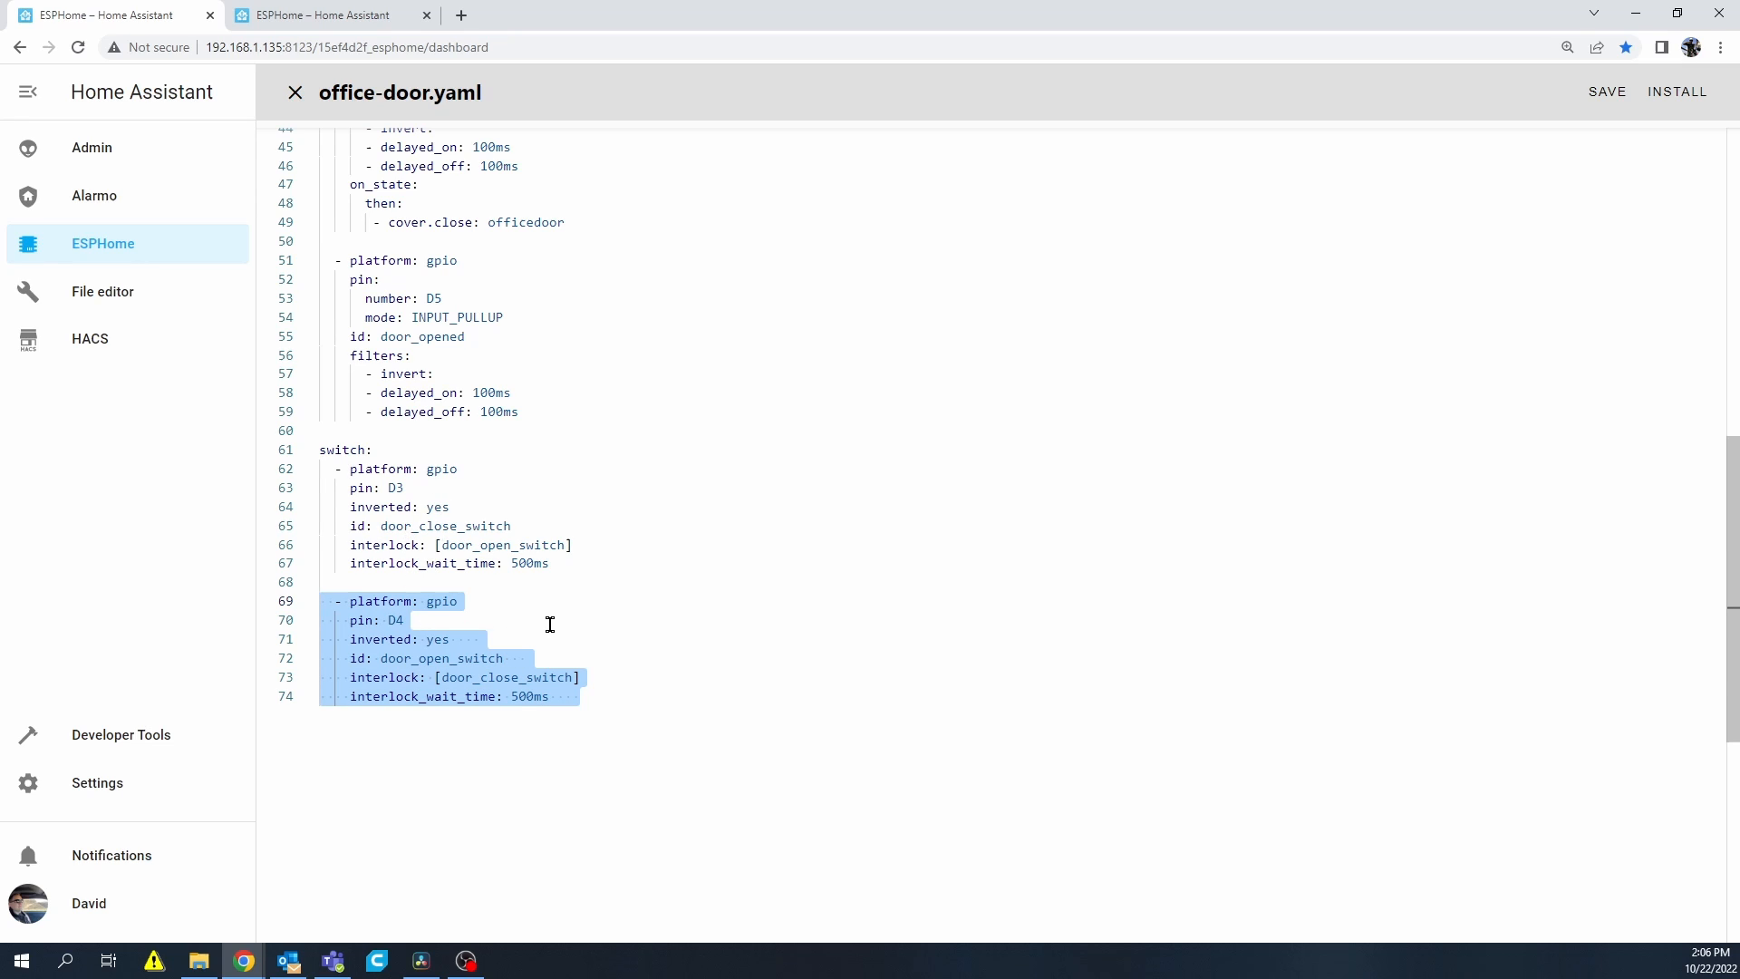
click(552, 619)
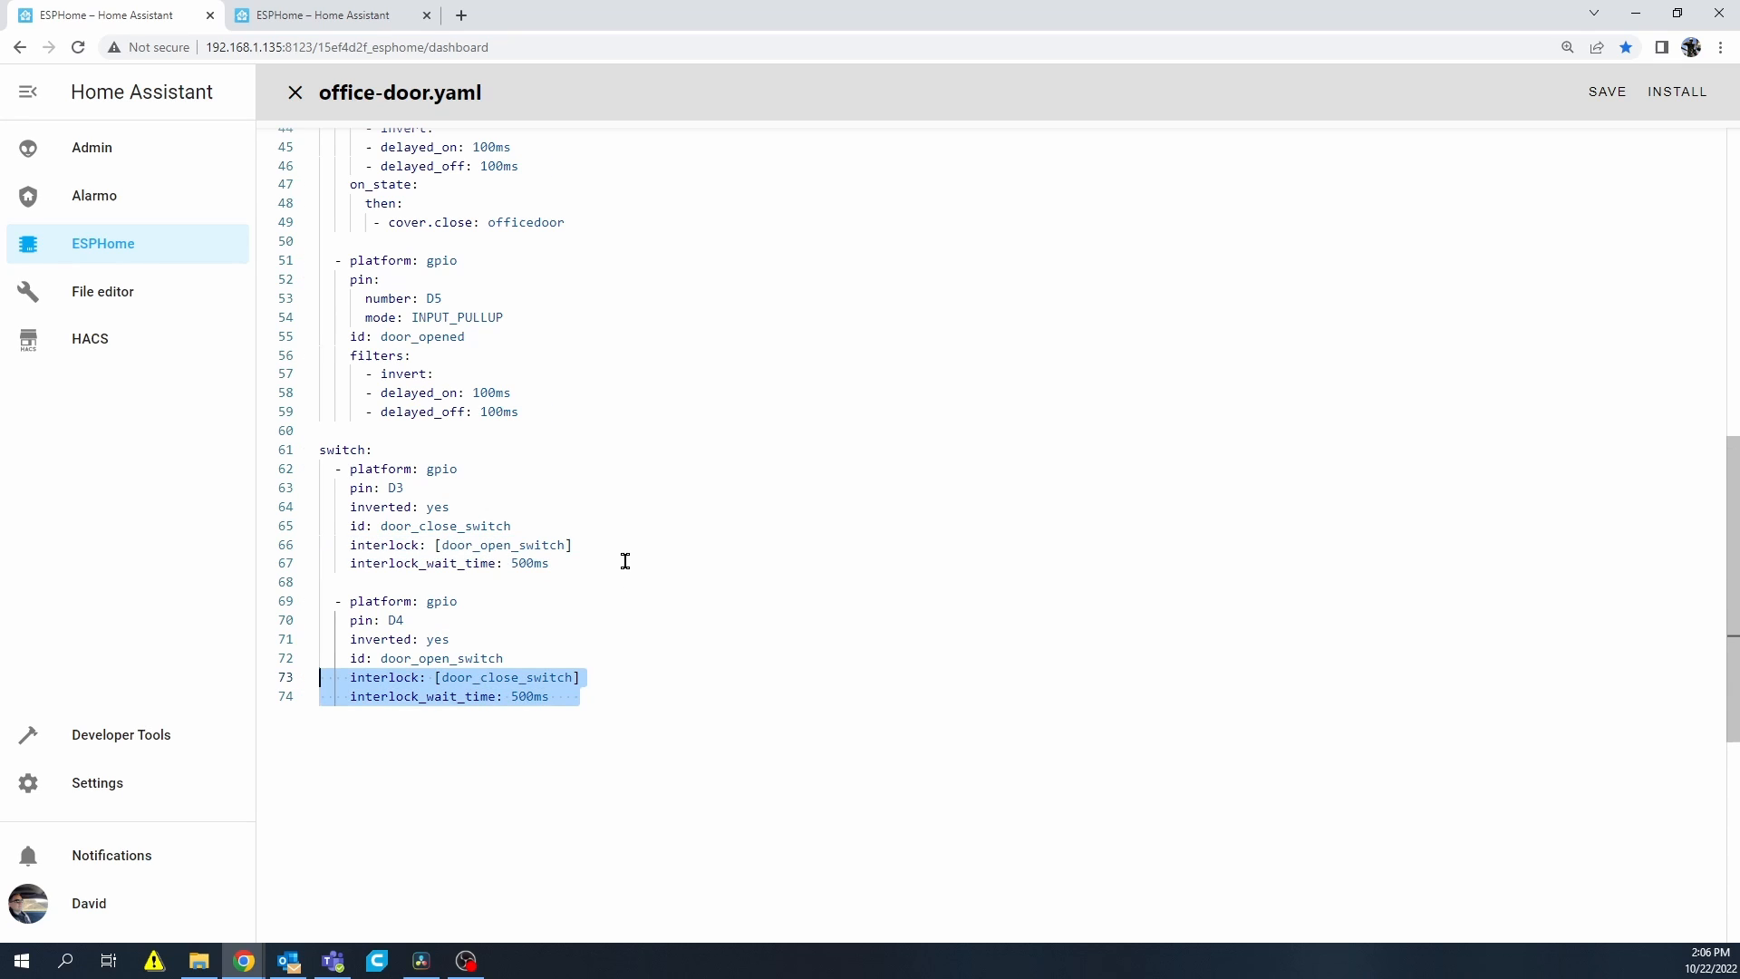
click(562, 562)
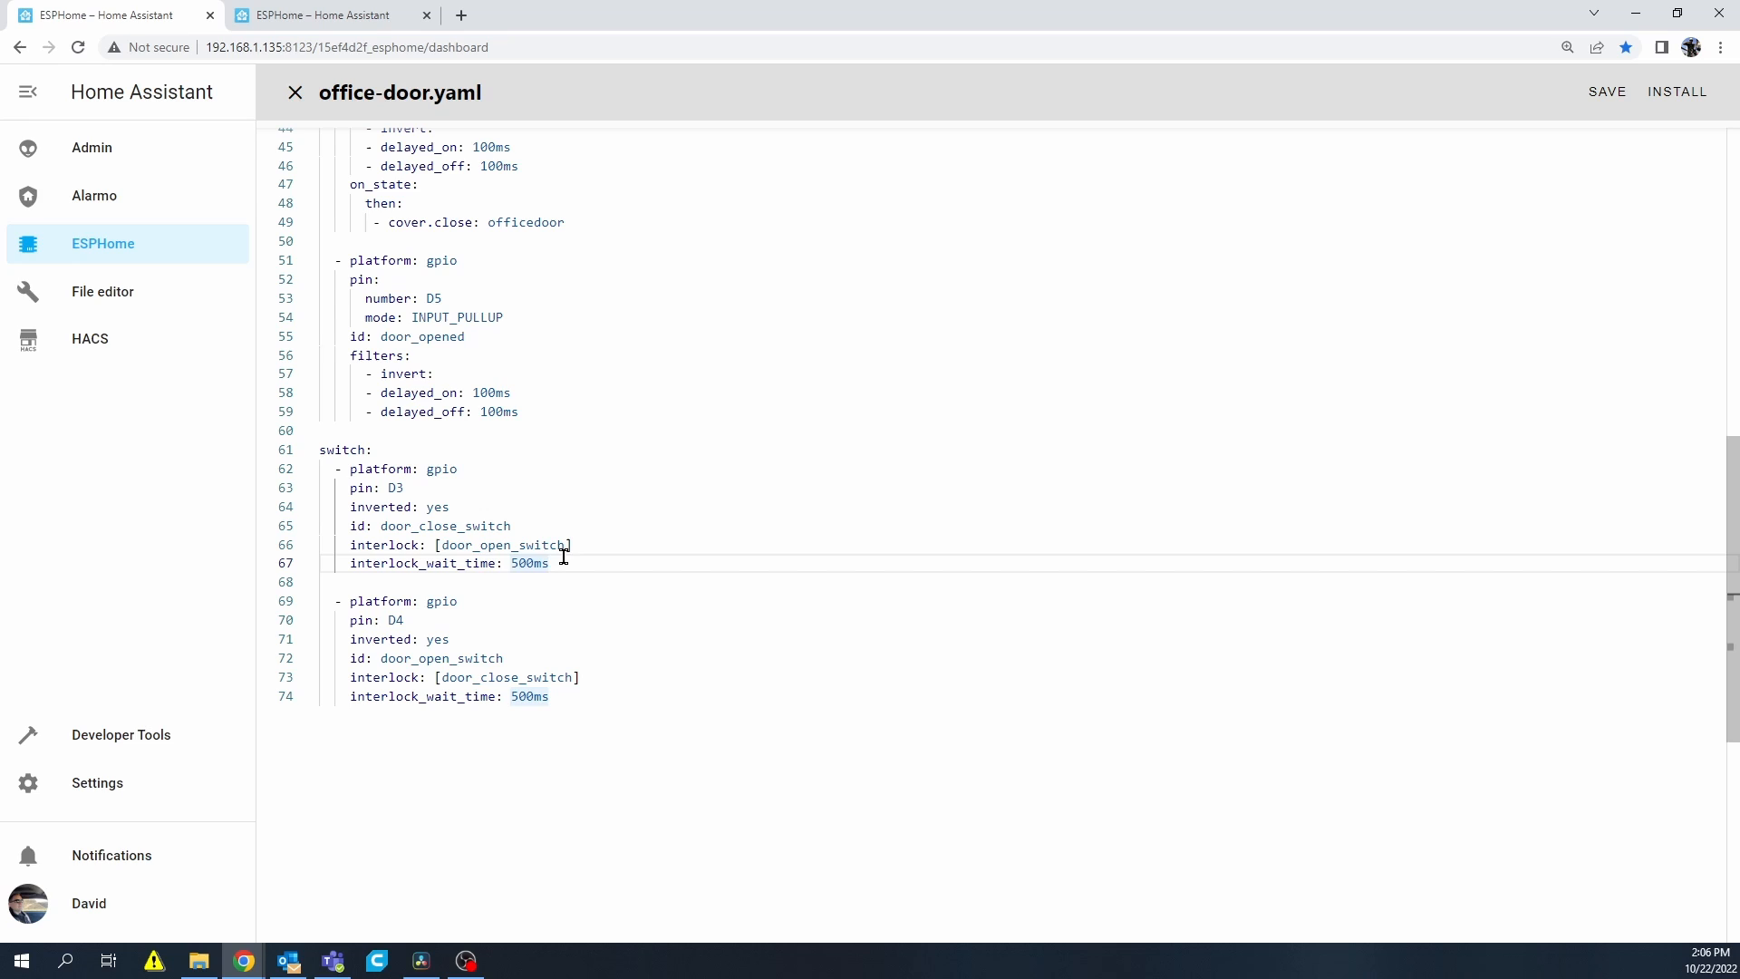
double_click(522, 545)
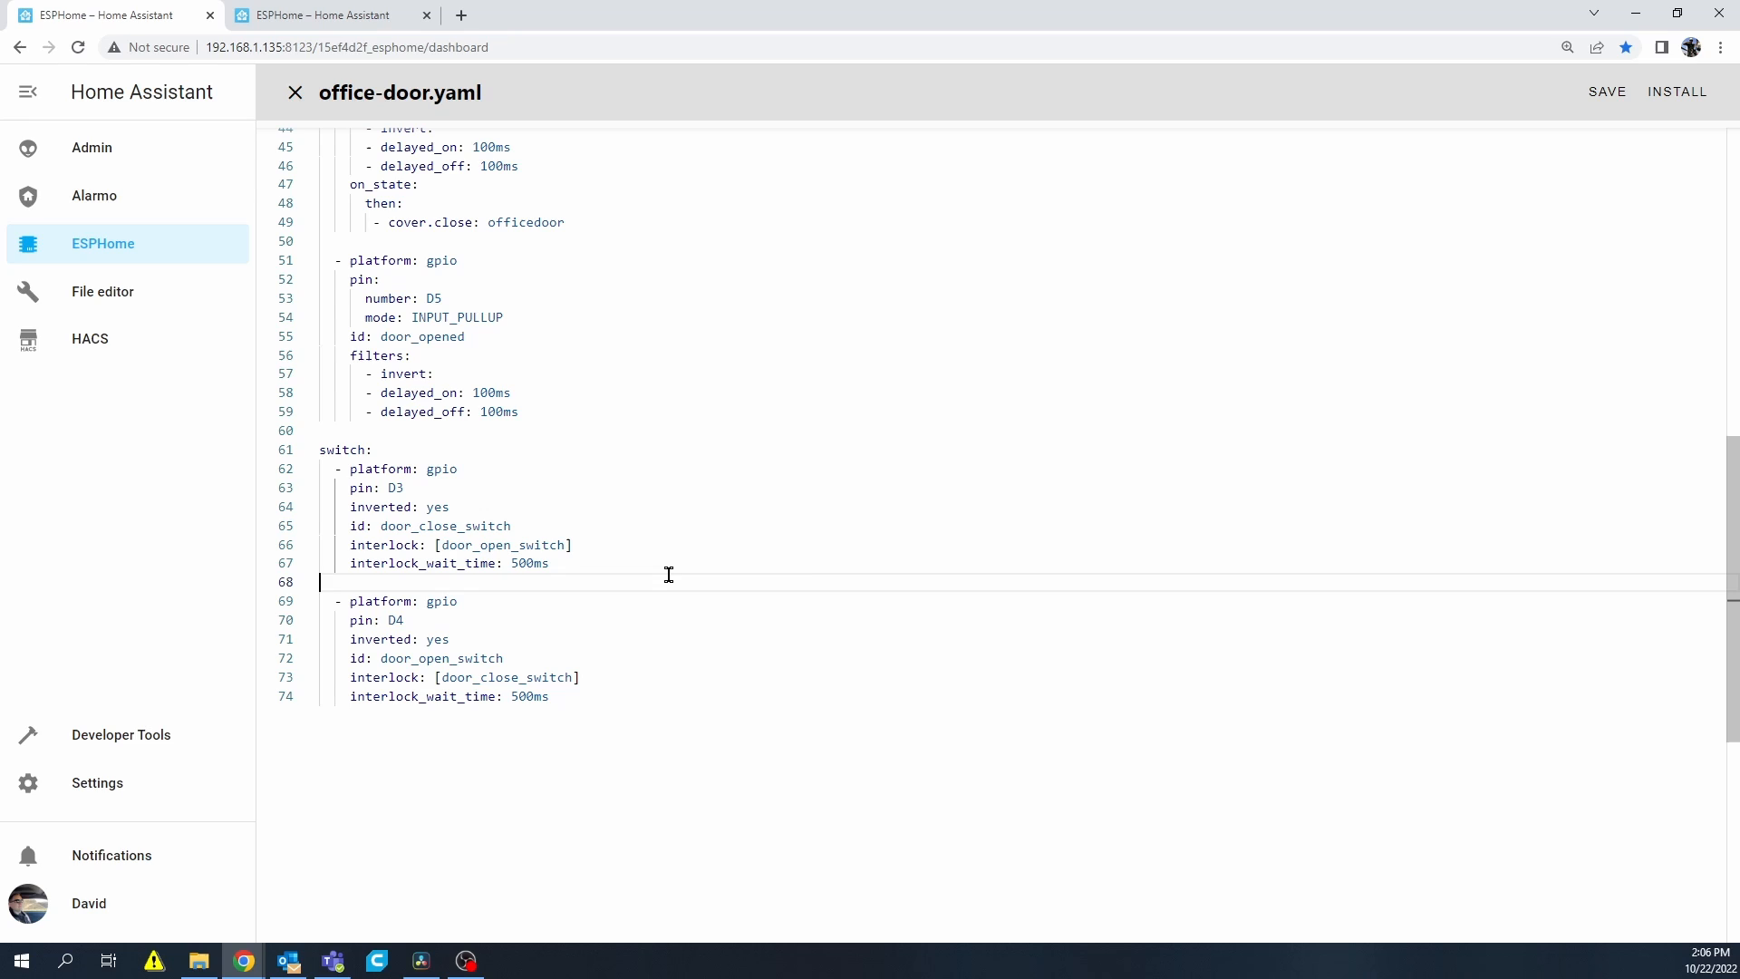
mouse_move(302, 631)
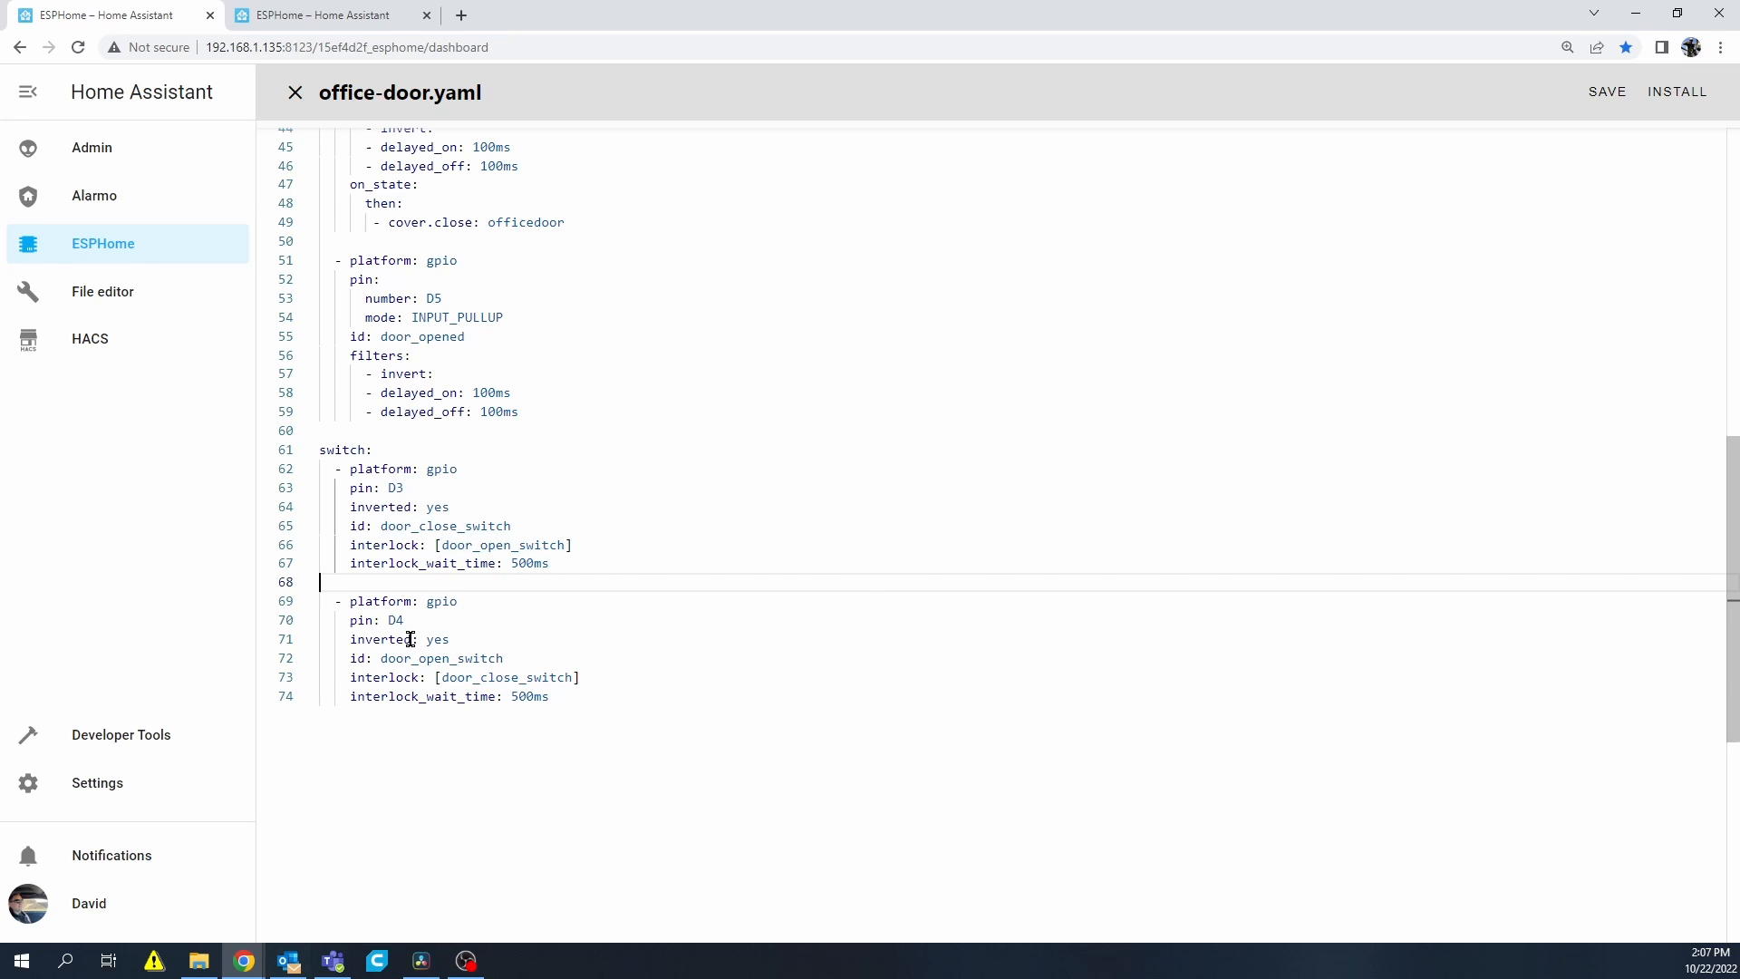
mouse_move(387, 545)
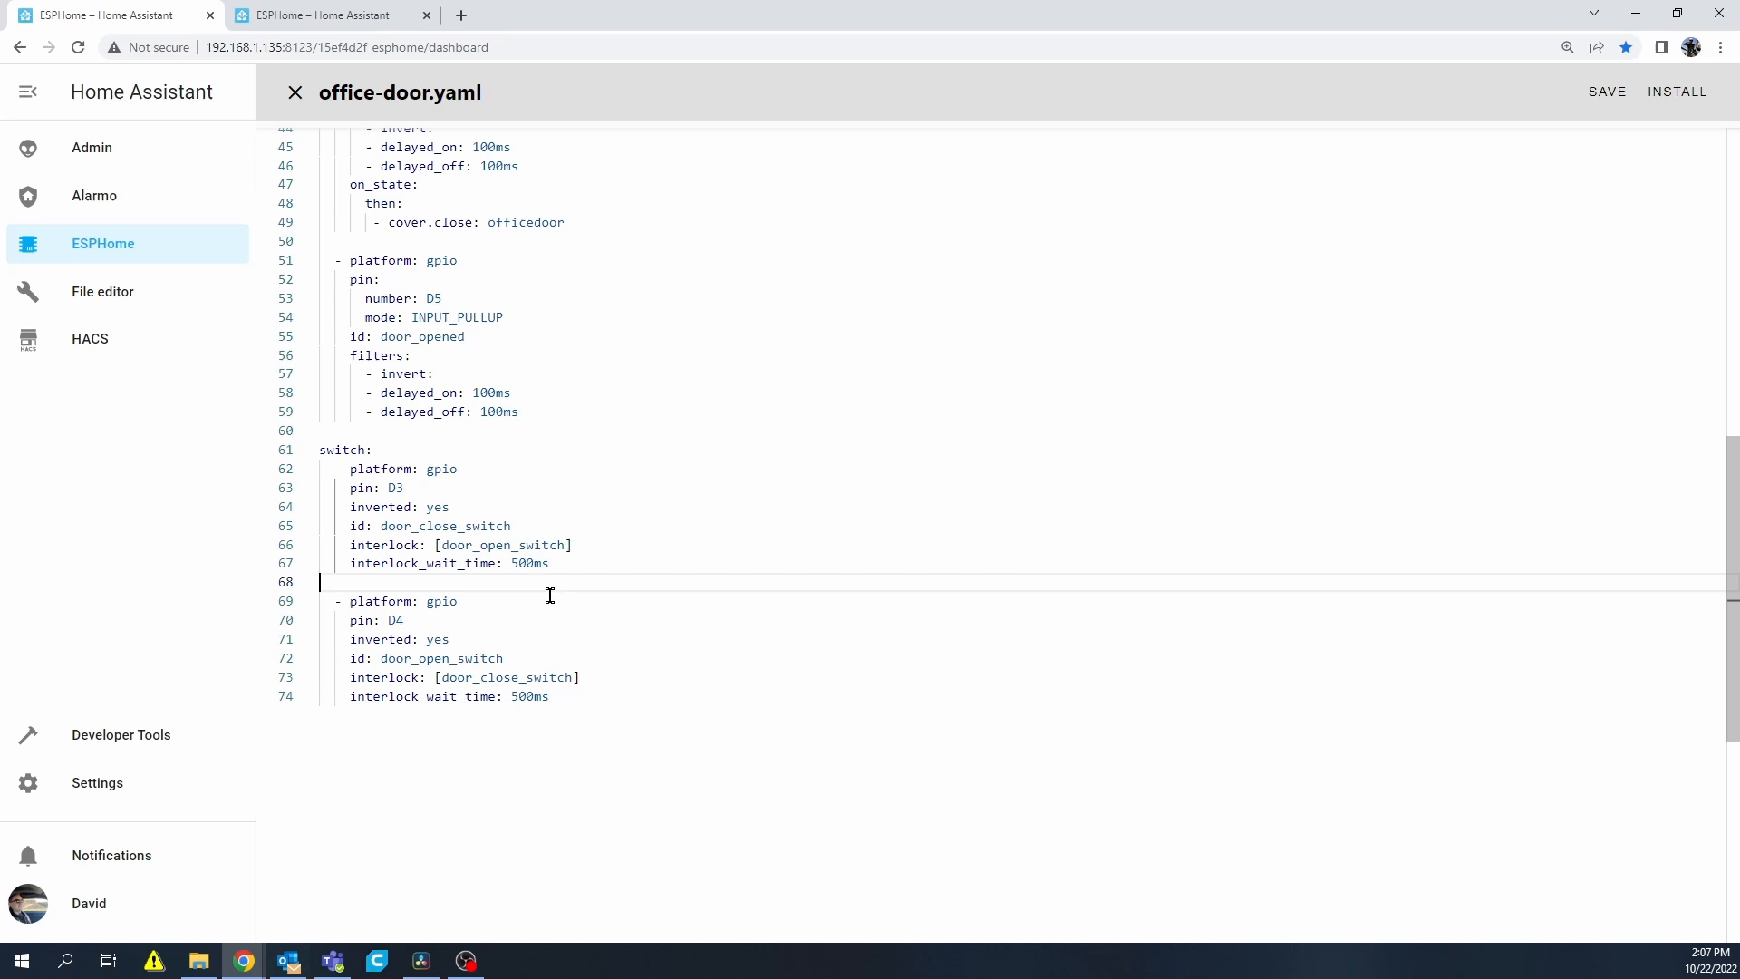
scroll(down, 3)
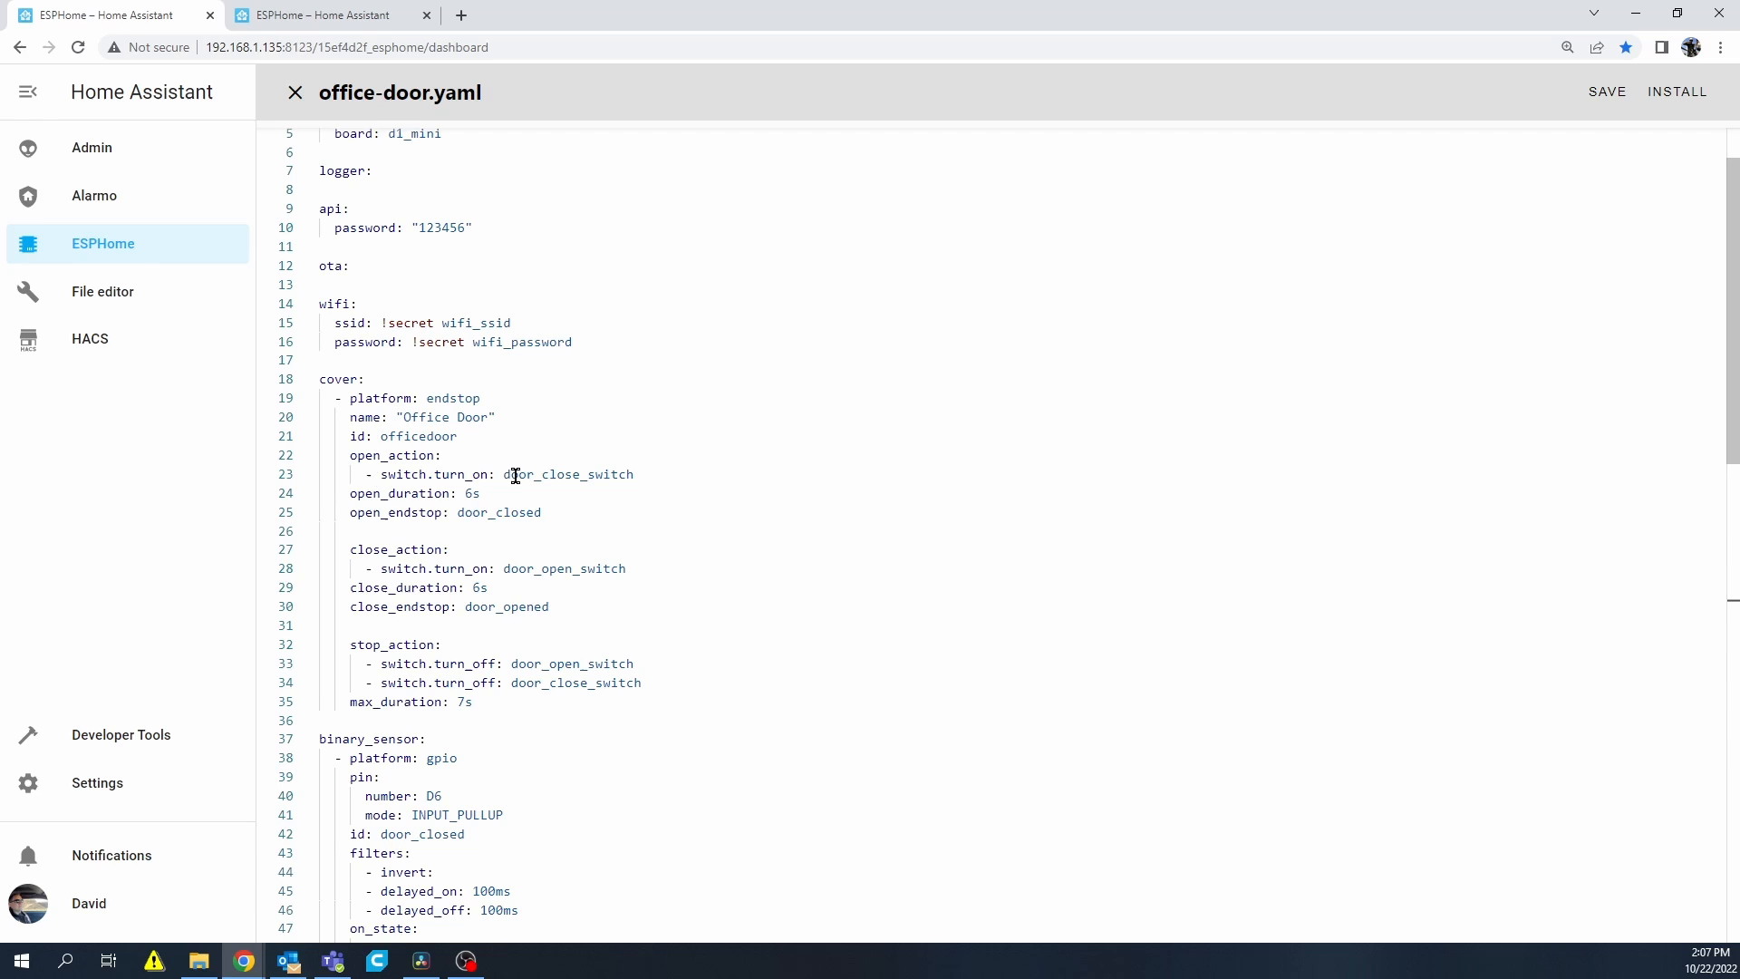
mouse_move(452, 397)
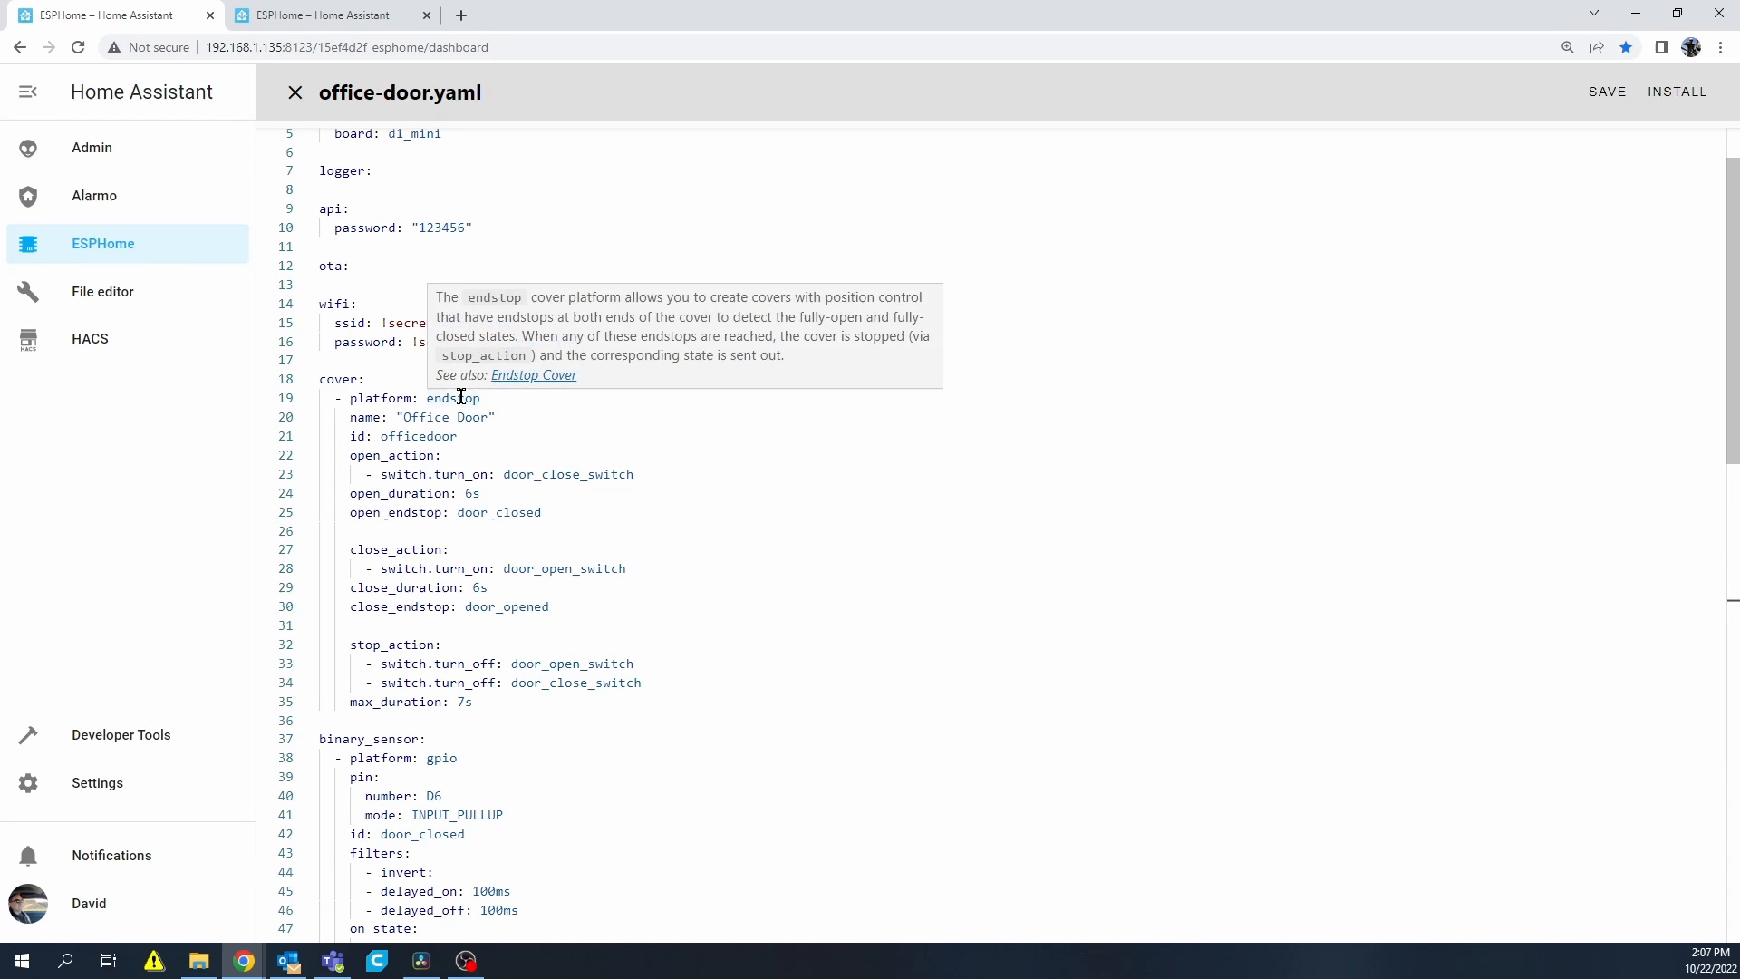
mouse_move(406, 424)
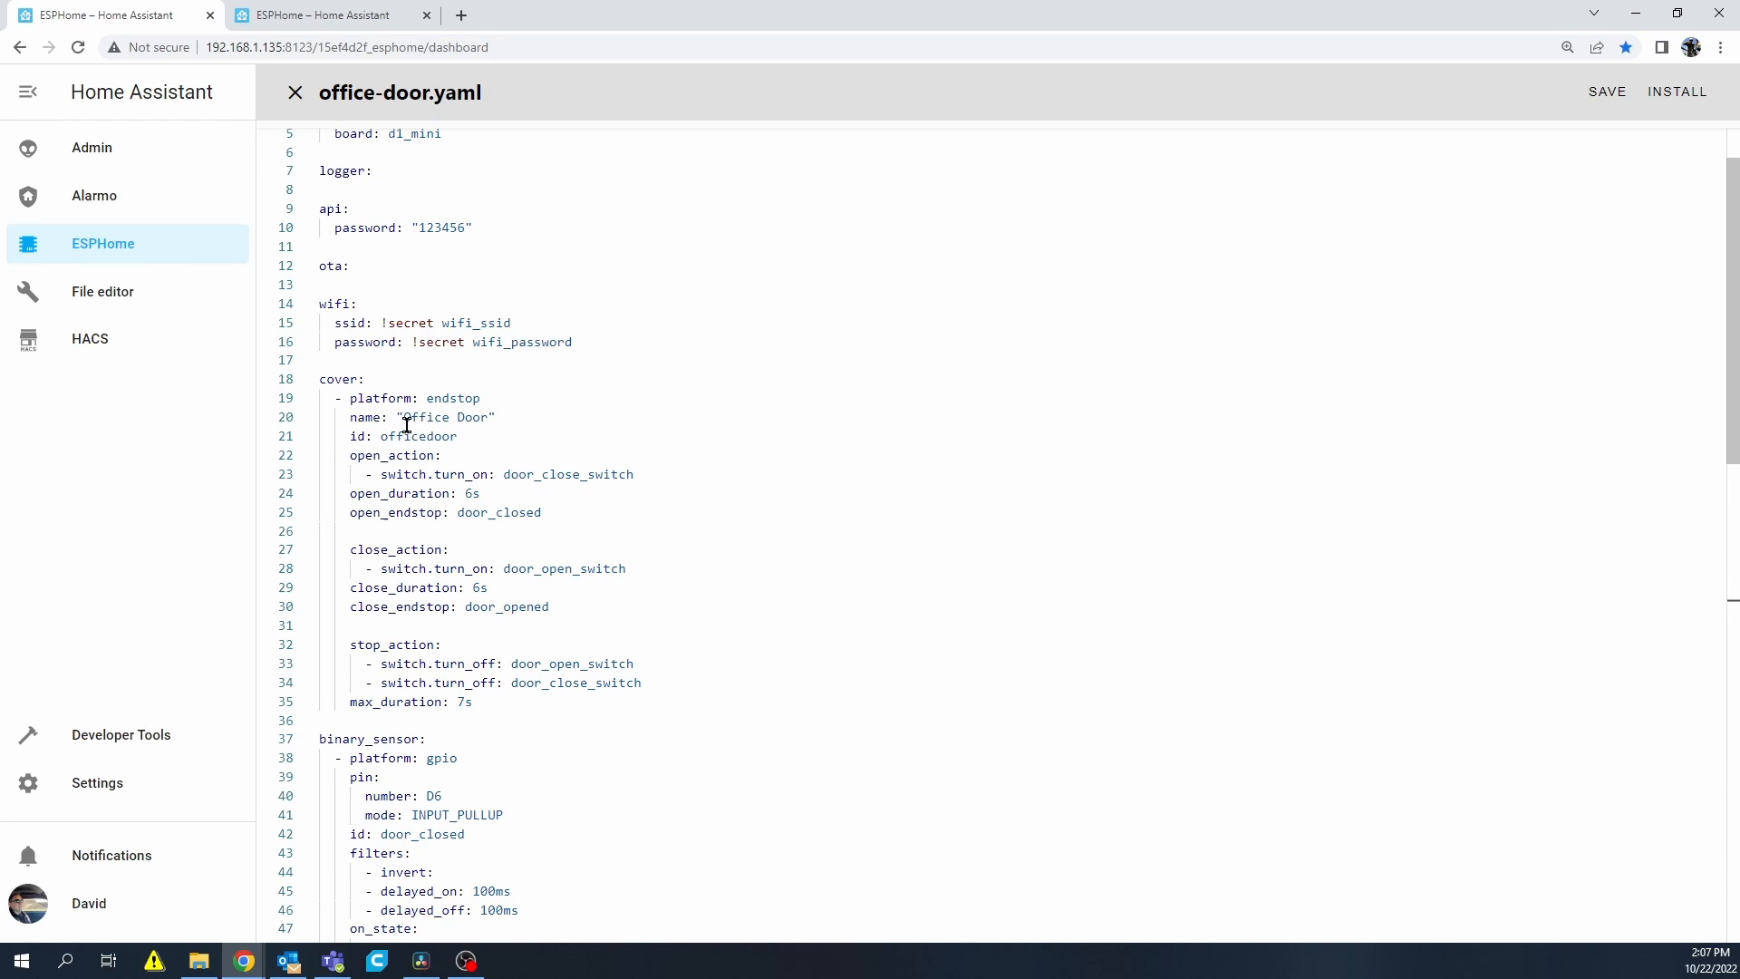
double_click(441, 416)
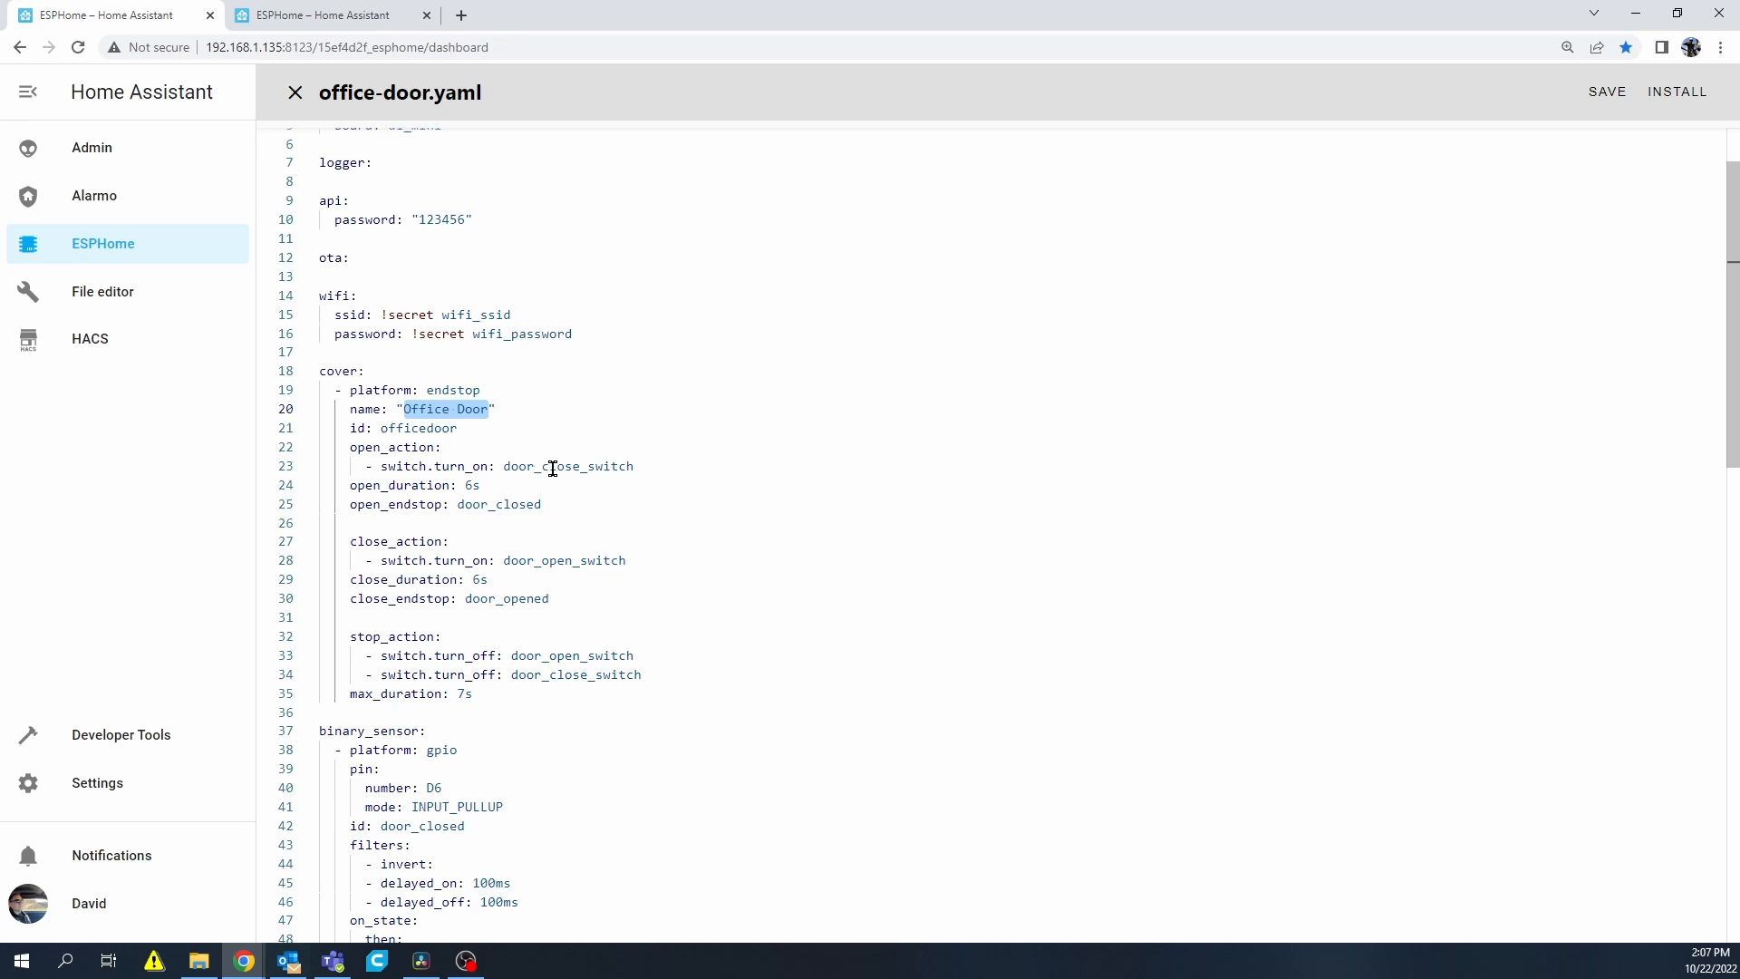
scroll(down, 3)
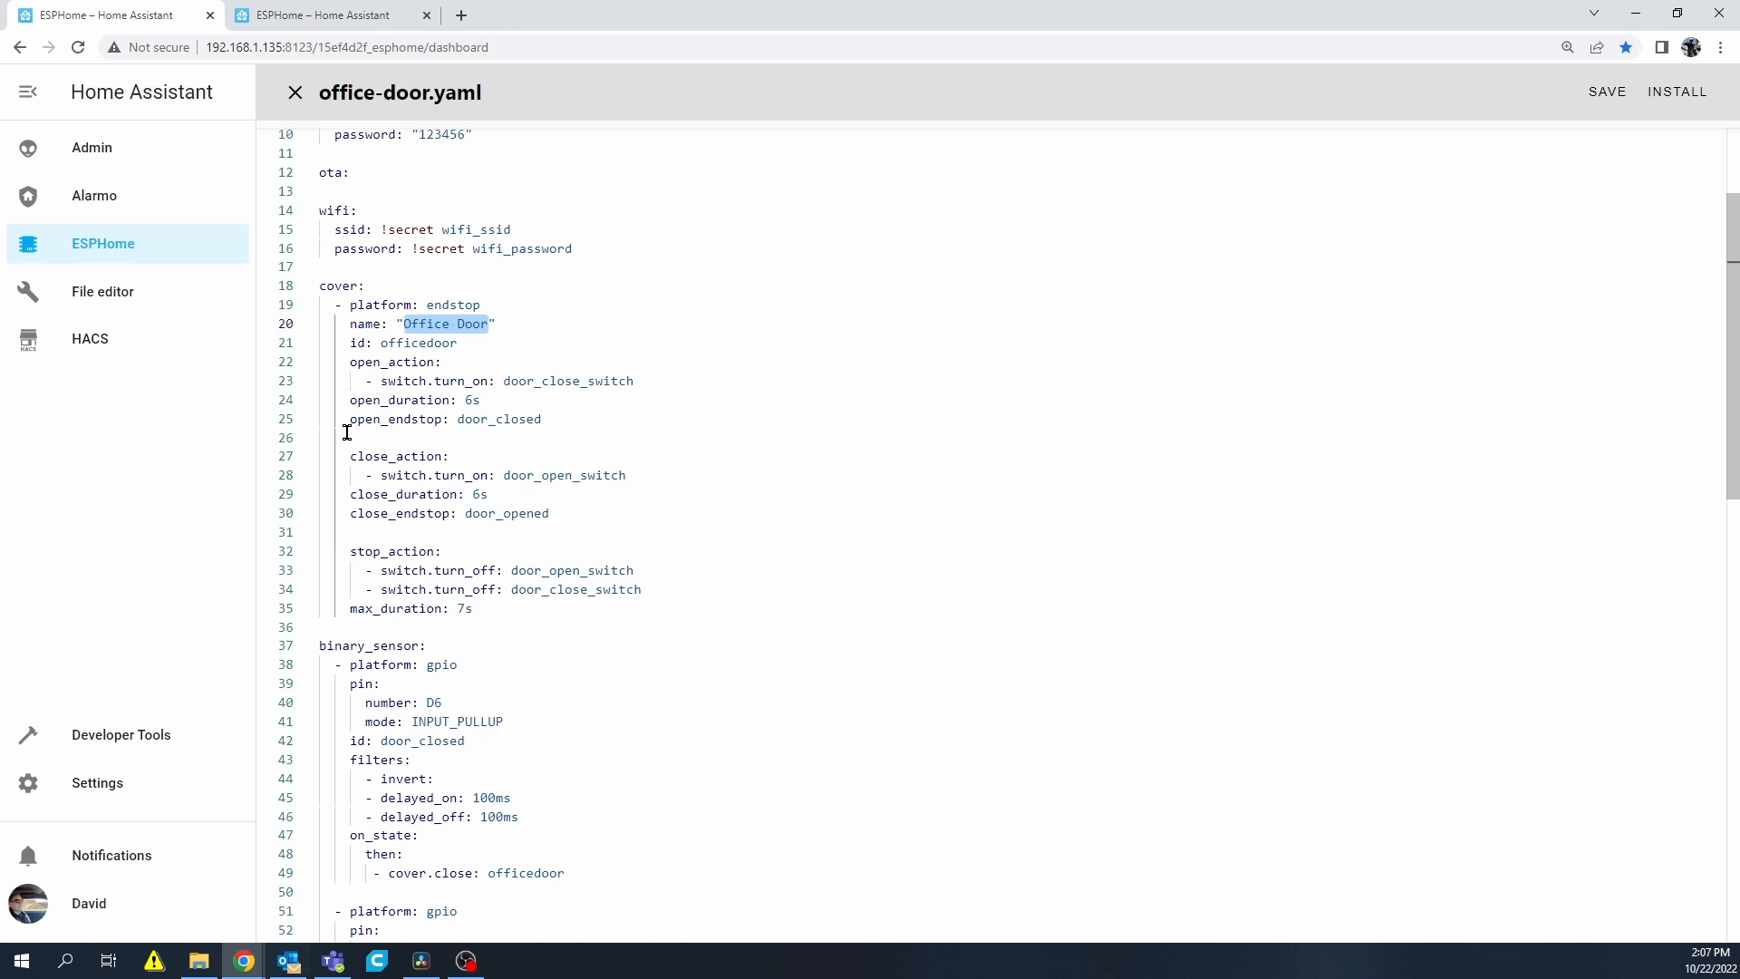
mouse_move(419, 420)
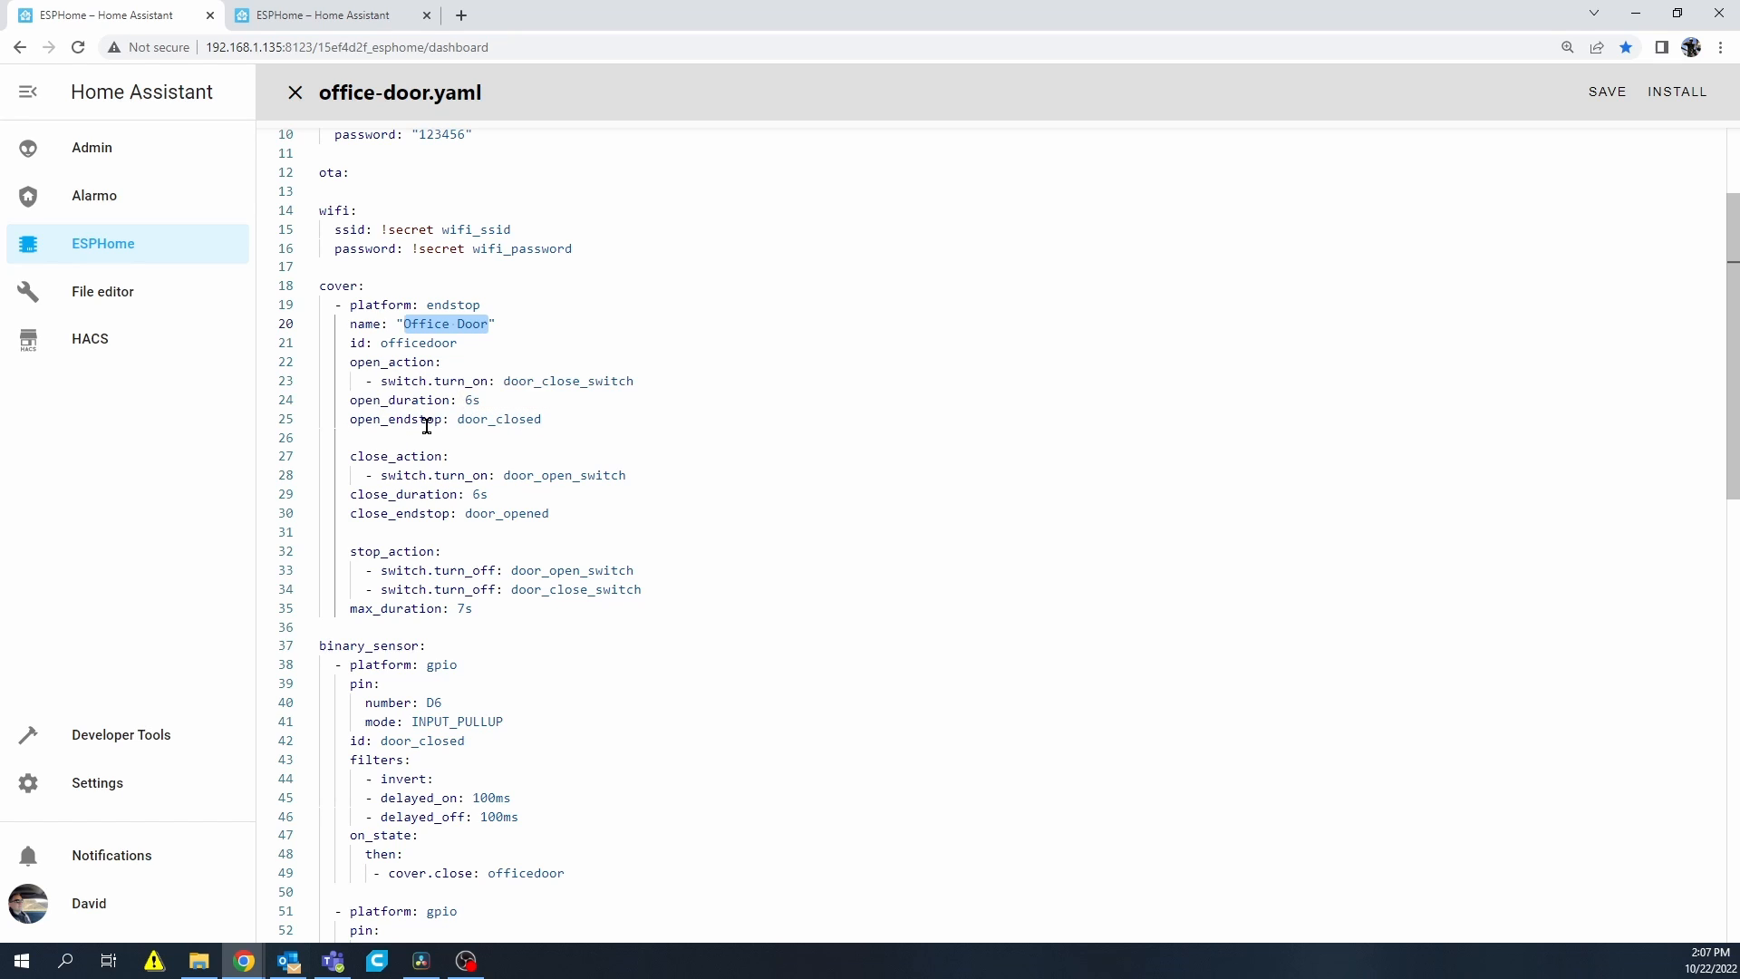
mouse_move(540, 446)
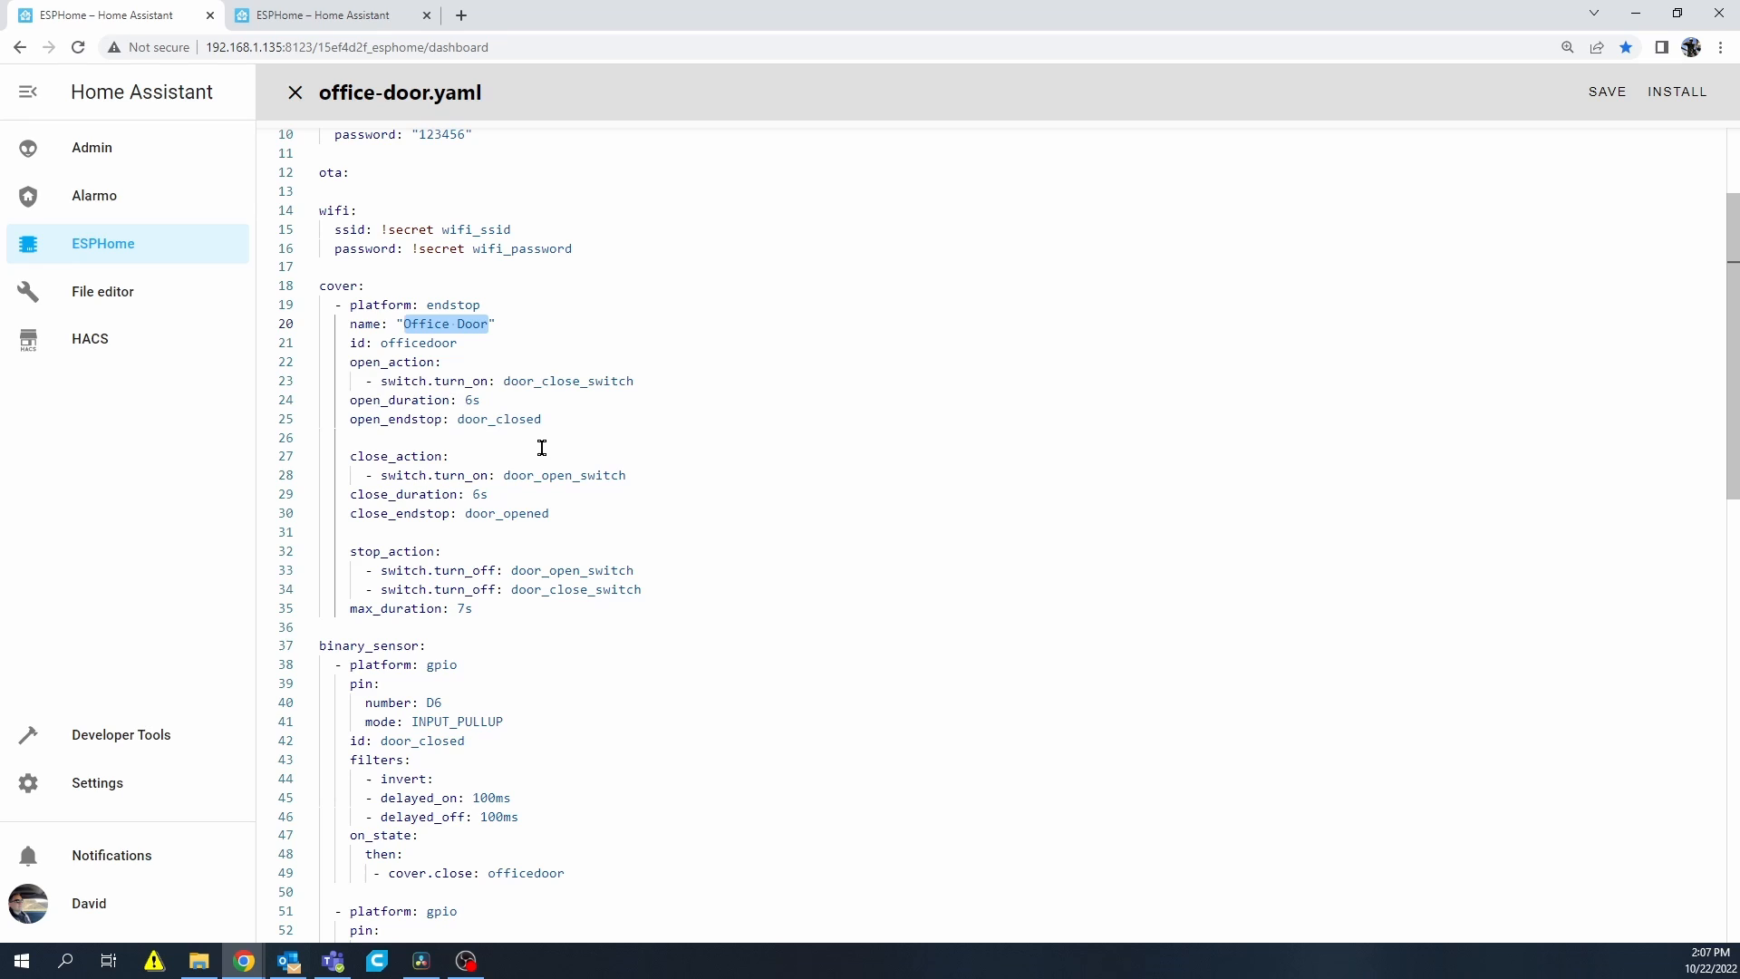
mouse_move(402, 412)
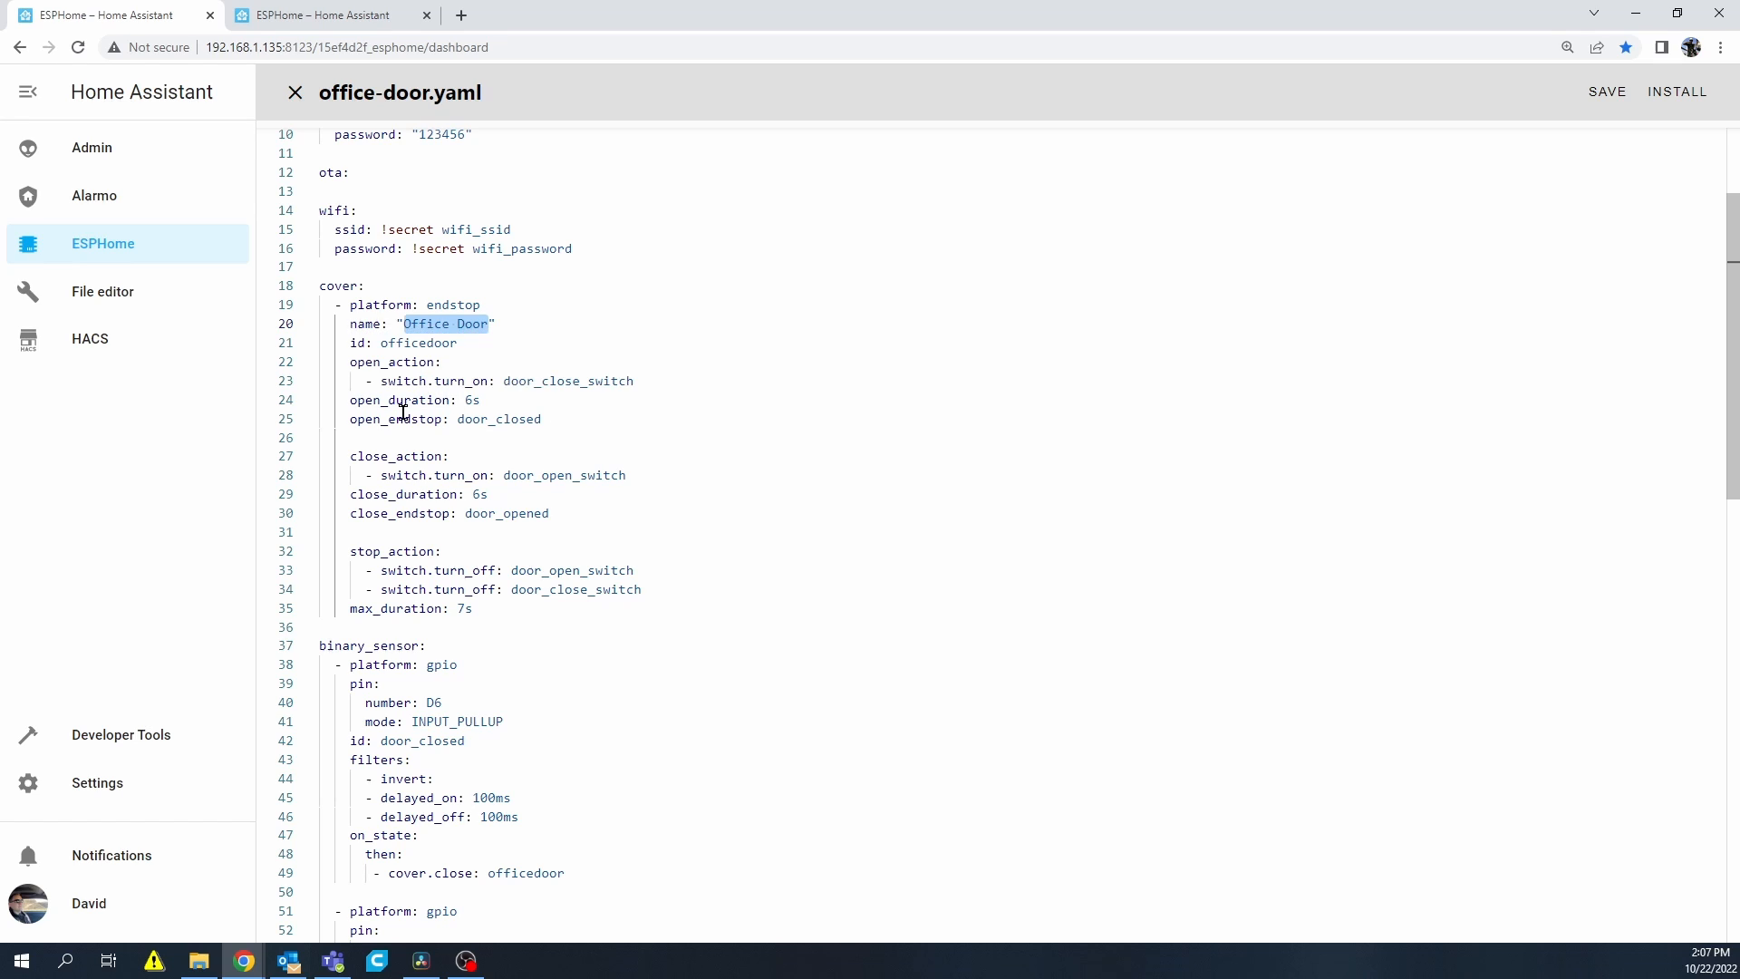
mouse_move(396, 419)
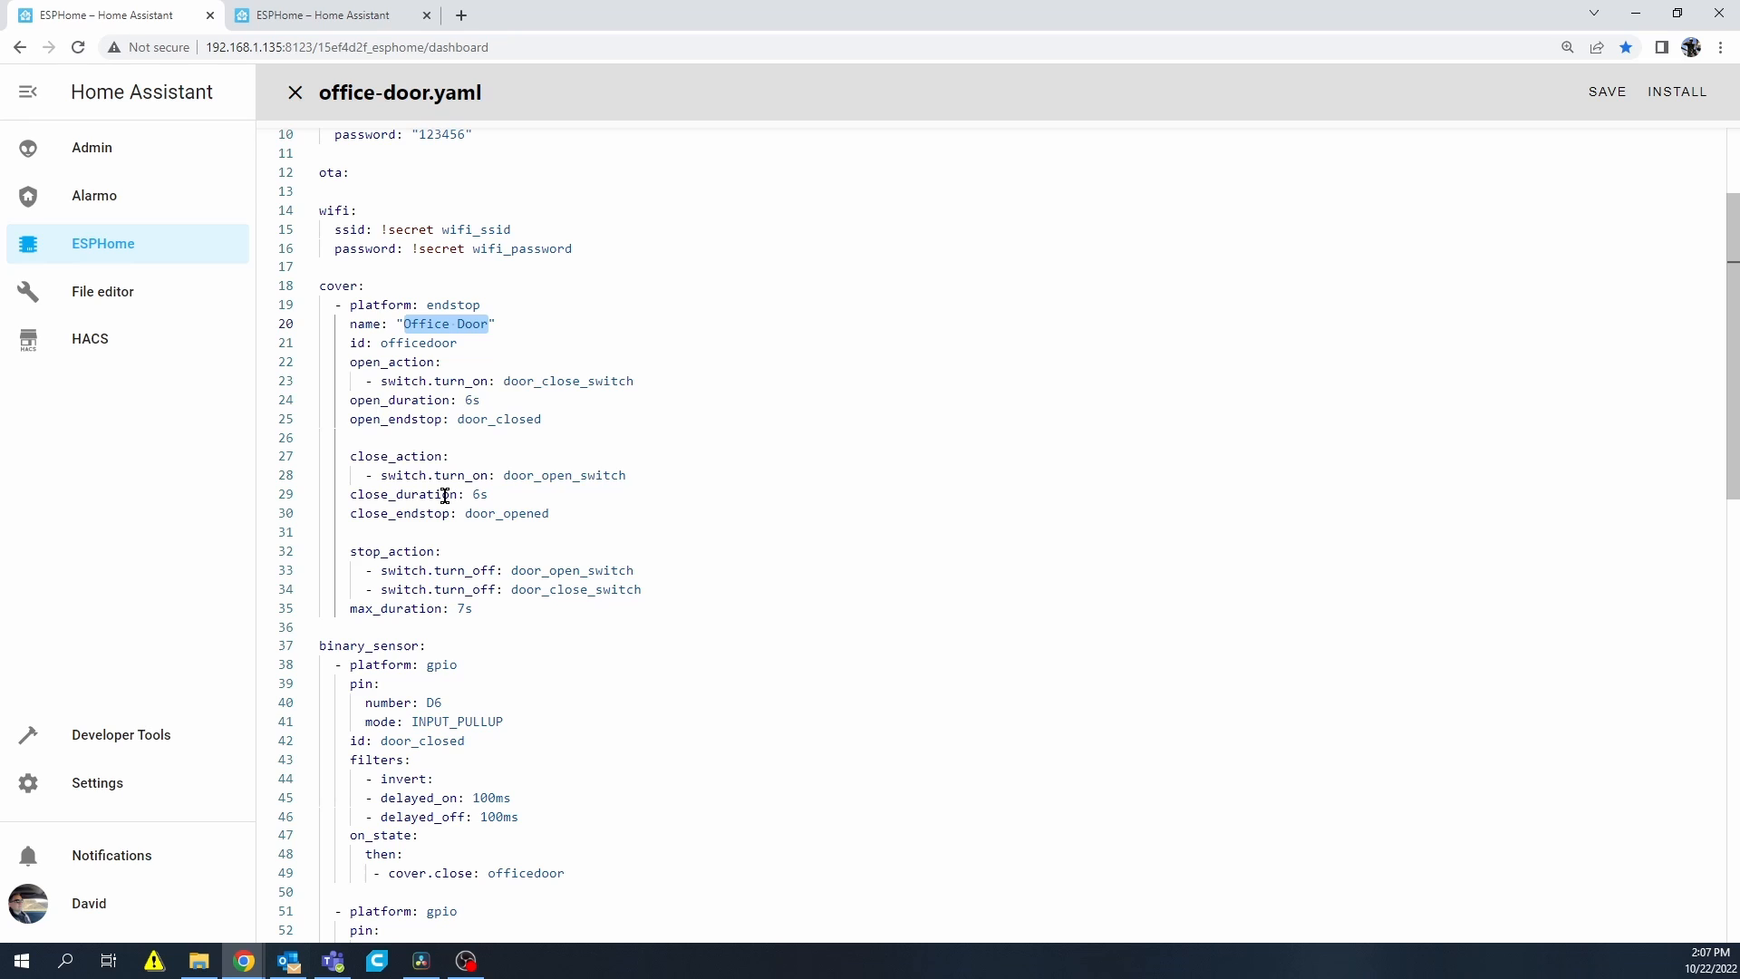
mouse_move(565, 484)
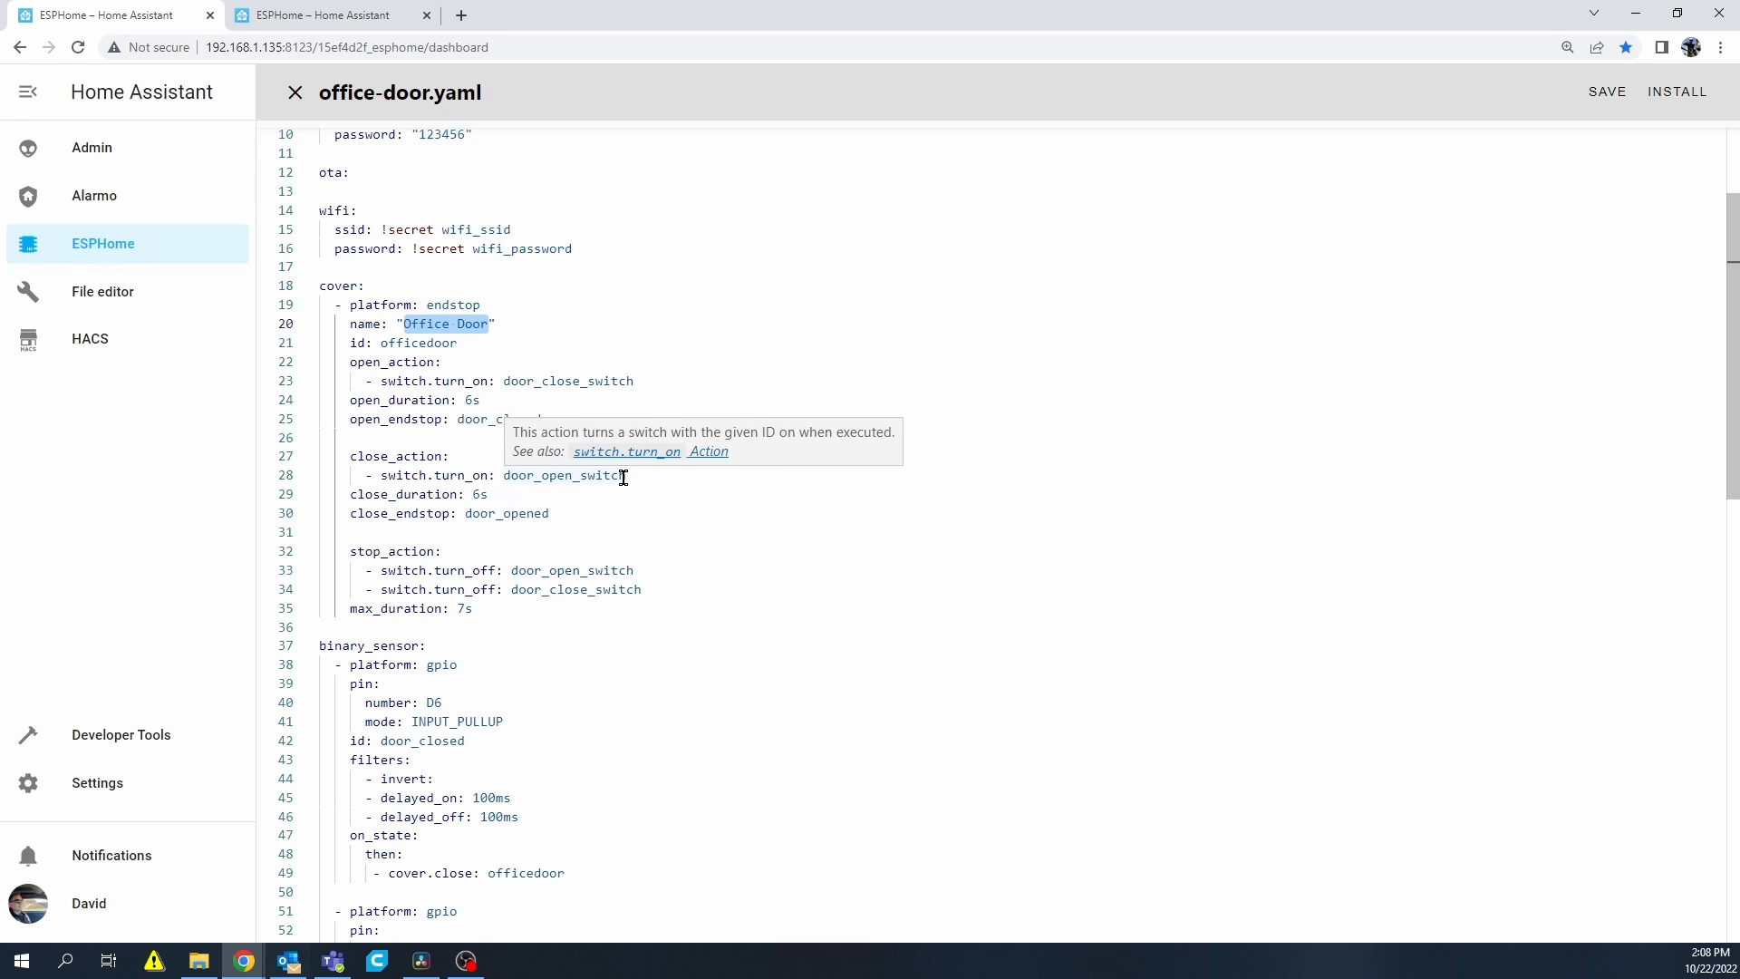
mouse_move(552, 478)
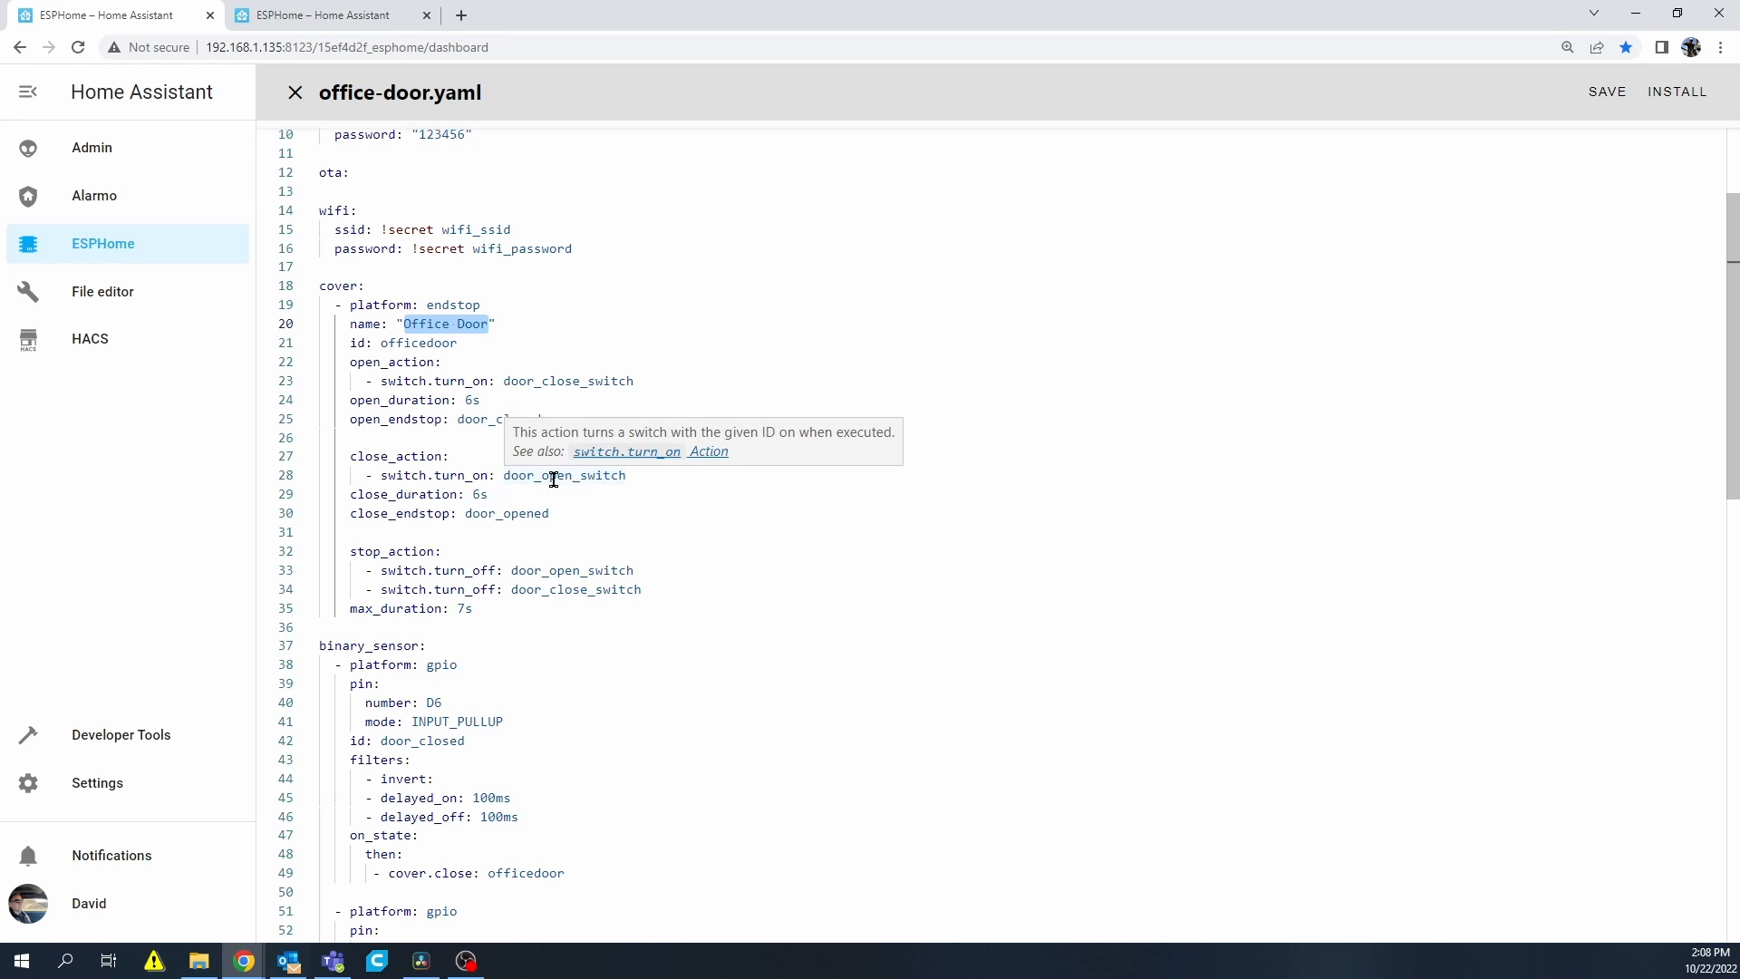
double_click(528, 513)
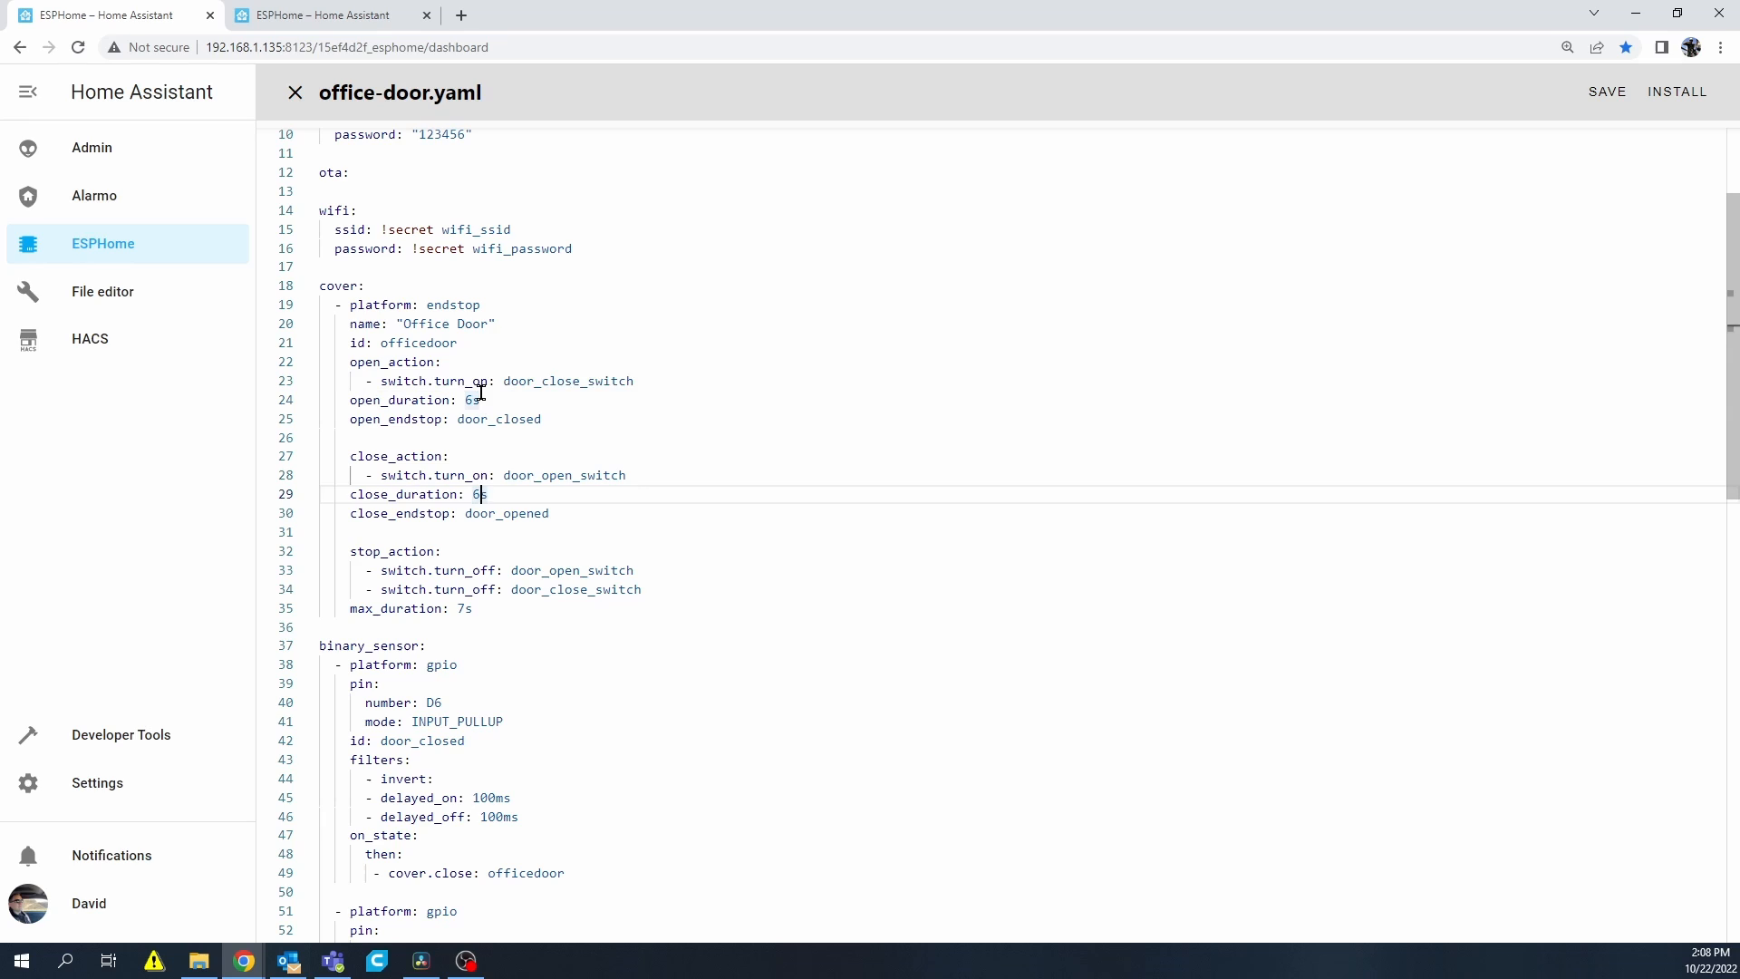
mouse_move(475, 399)
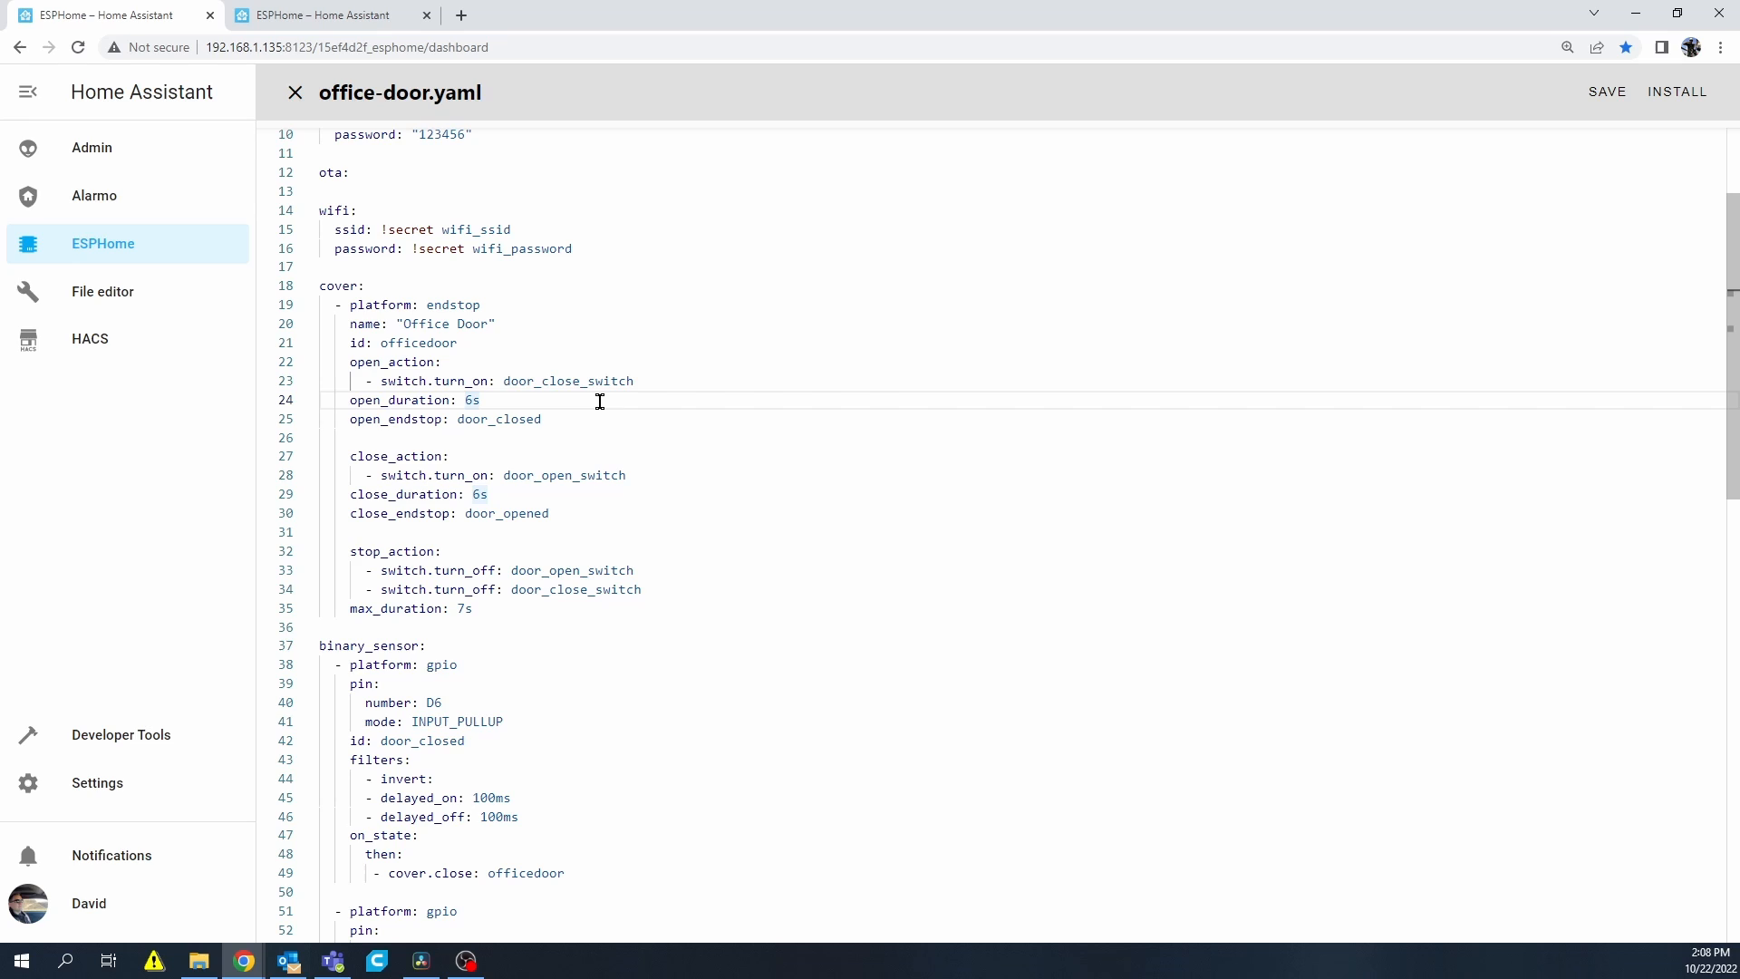
mouse_move(233, 441)
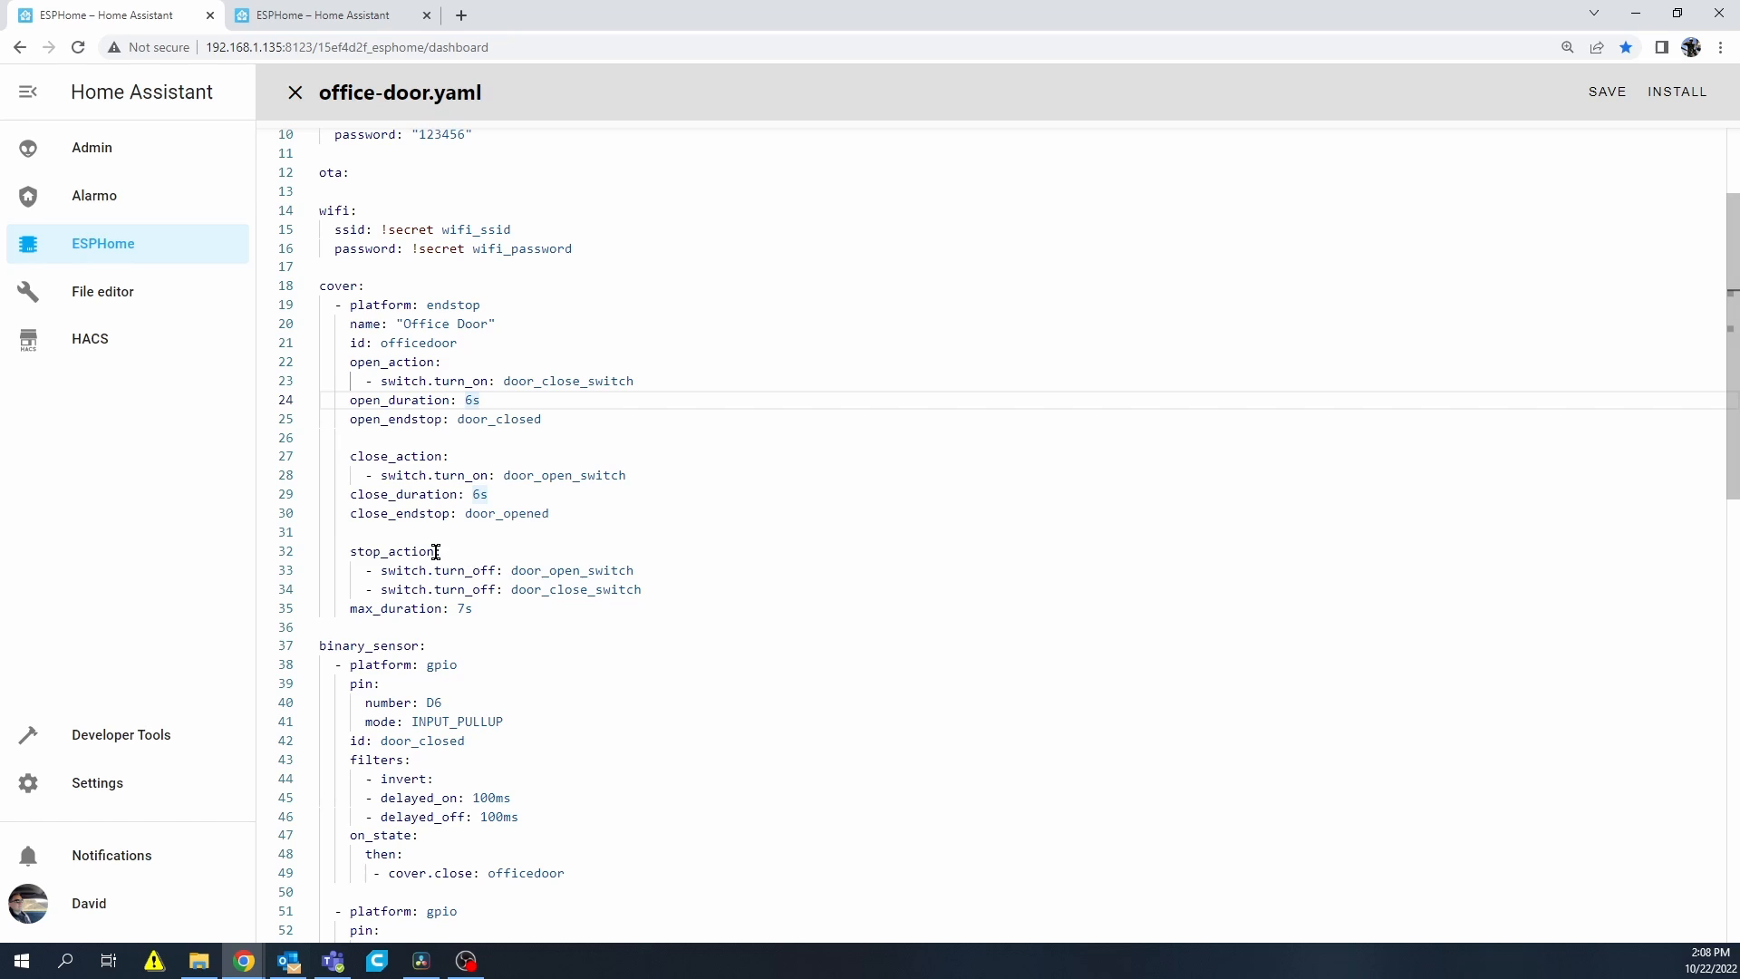
mouse_move(701, 582)
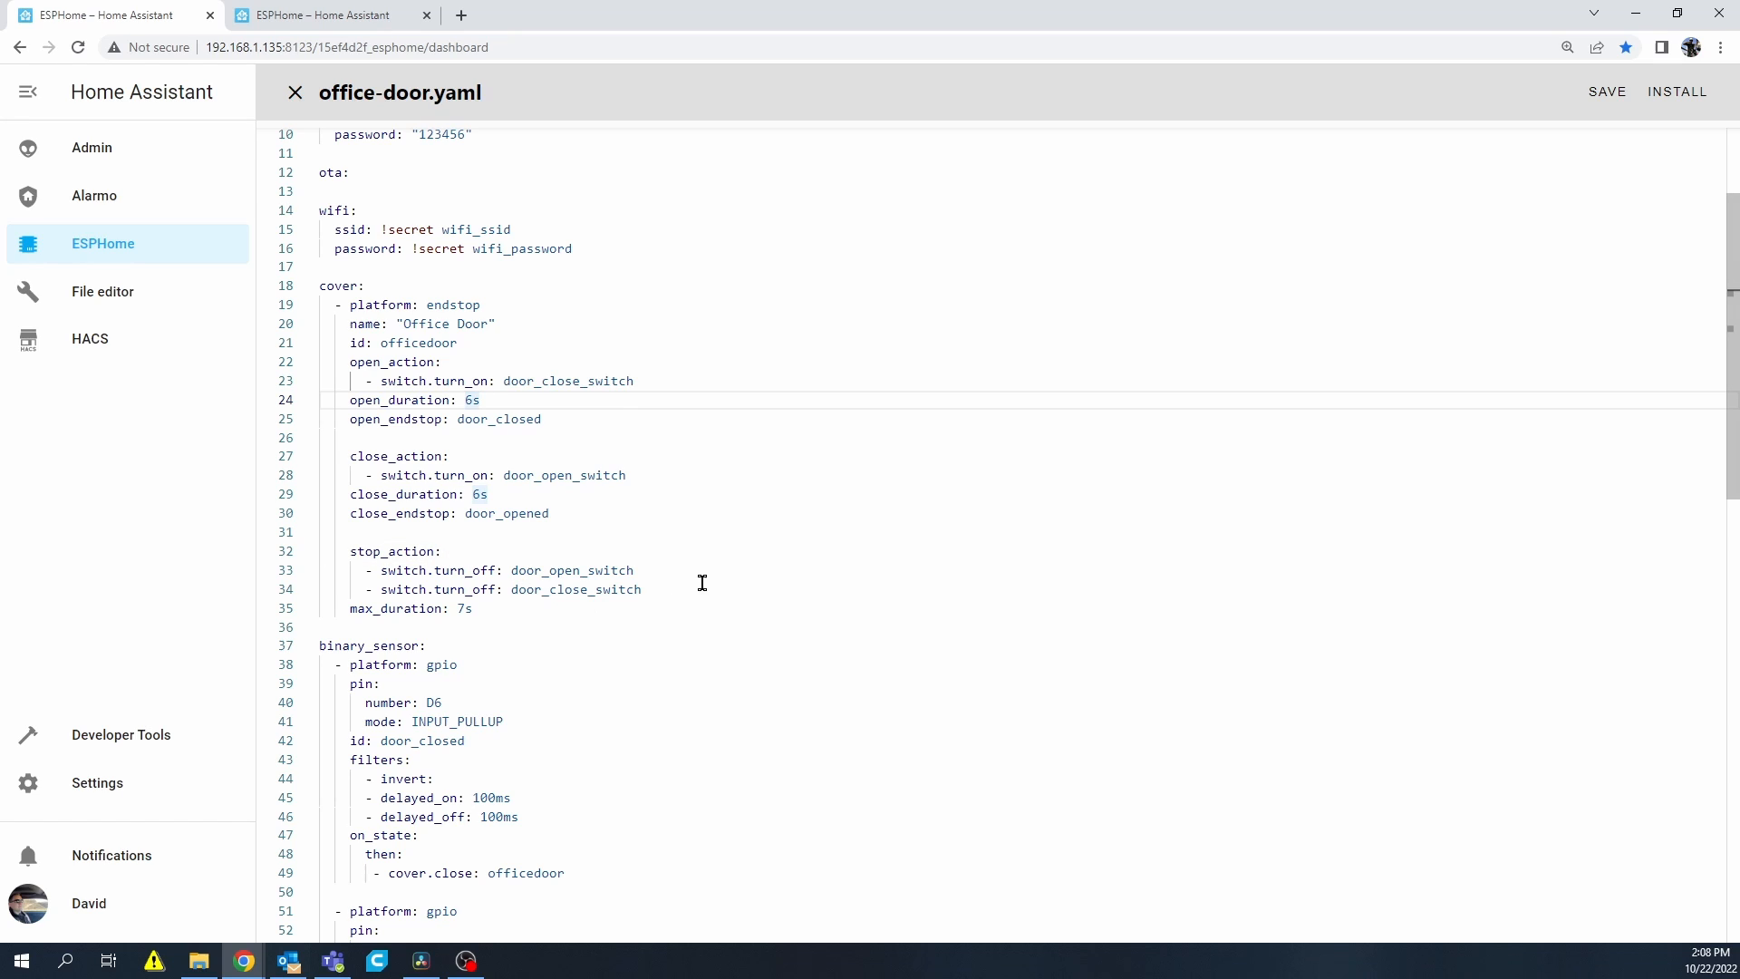
drag(348, 570, 660, 589)
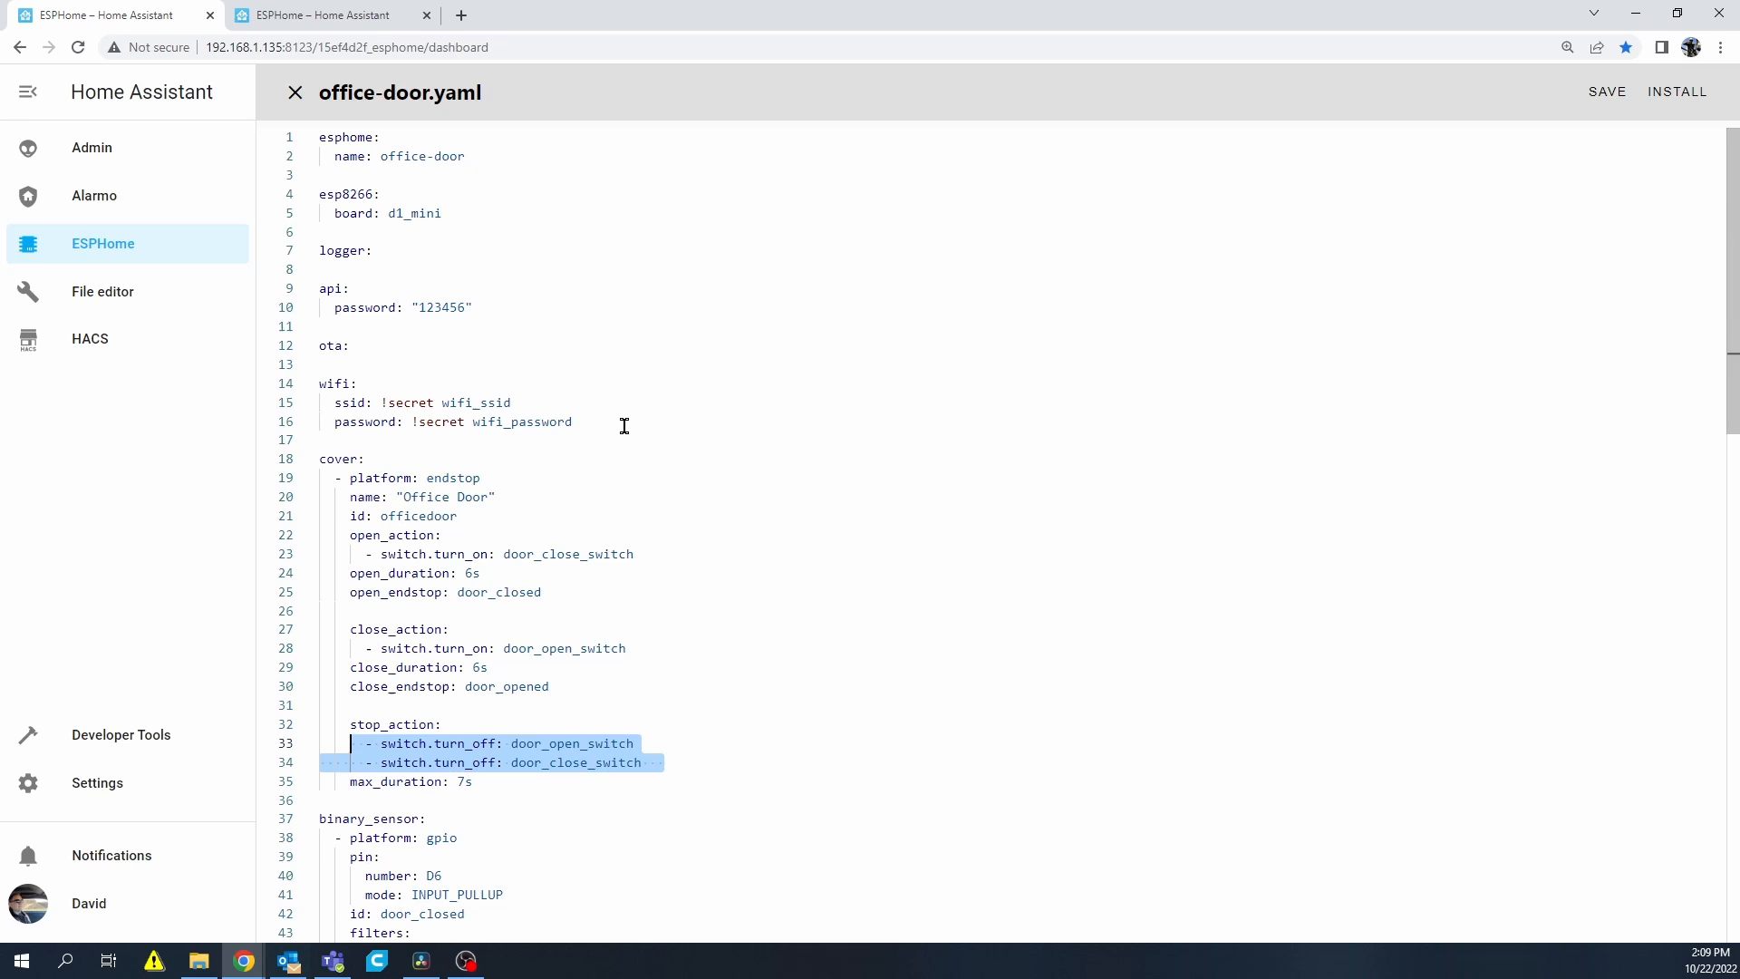
mouse_move(995, 377)
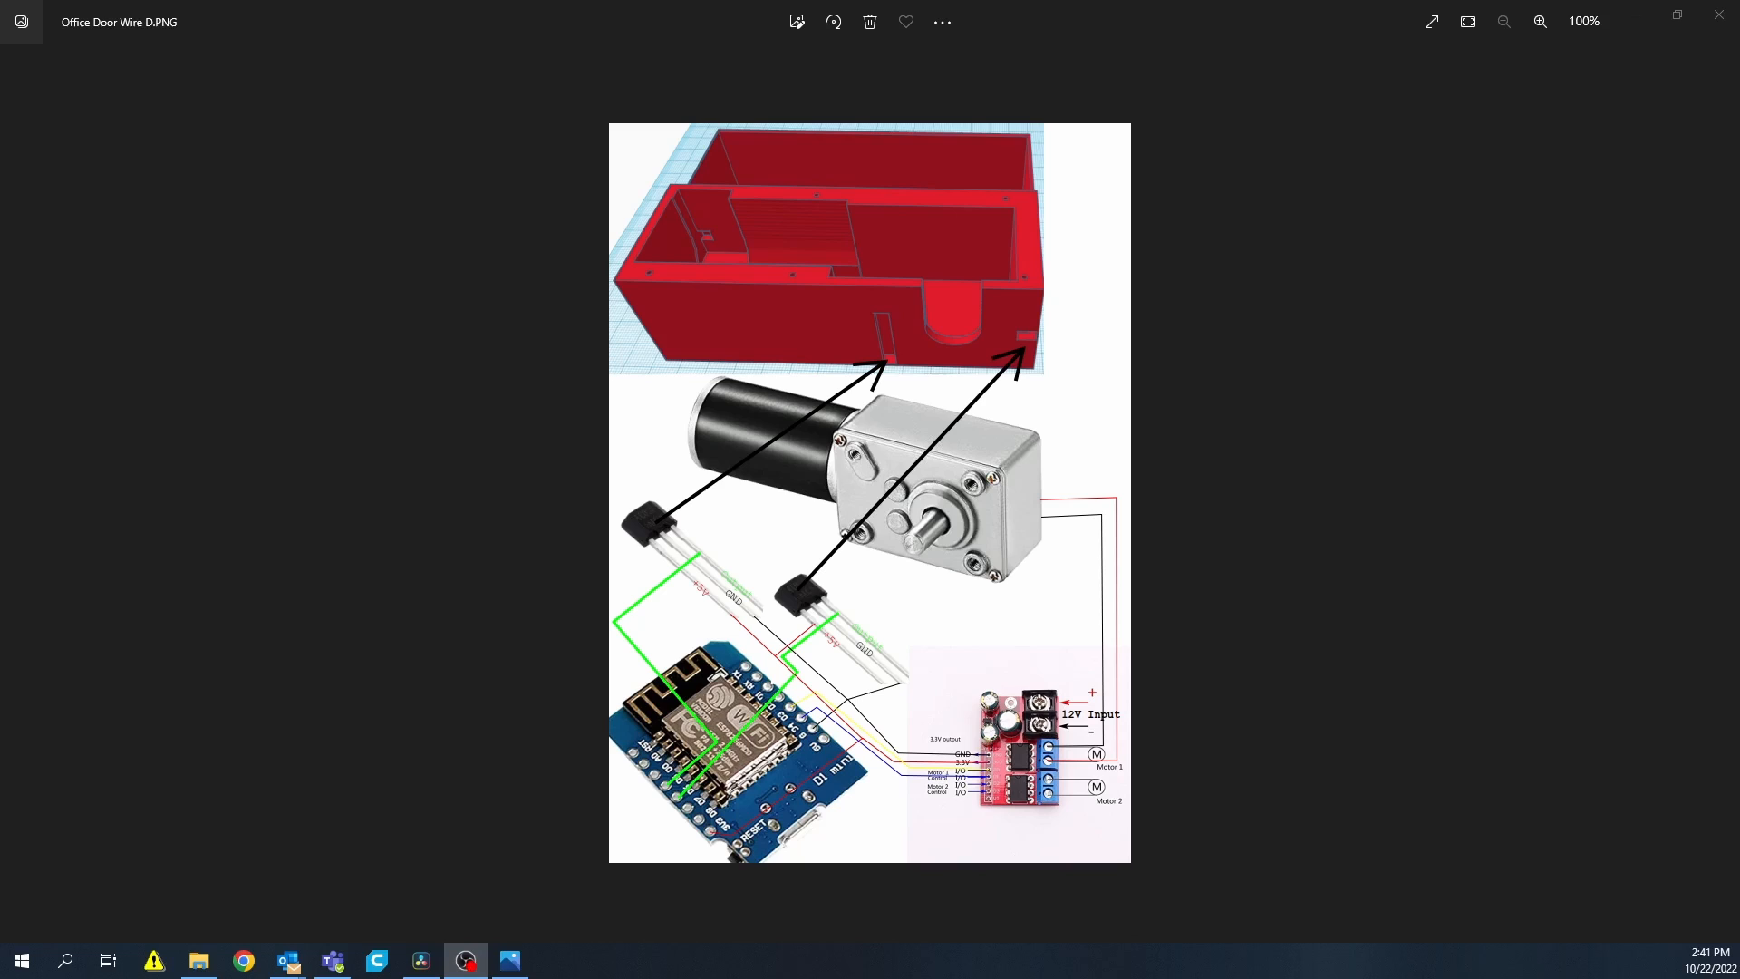
mouse_move(1082, 628)
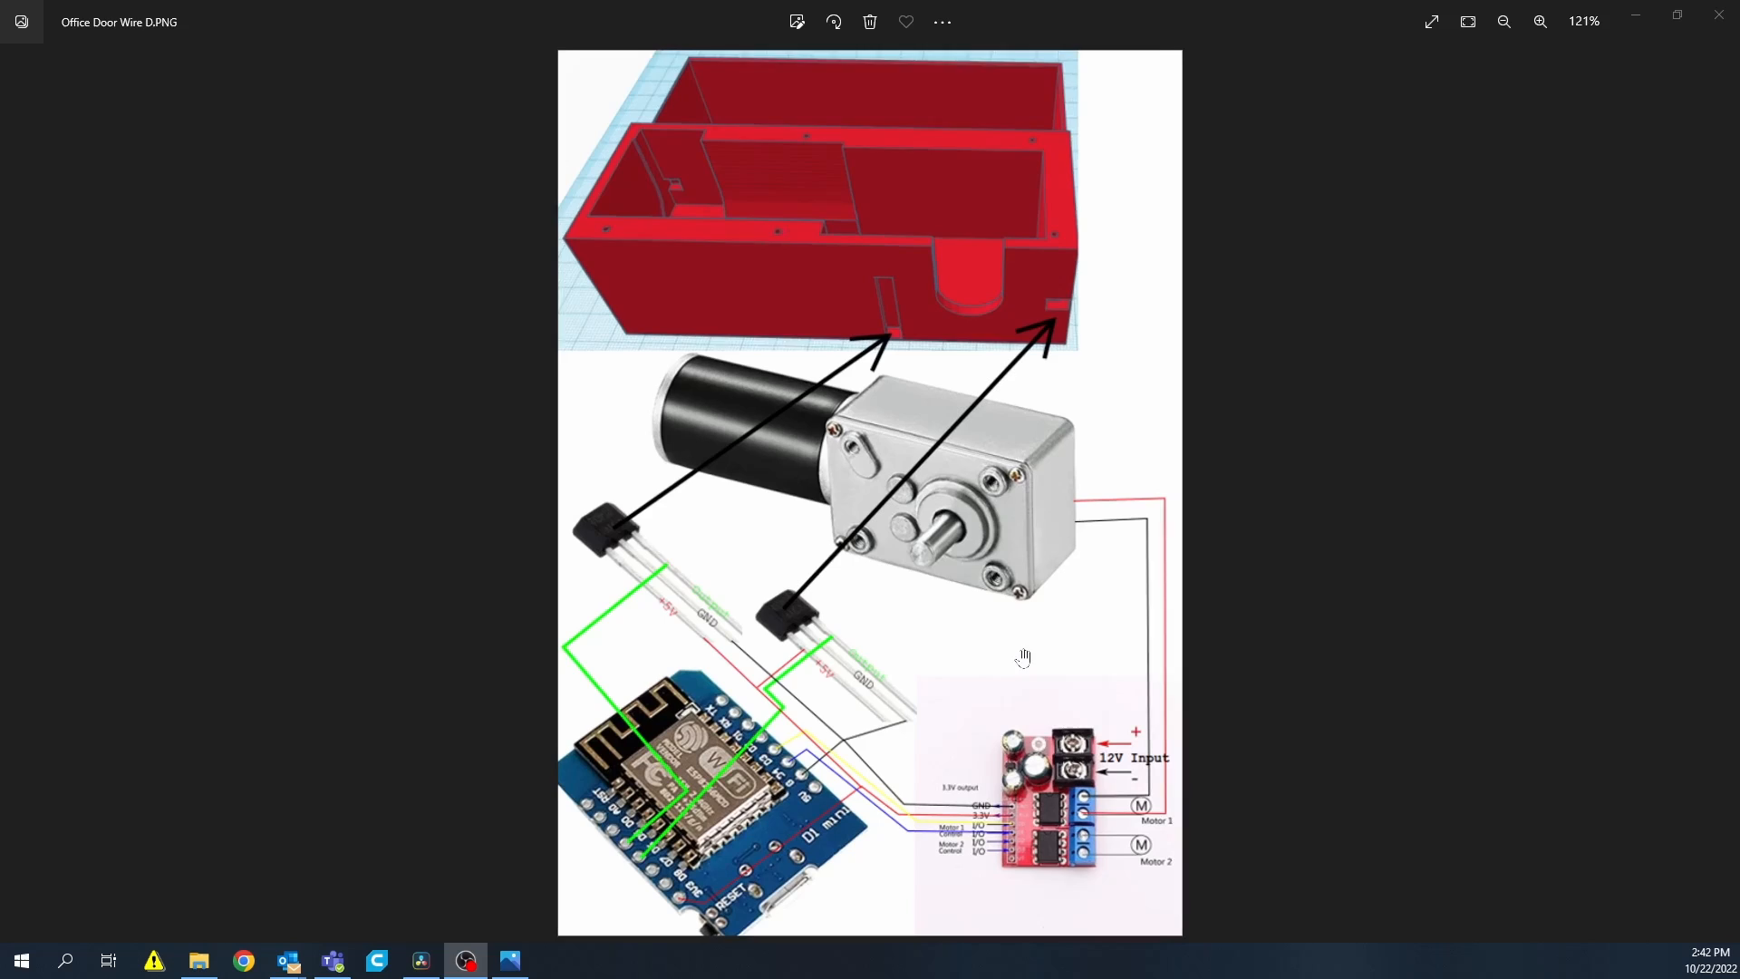
- Zoom the wiring diagram in to about 133% to read the motor, sensors and driver board
click(1541, 21)
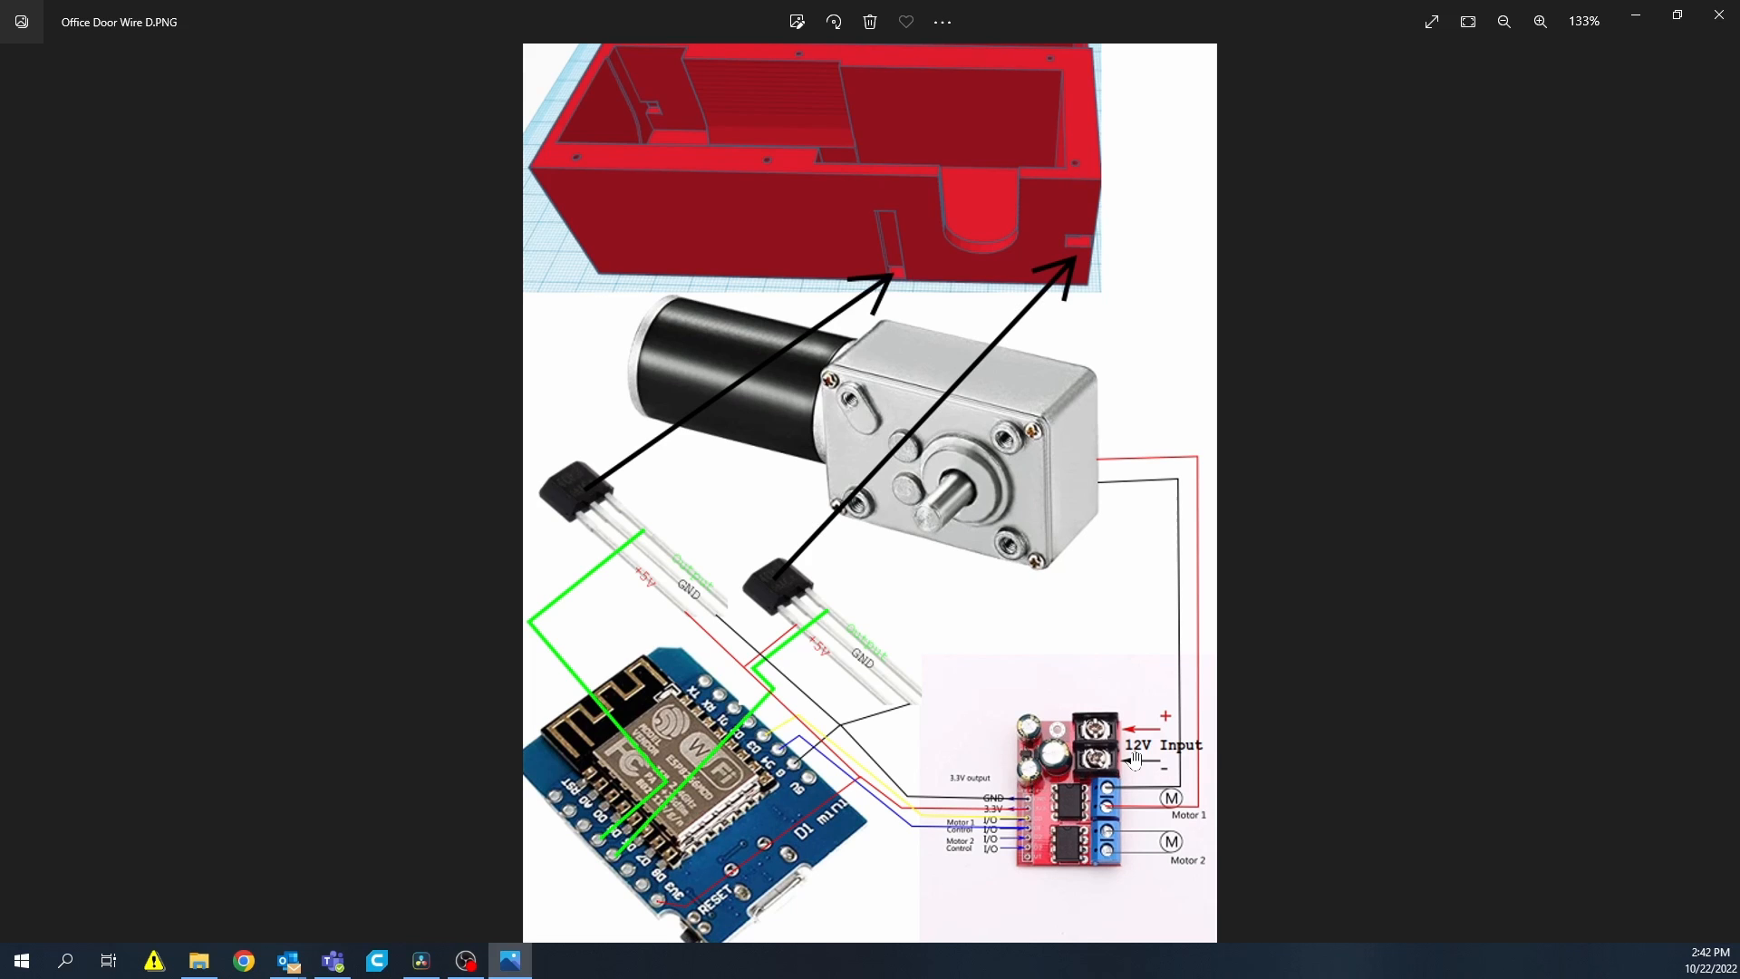
mouse_move(1158, 730)
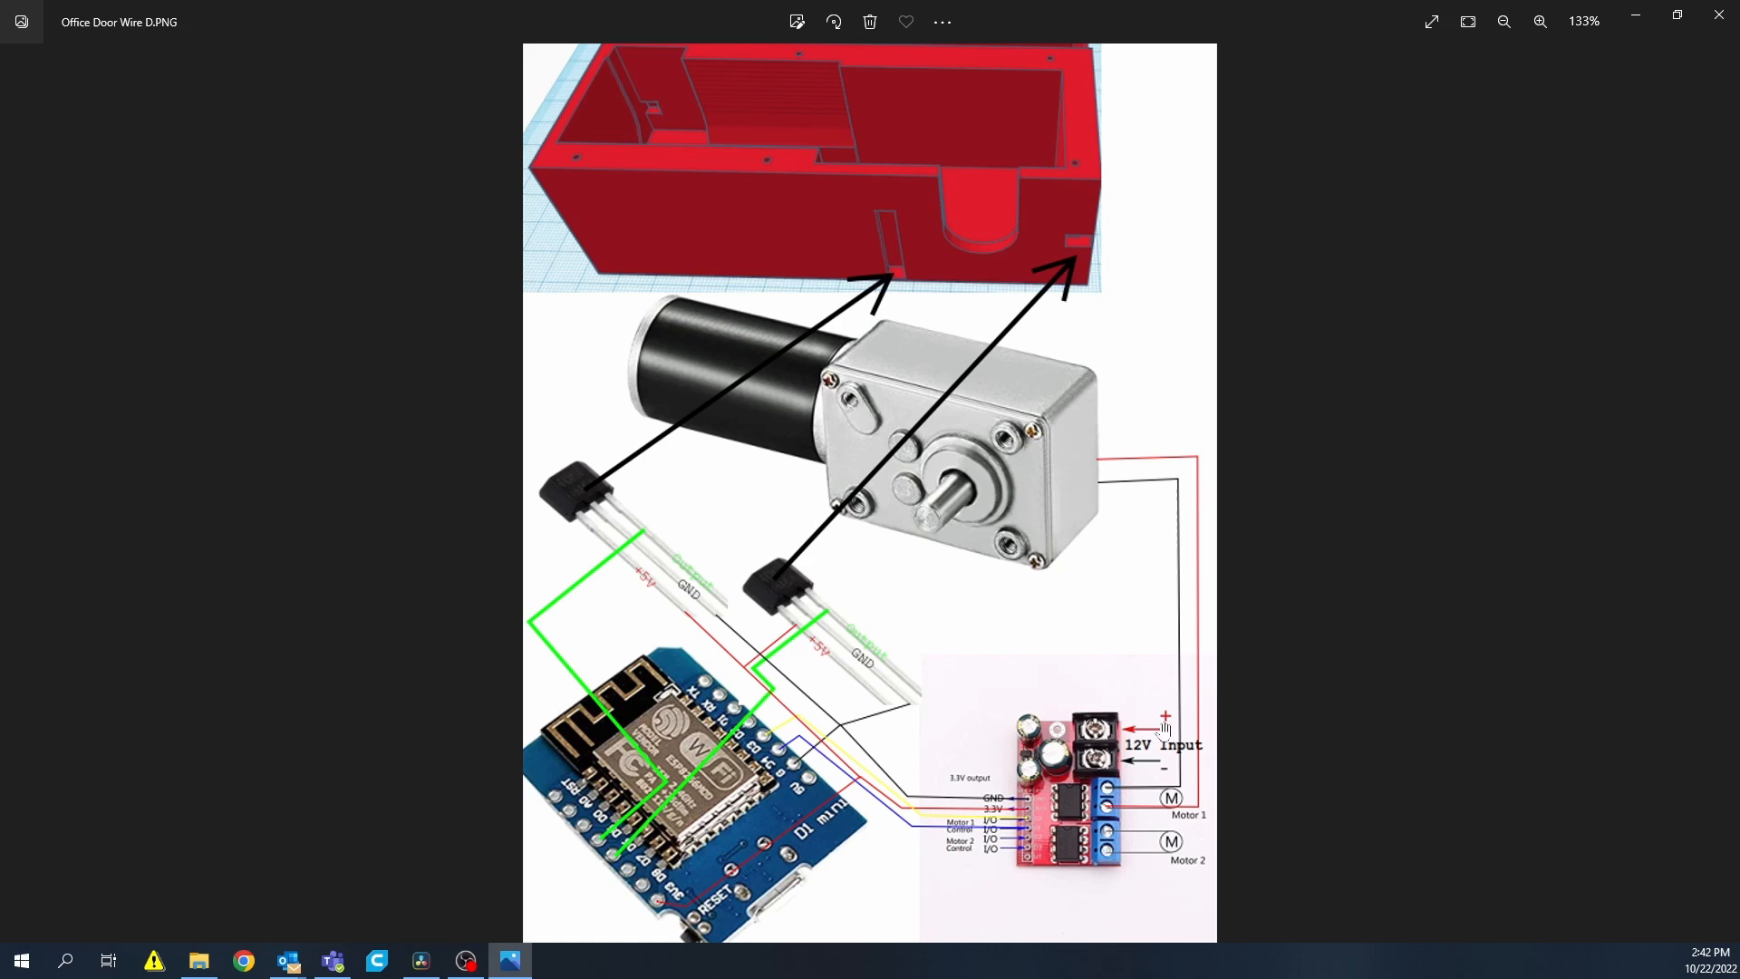
mouse_move(1089, 722)
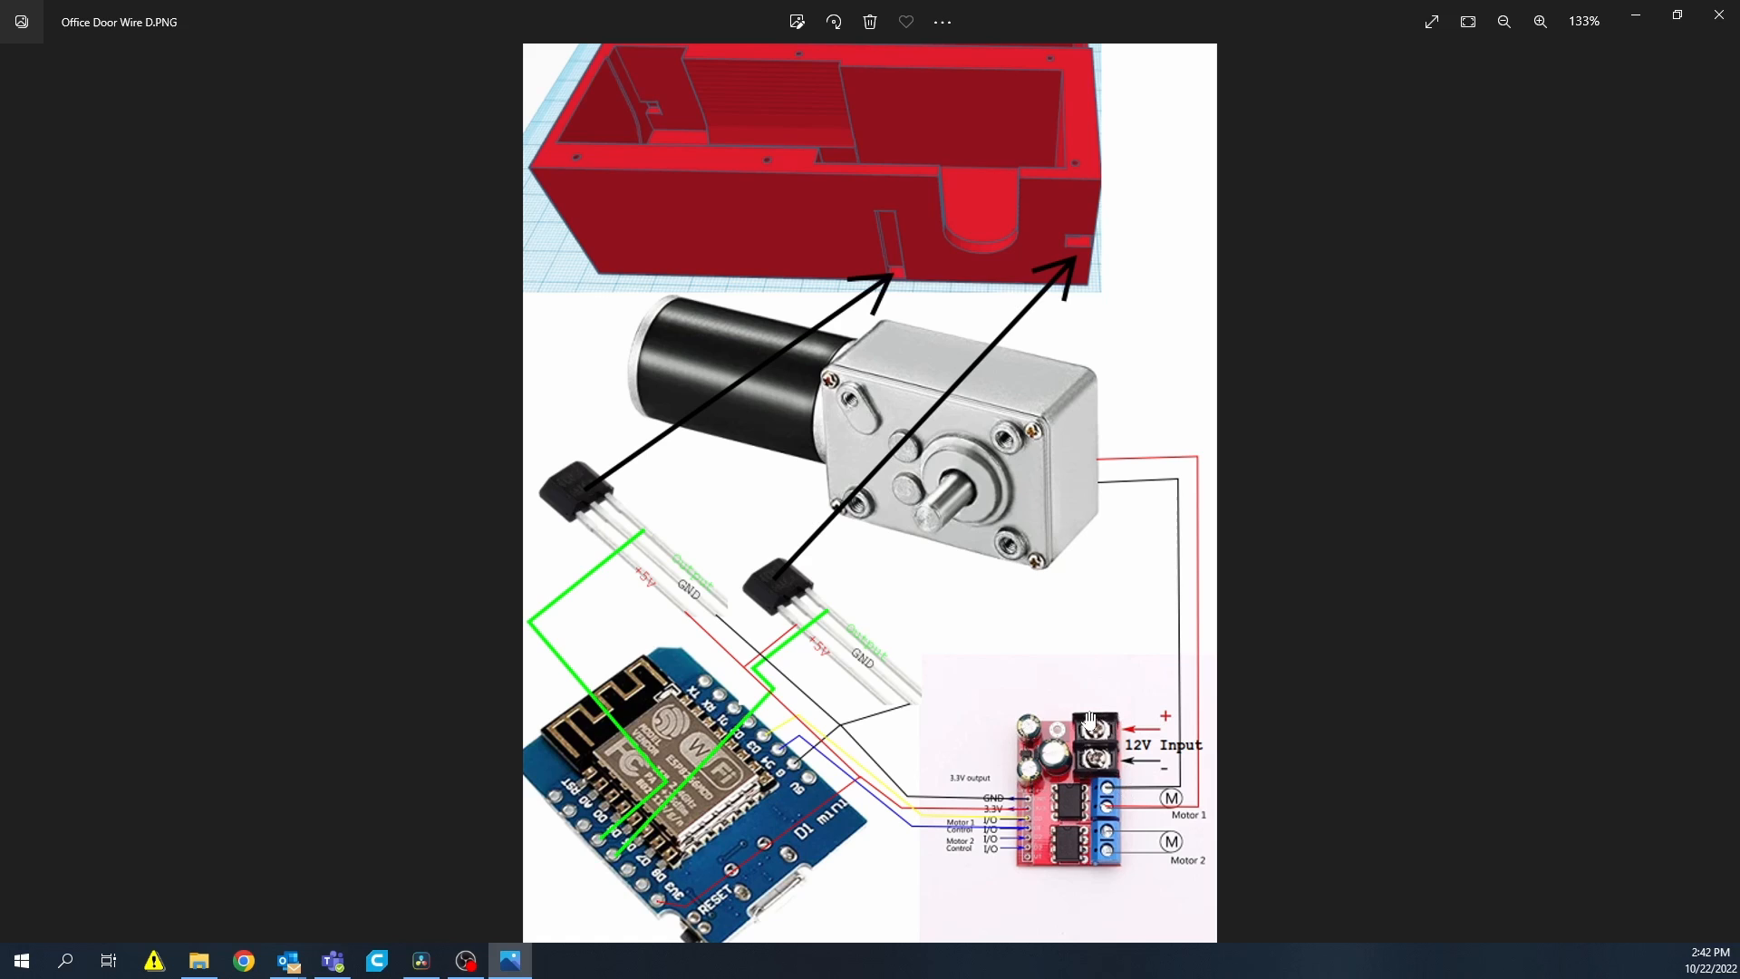
mouse_move(1116, 745)
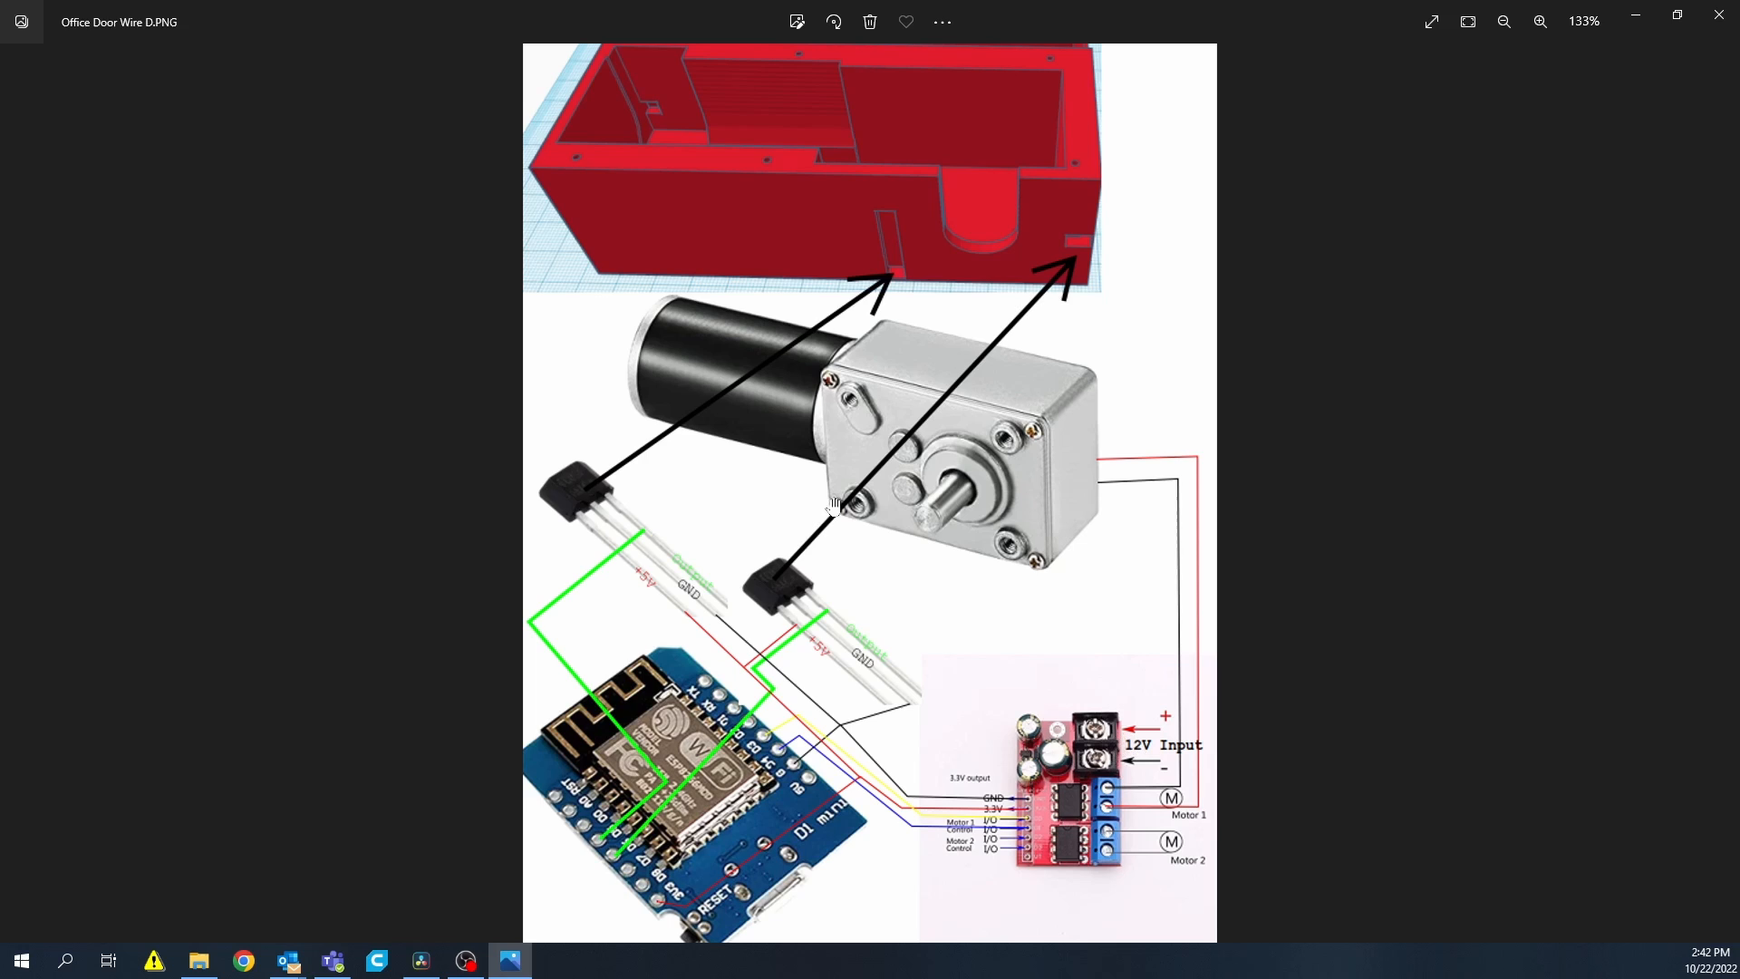
mouse_move(970, 504)
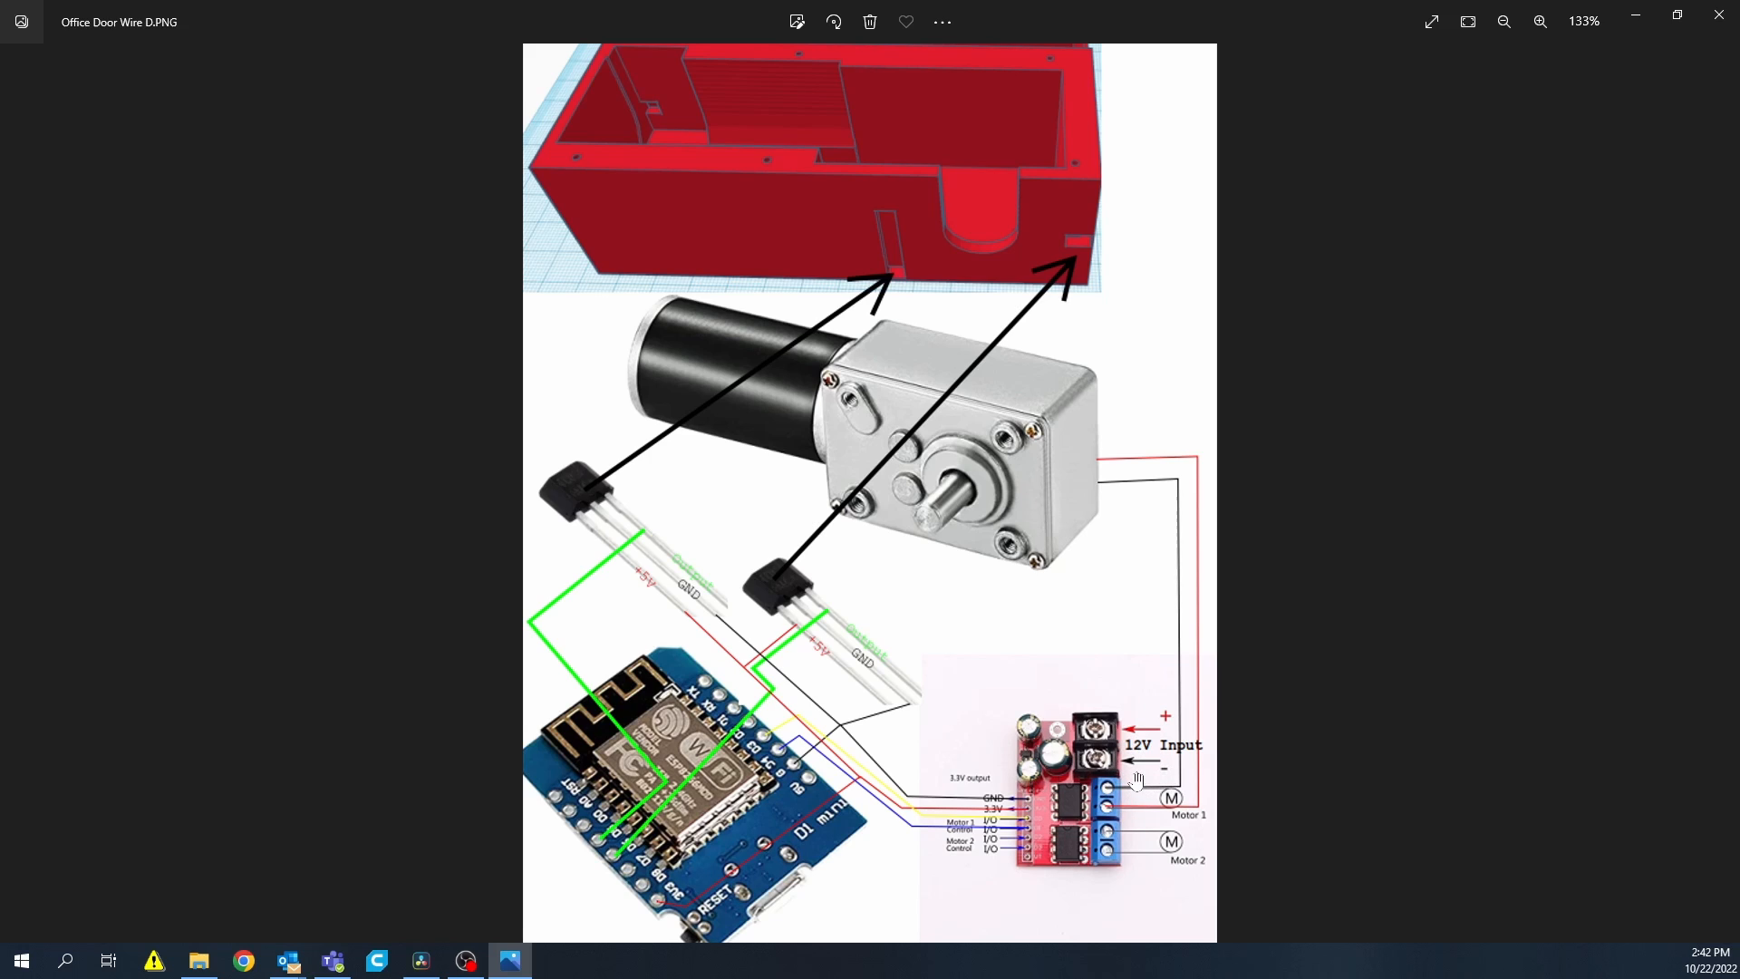
mouse_move(1128, 804)
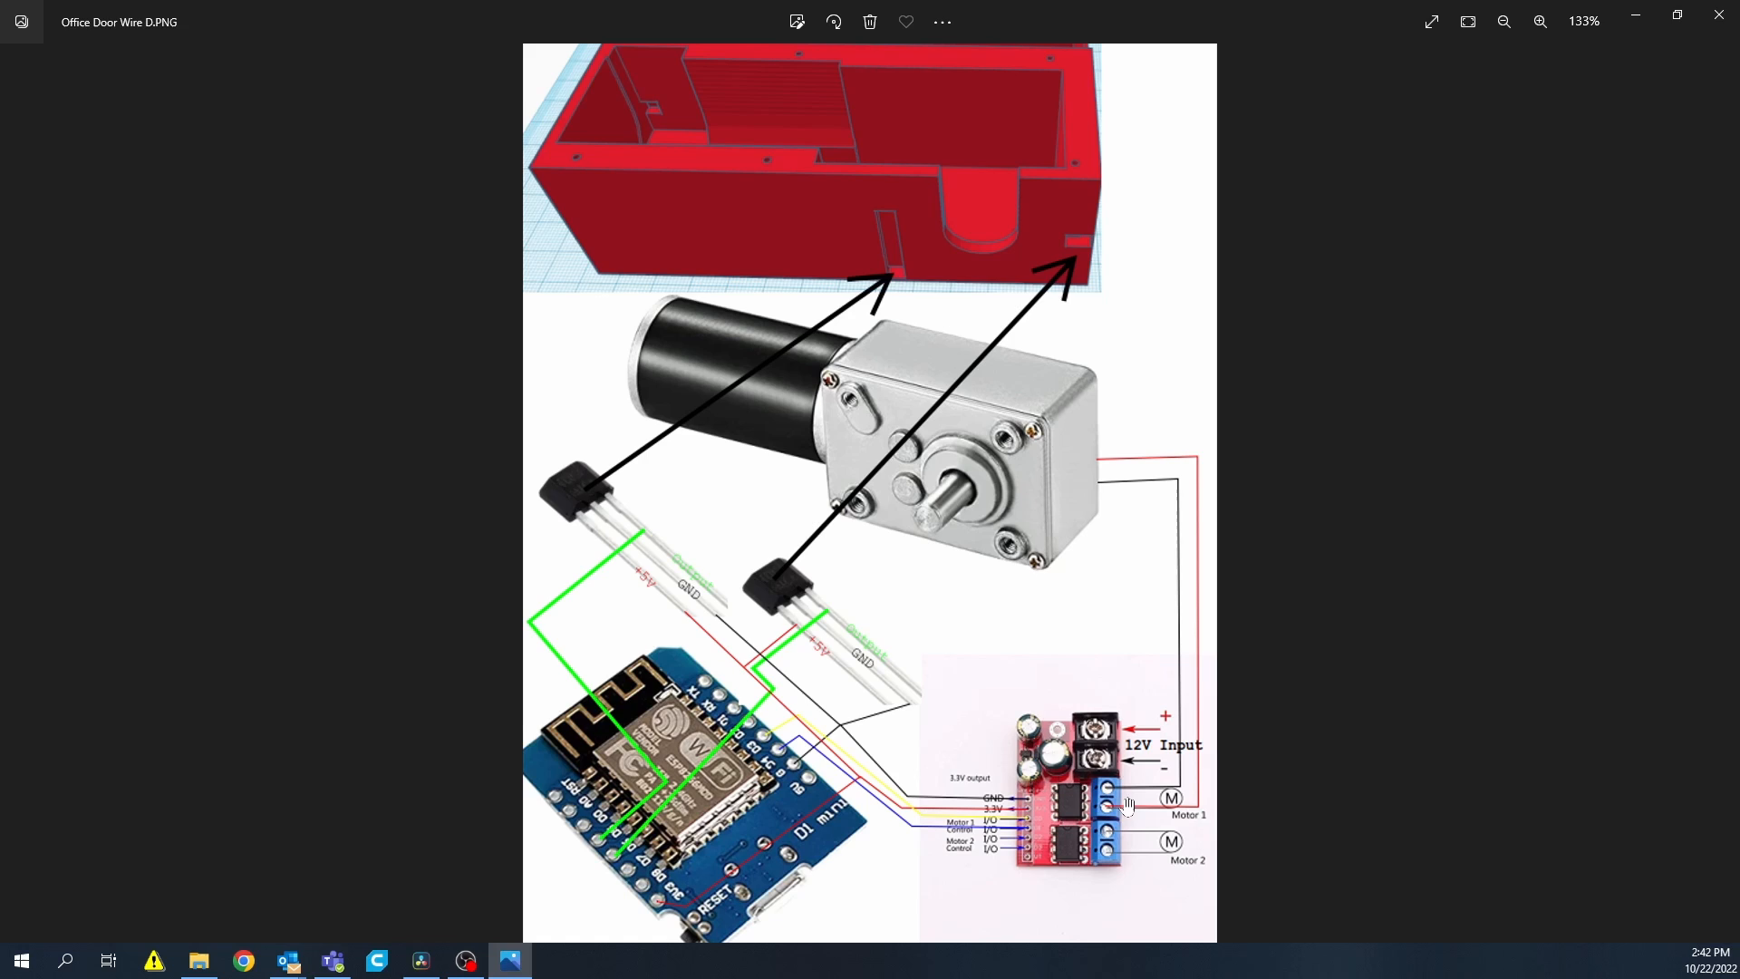
mouse_move(1103, 807)
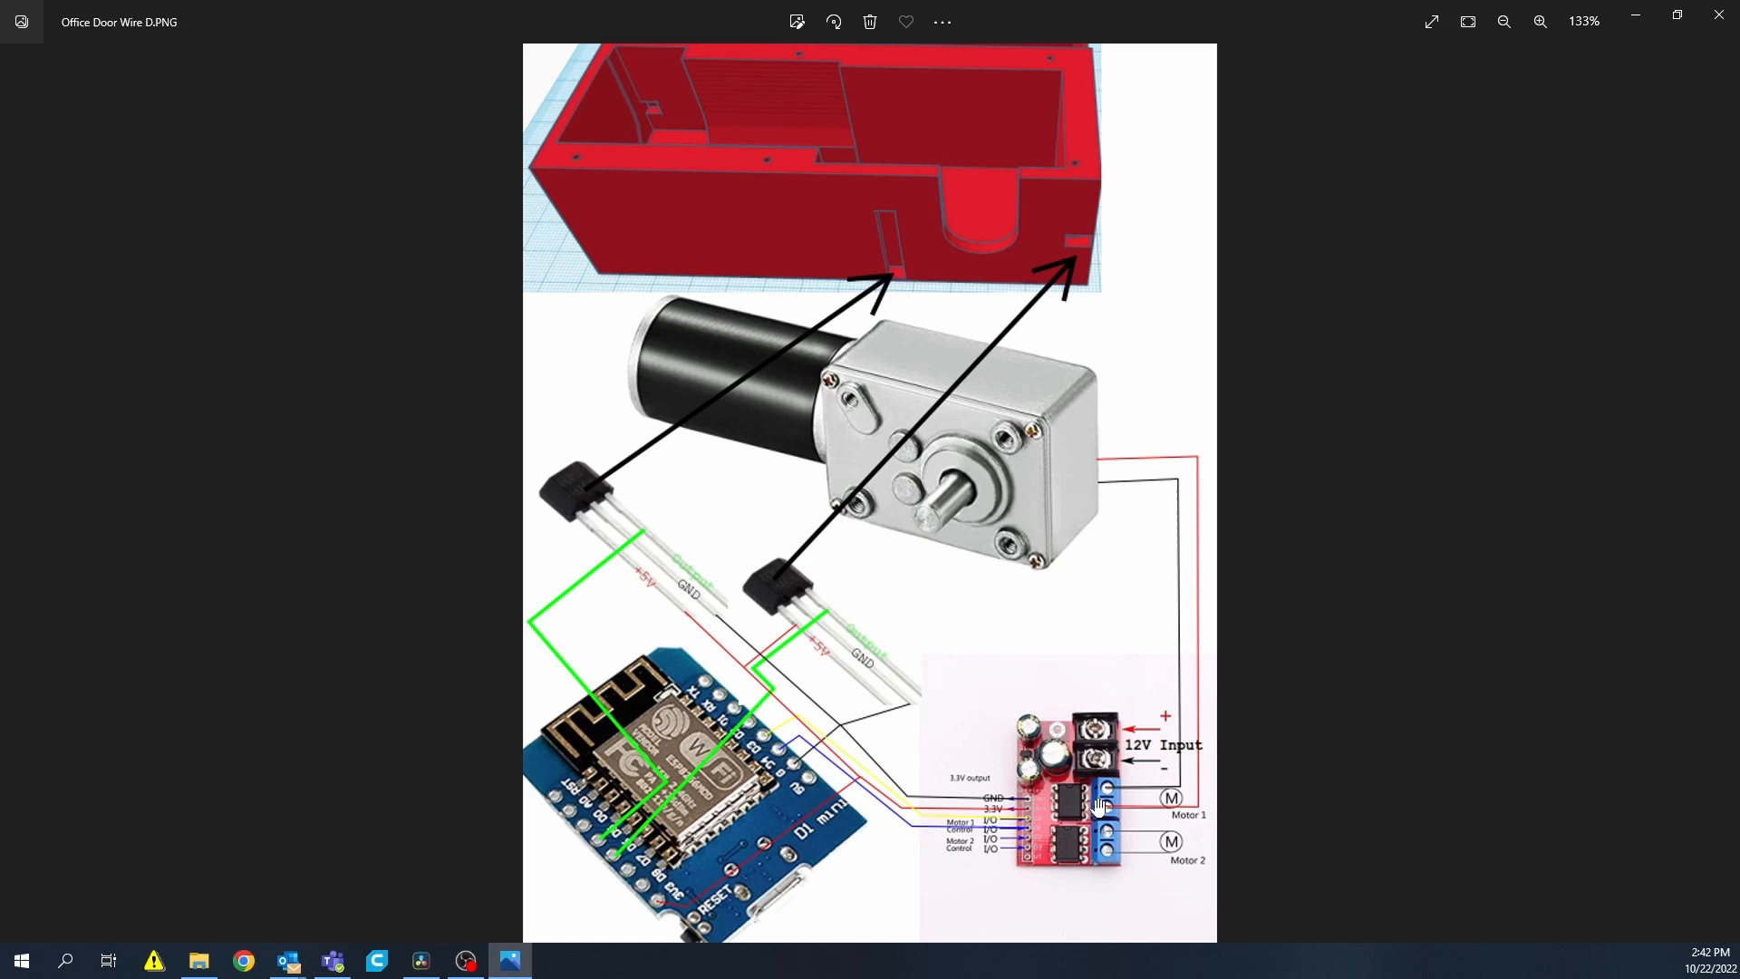
mouse_move(1188, 744)
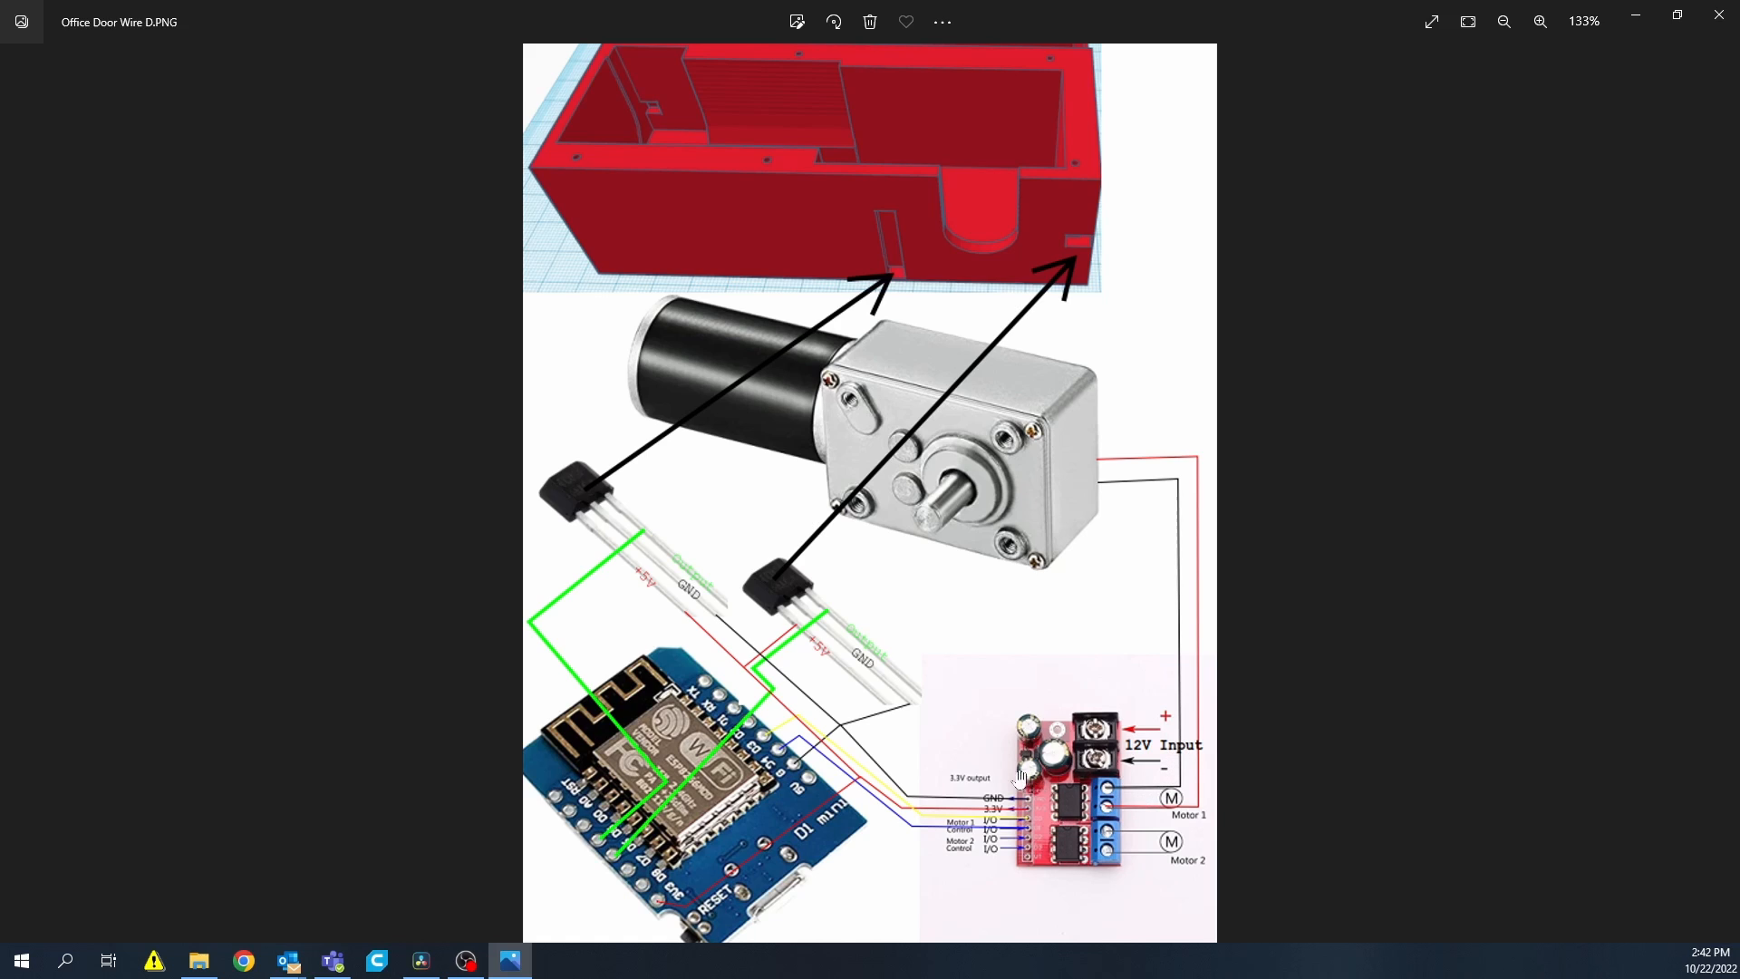
mouse_move(762, 607)
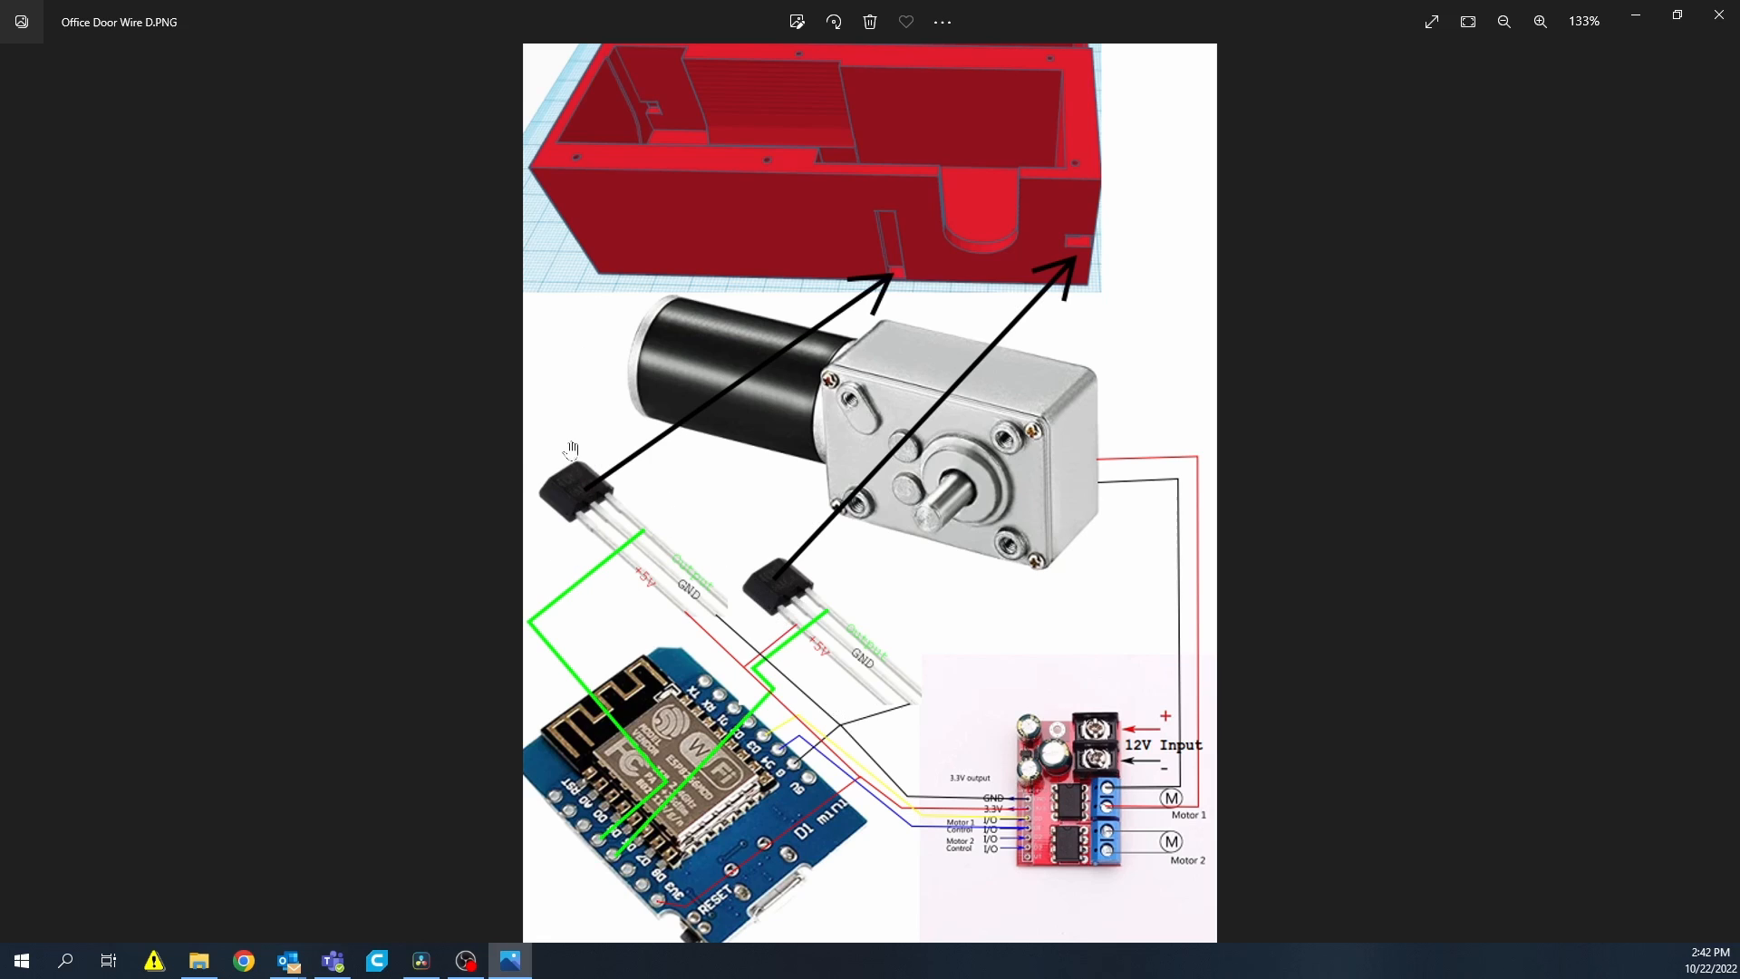
mouse_move(810, 245)
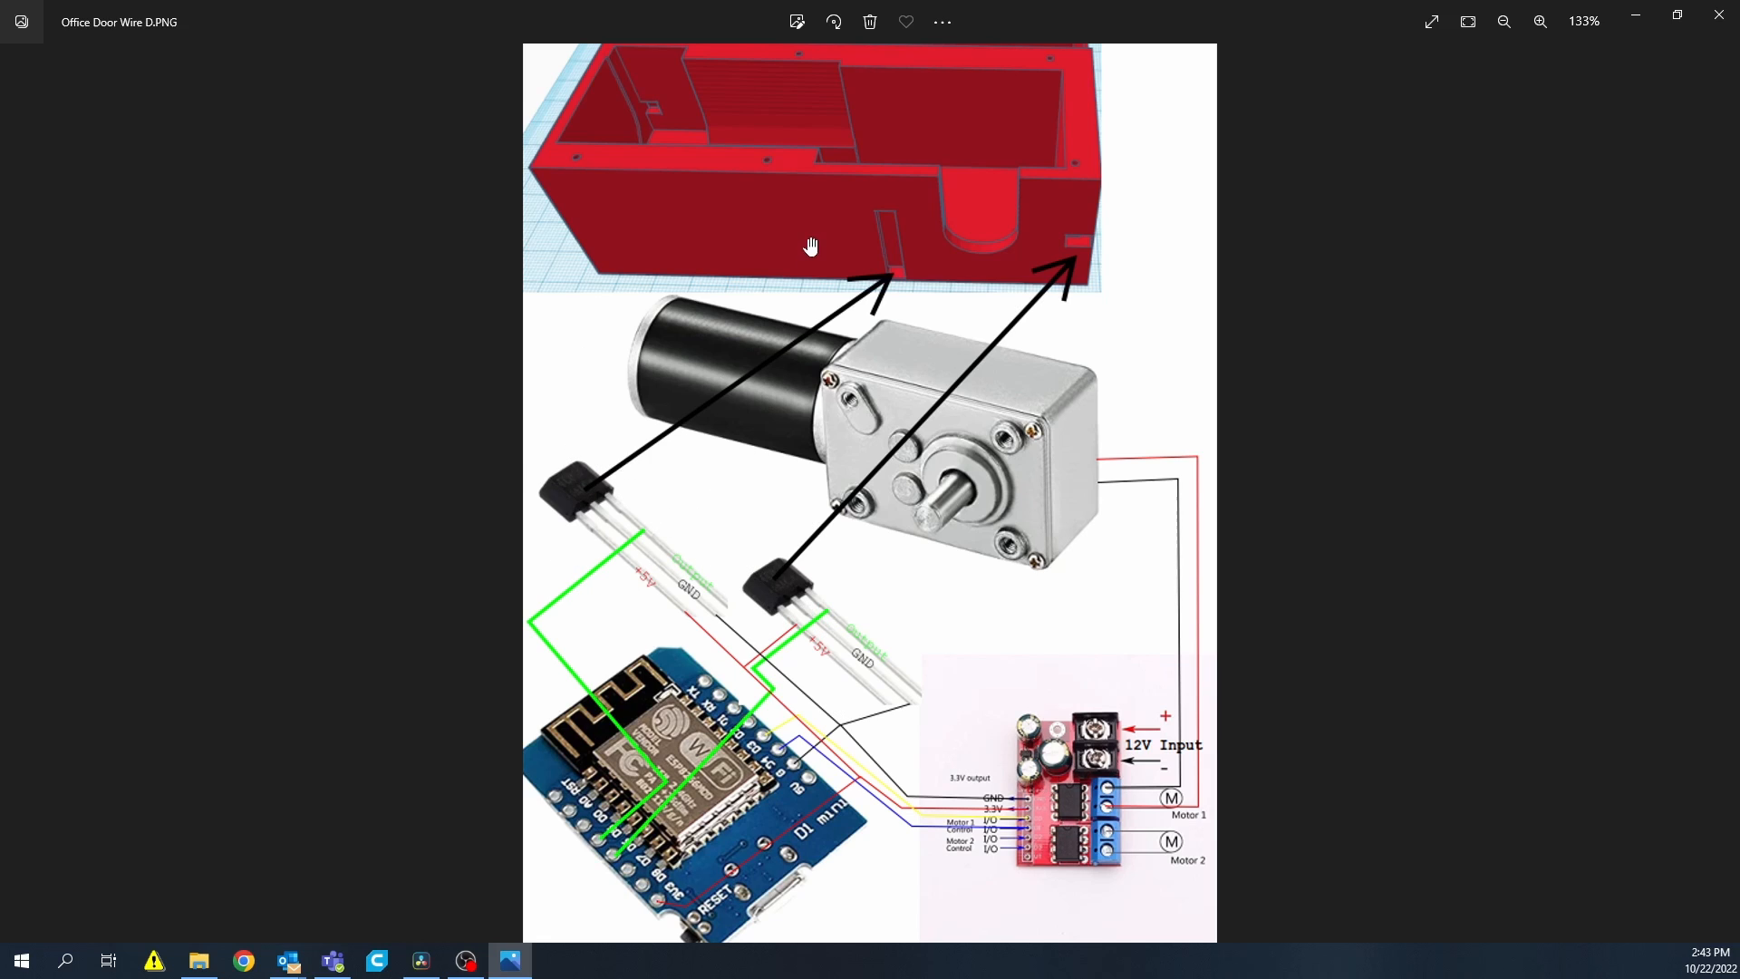
mouse_move(1076, 242)
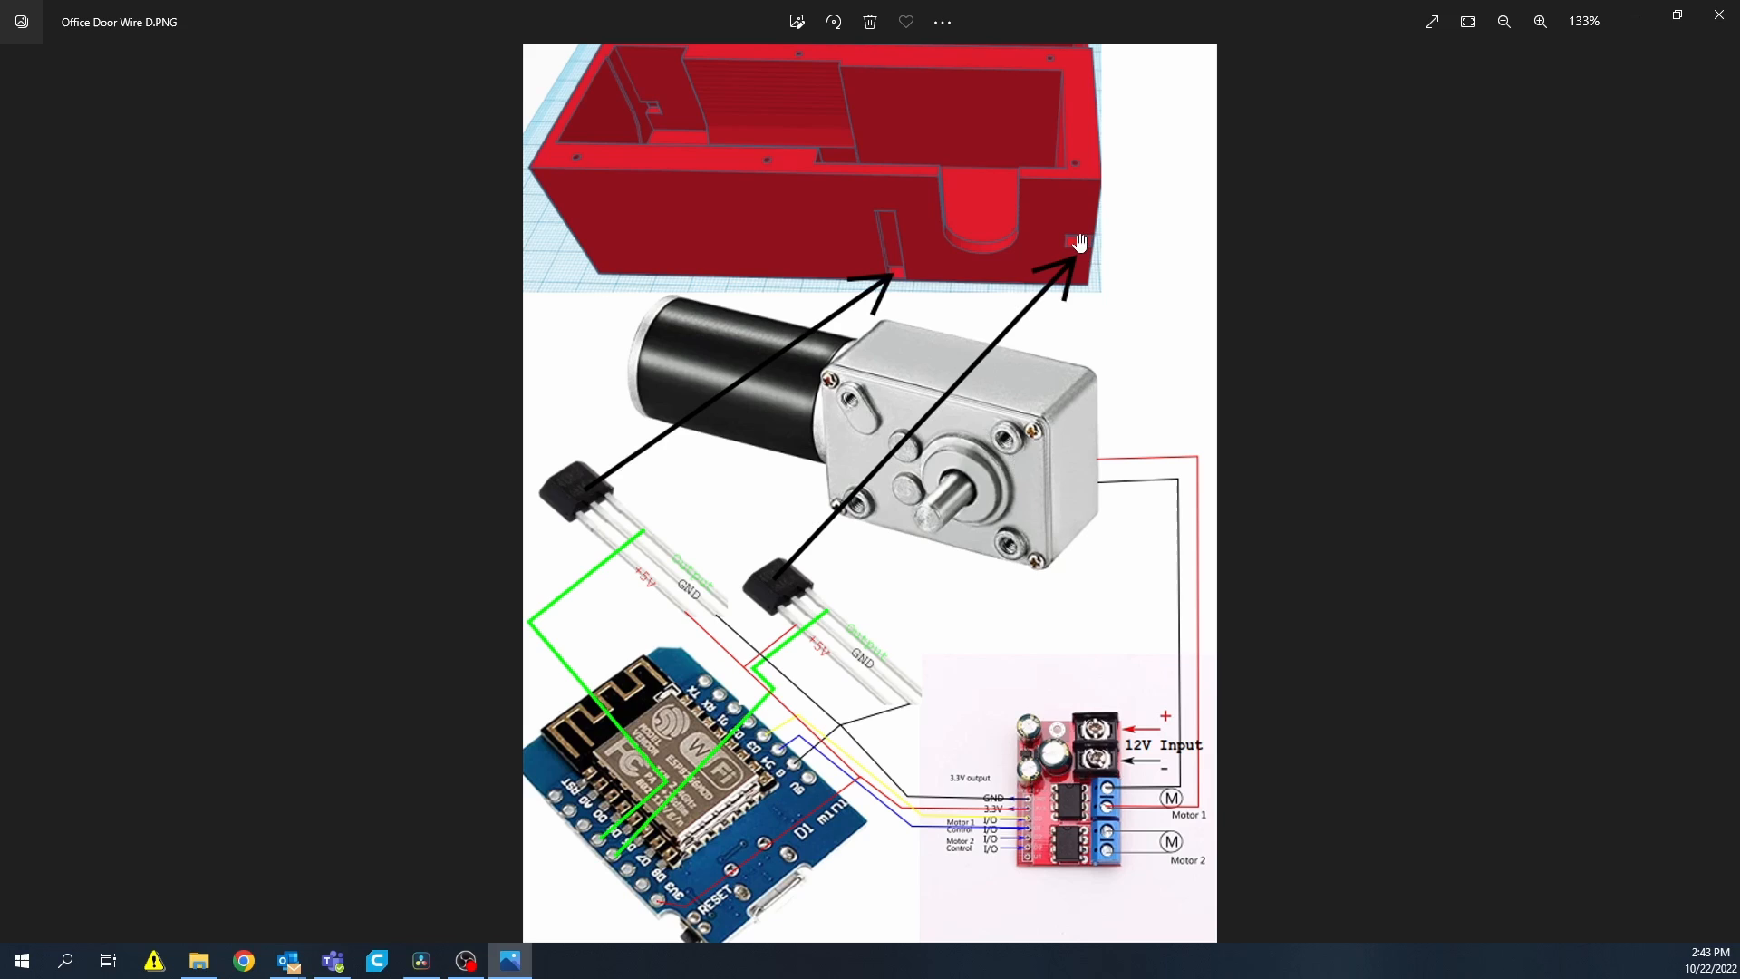
mouse_move(1077, 52)
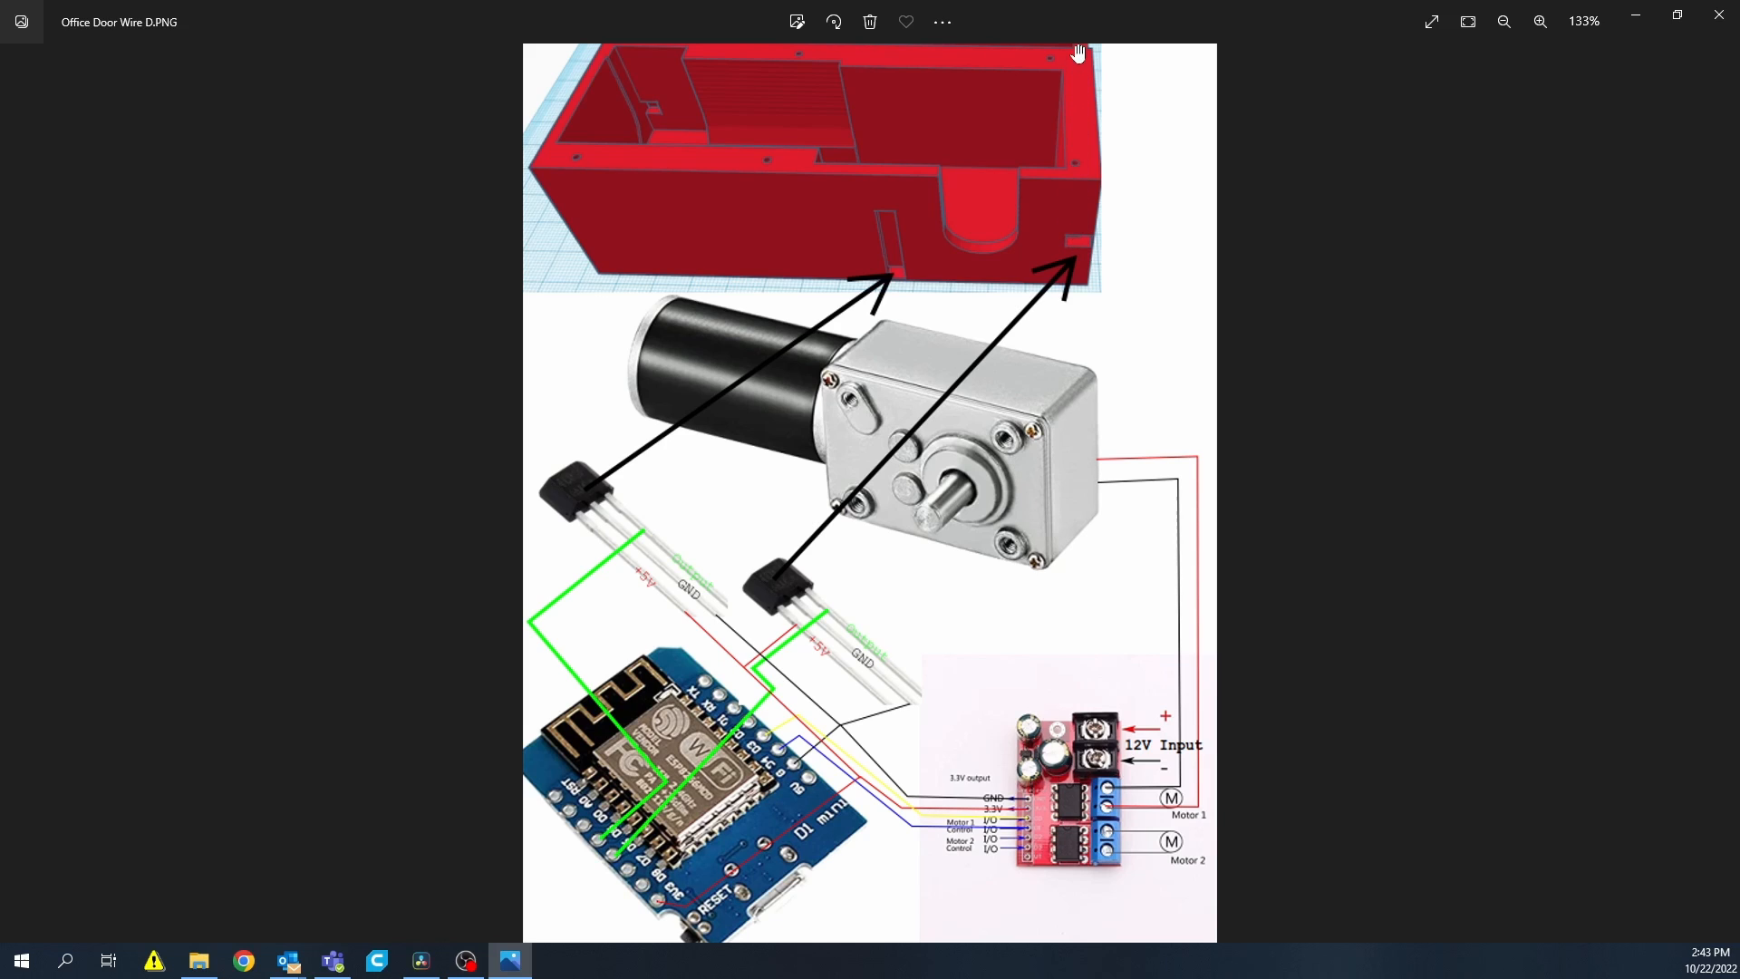
mouse_move(821, 576)
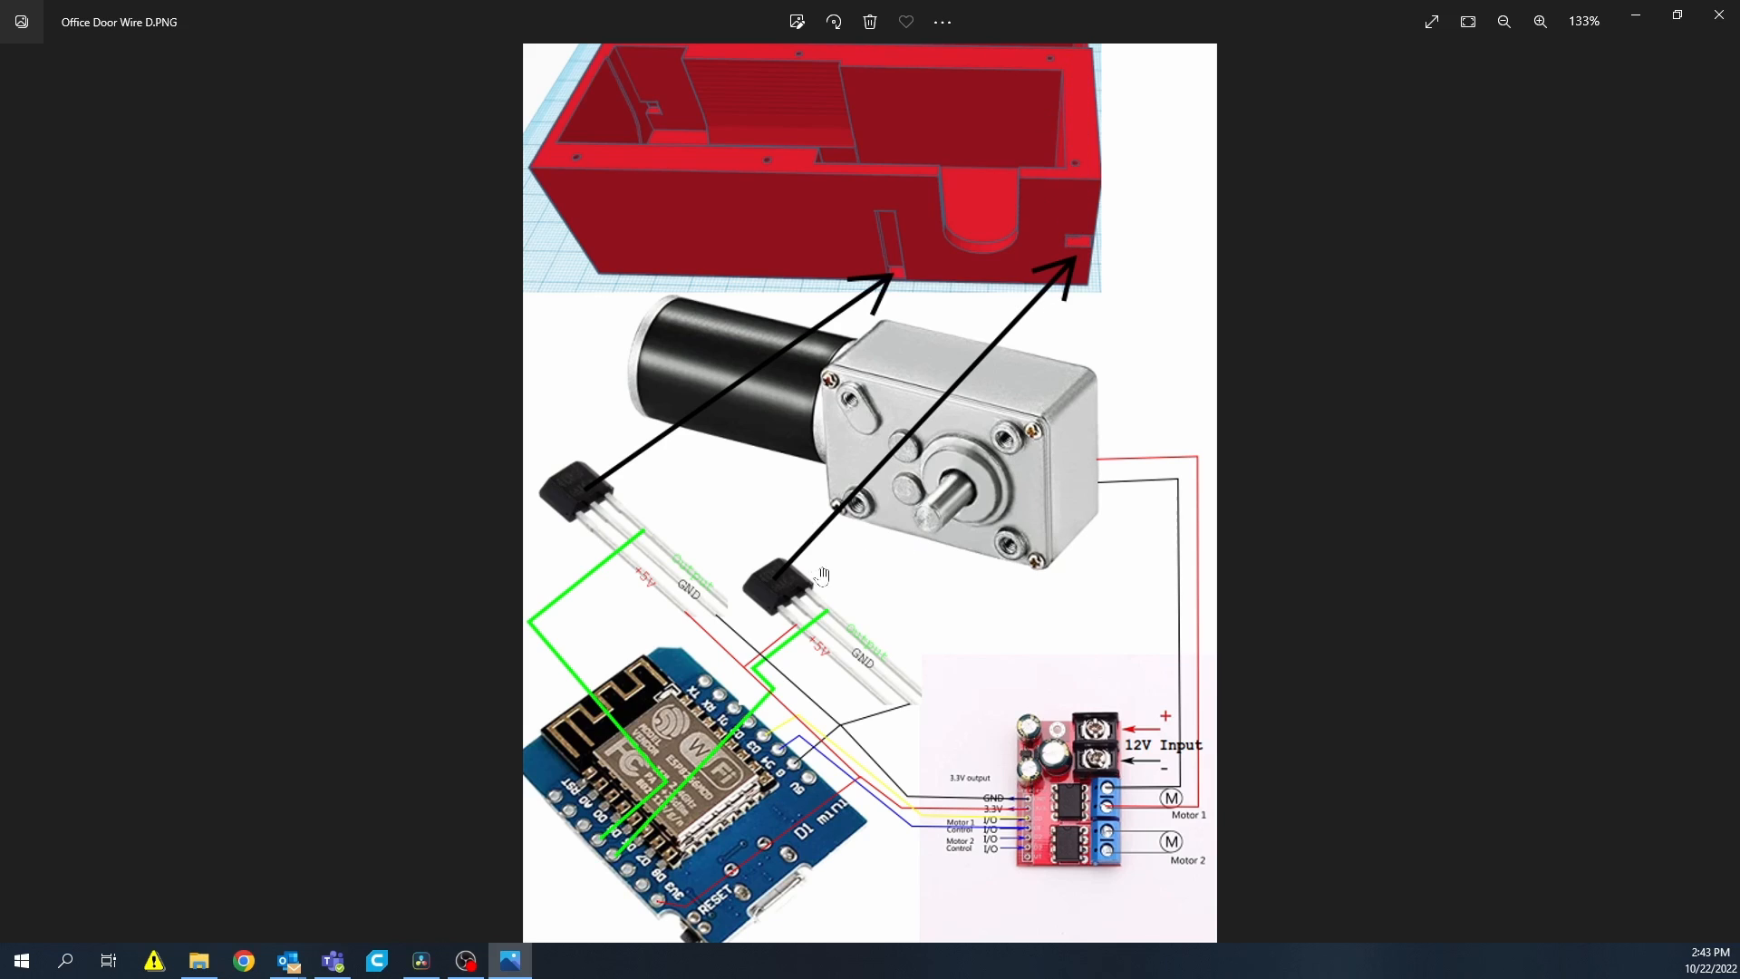
mouse_move(806, 592)
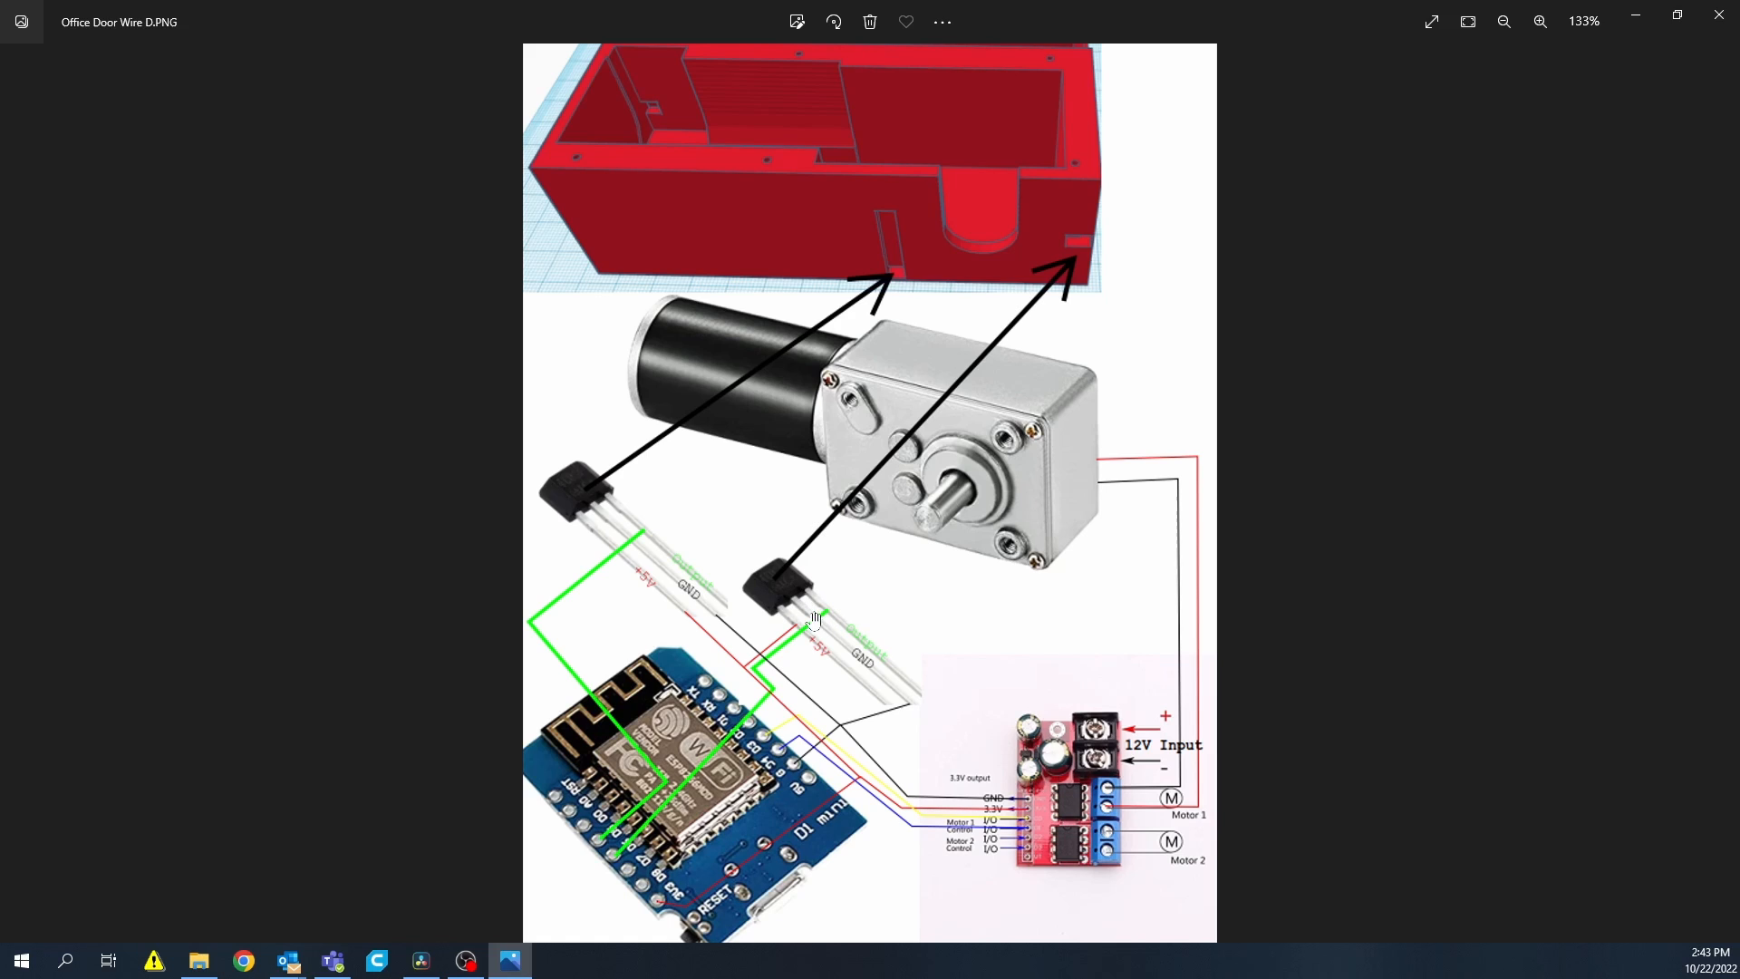
mouse_move(796, 598)
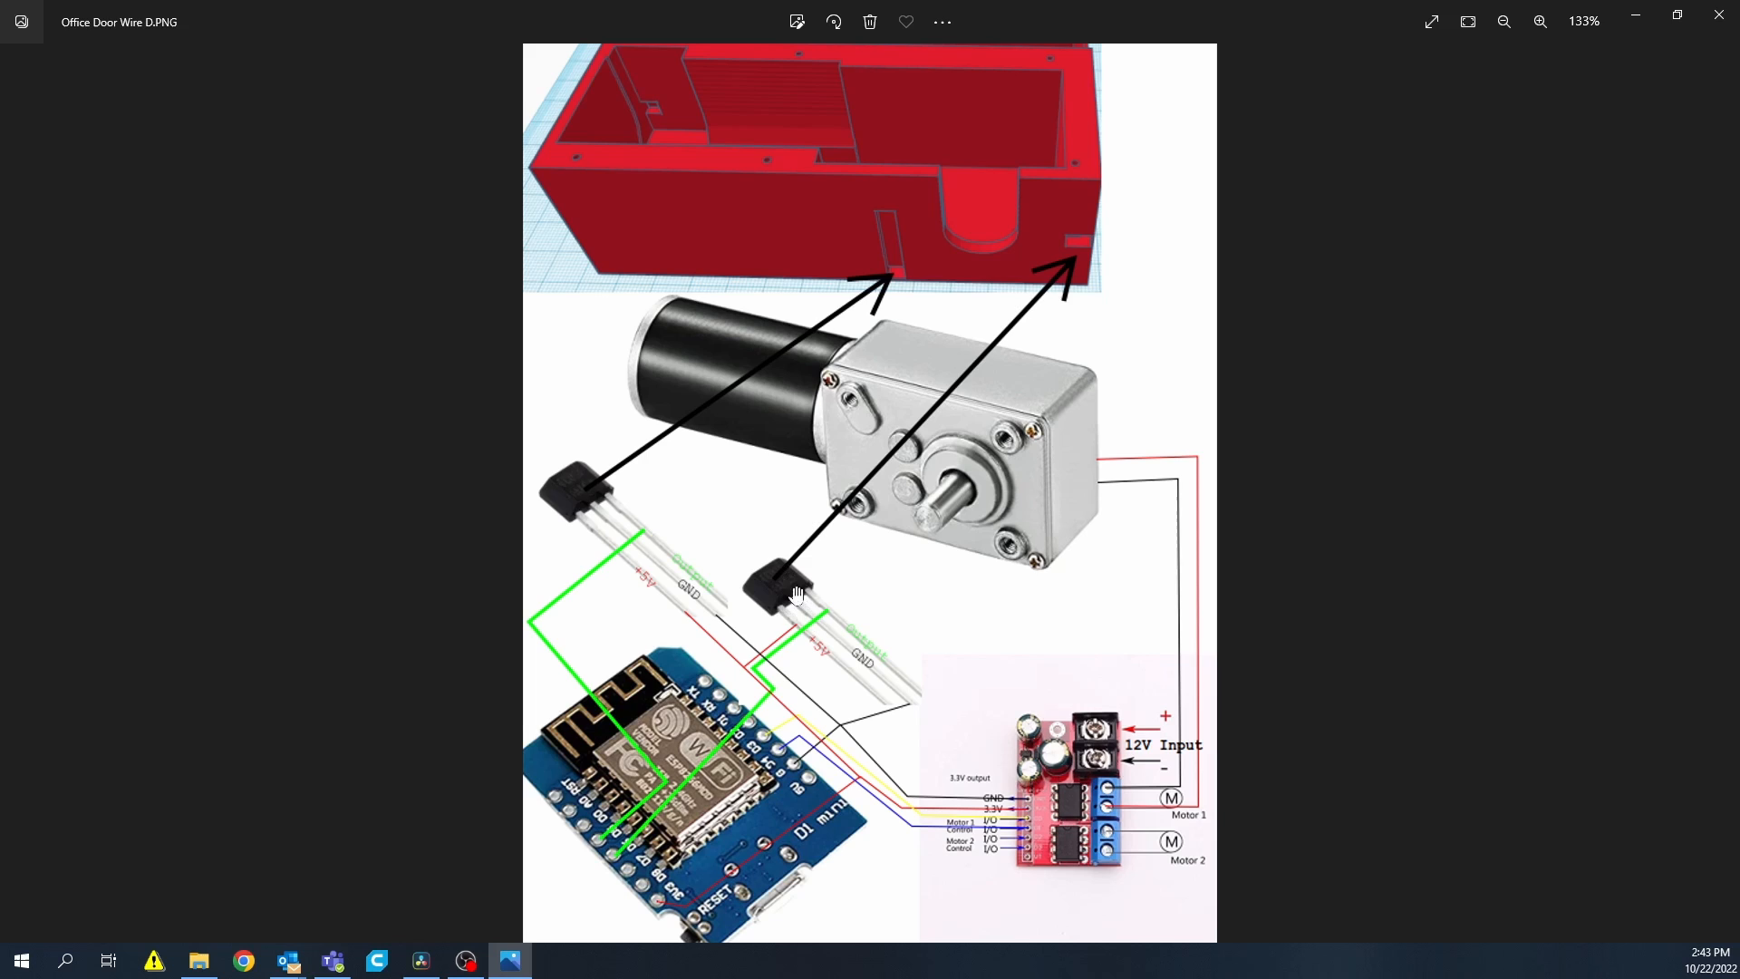
mouse_move(811, 619)
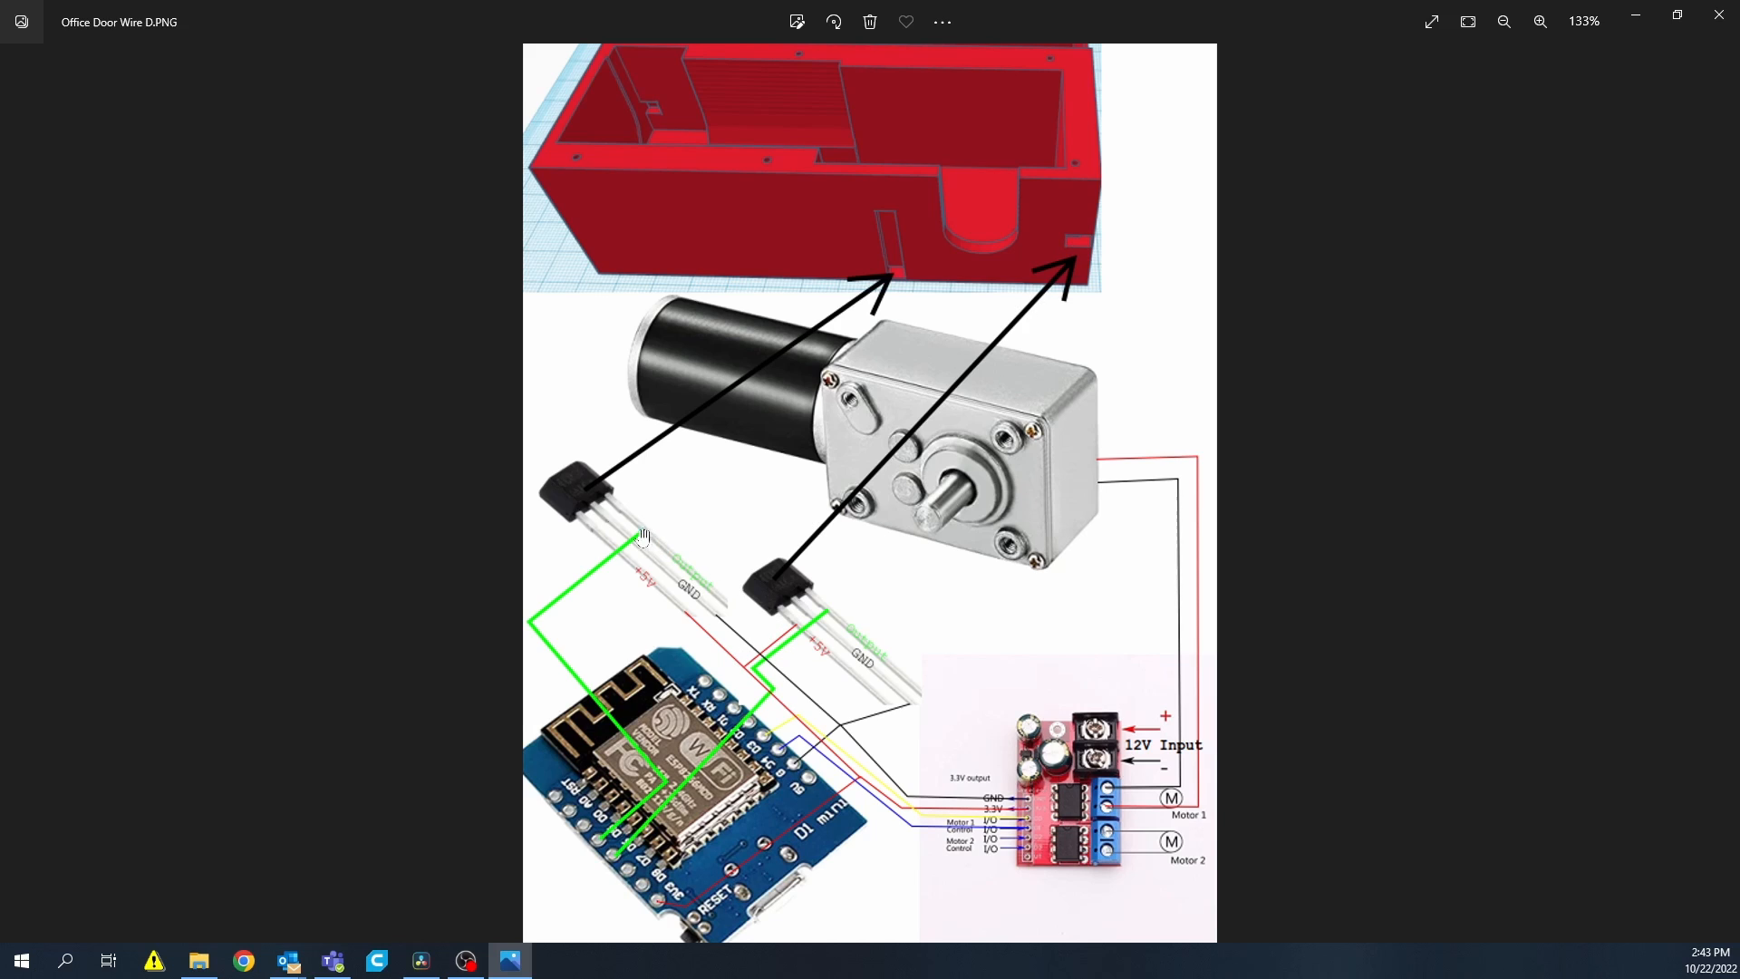
mouse_move(590, 522)
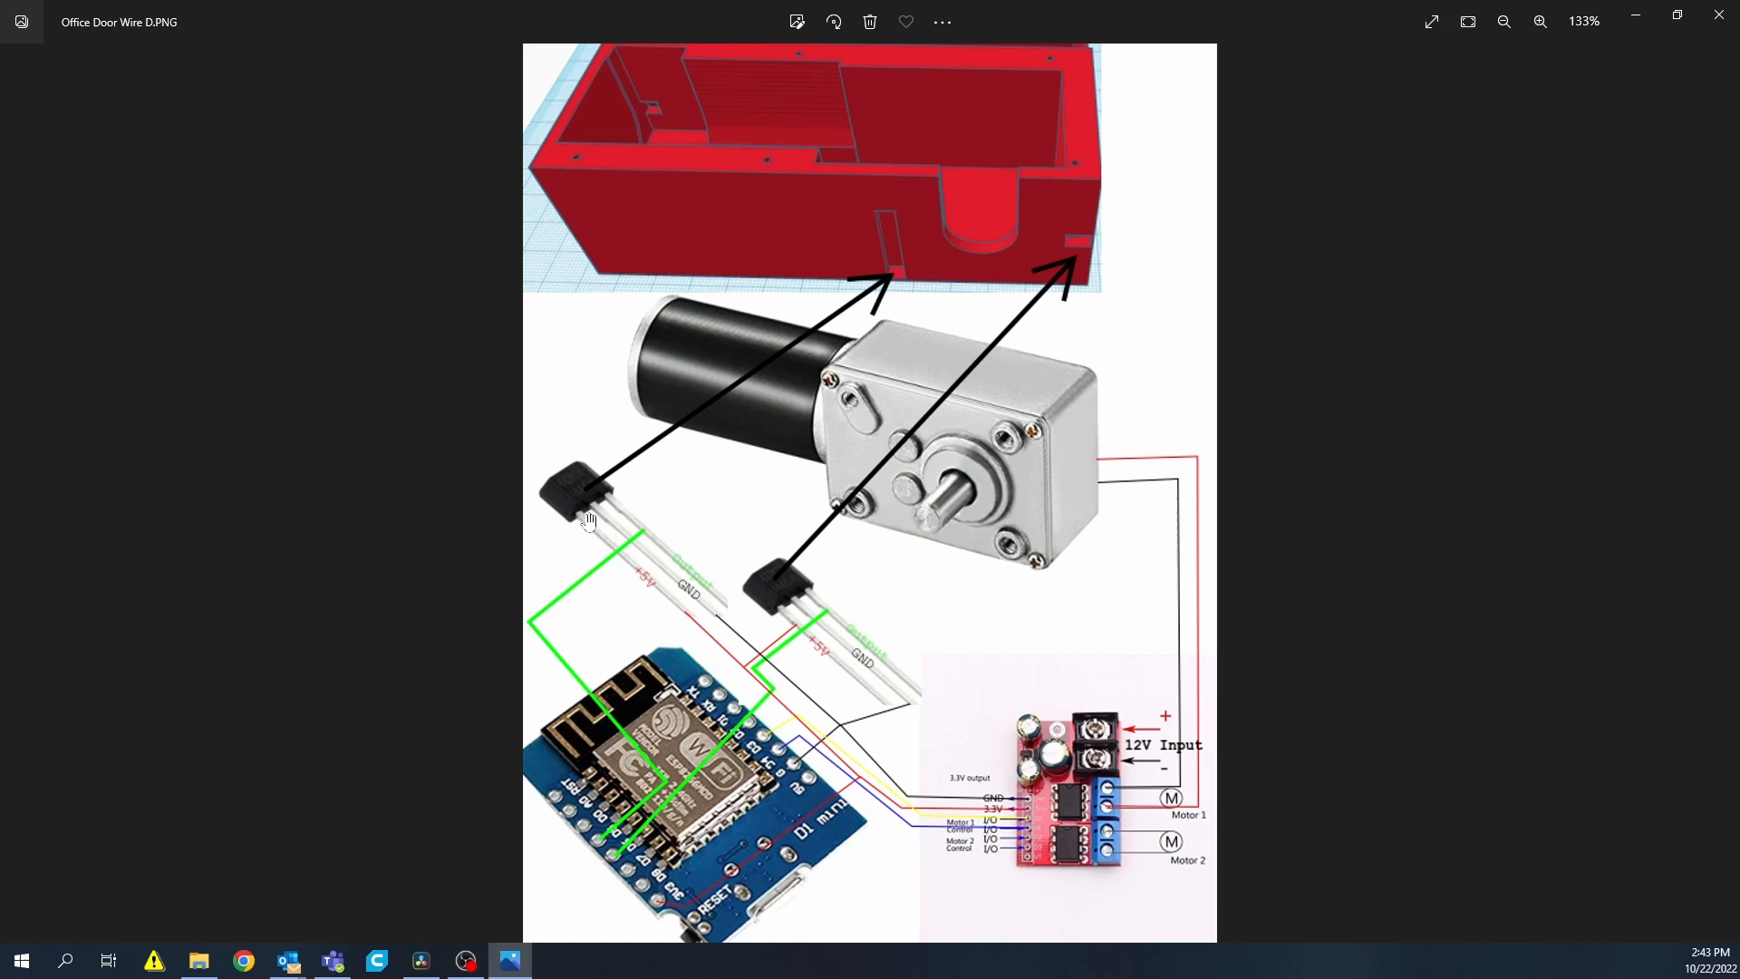
mouse_move(599, 519)
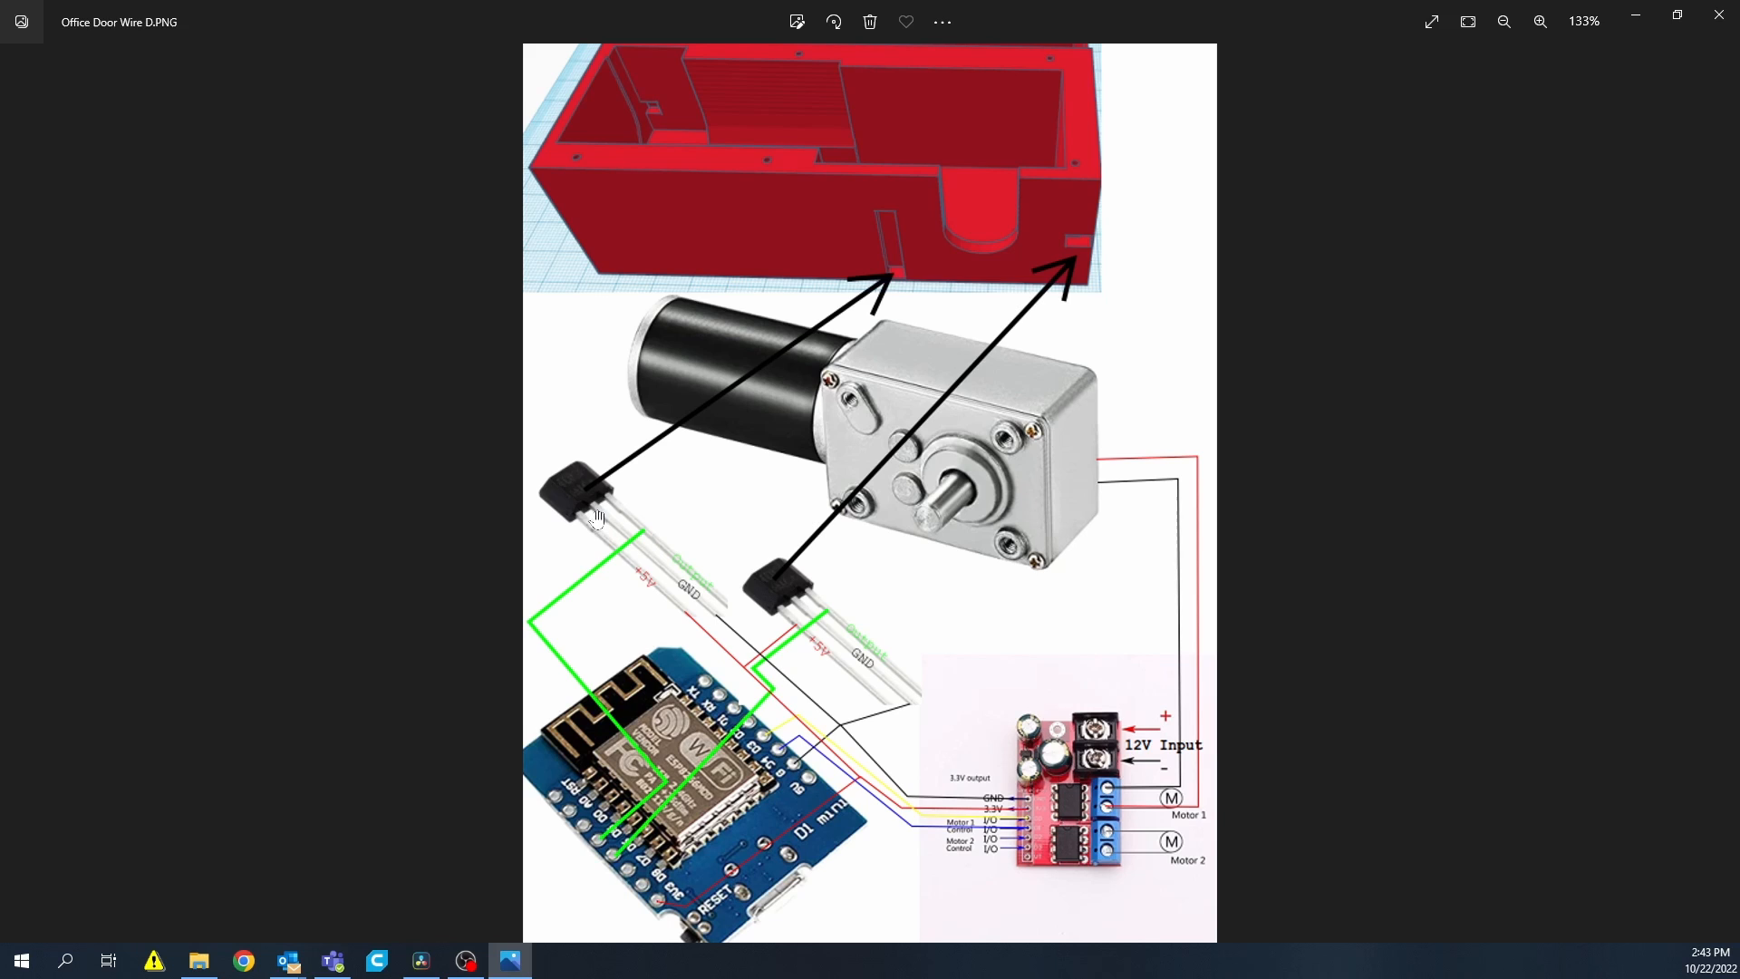
mouse_move(630, 578)
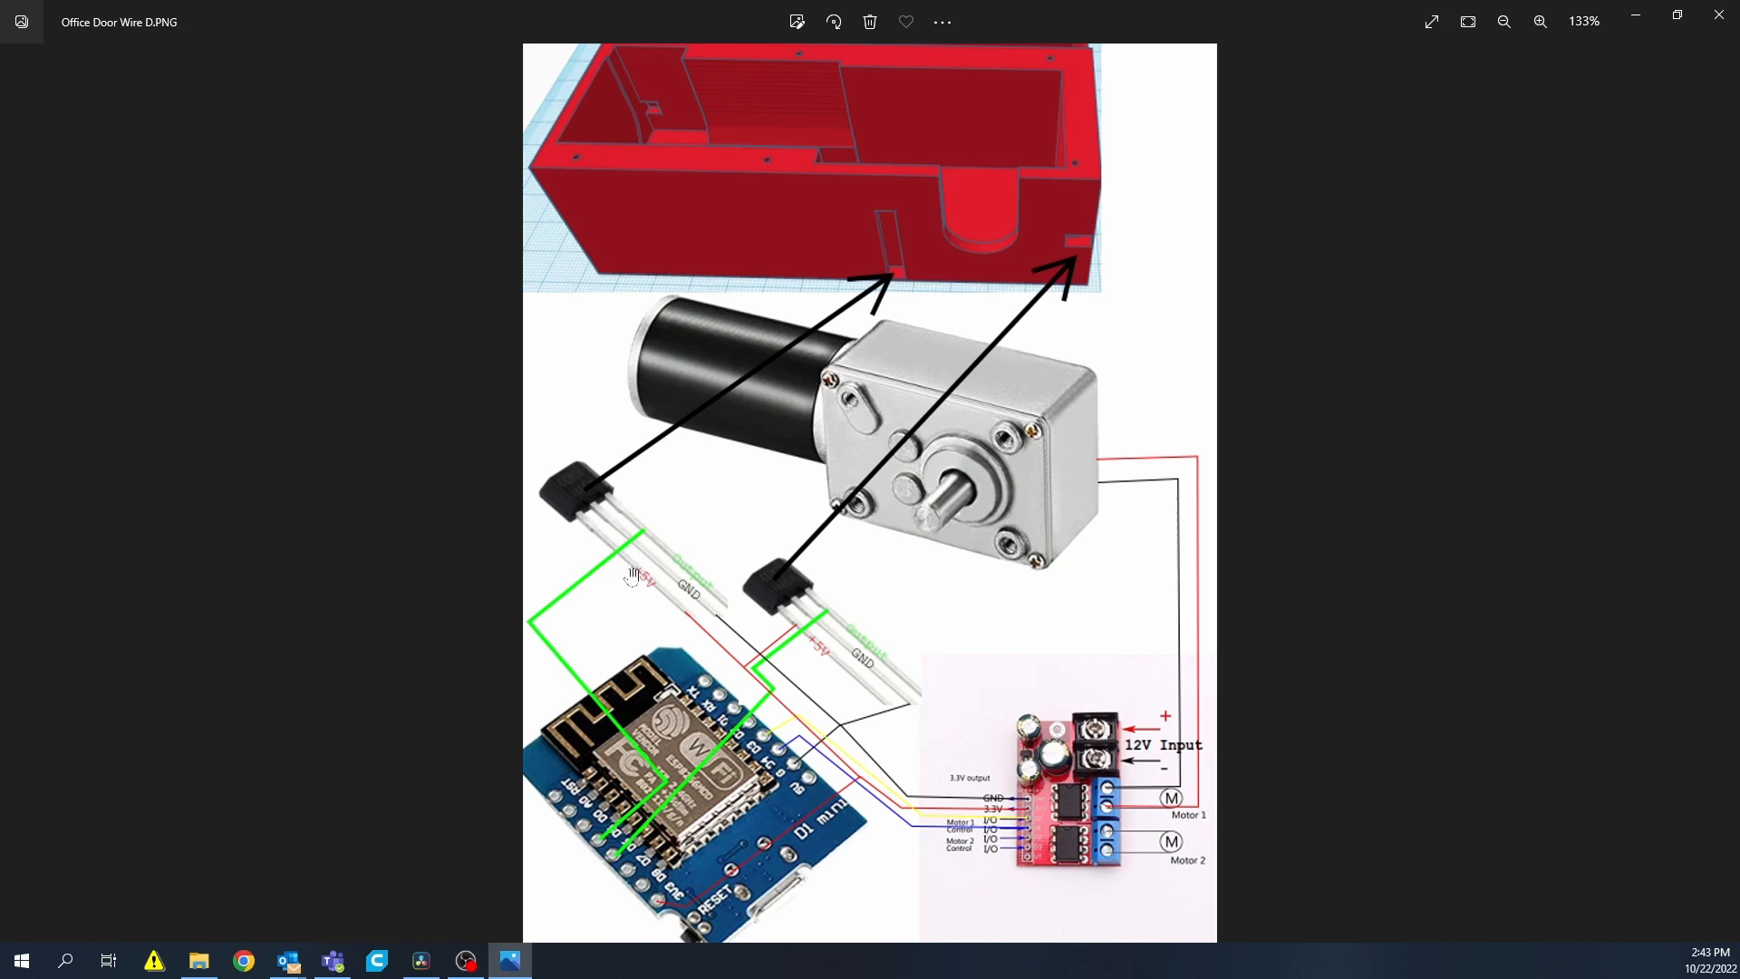
mouse_move(618, 539)
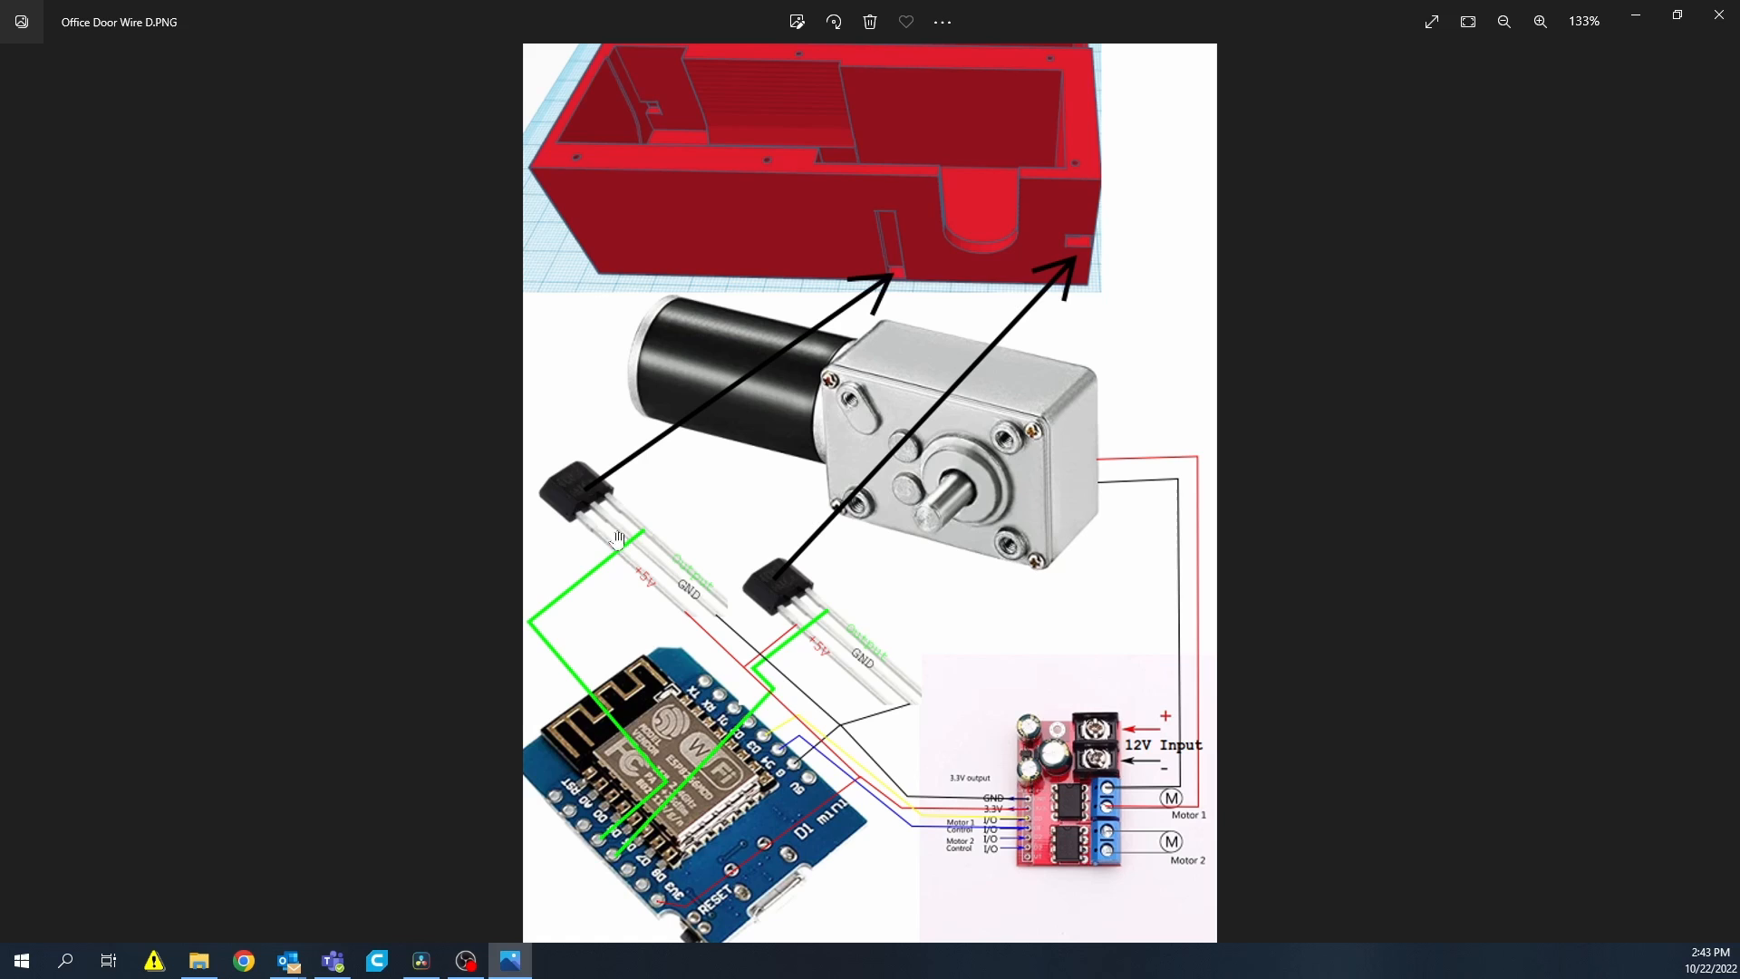
mouse_move(624, 535)
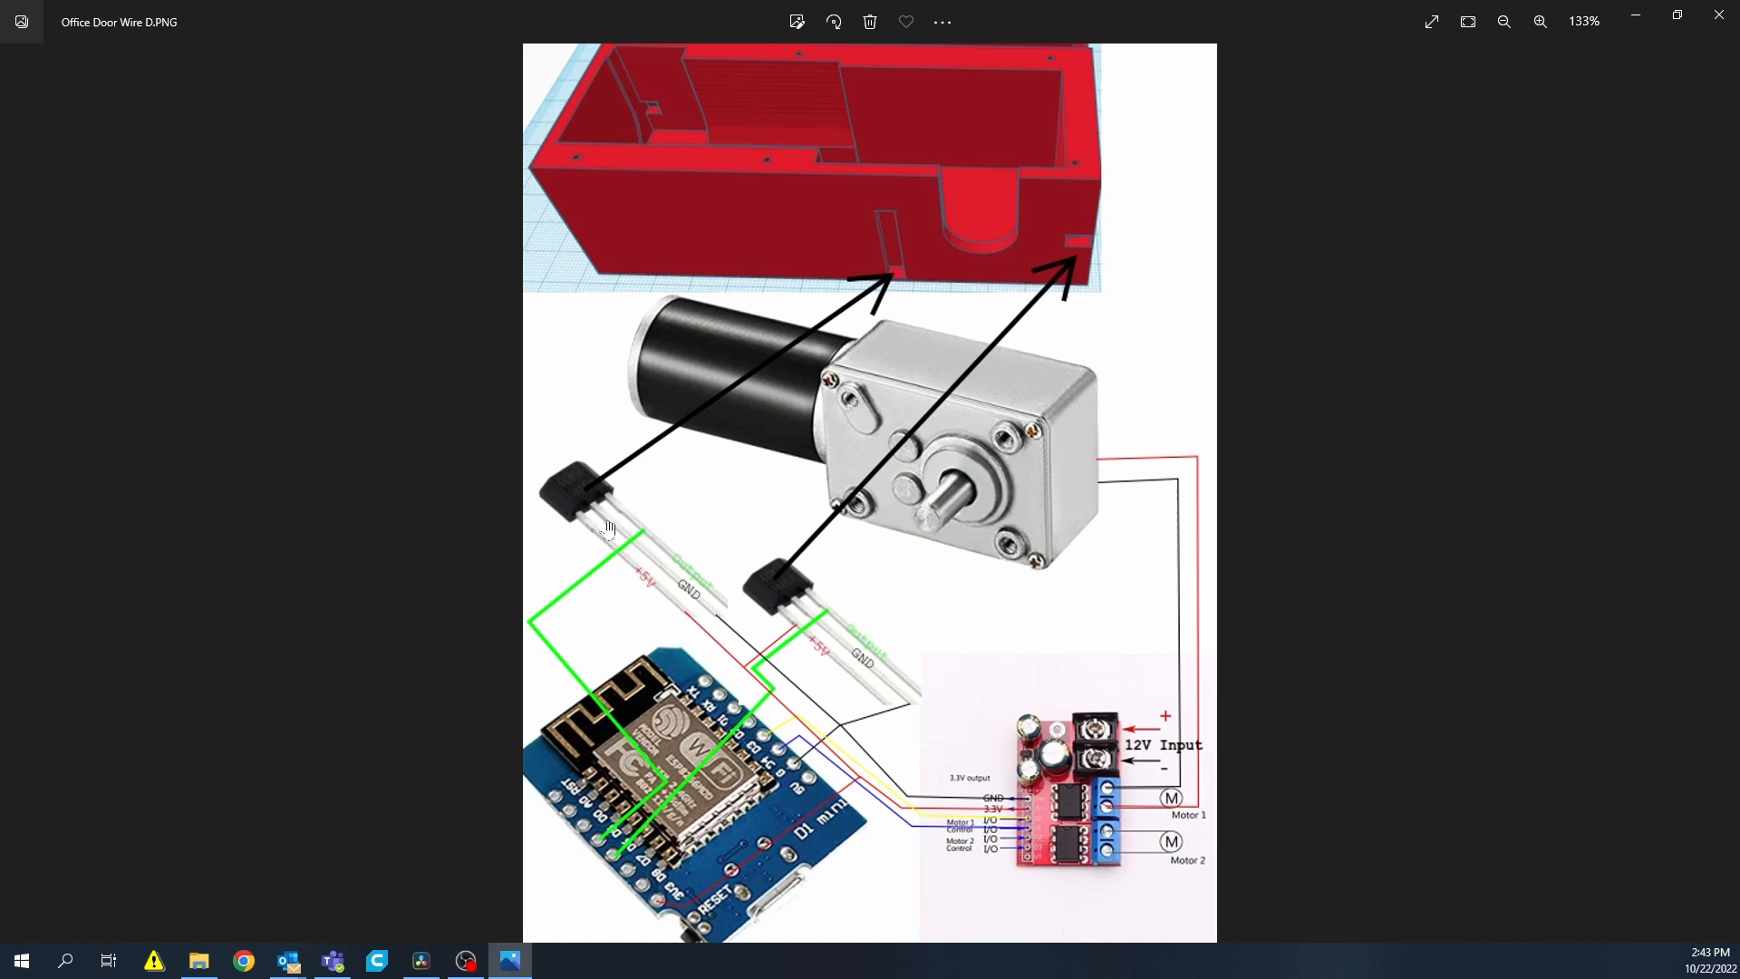
mouse_move(894, 253)
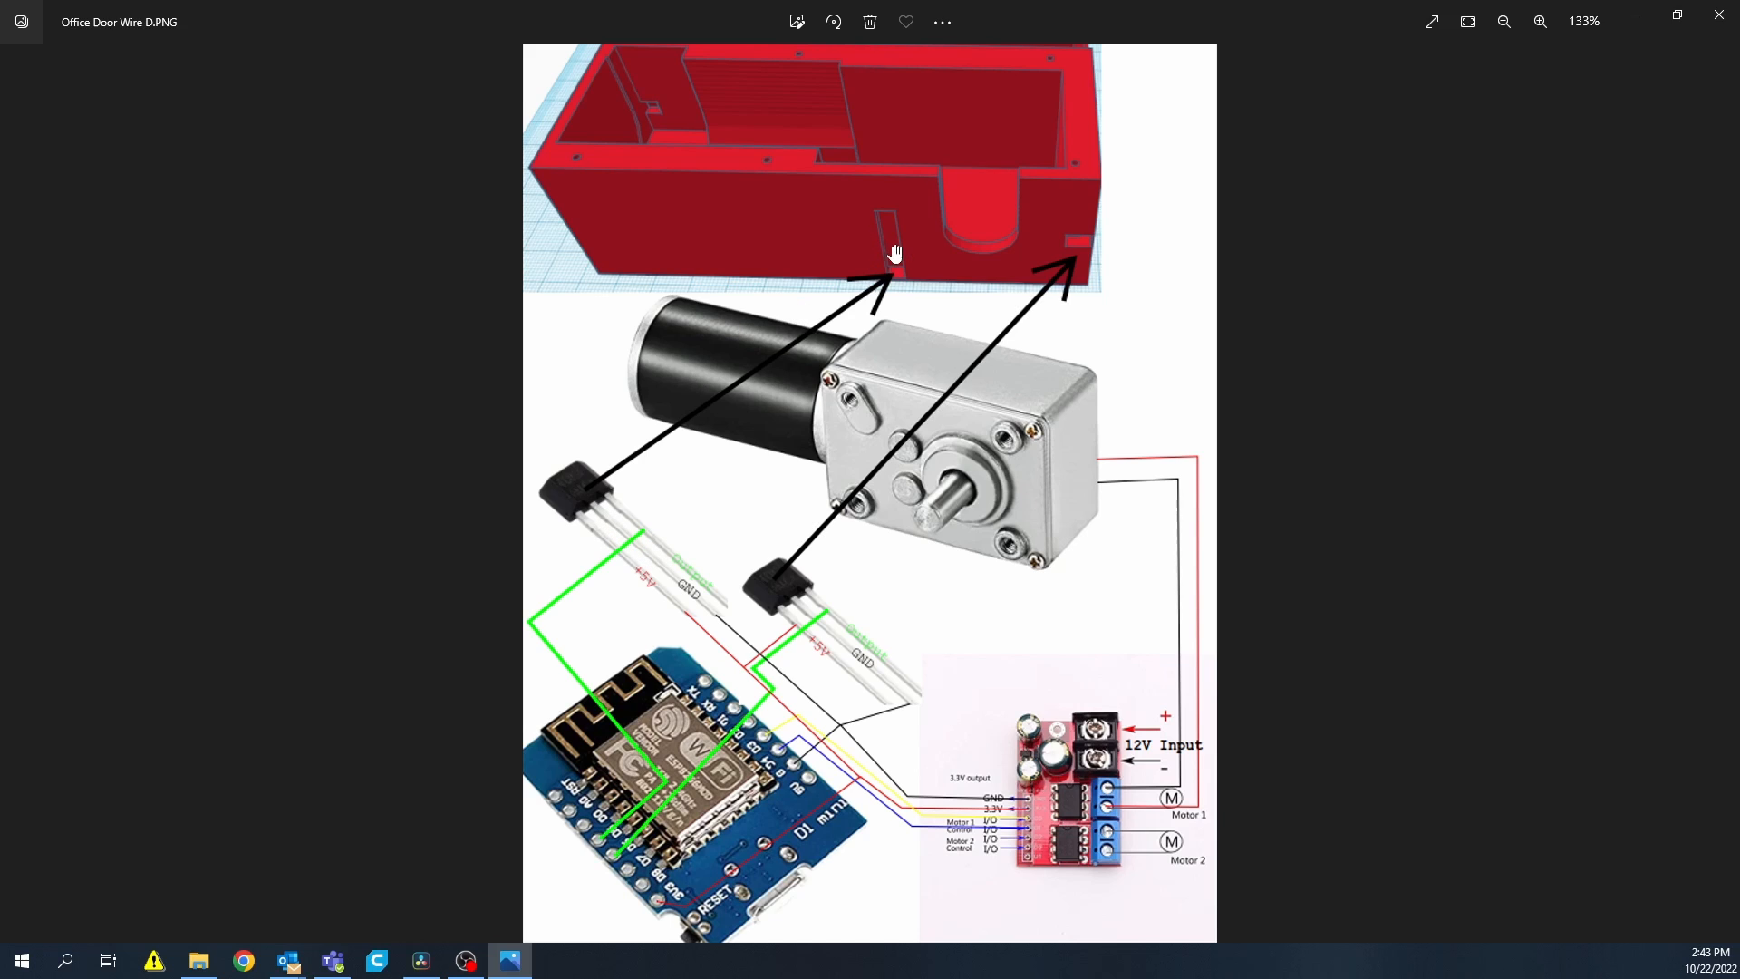
mouse_move(889, 252)
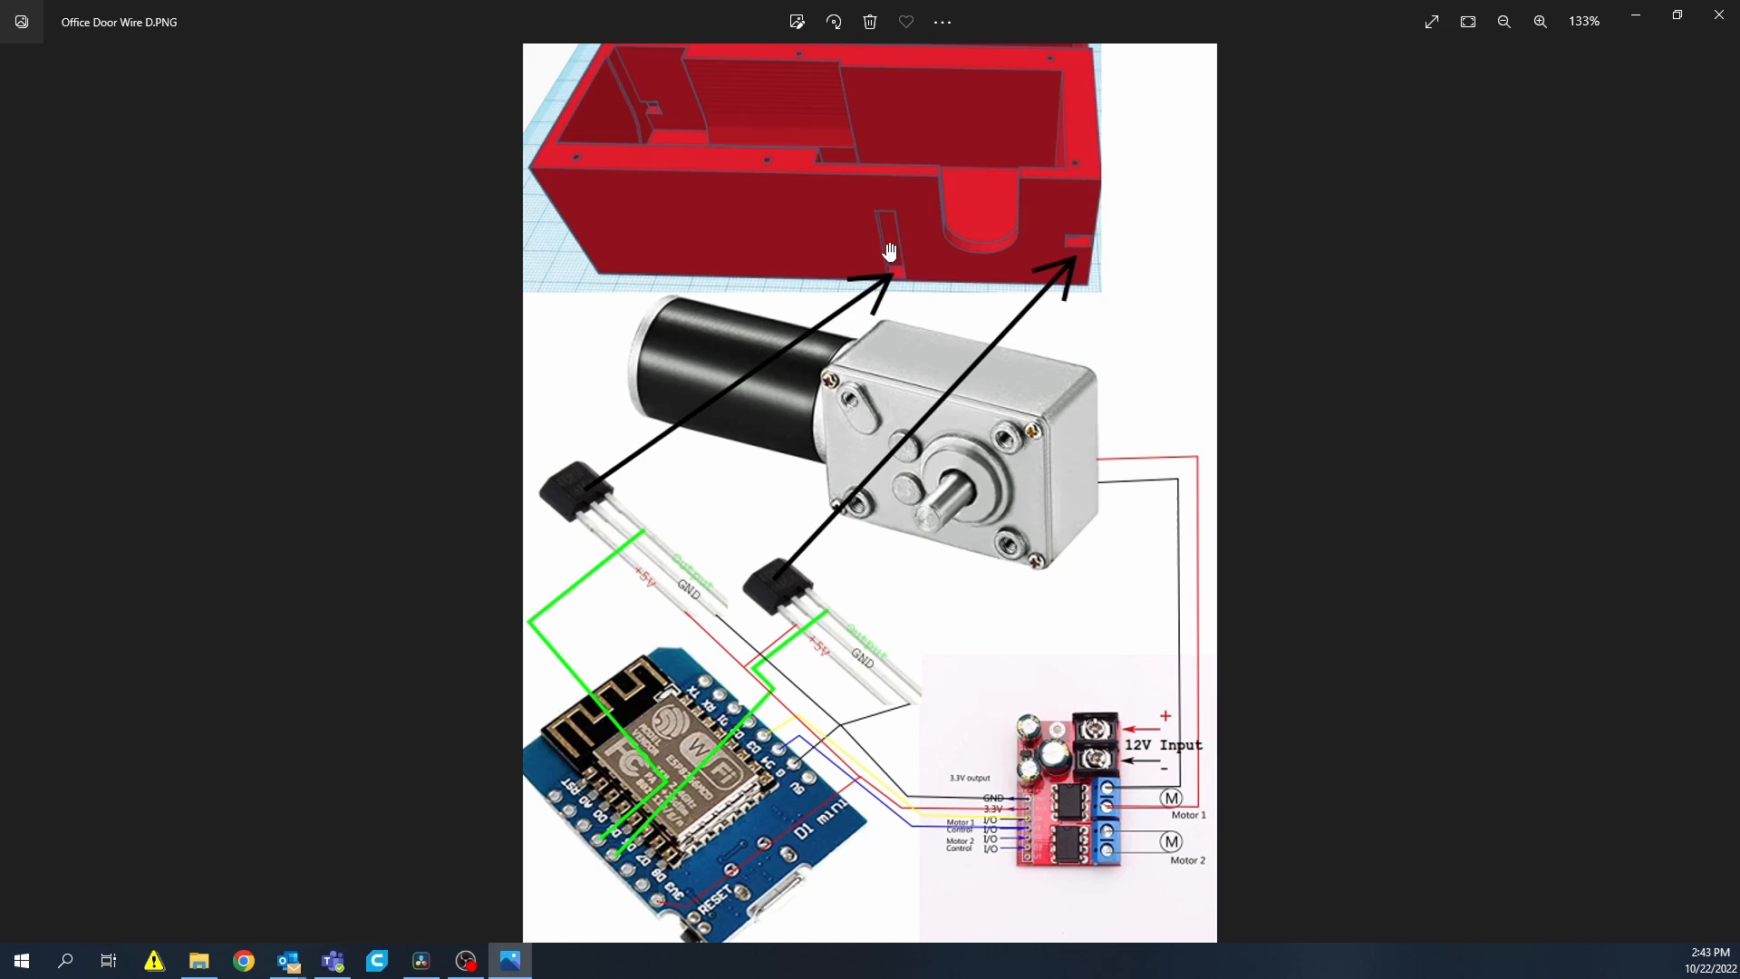
mouse_move(881, 242)
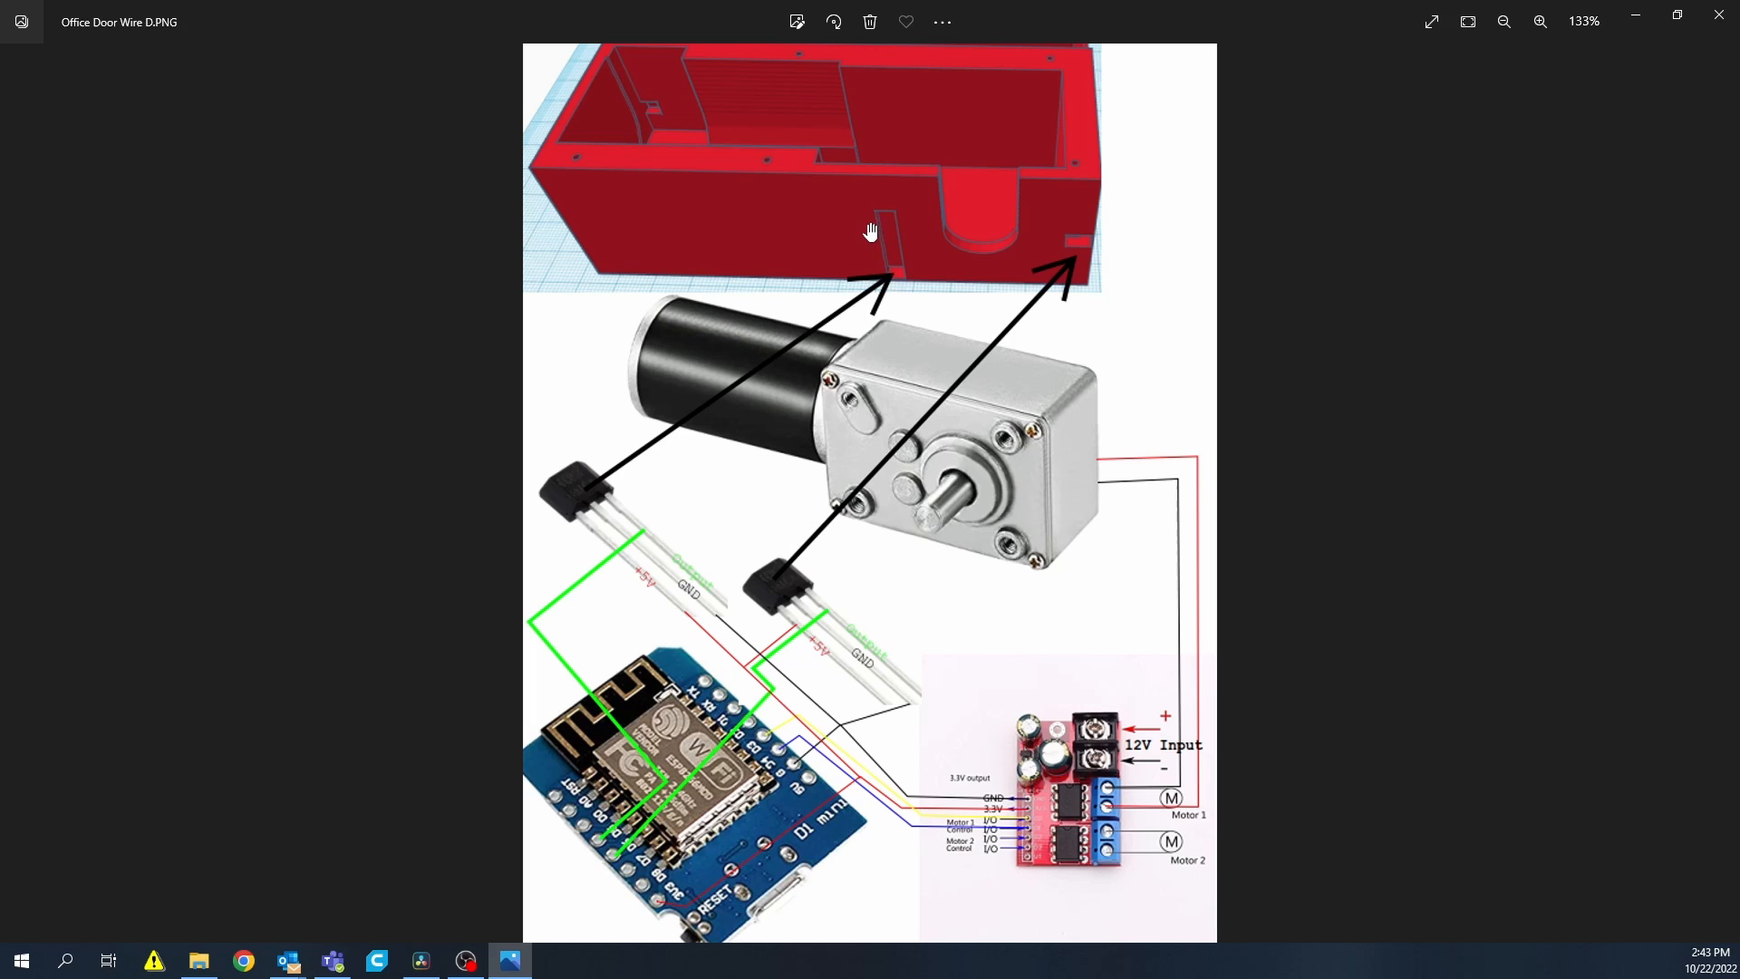
- Reset the zoom to 100% so the whole wiring diagram fits the window
click(1504, 21)
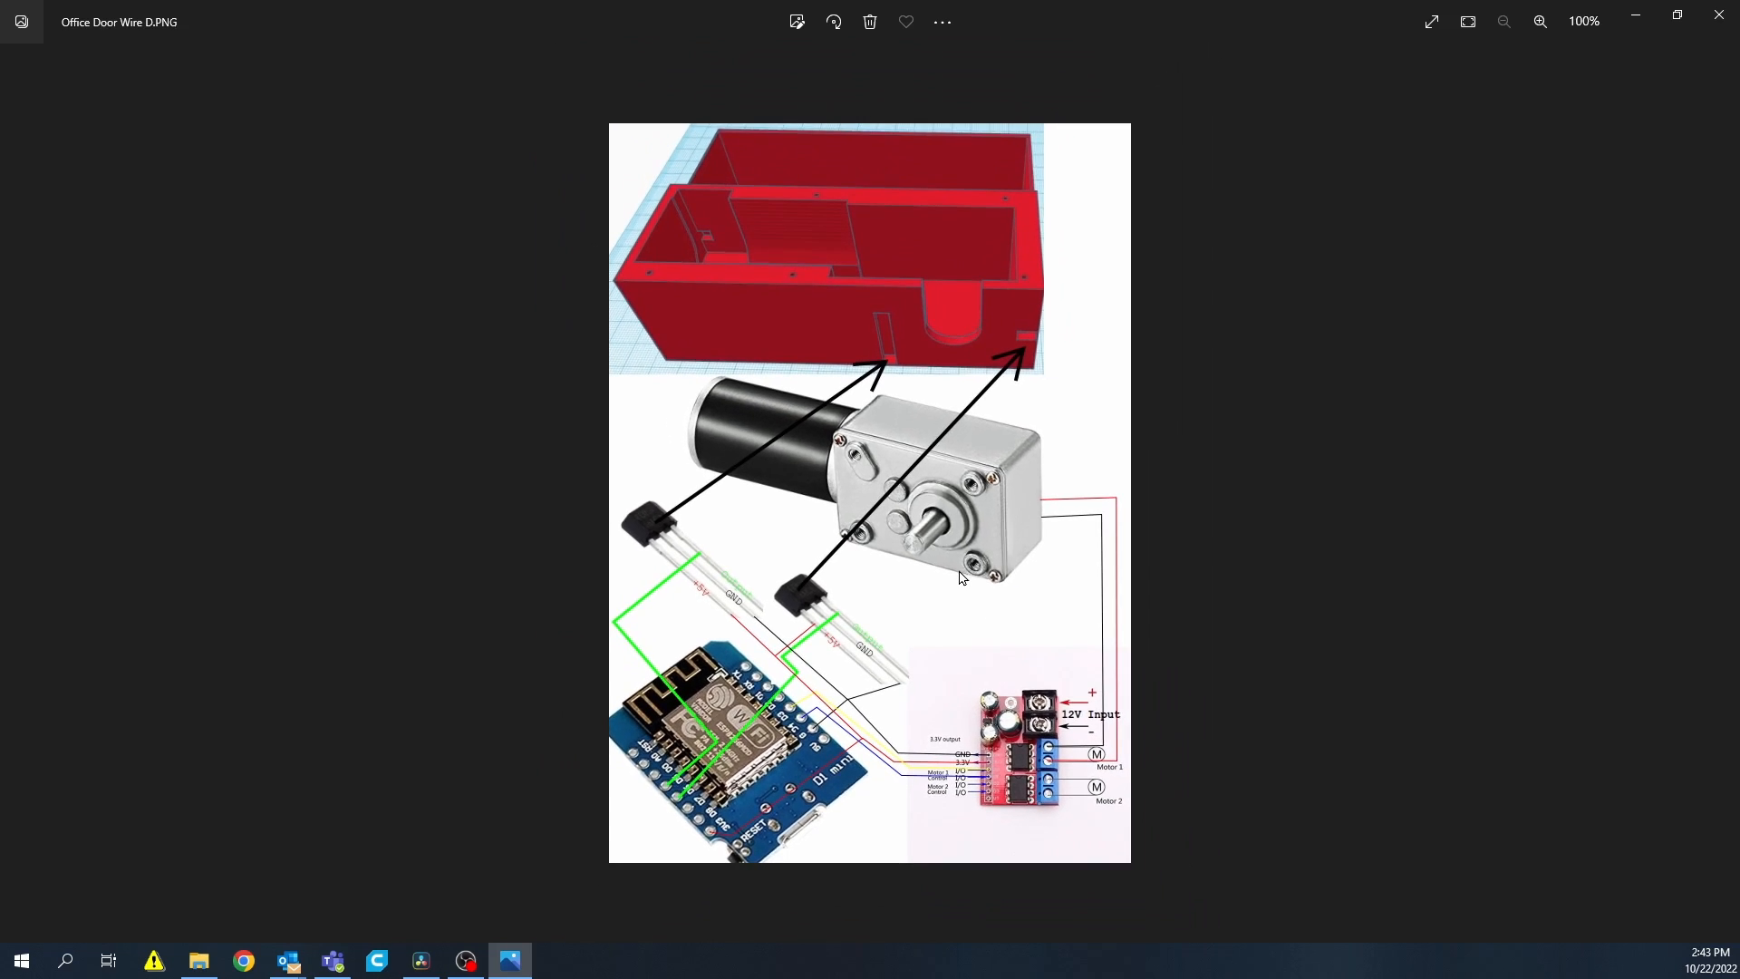
click(1540, 21)
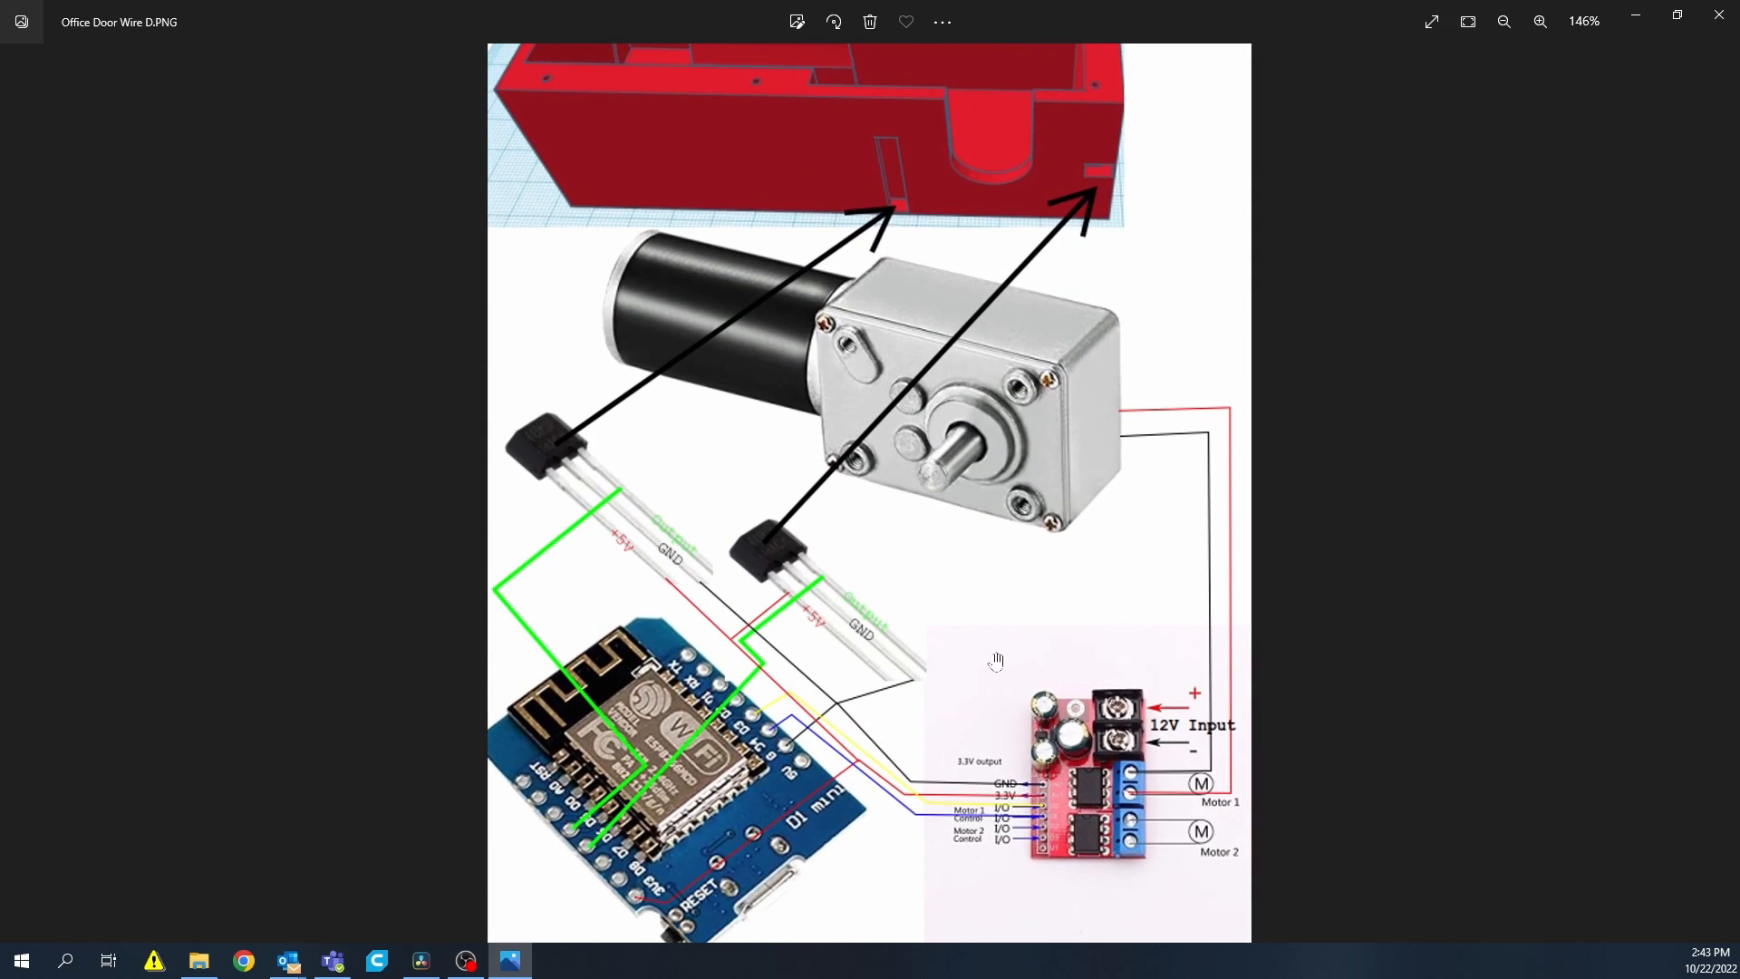
mouse_move(1023, 752)
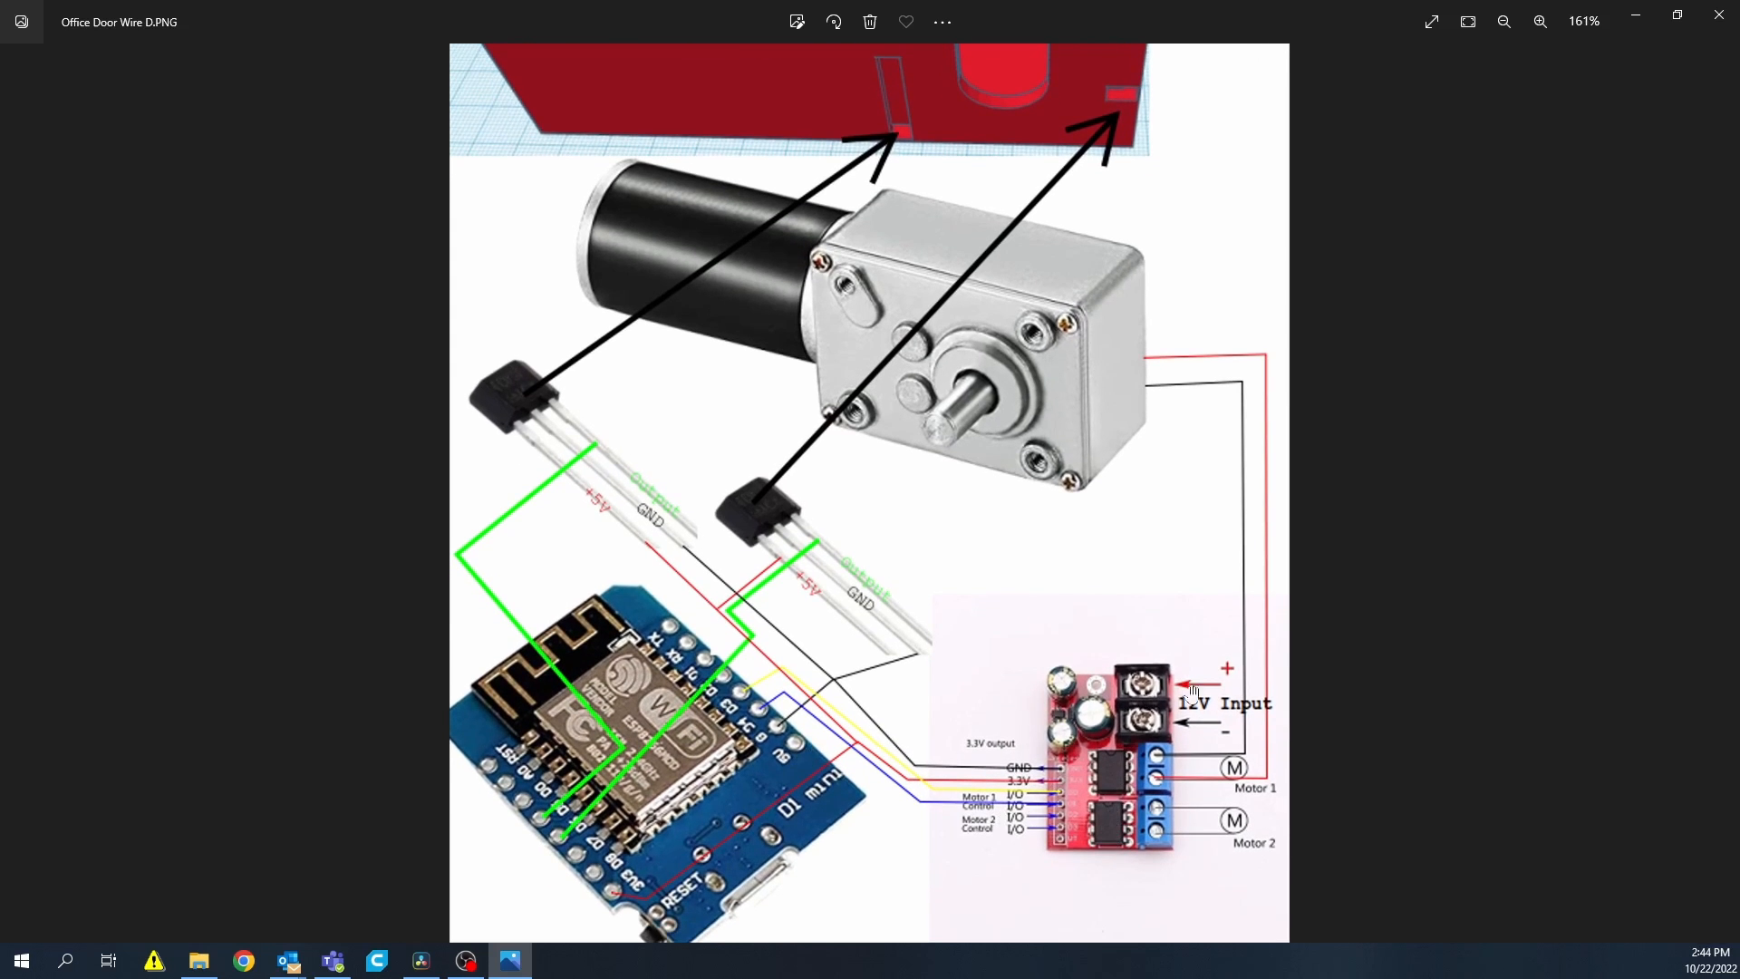
mouse_move(1082, 746)
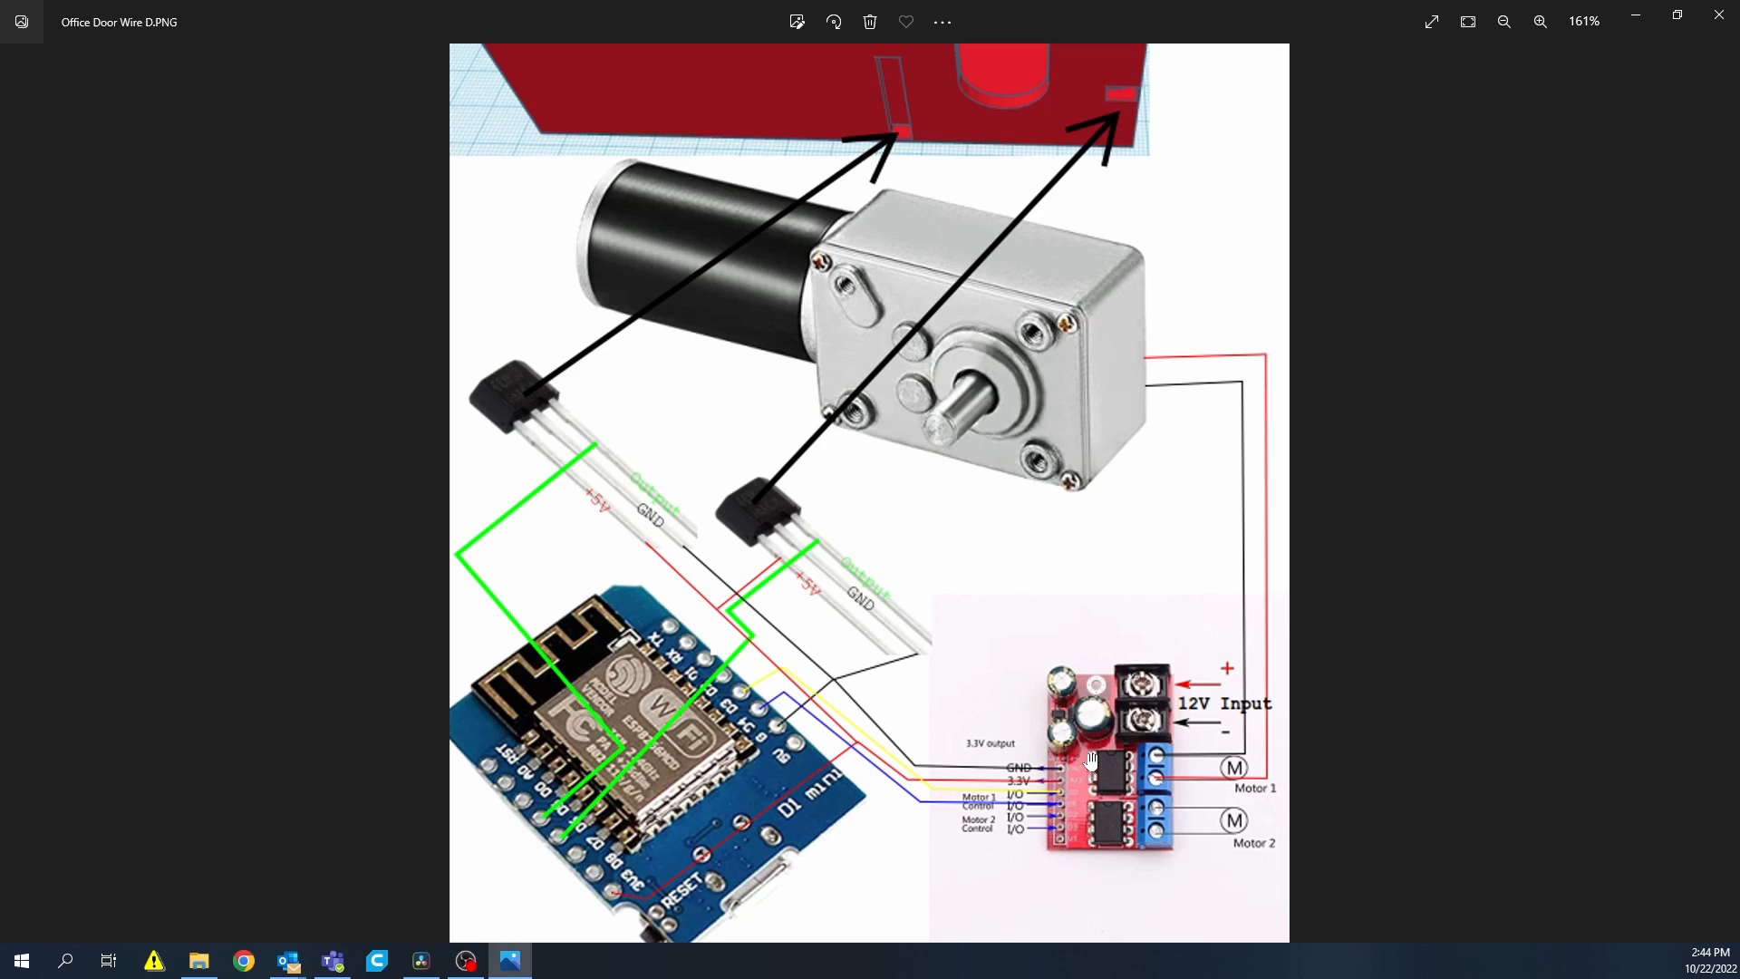
mouse_move(864, 725)
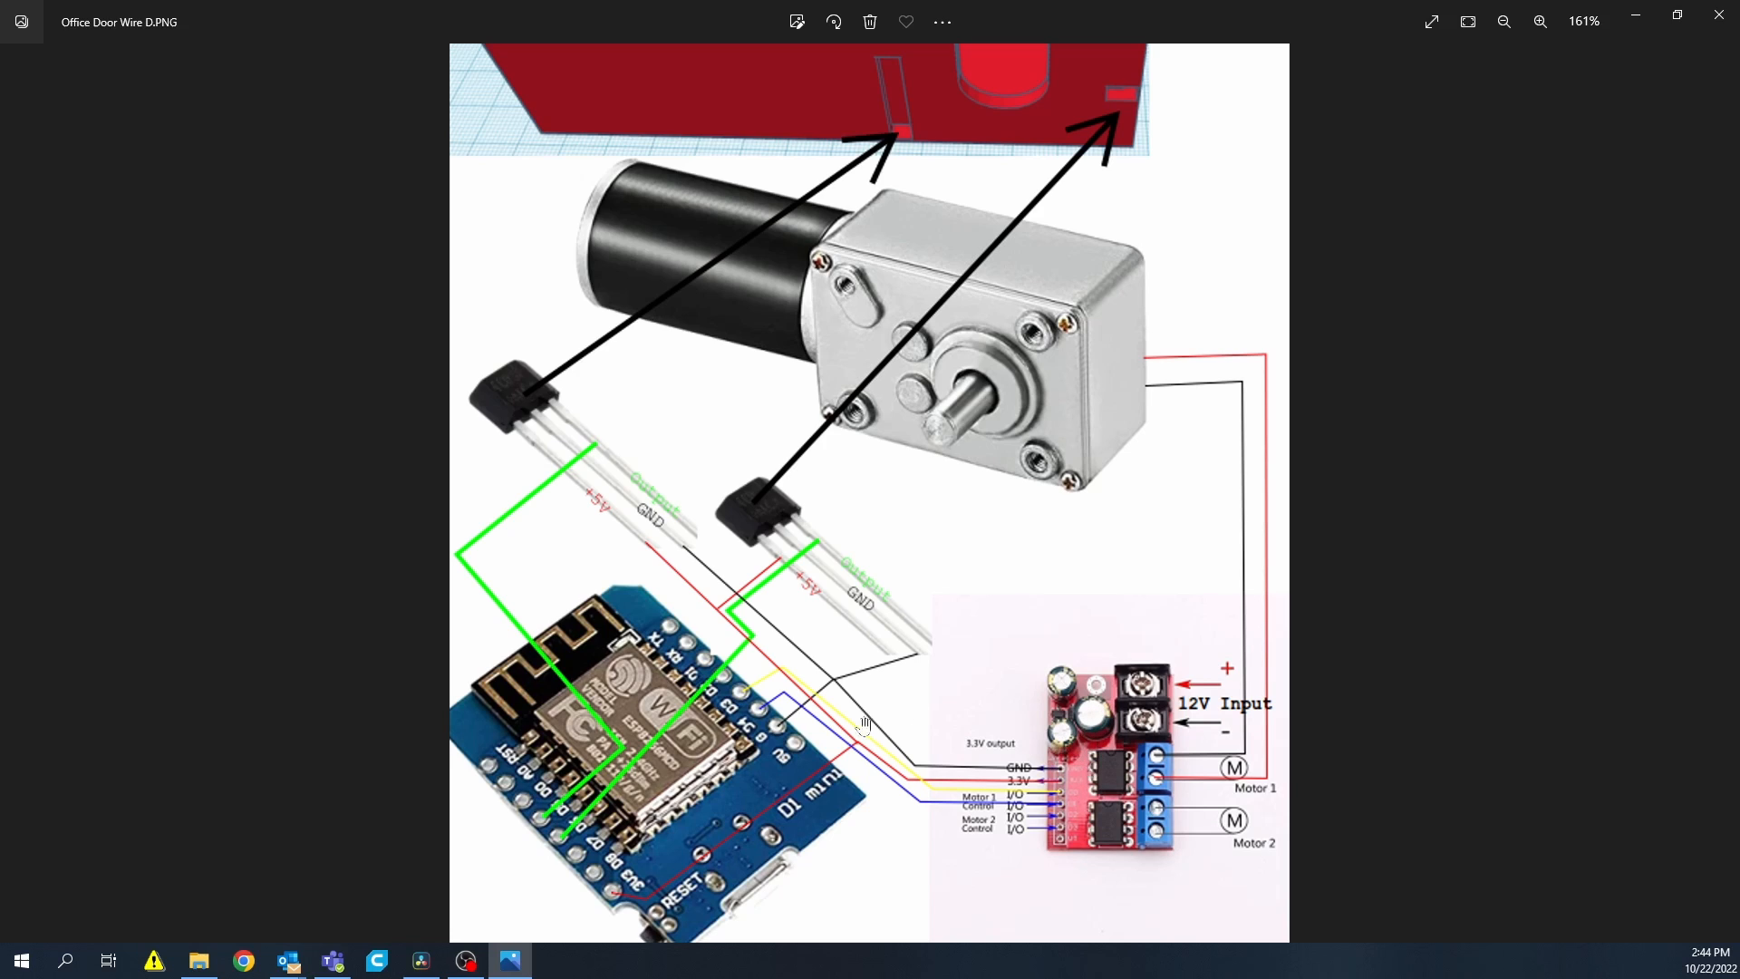
mouse_move(782, 624)
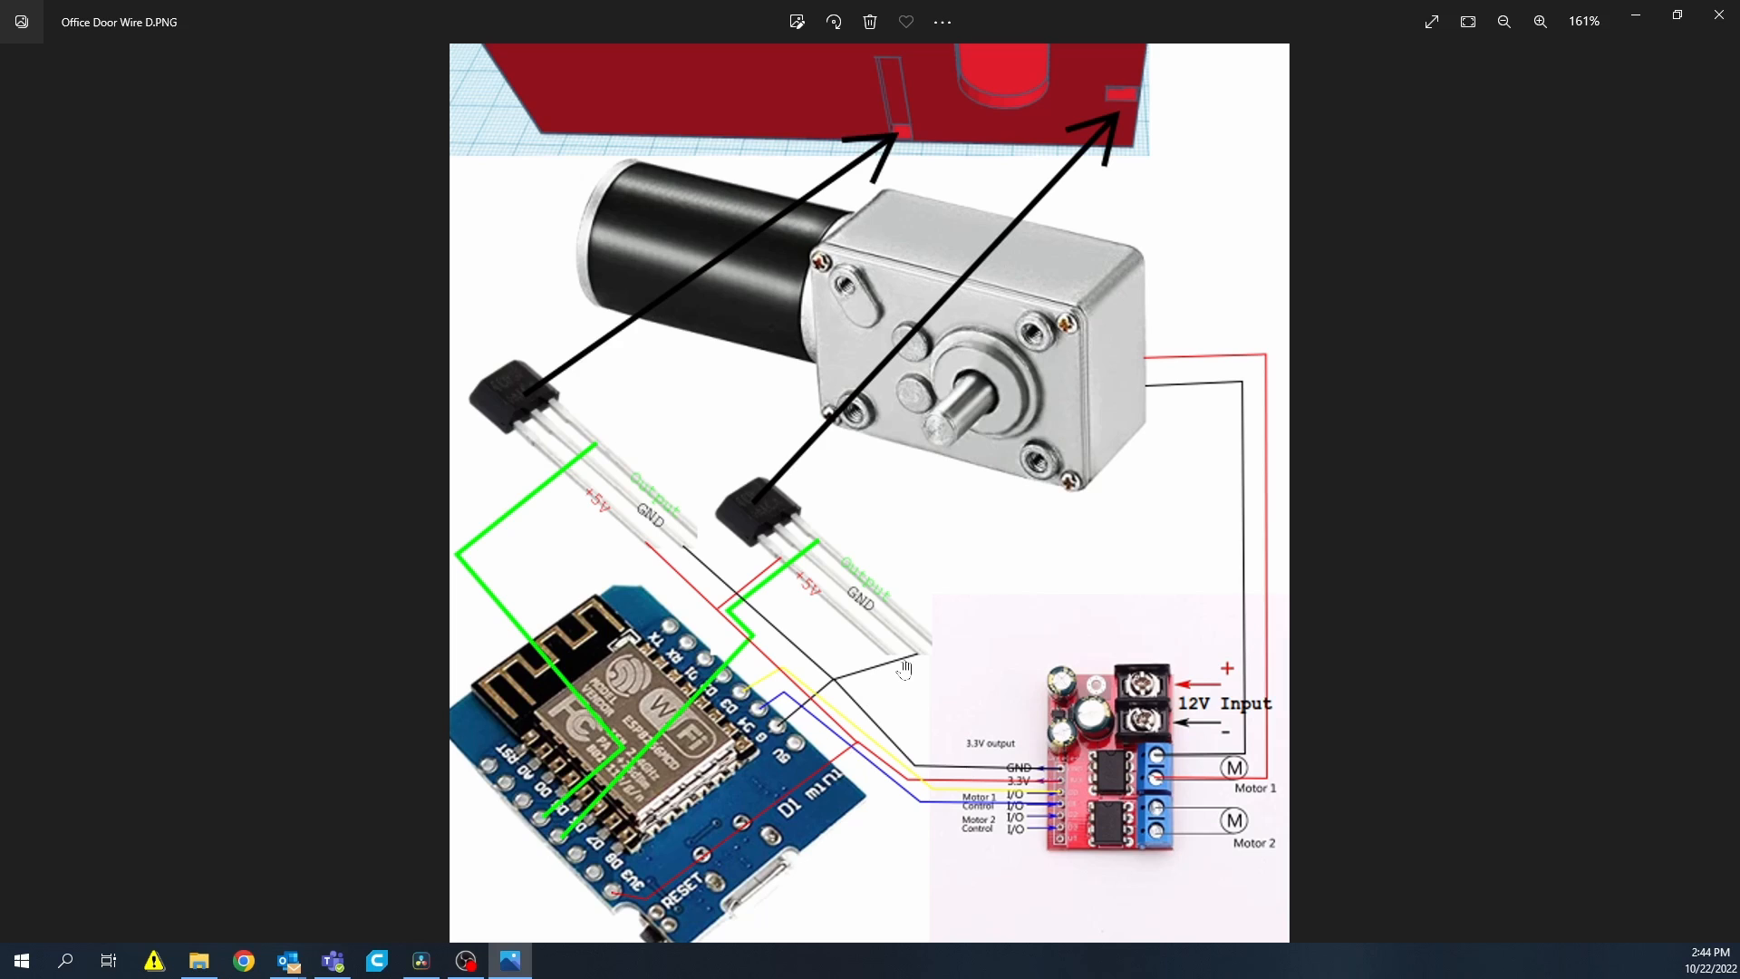
mouse_move(691, 544)
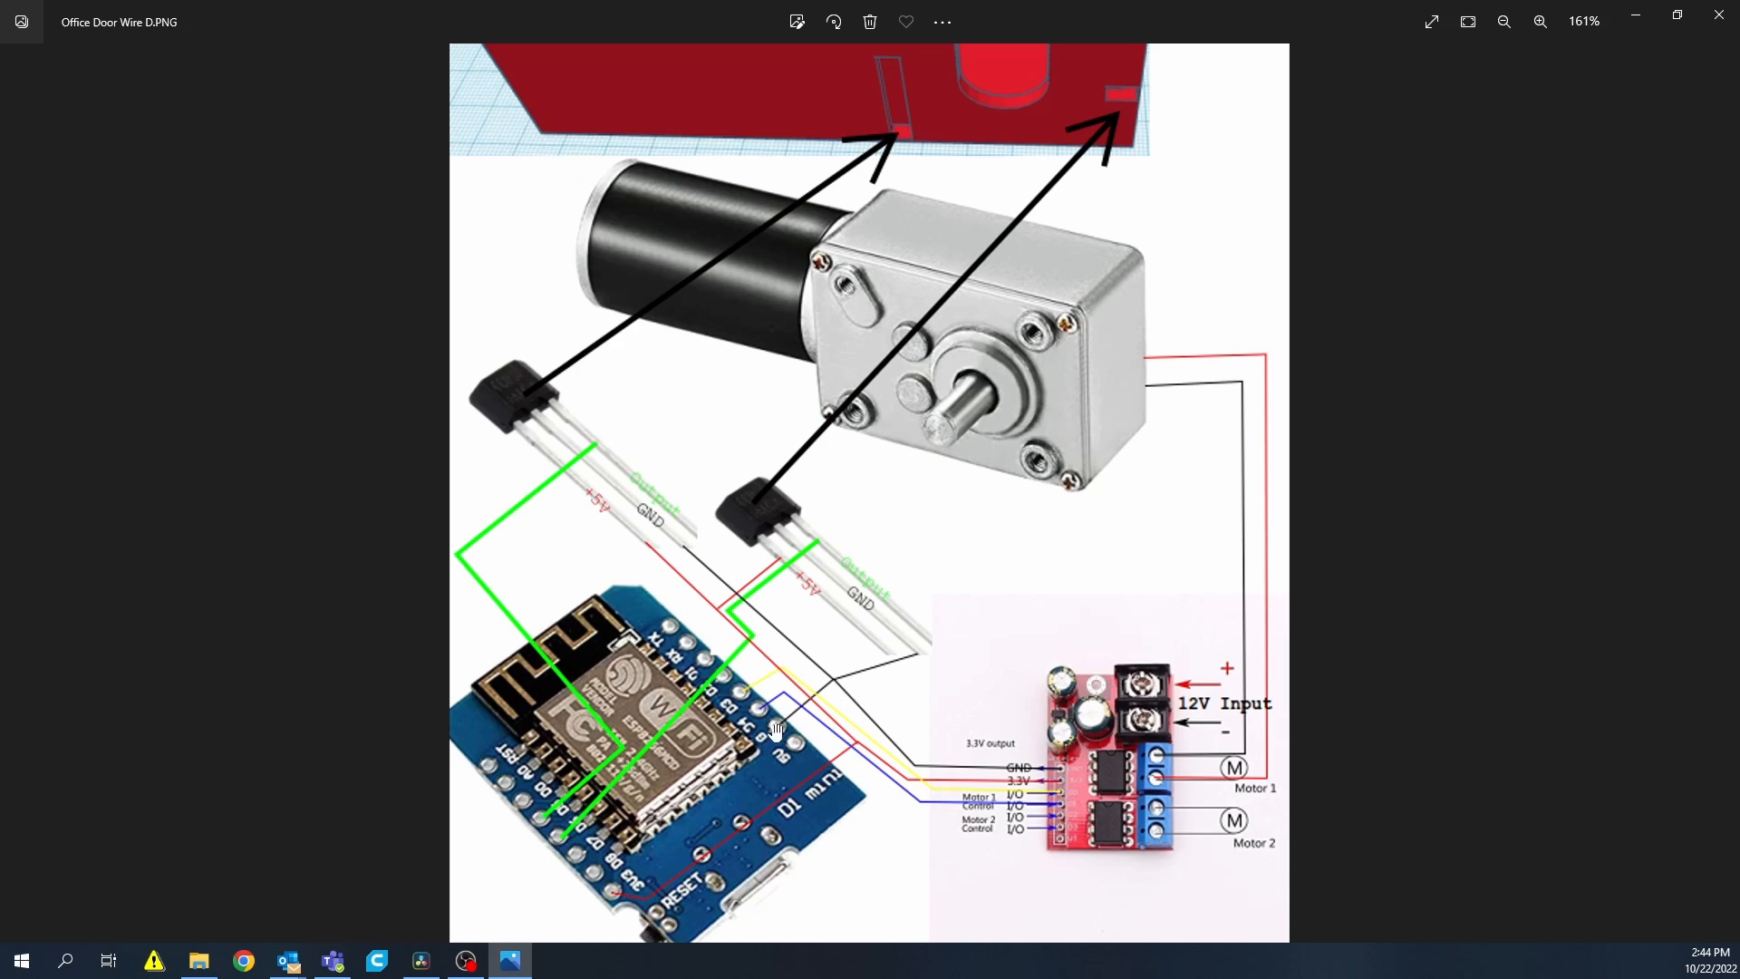
mouse_move(776, 741)
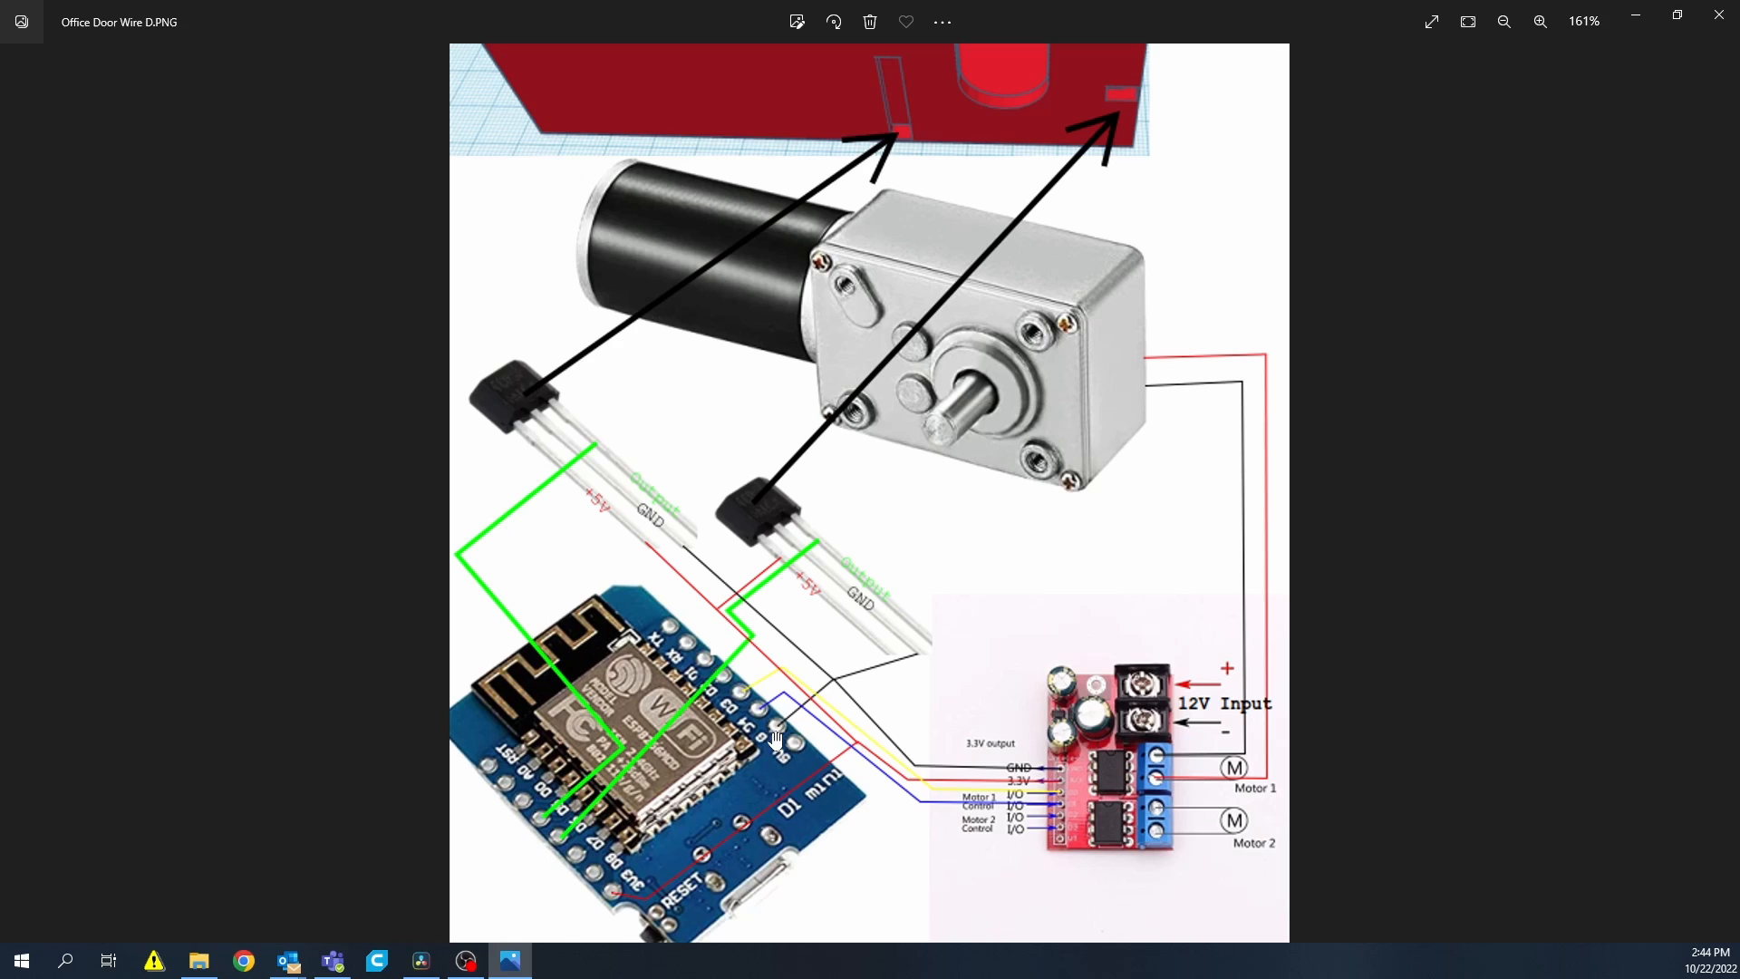
mouse_move(1059, 787)
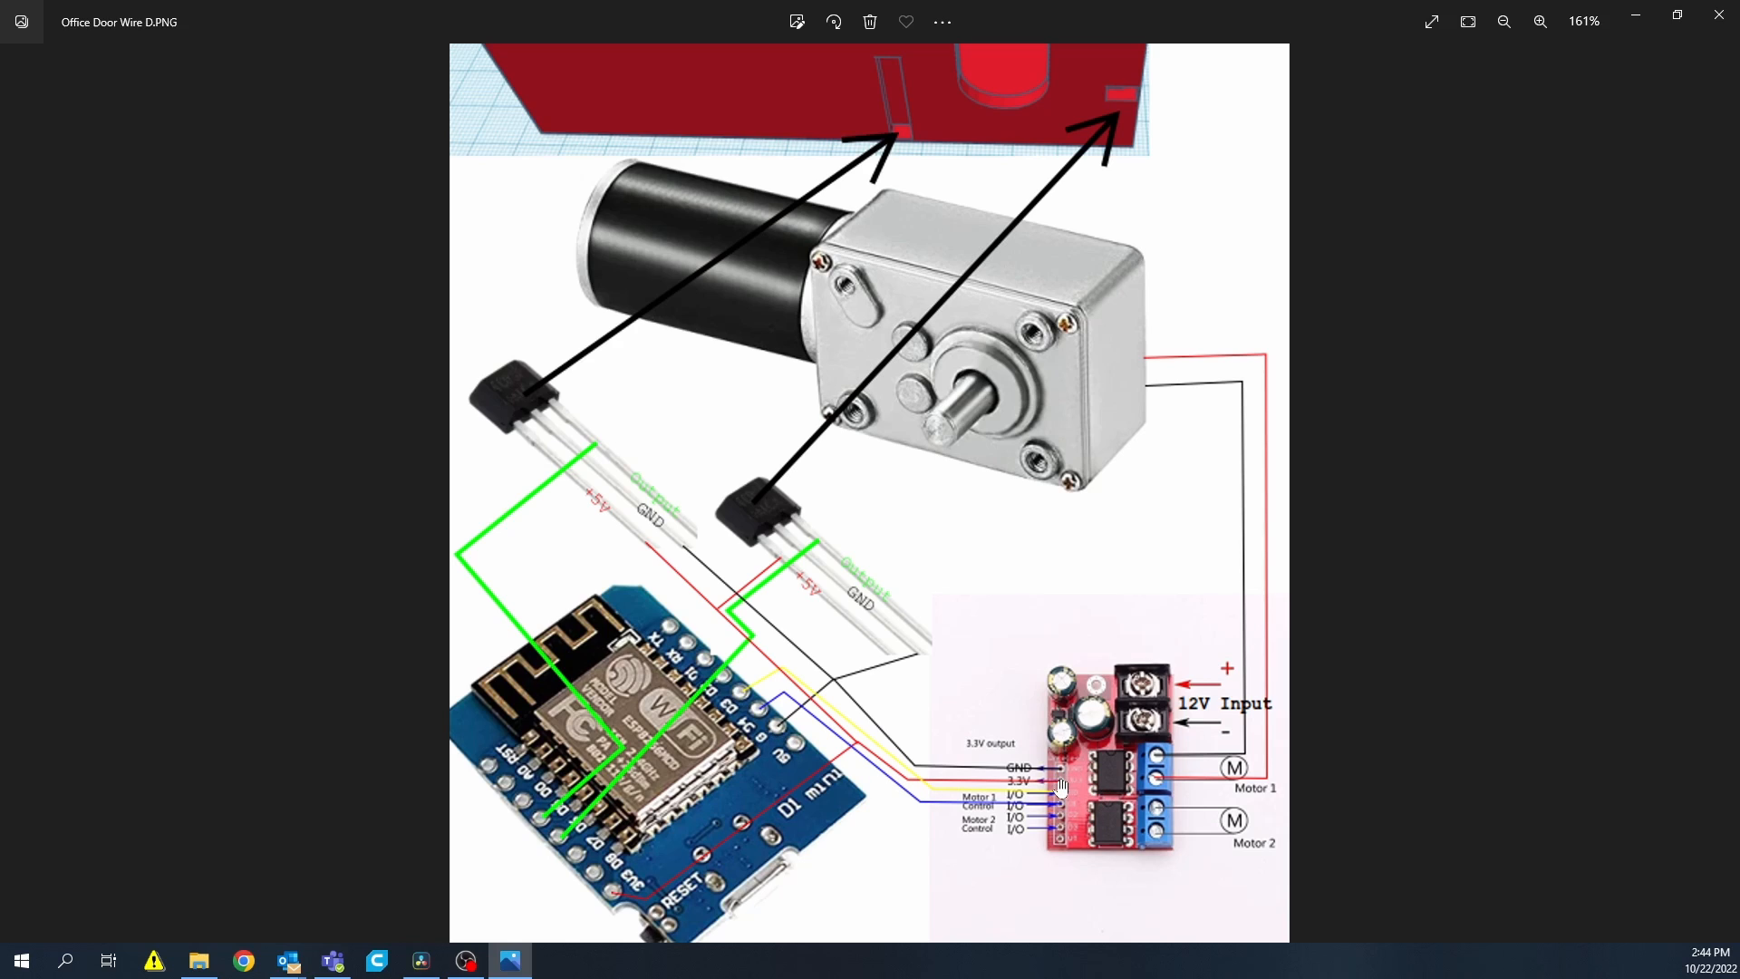
mouse_move(755, 604)
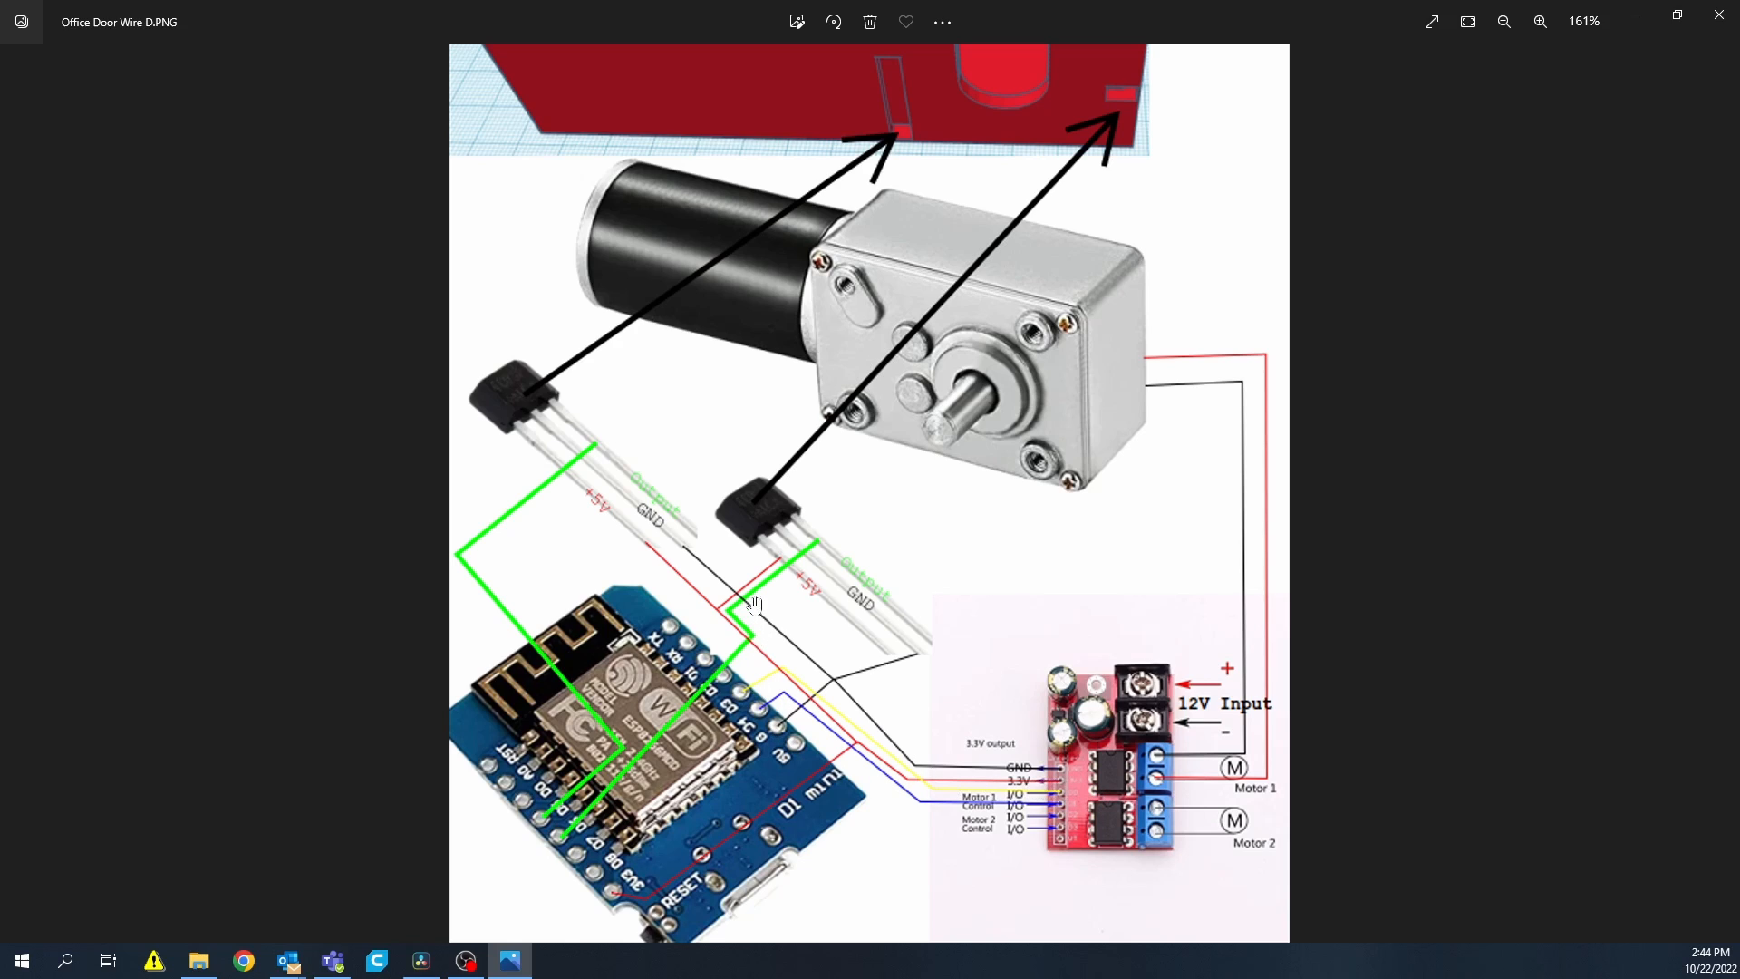
mouse_move(804, 596)
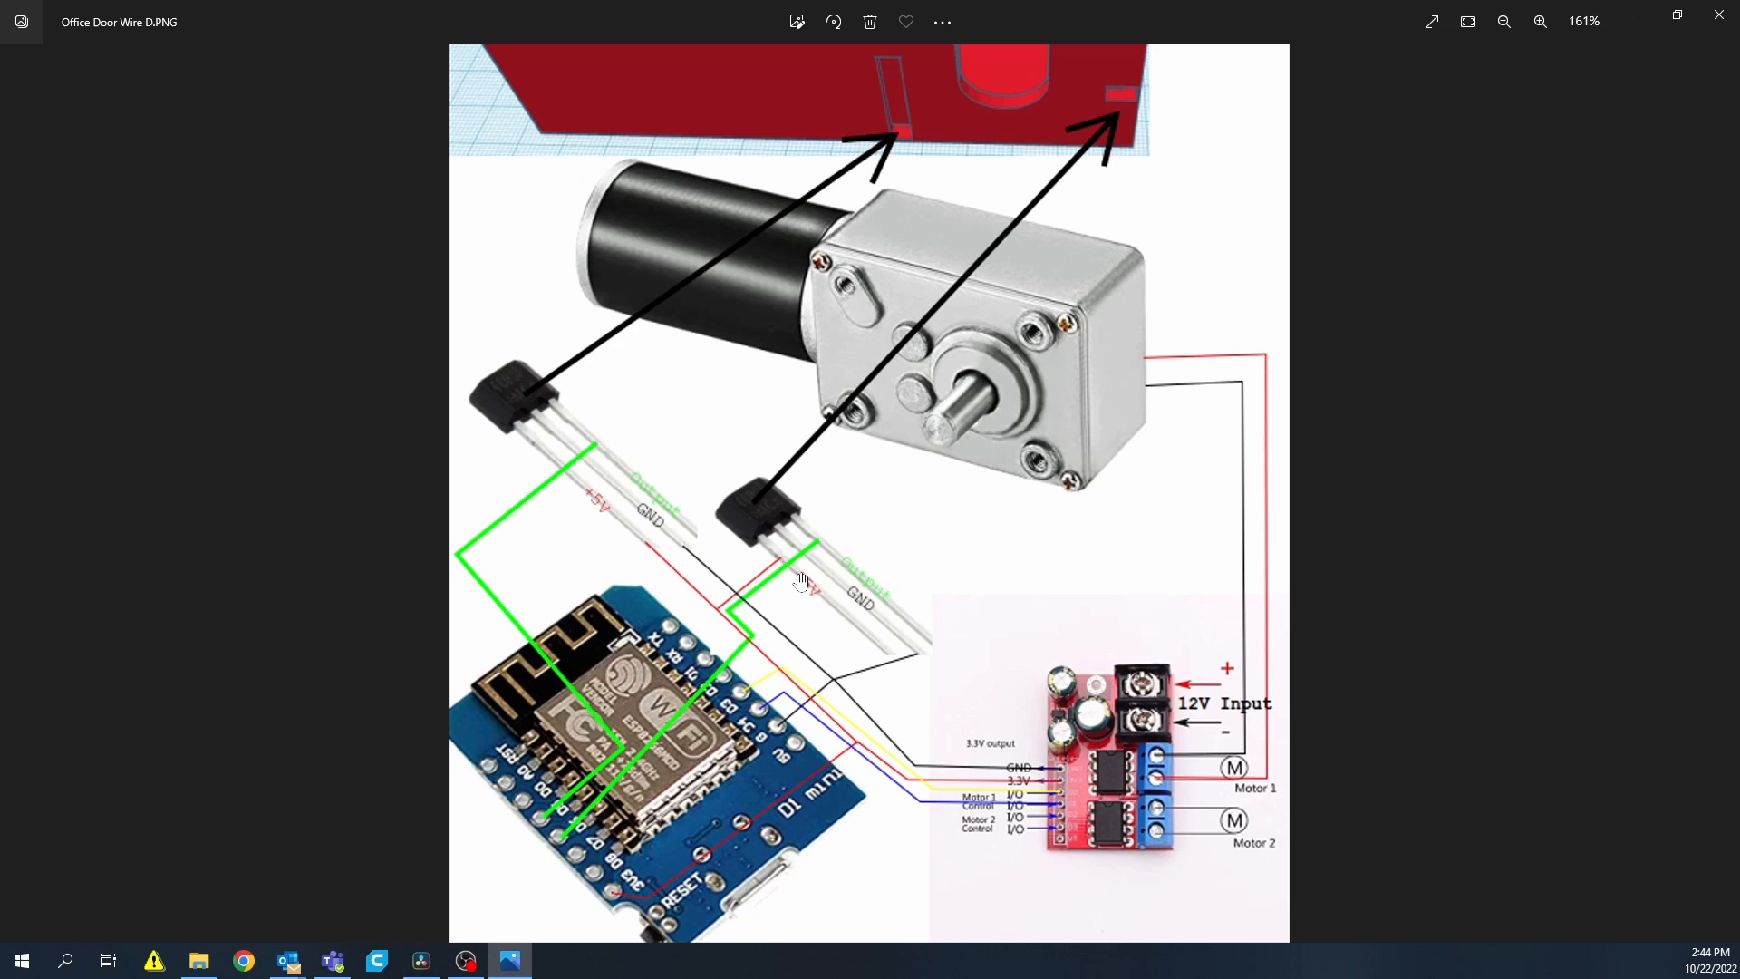
mouse_move(756, 622)
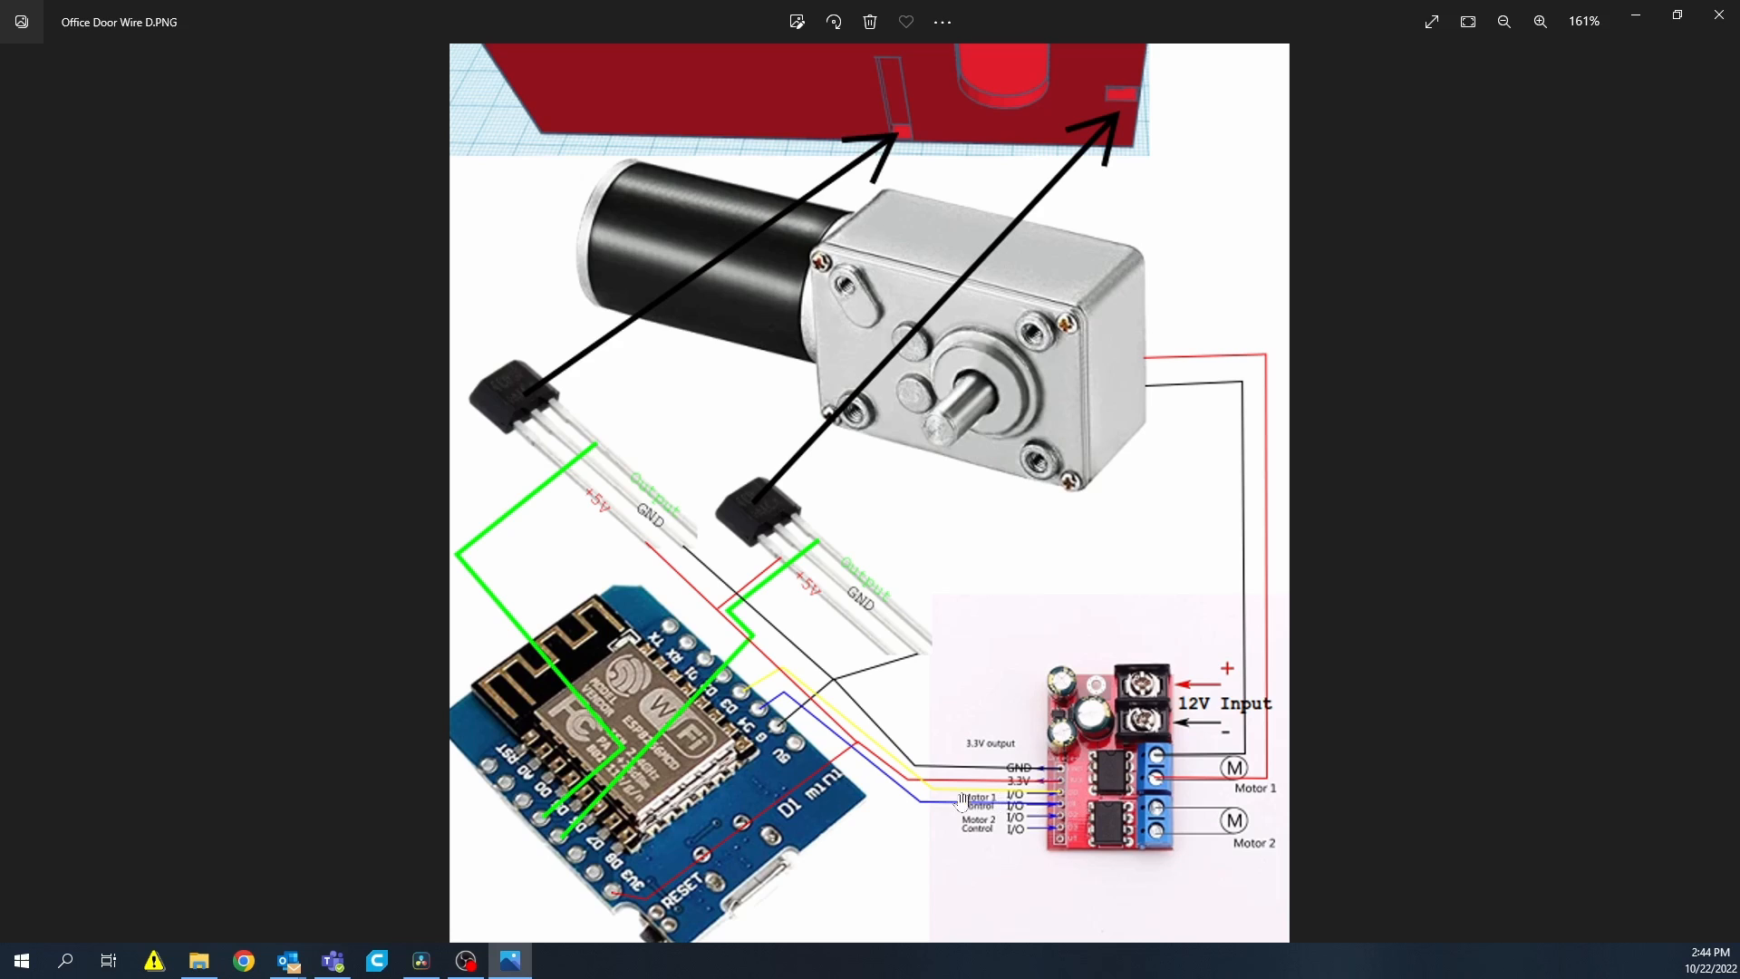
mouse_move(755, 721)
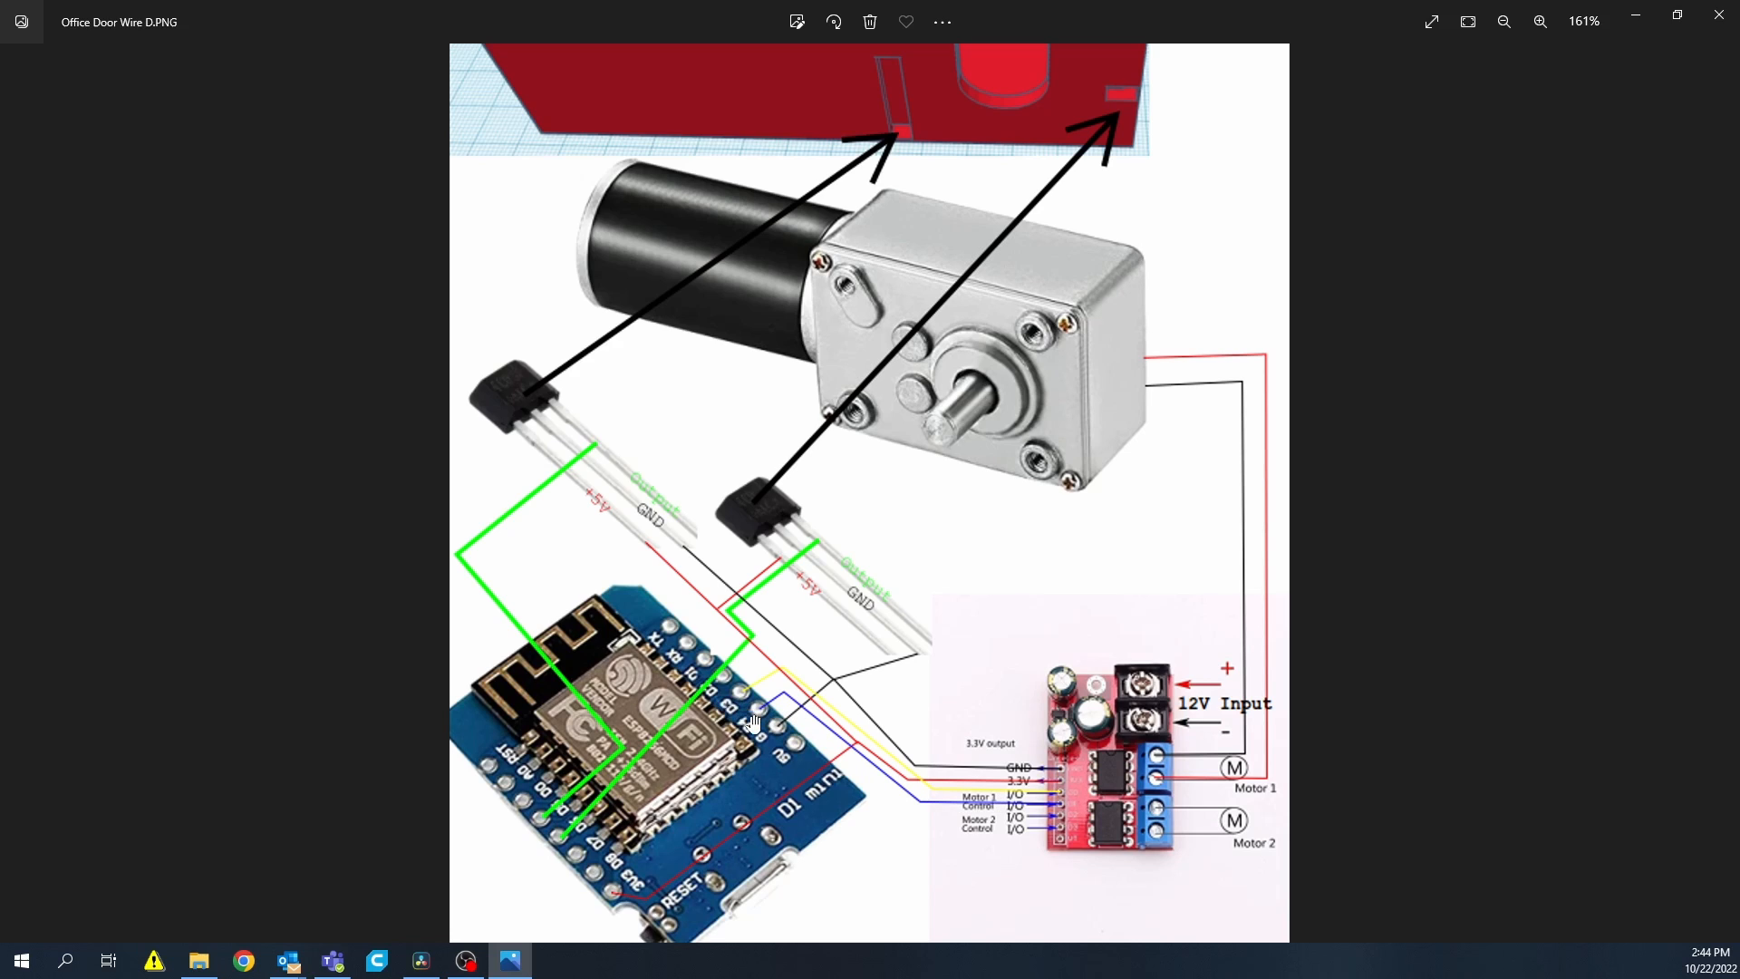
mouse_move(1066, 810)
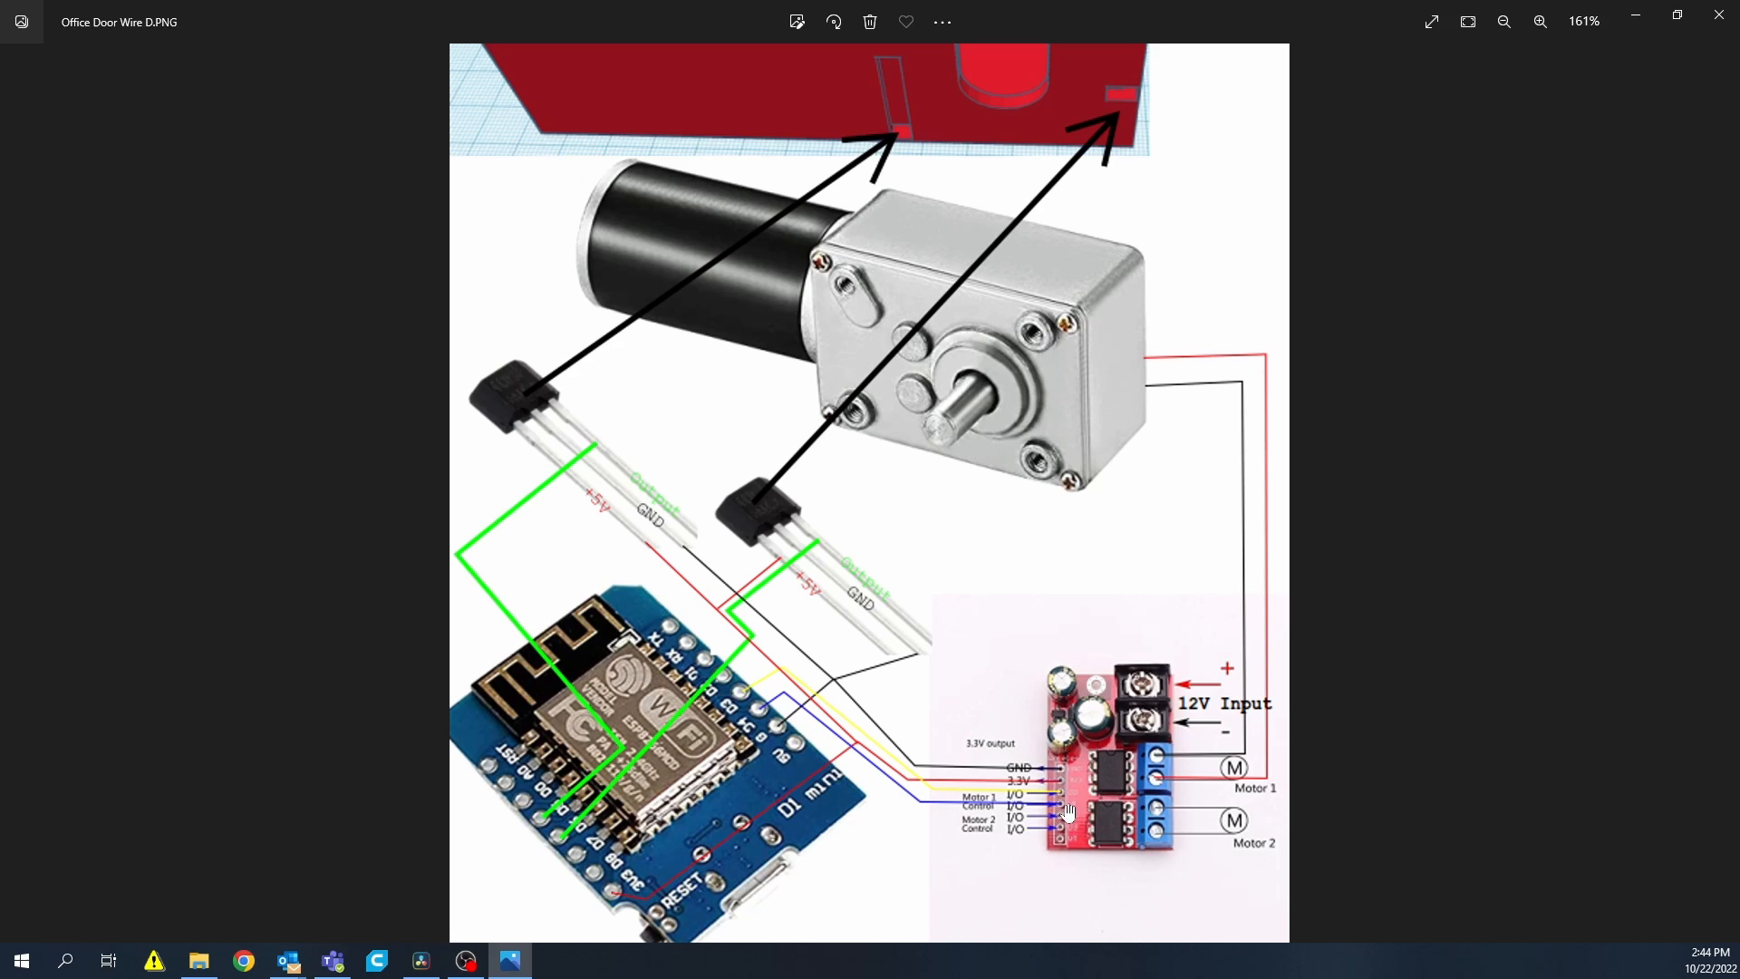
mouse_move(765, 719)
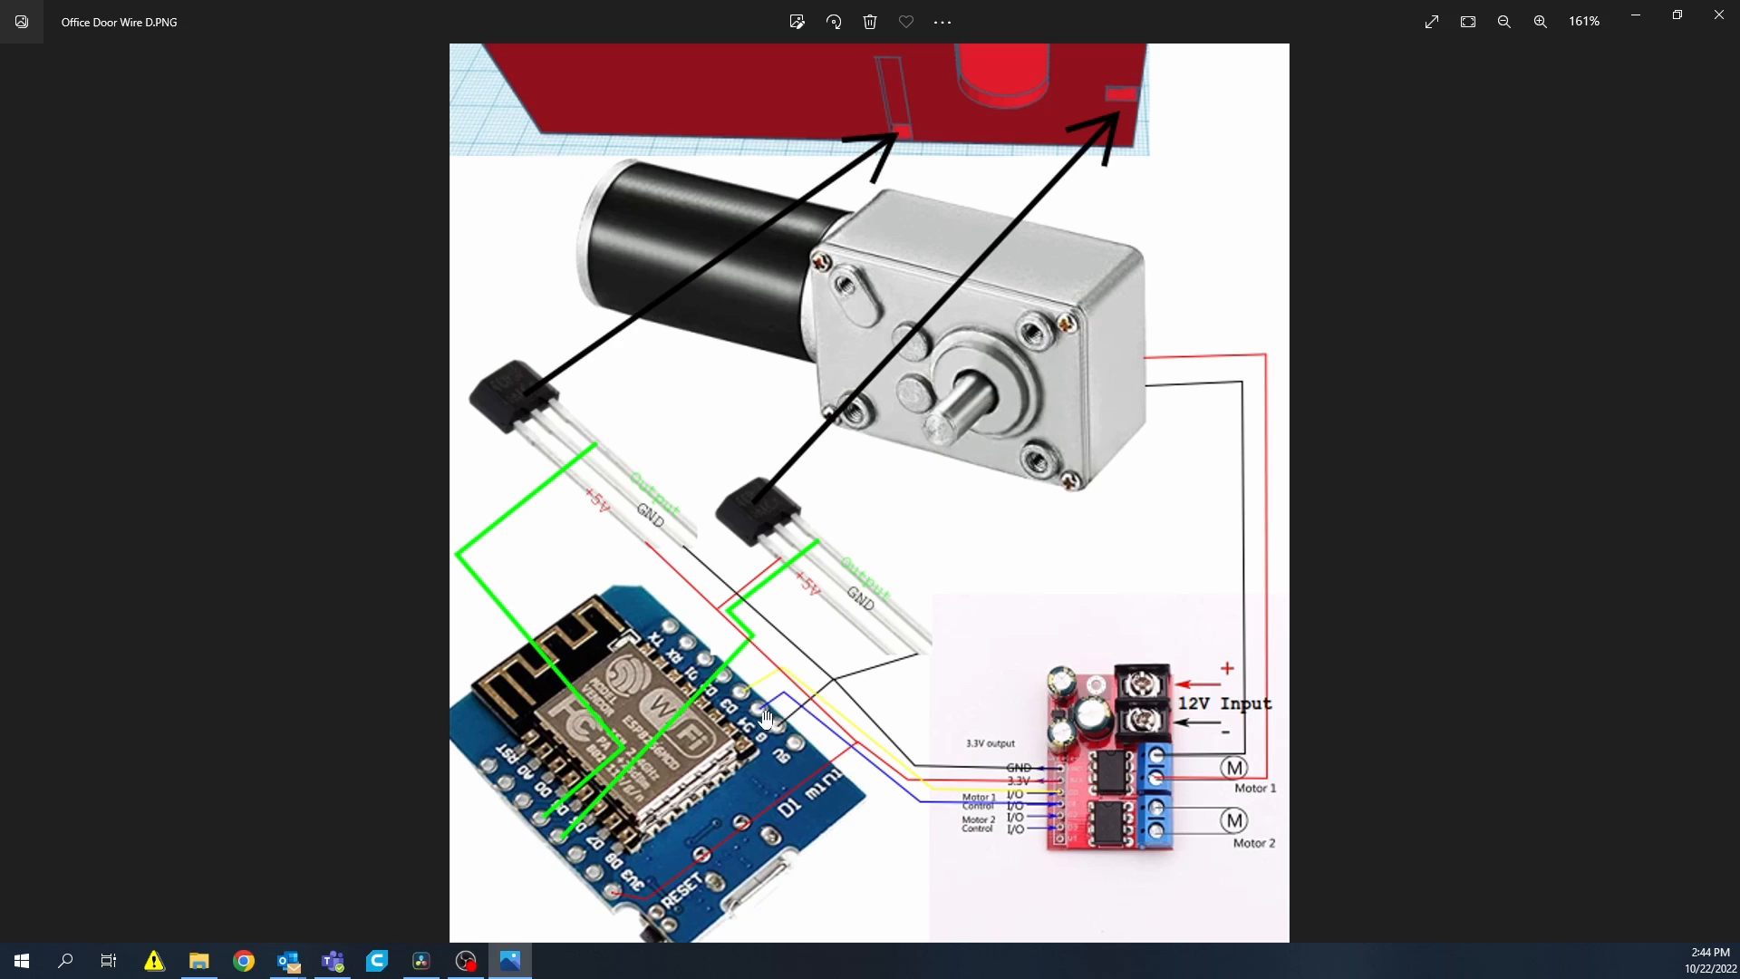
mouse_move(746, 788)
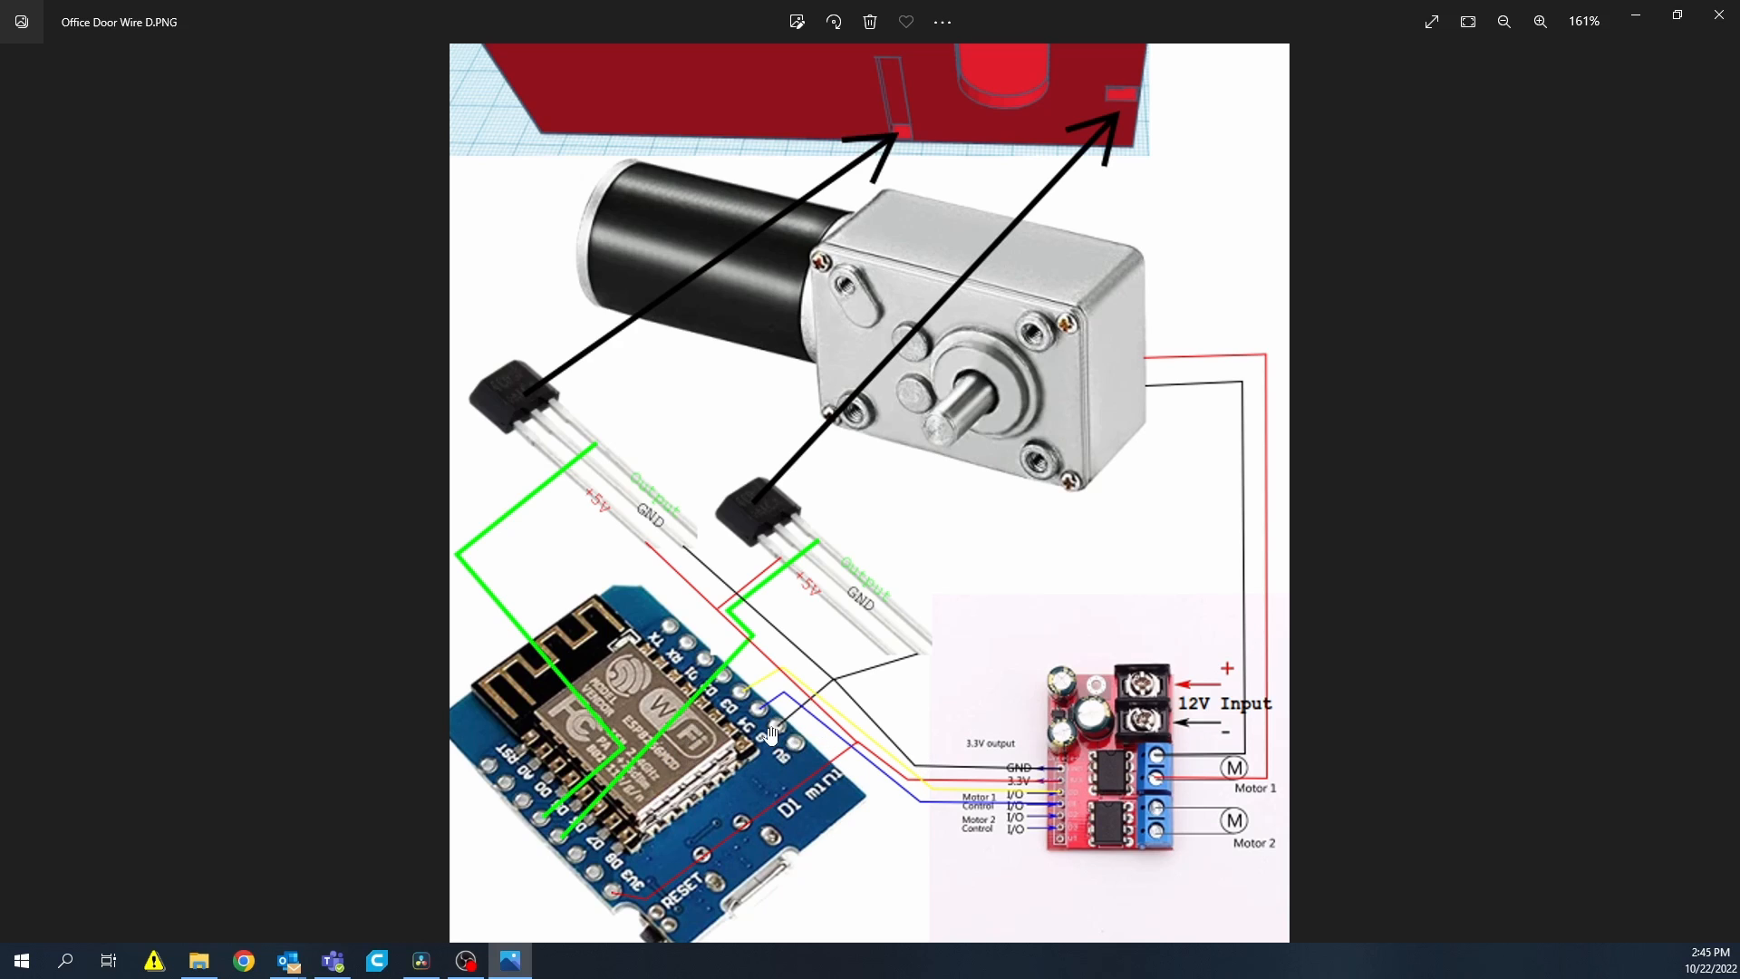
mouse_move(782, 732)
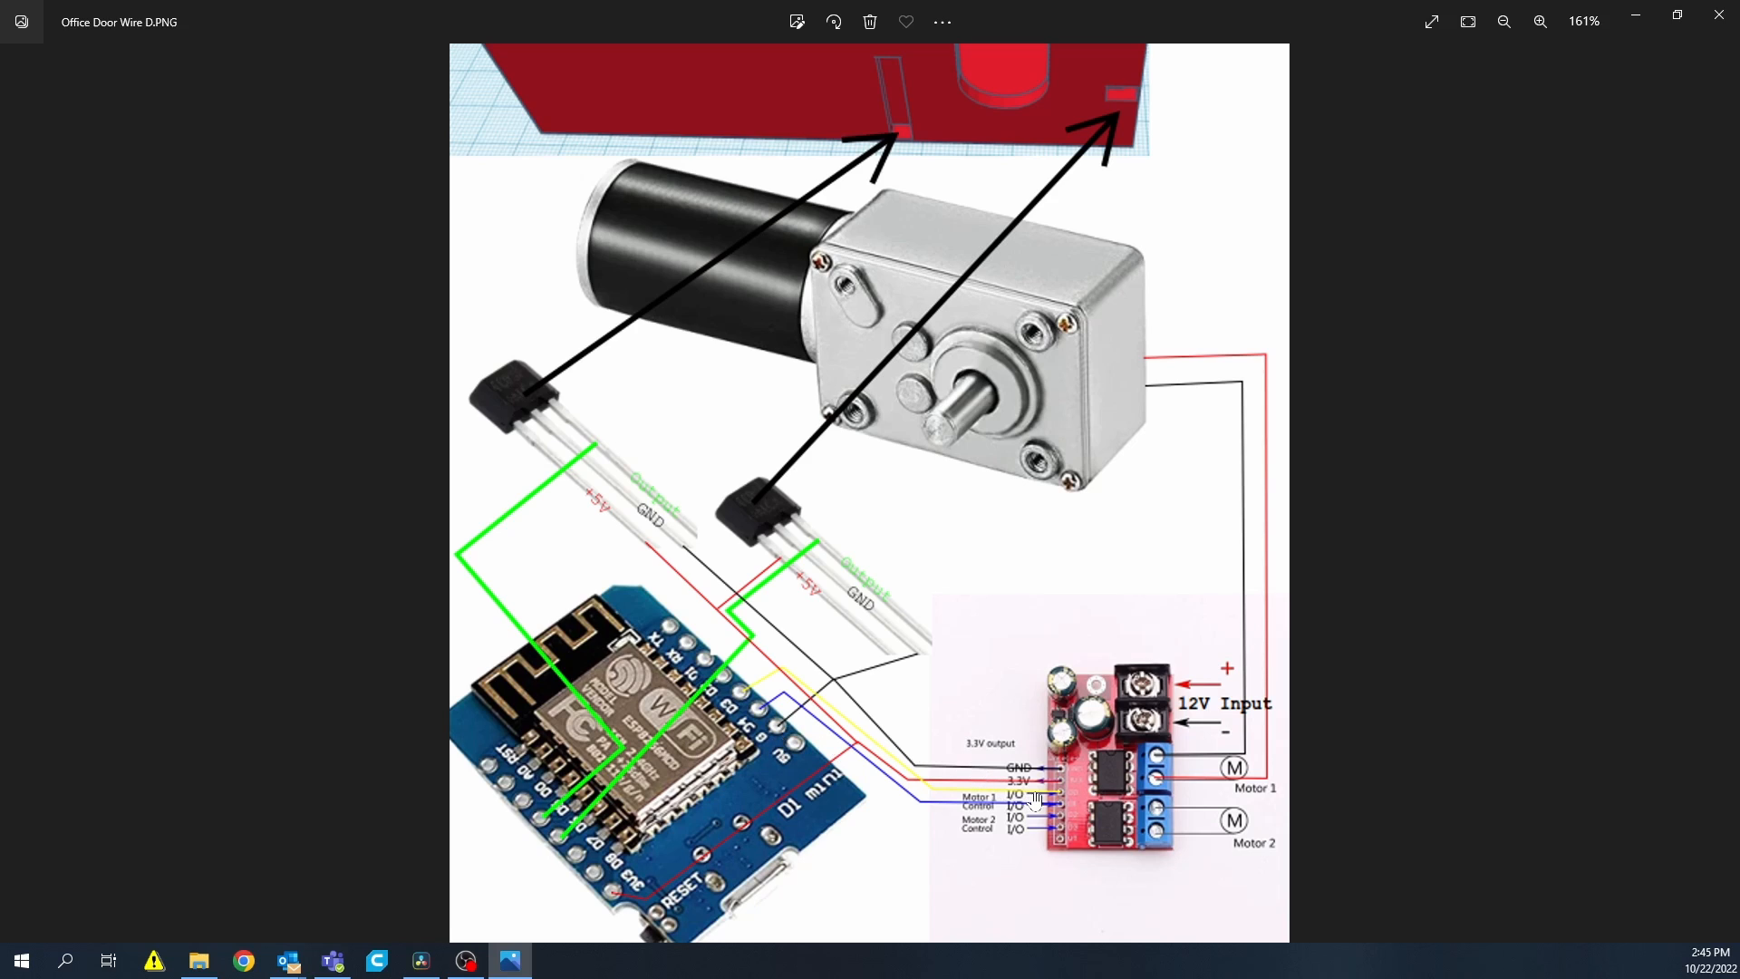
mouse_move(749, 702)
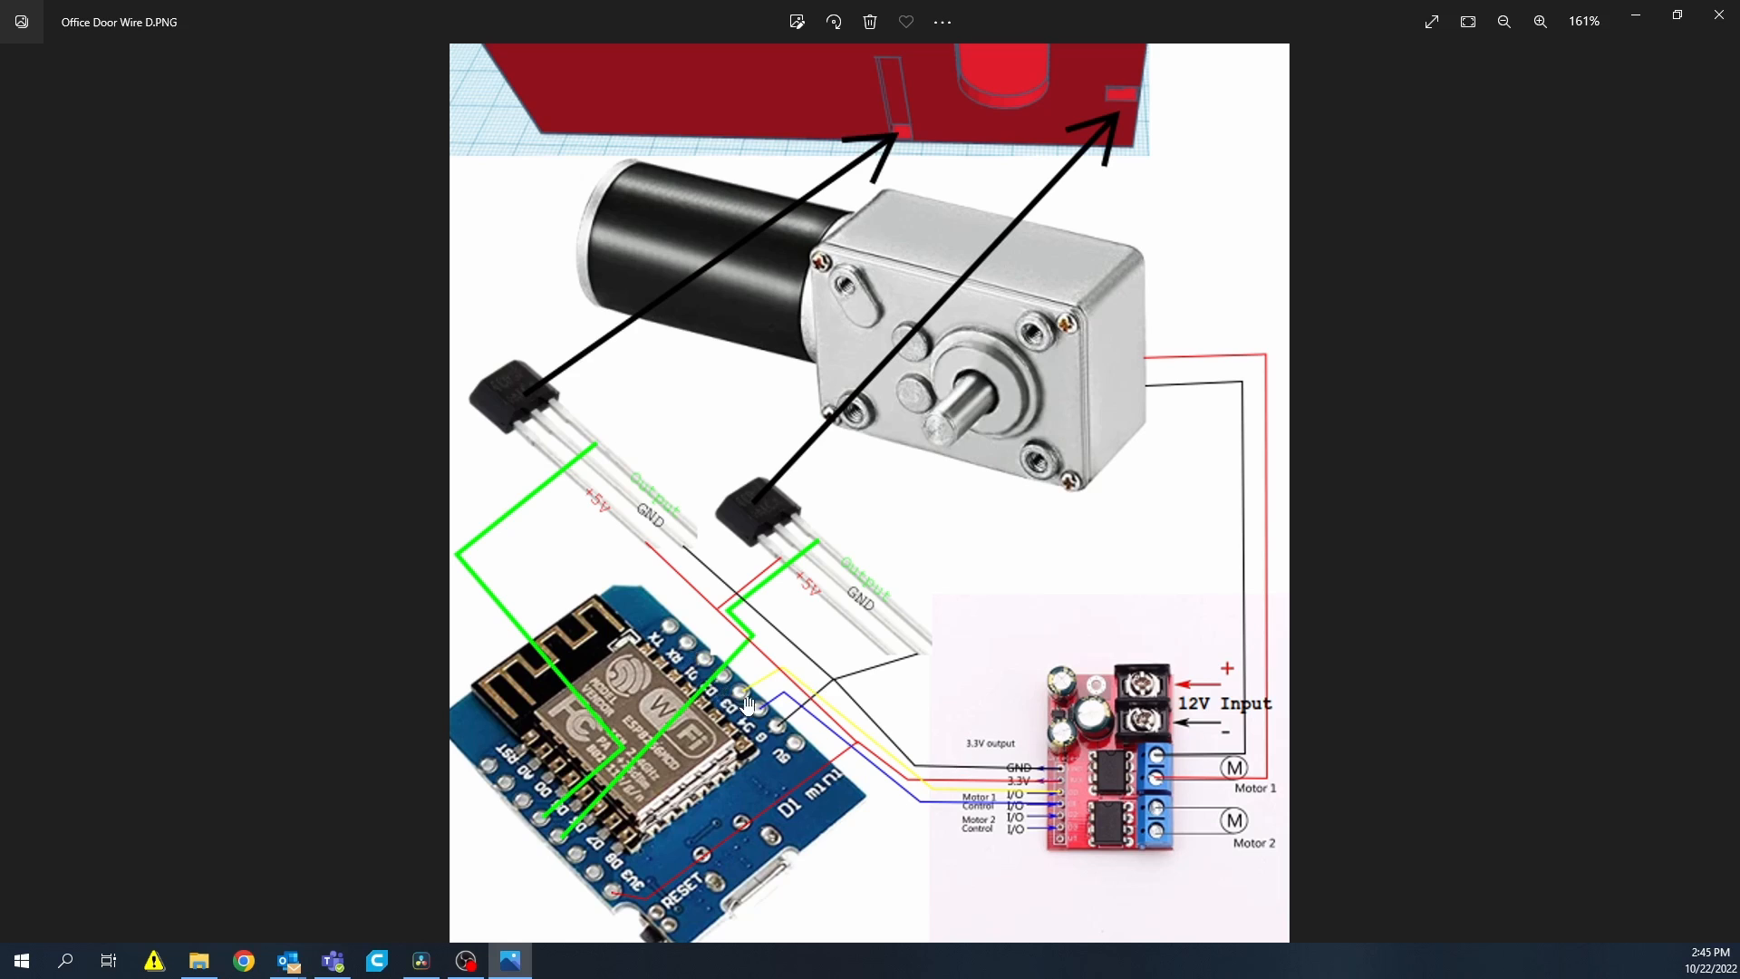
mouse_move(741, 726)
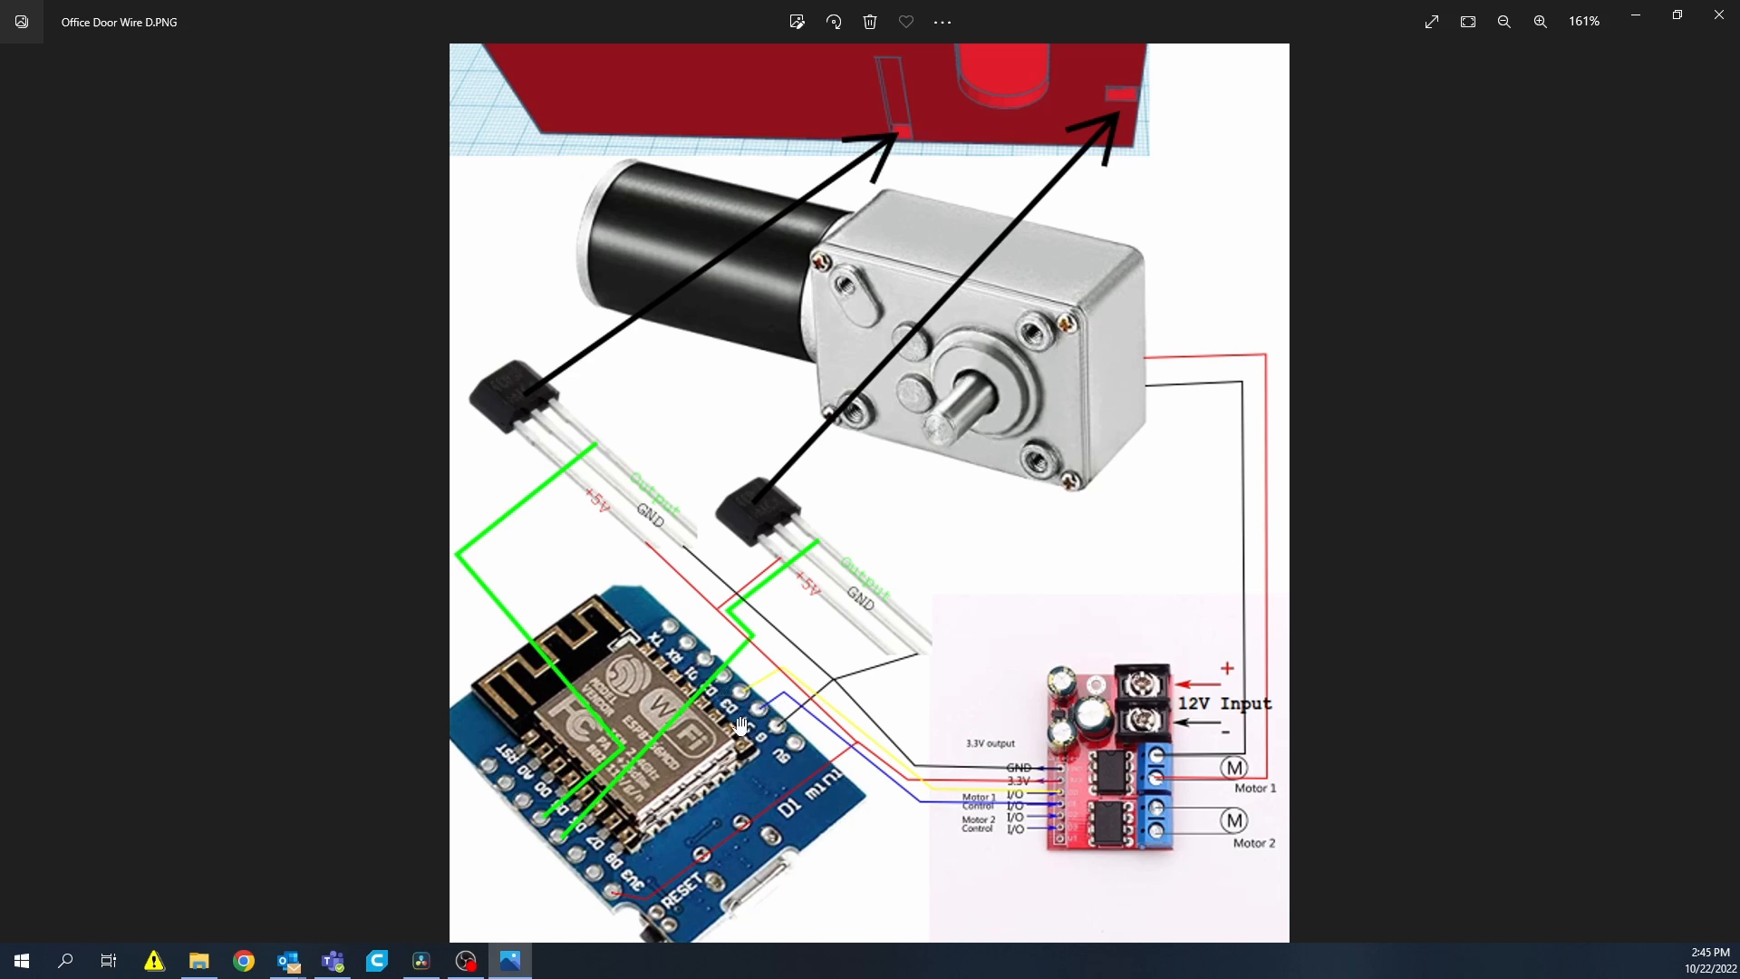
mouse_move(1205, 817)
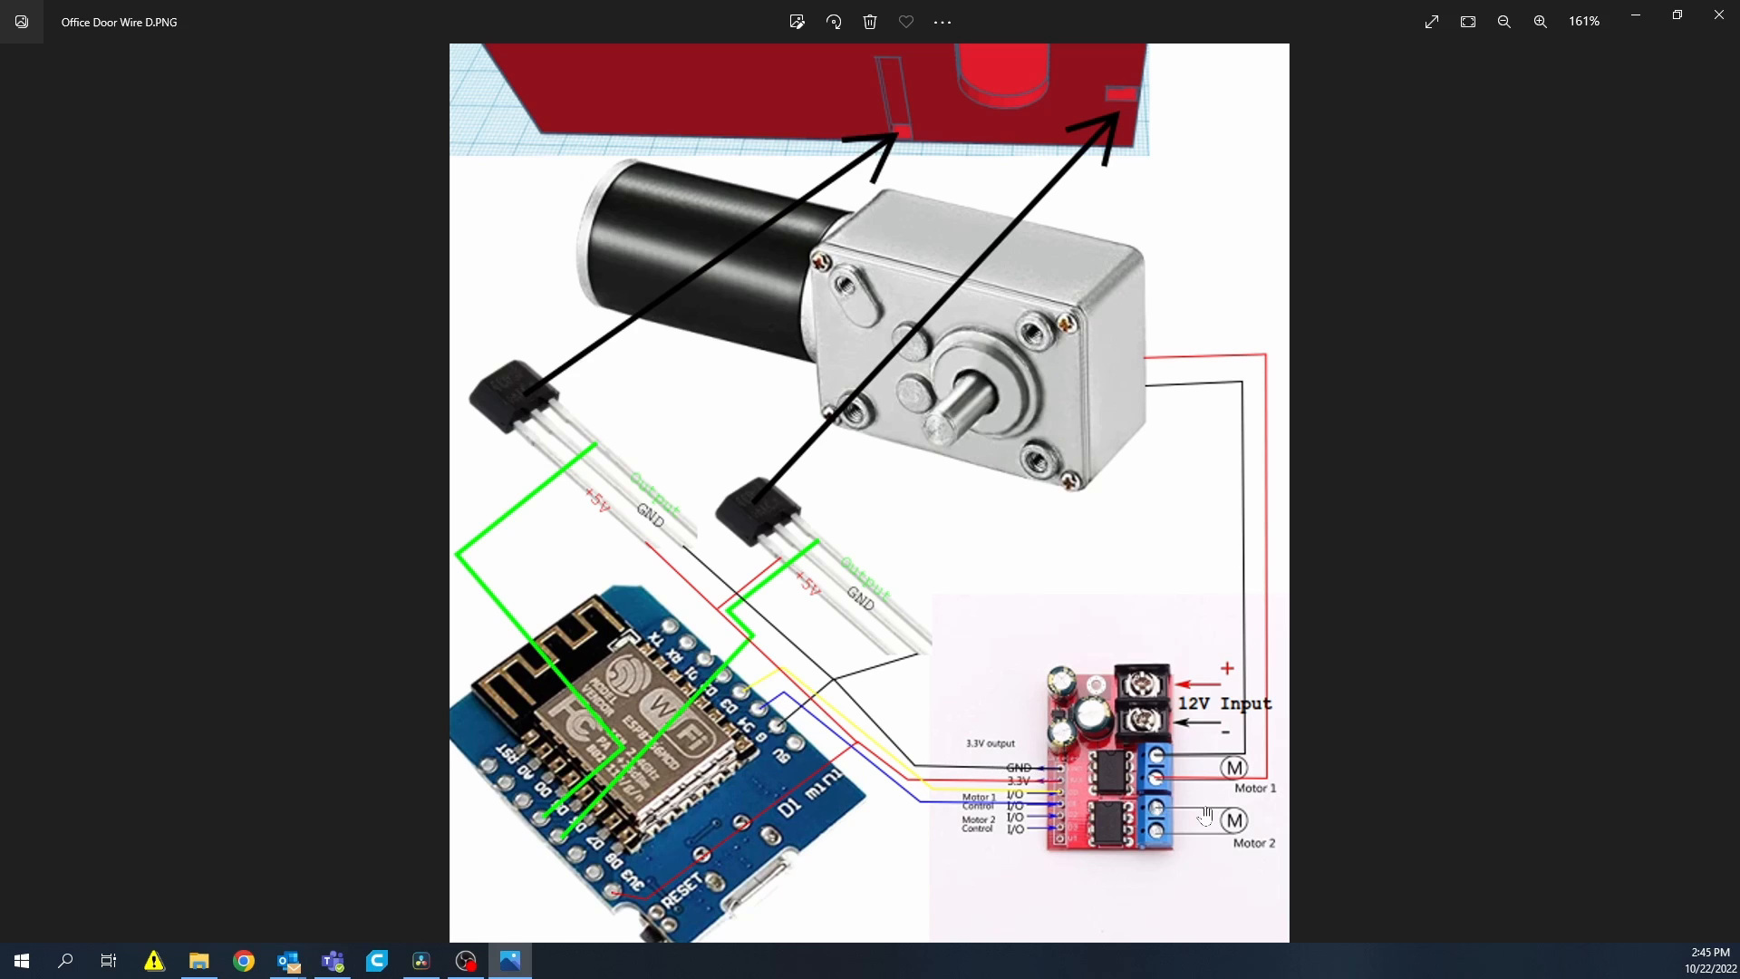
mouse_move(743, 698)
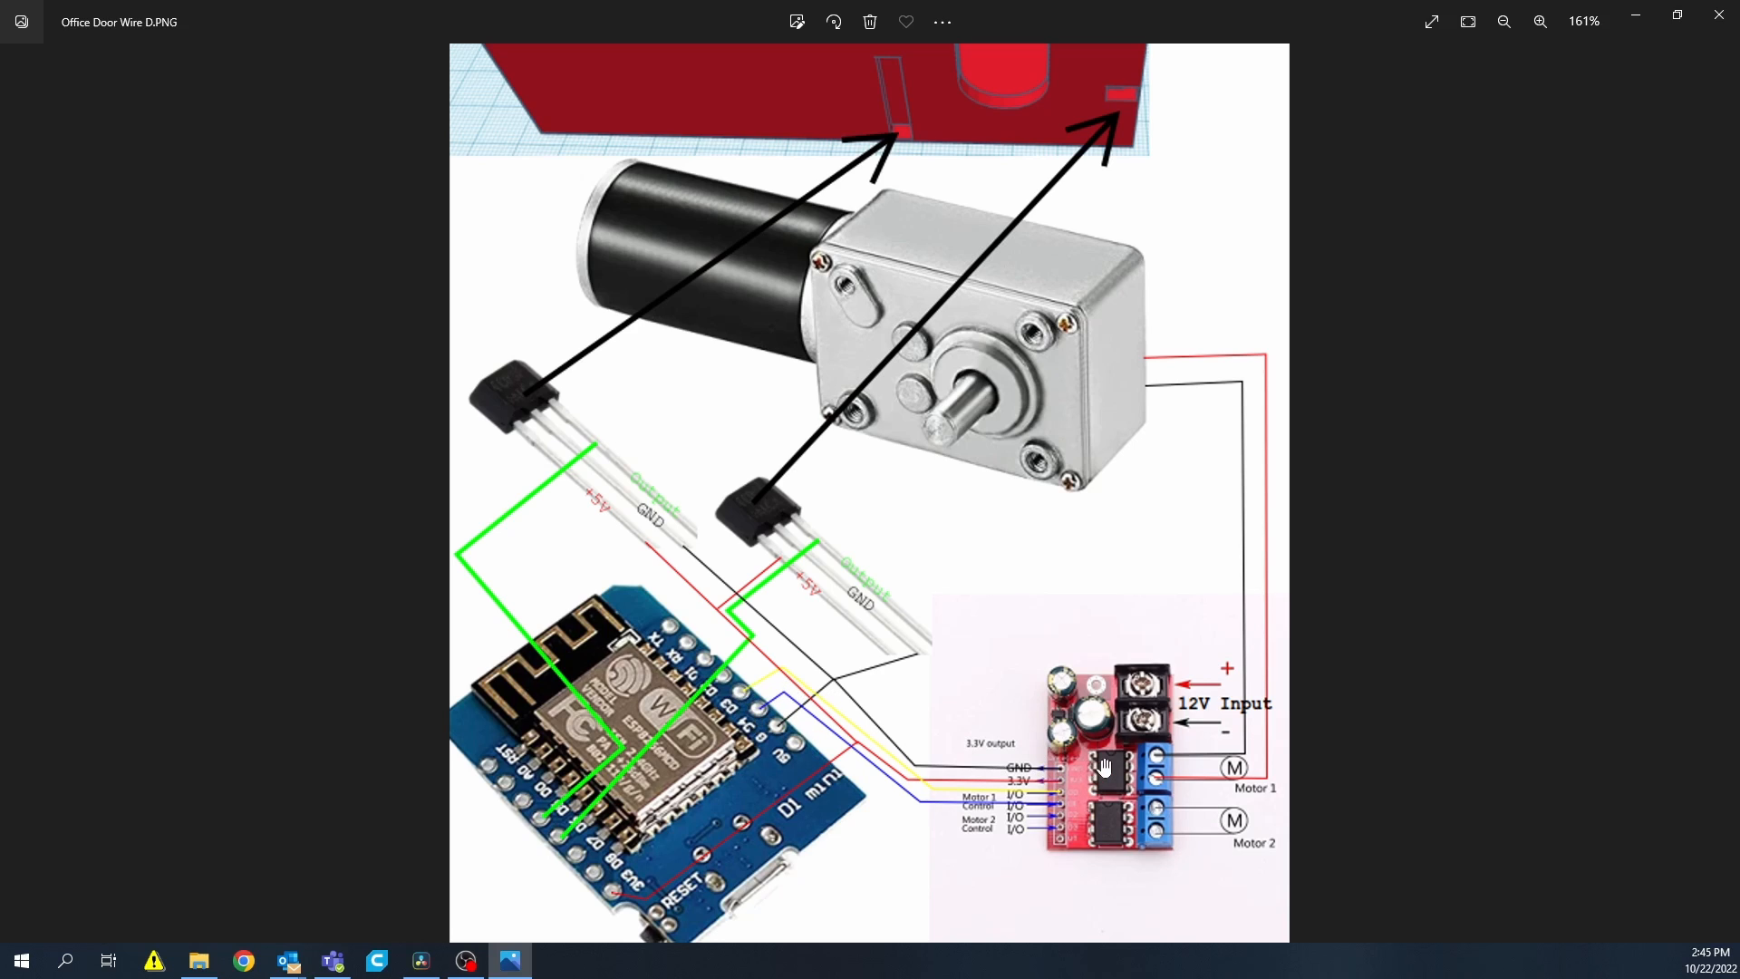
mouse_move(726, 700)
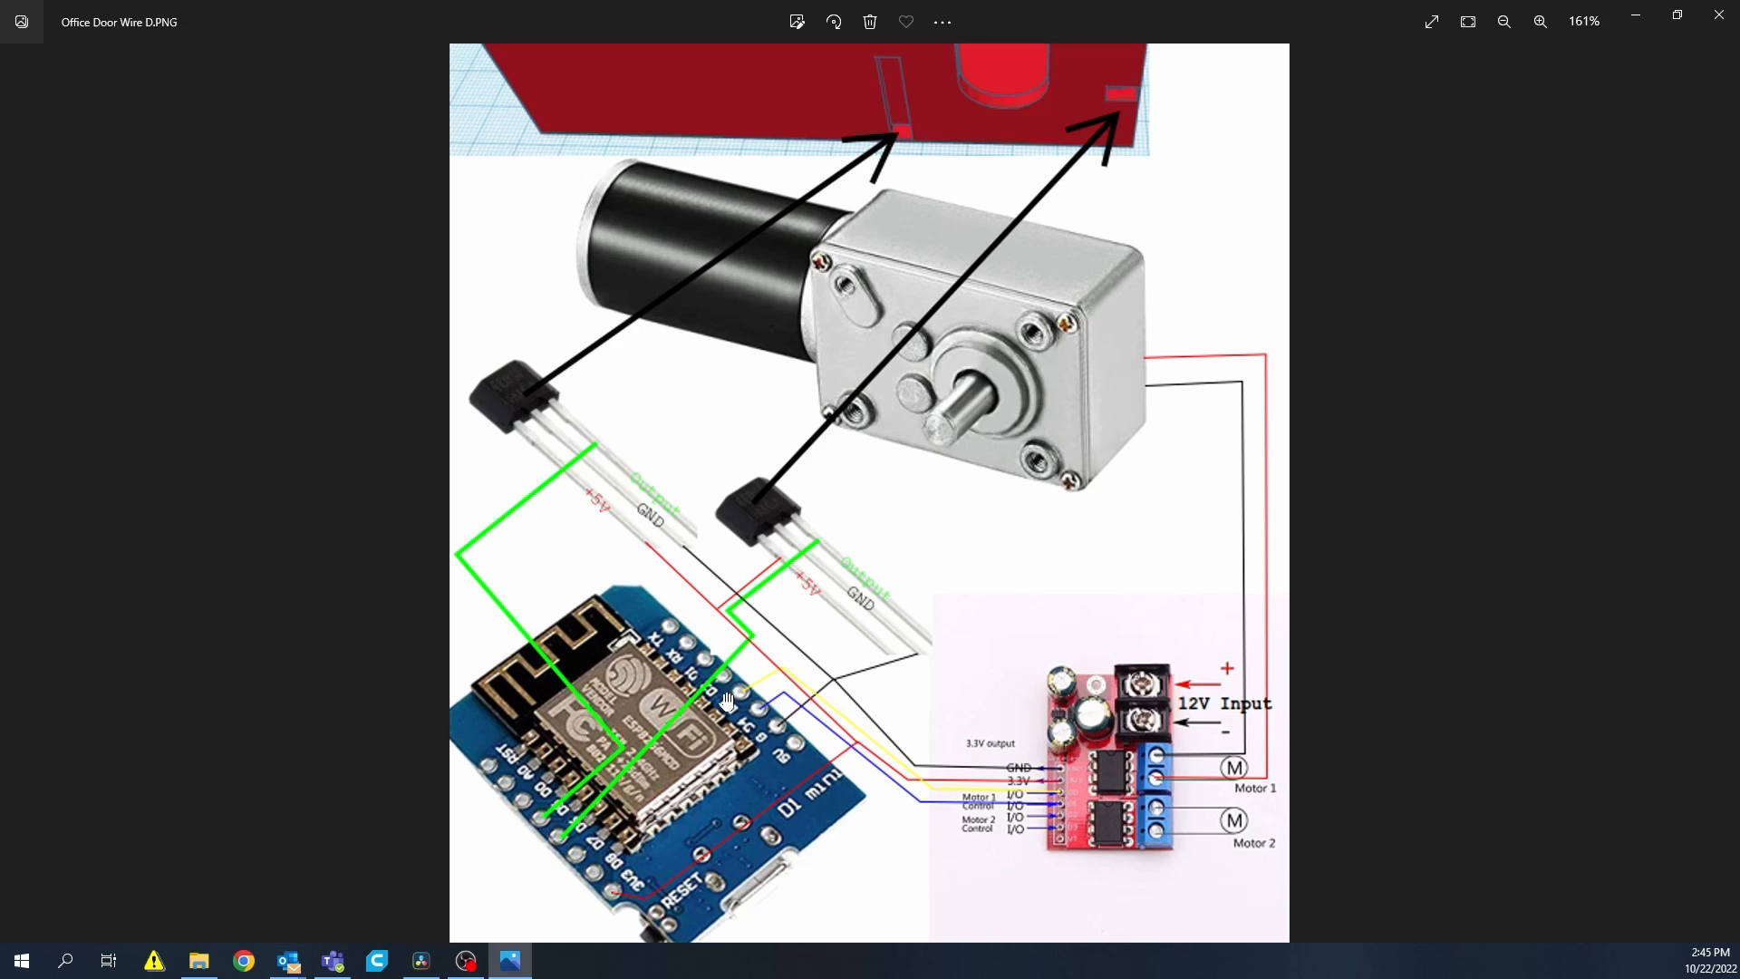
mouse_move(785, 573)
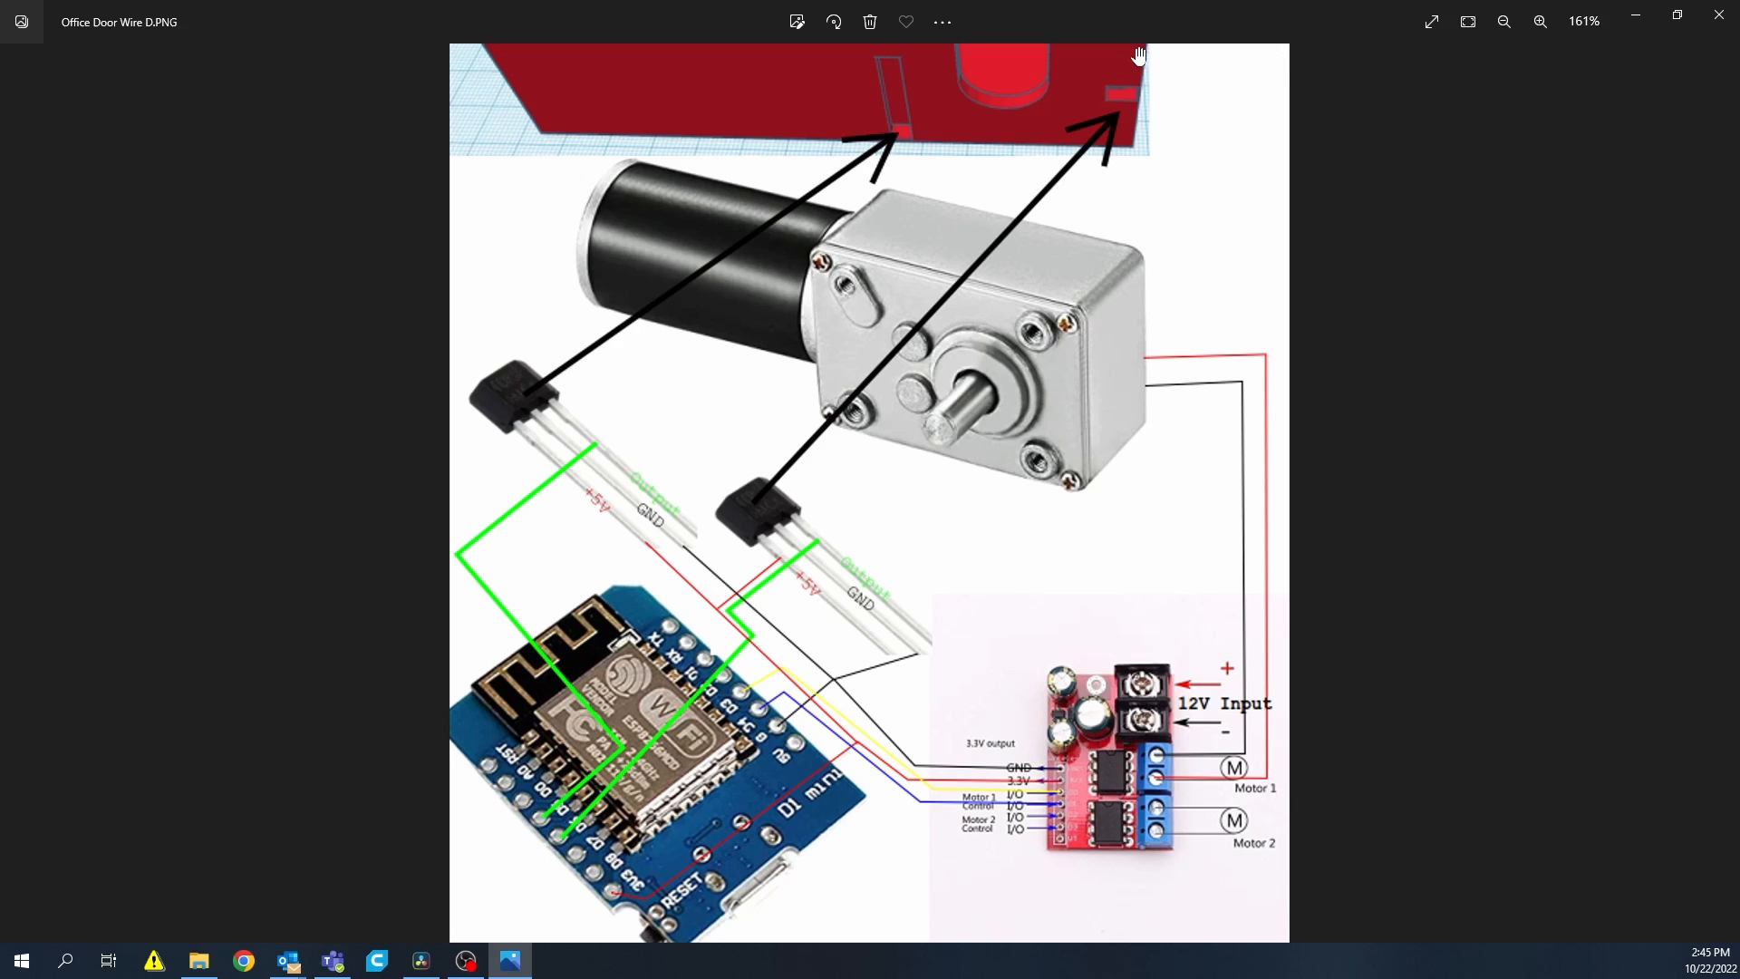
mouse_move(1117, 81)
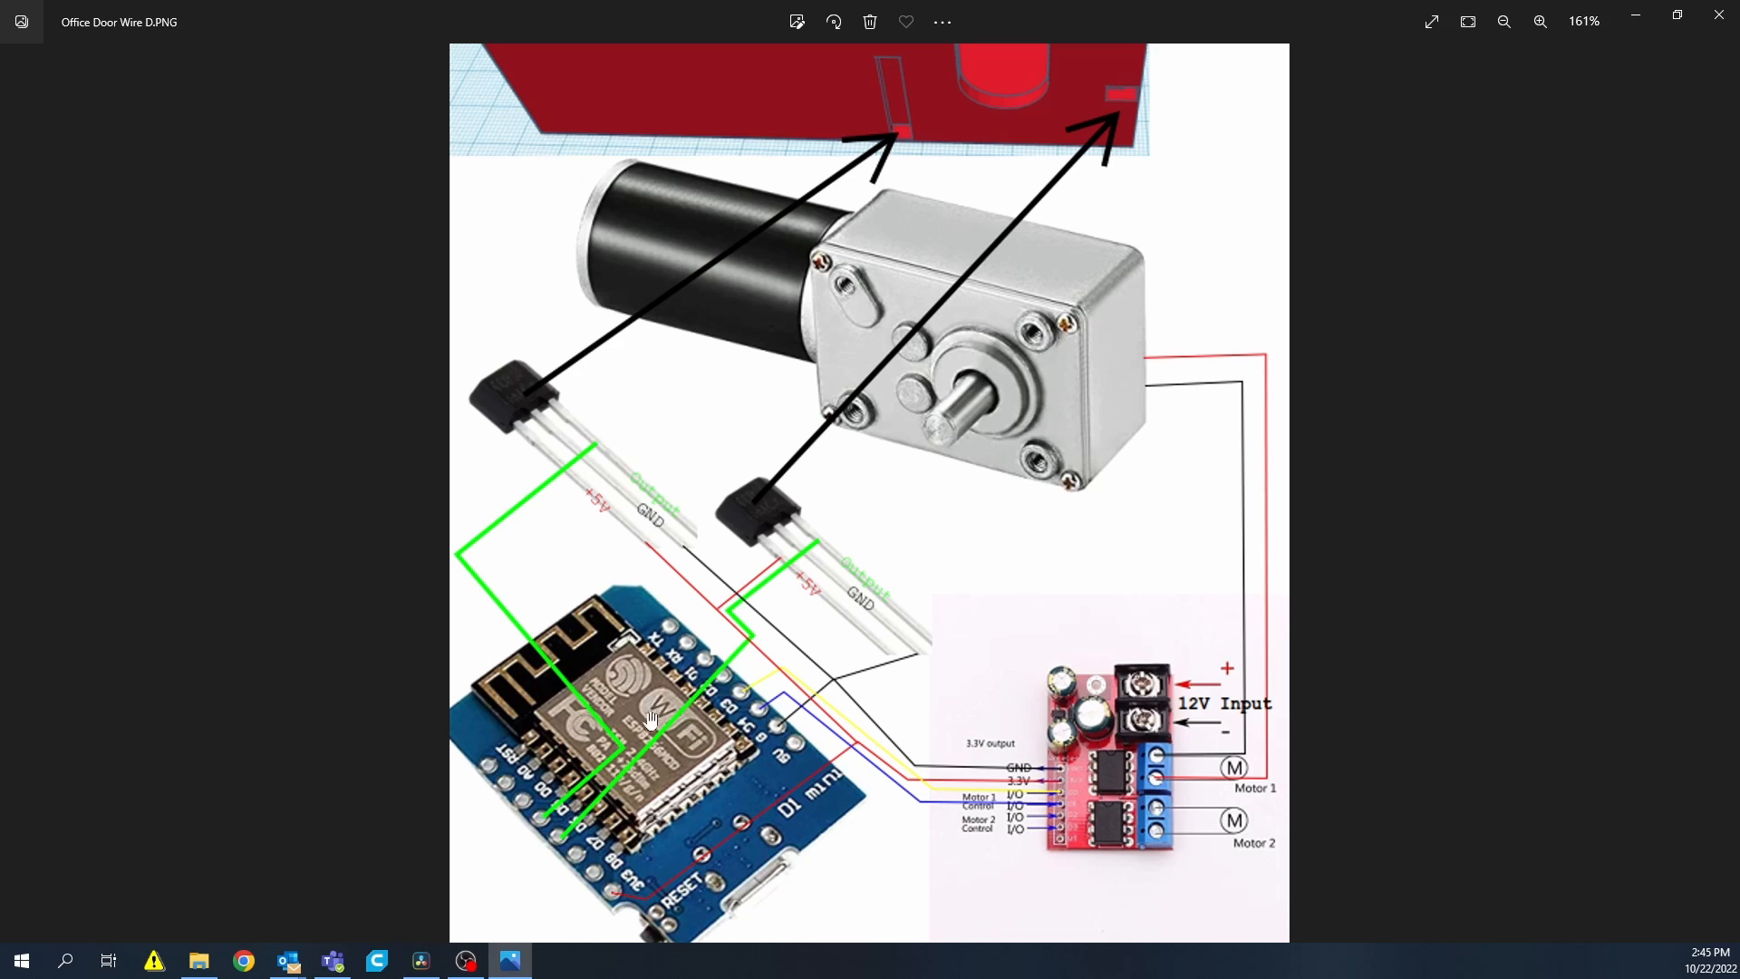
mouse_move(638, 835)
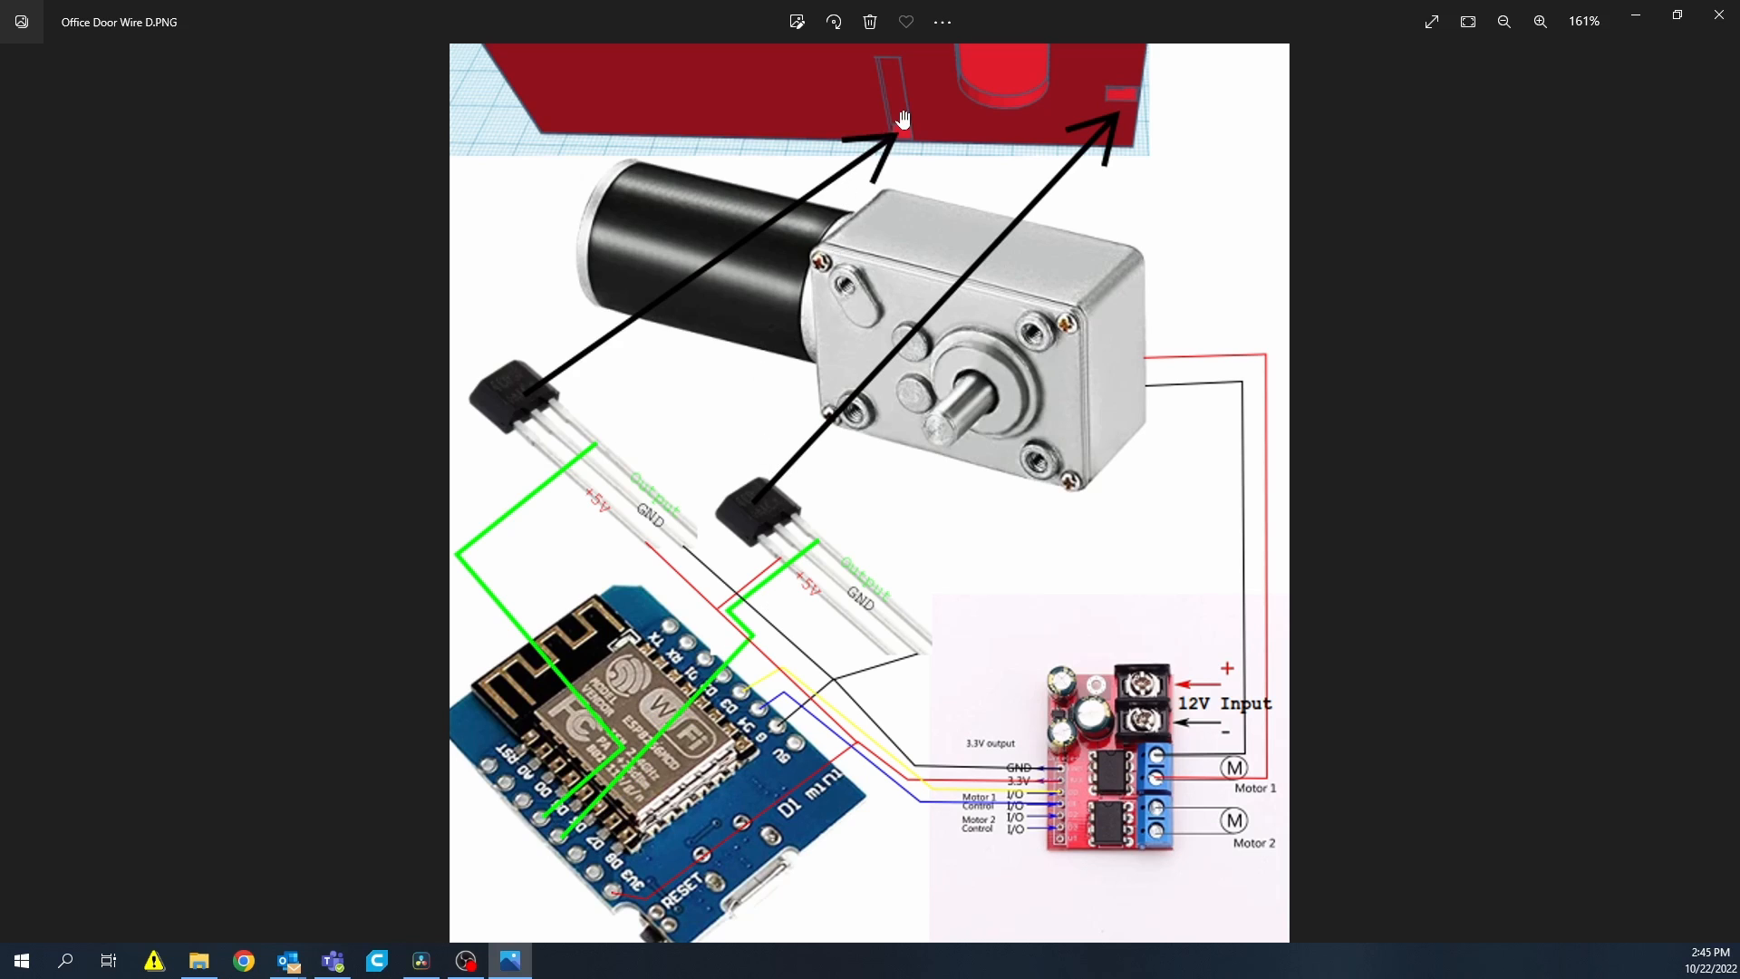
mouse_move(886, 105)
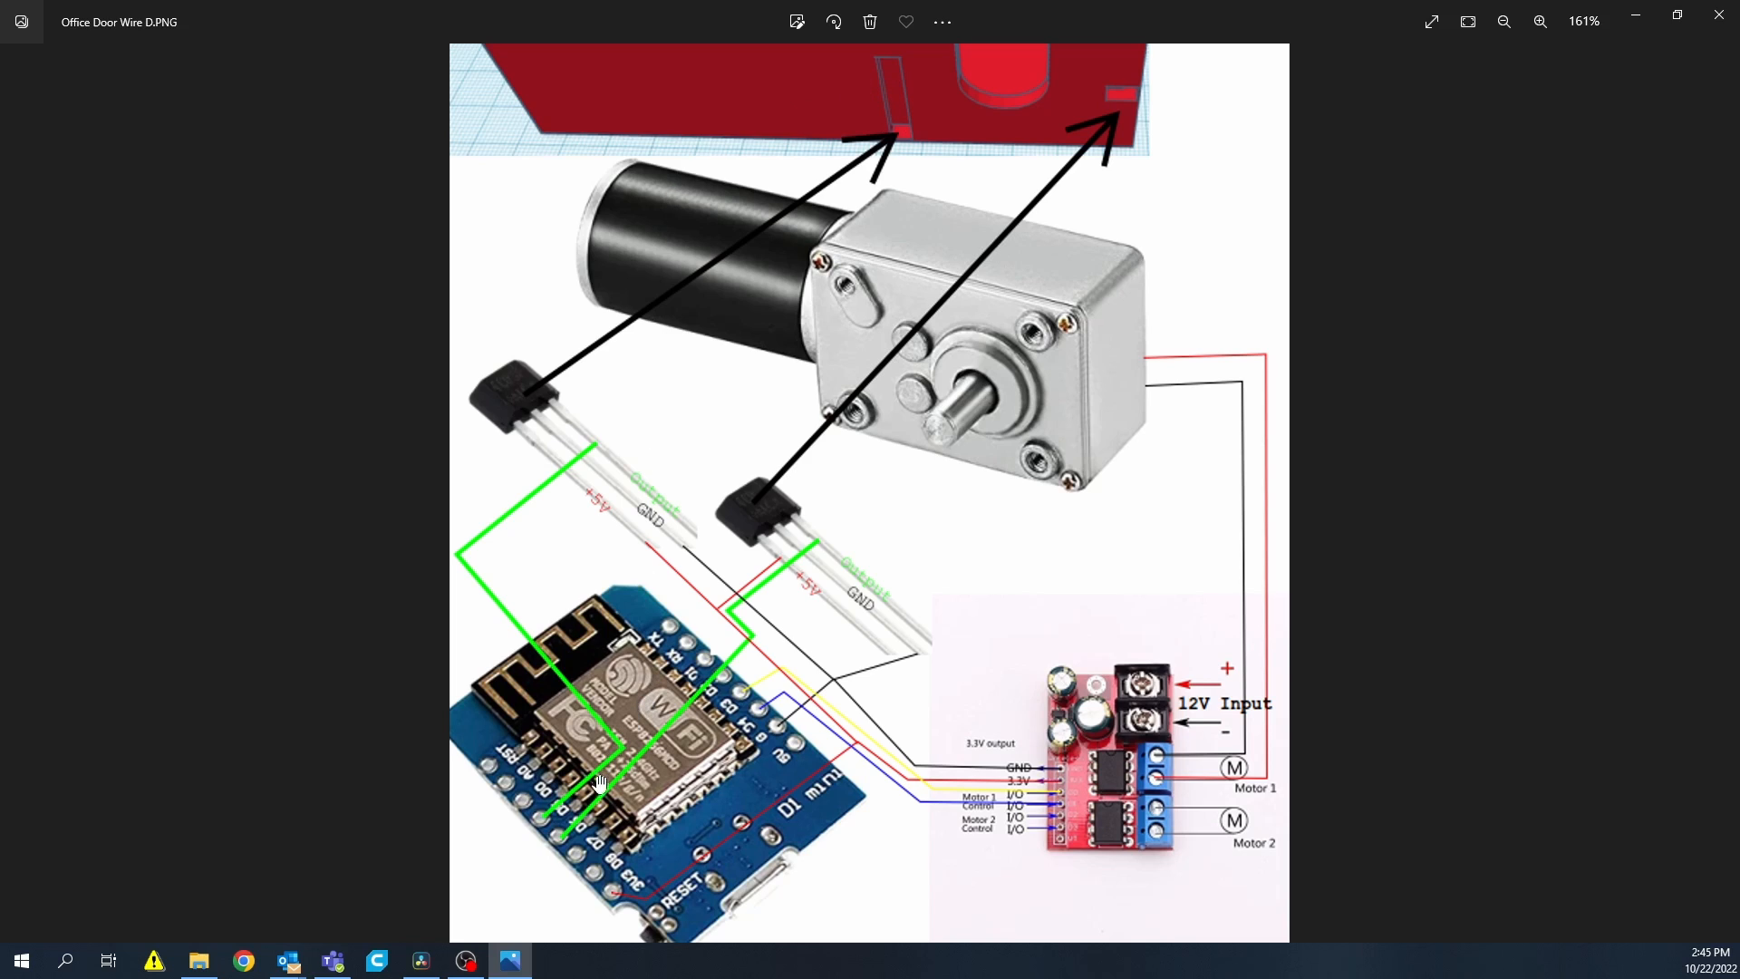
mouse_move(669, 555)
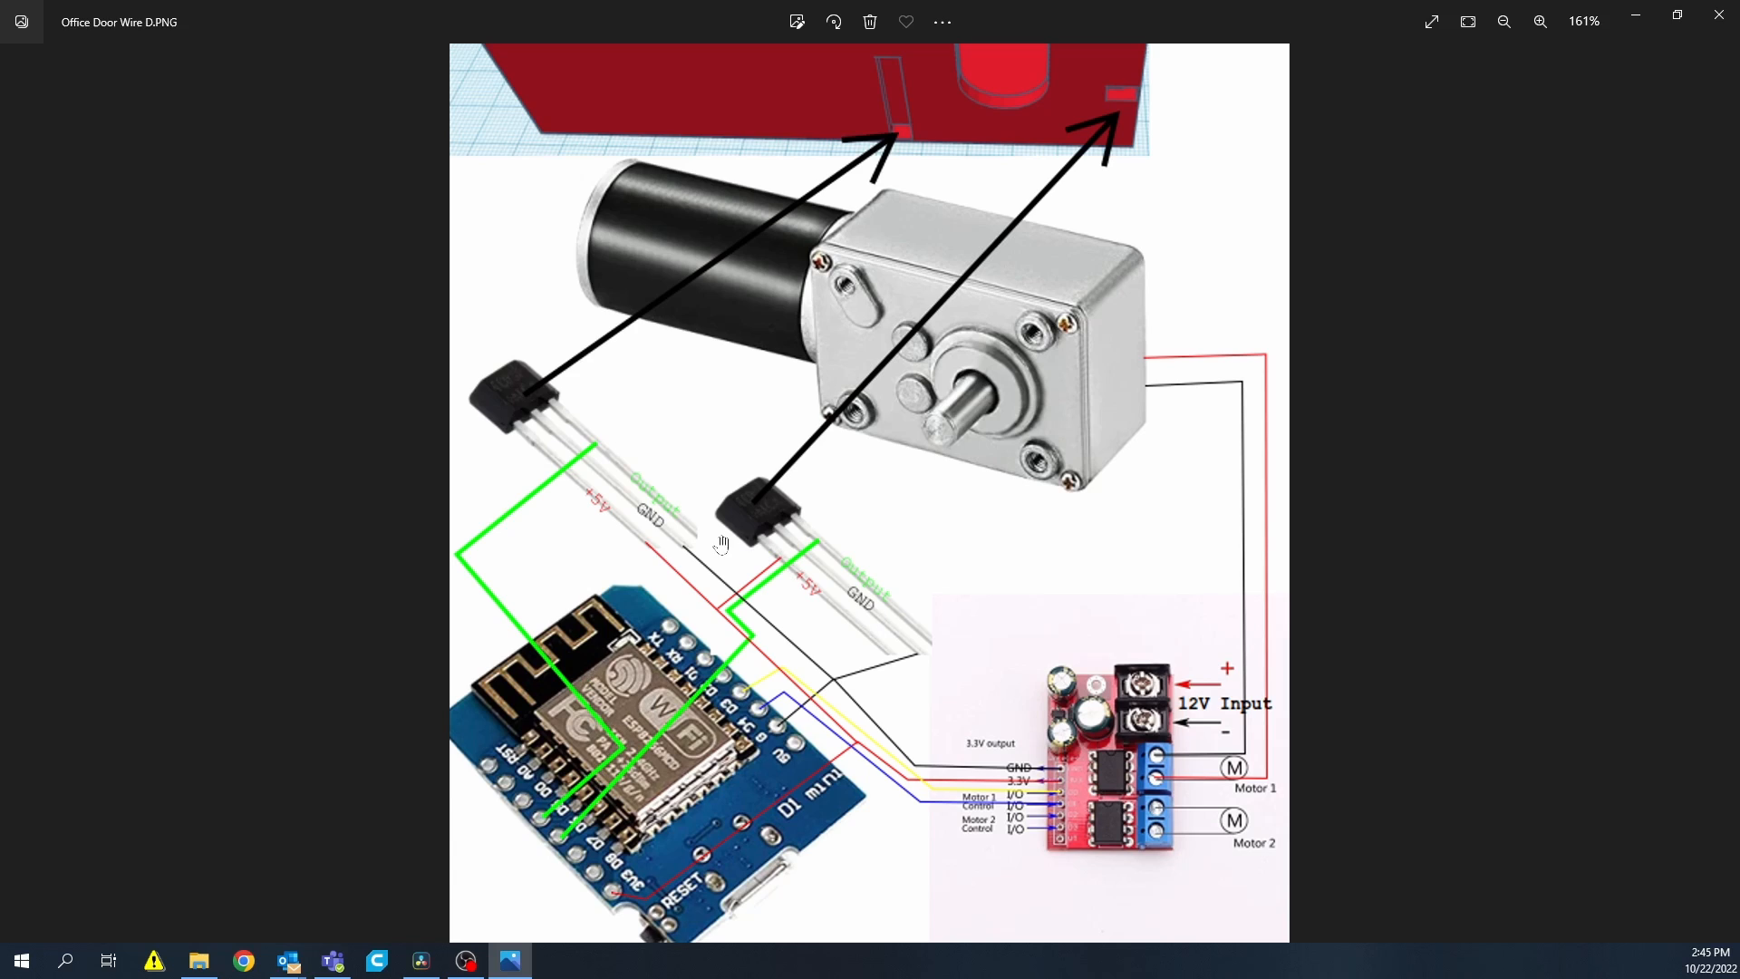
mouse_move(776, 508)
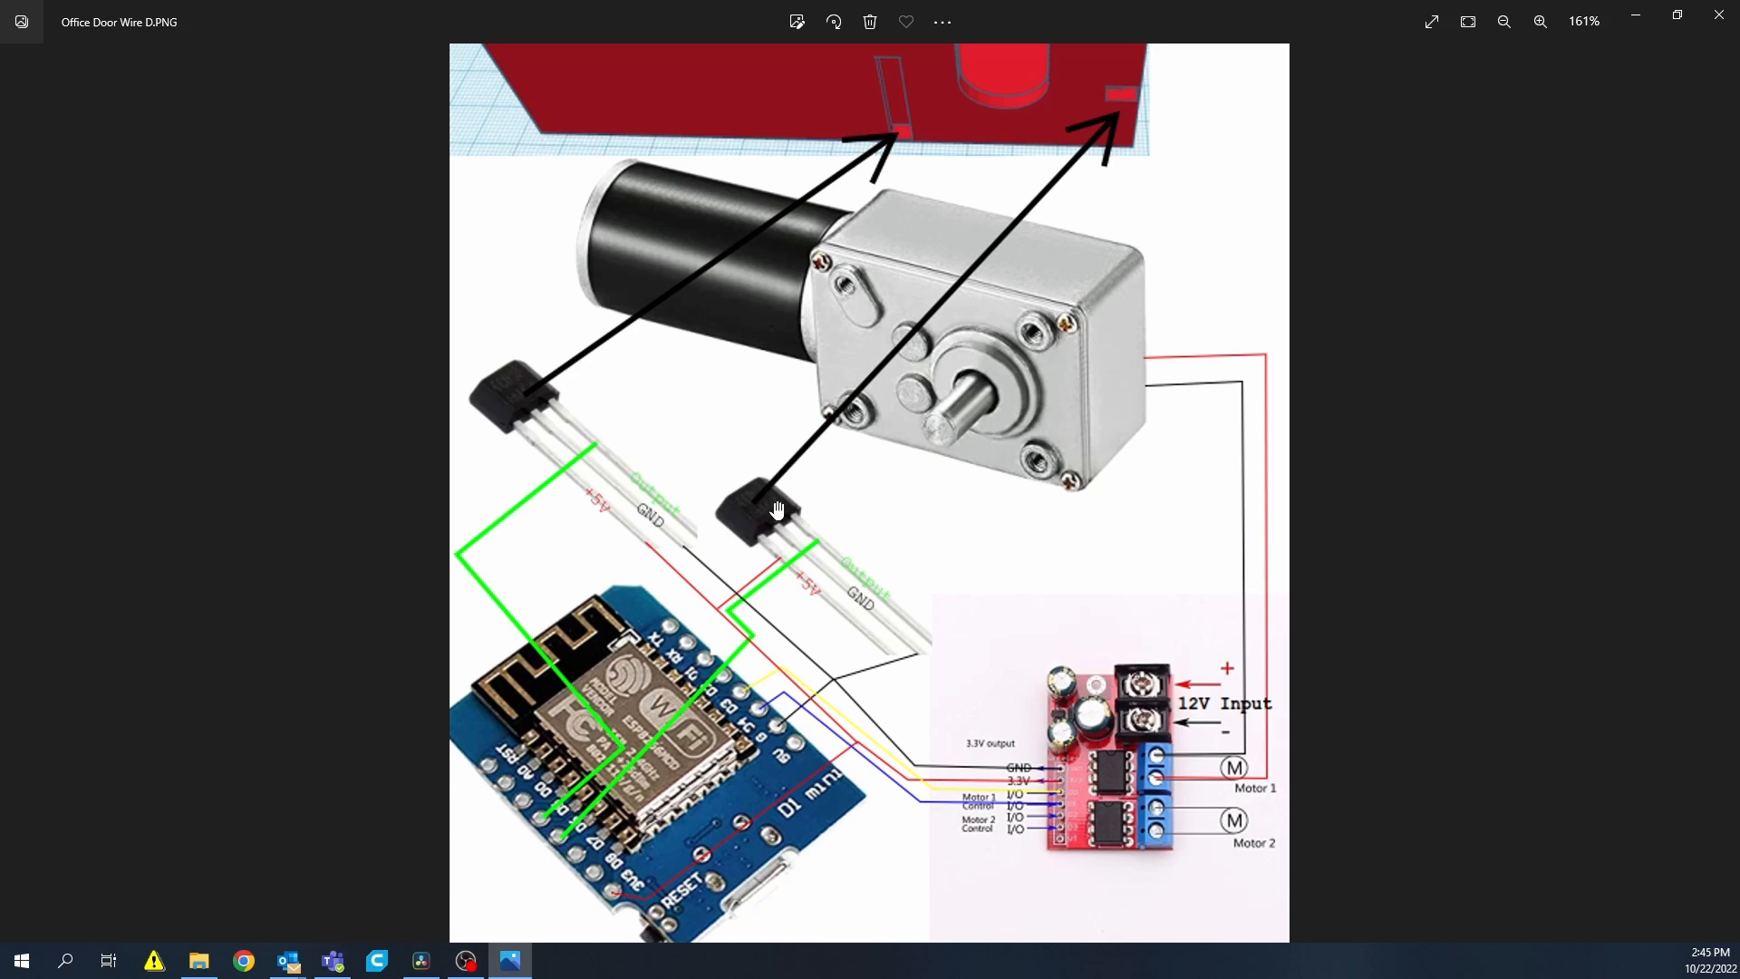
mouse_move(884, 666)
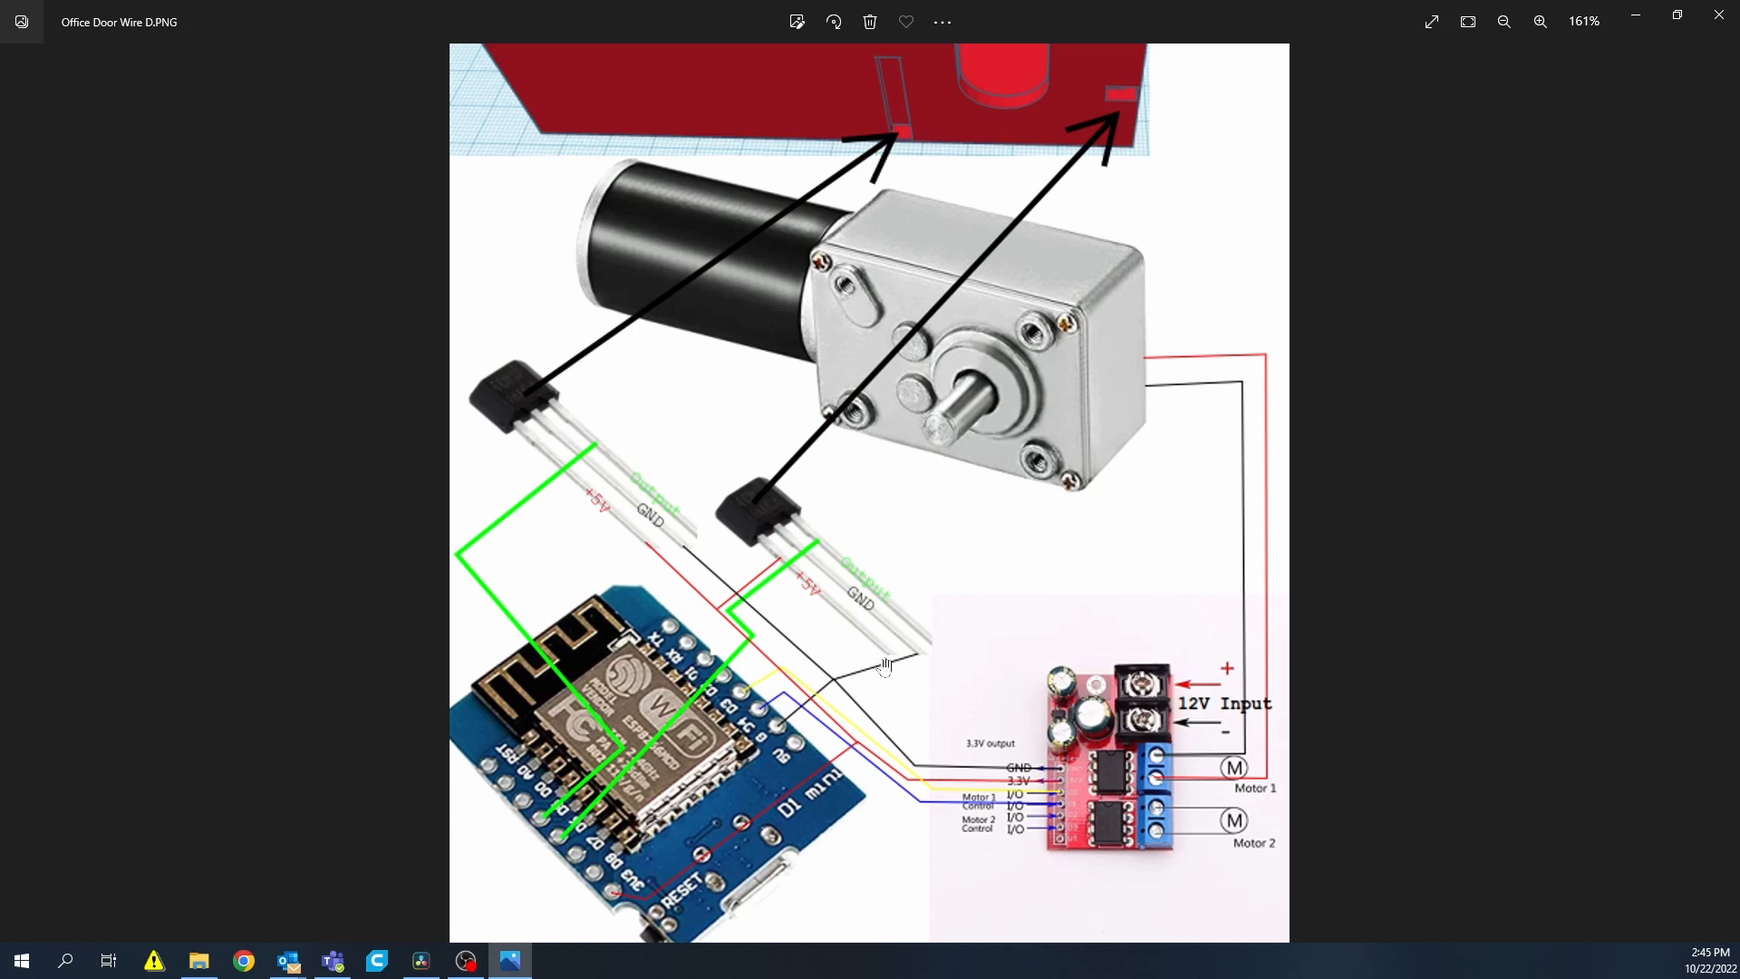
mouse_move(767, 503)
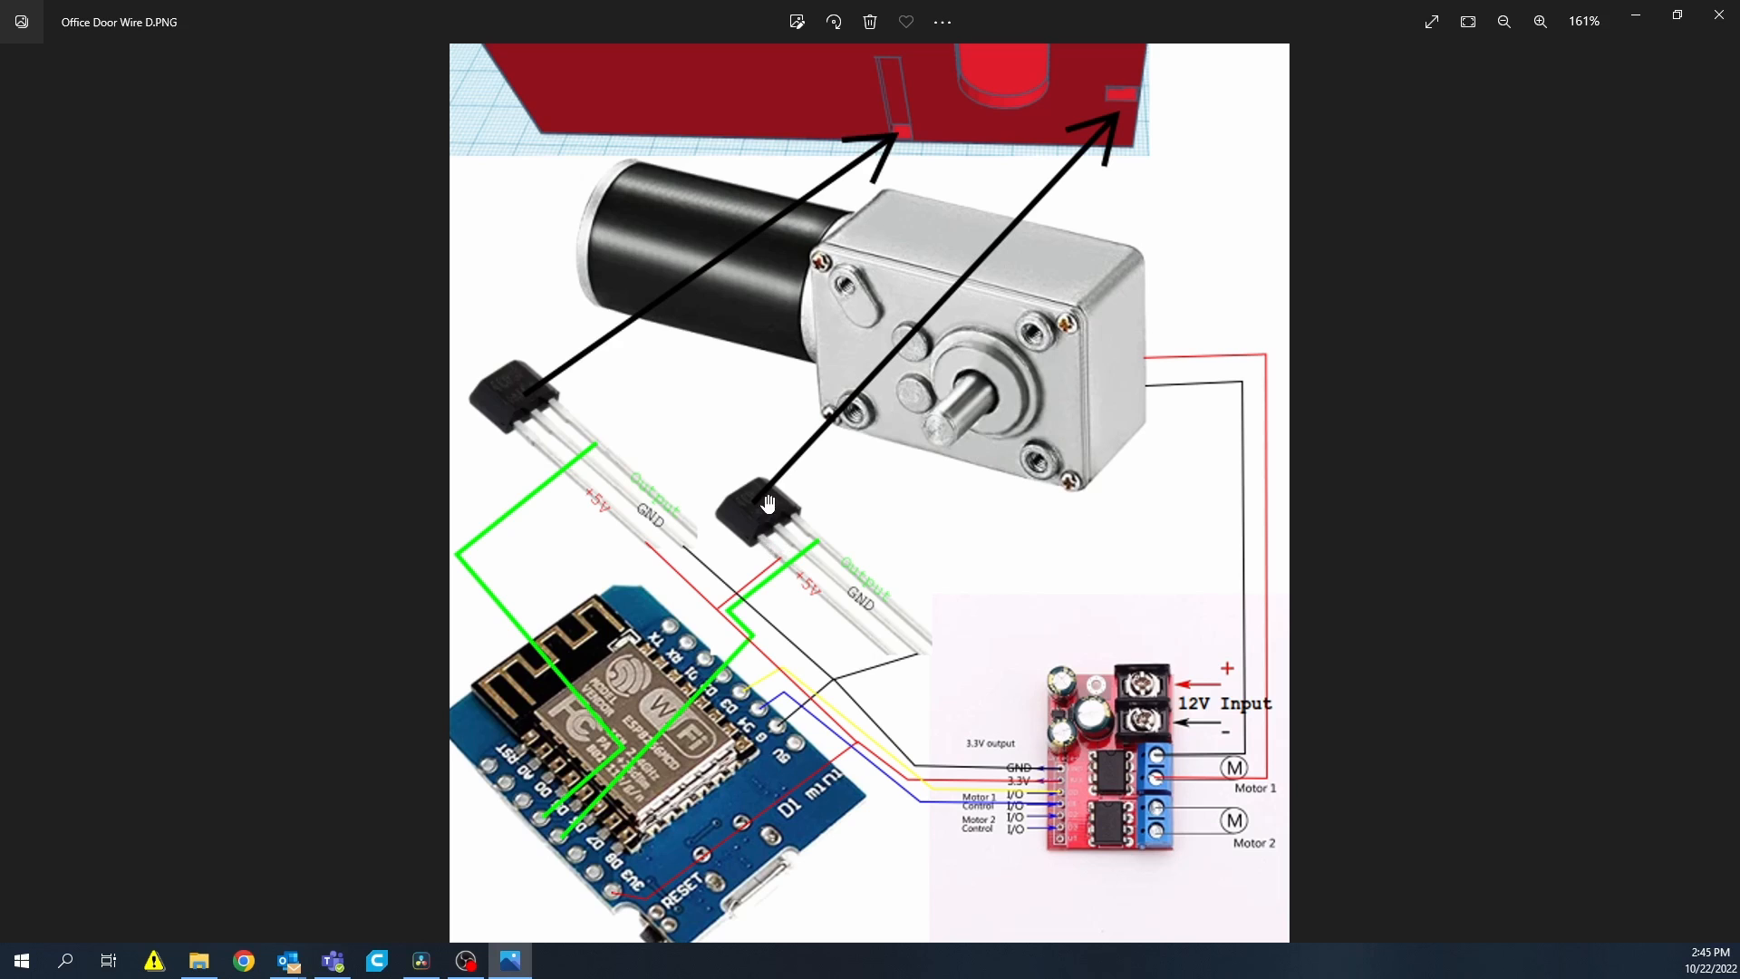
mouse_move(739, 484)
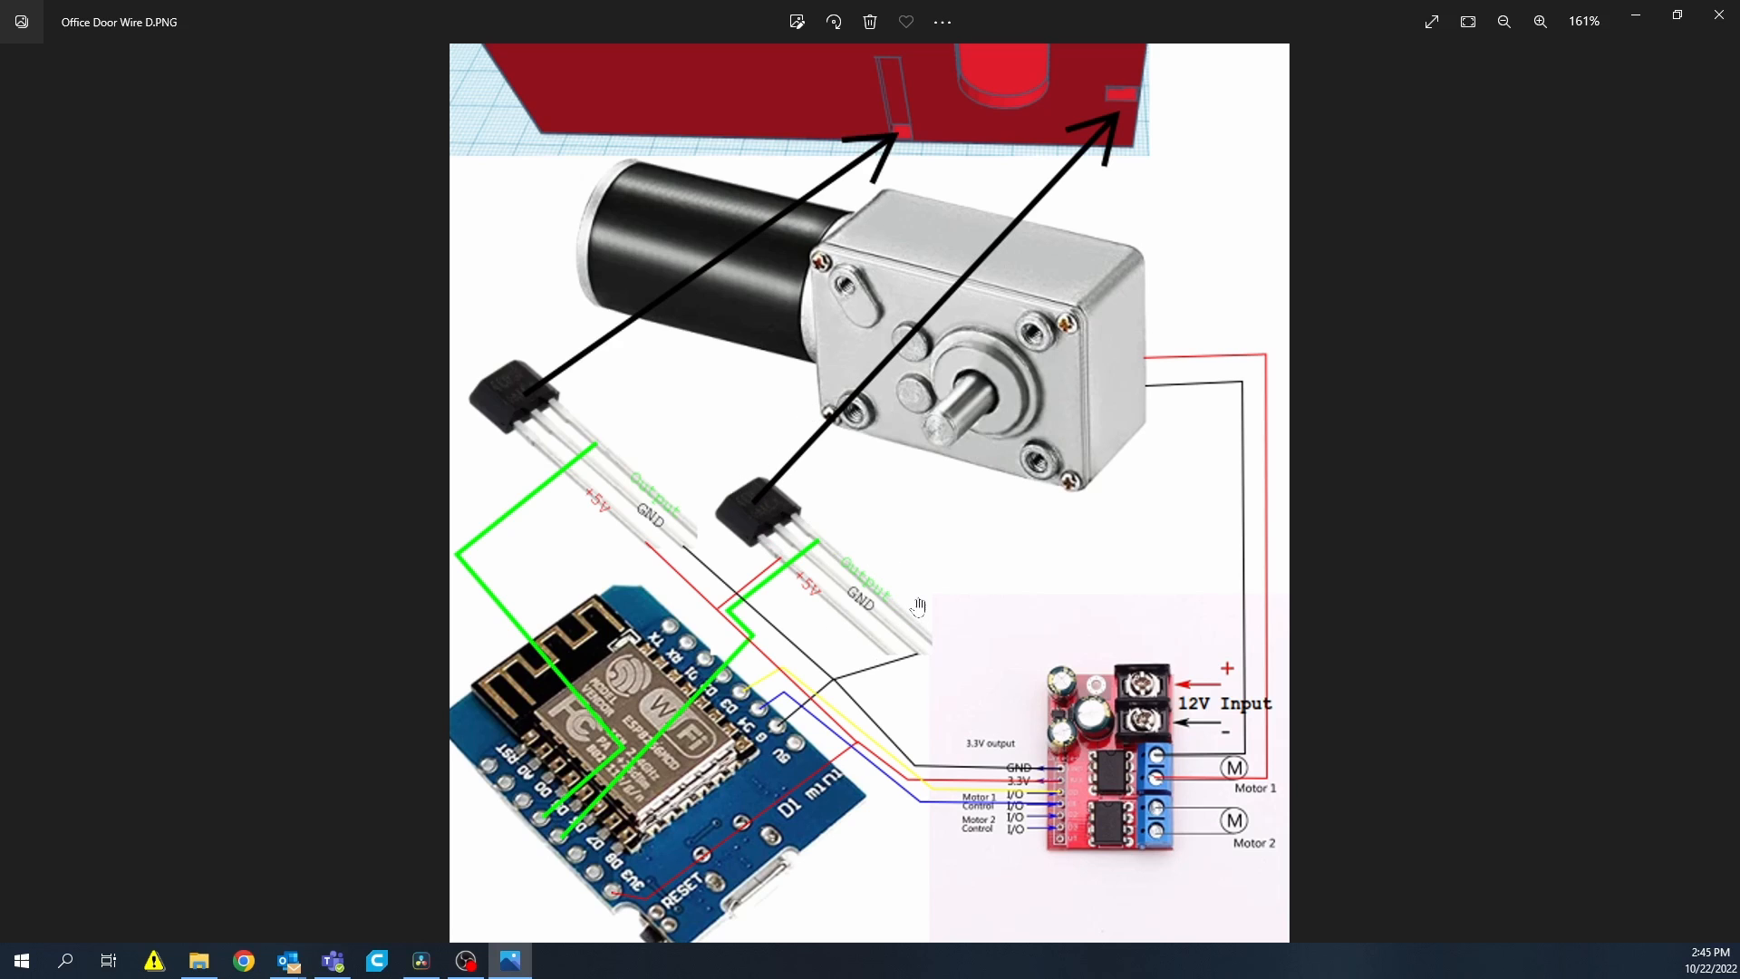
mouse_move(894, 618)
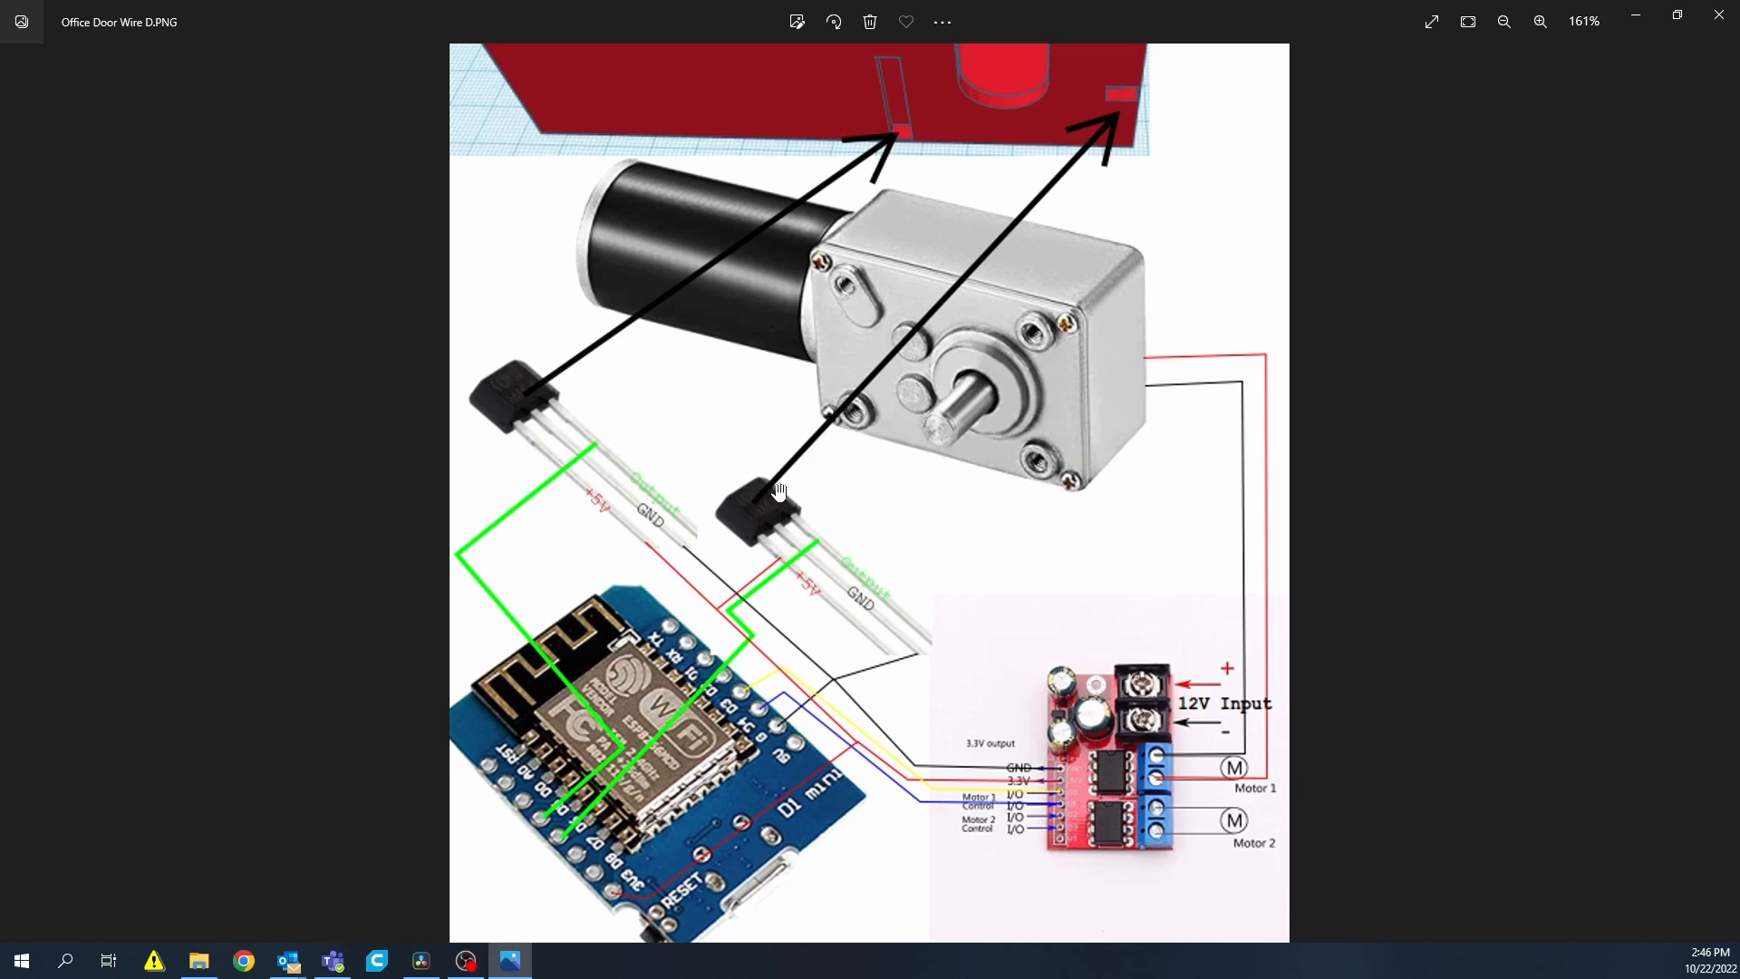
mouse_move(749, 698)
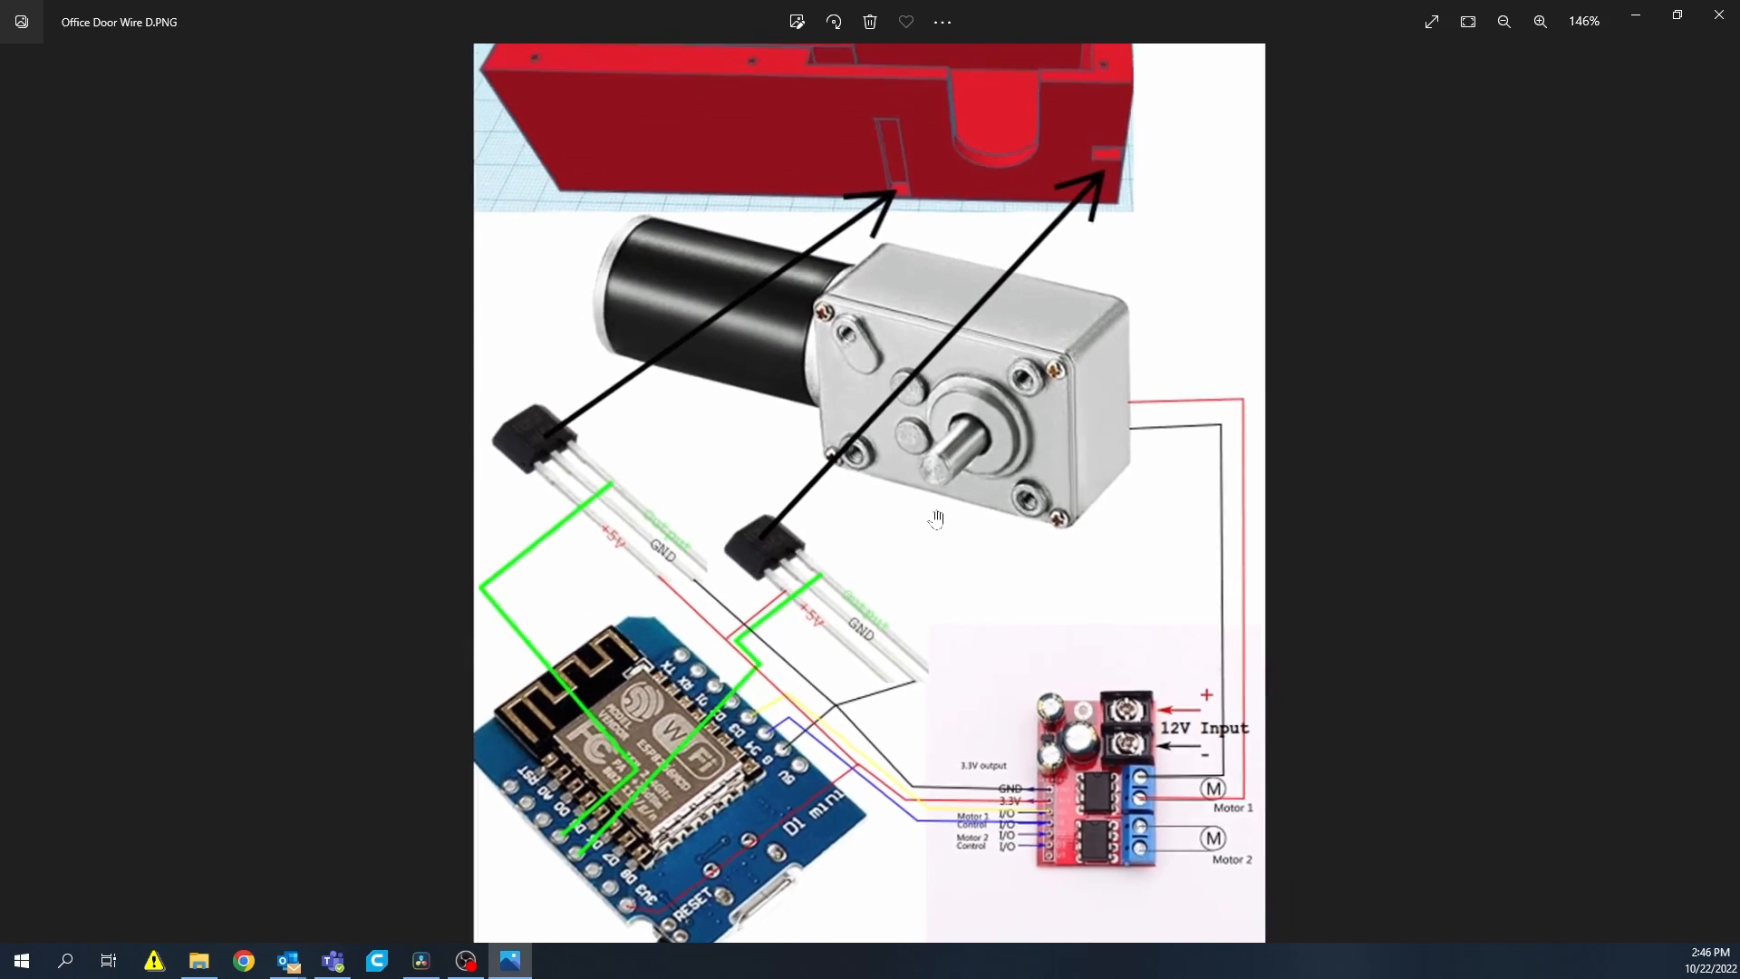
- Zoom back out to 100% so the full red enclosure and both boards are visible
click(1503, 21)
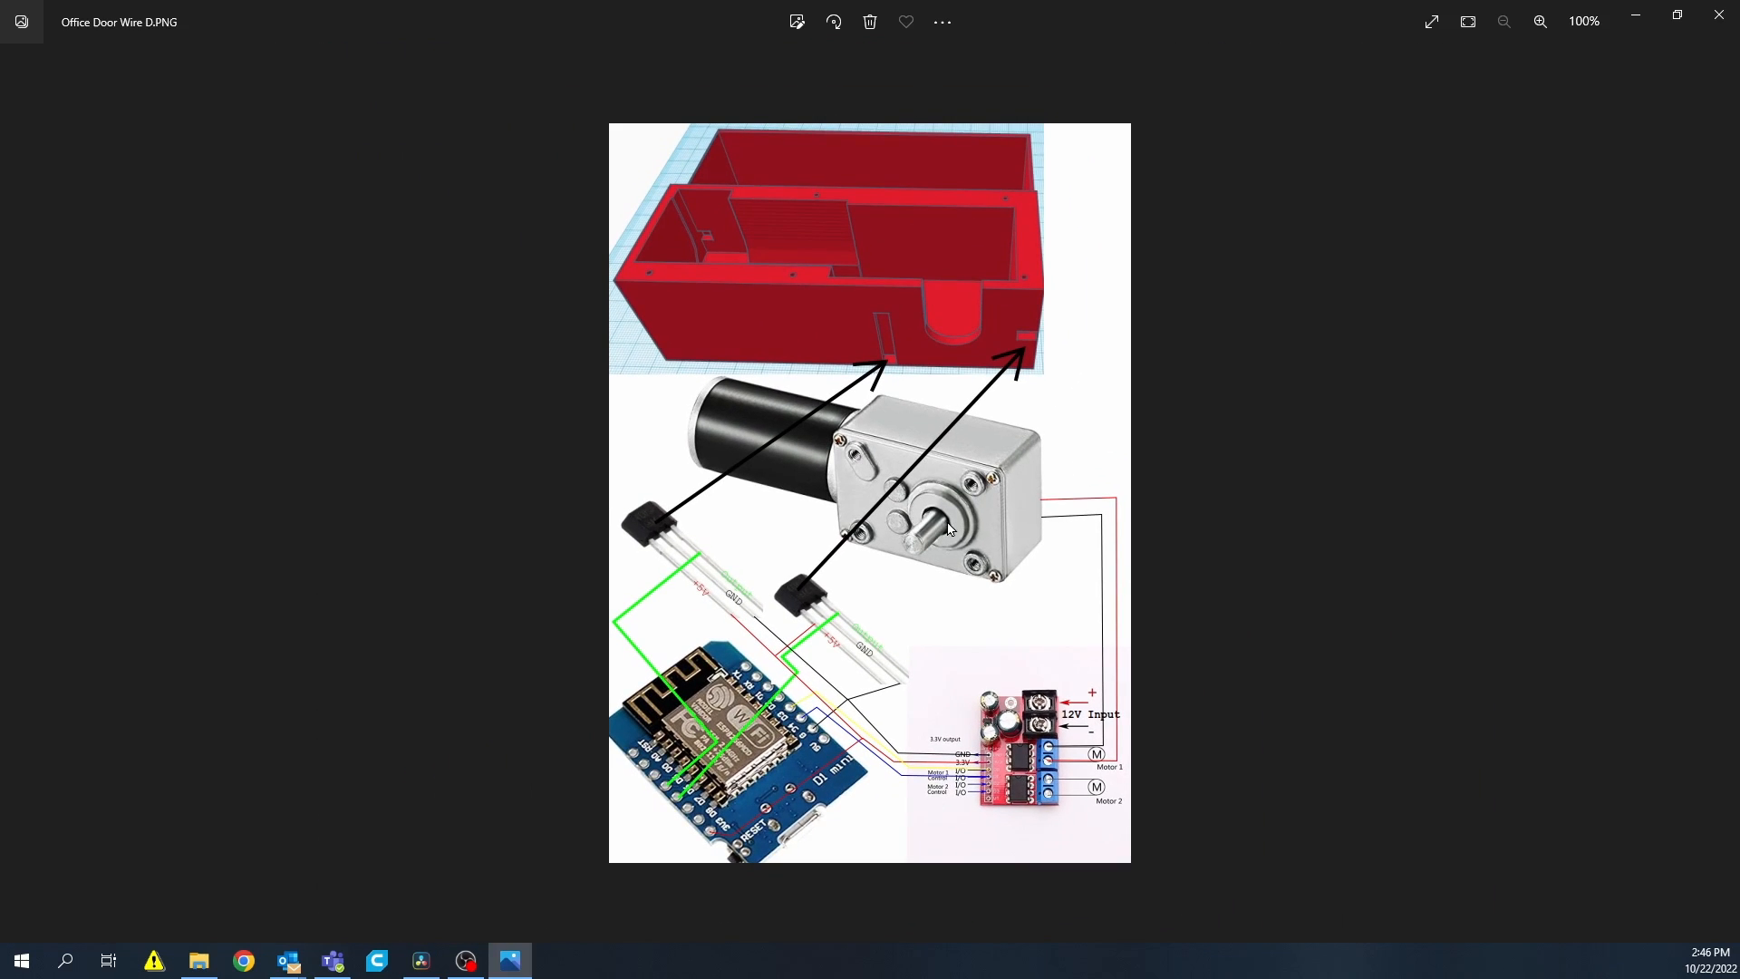